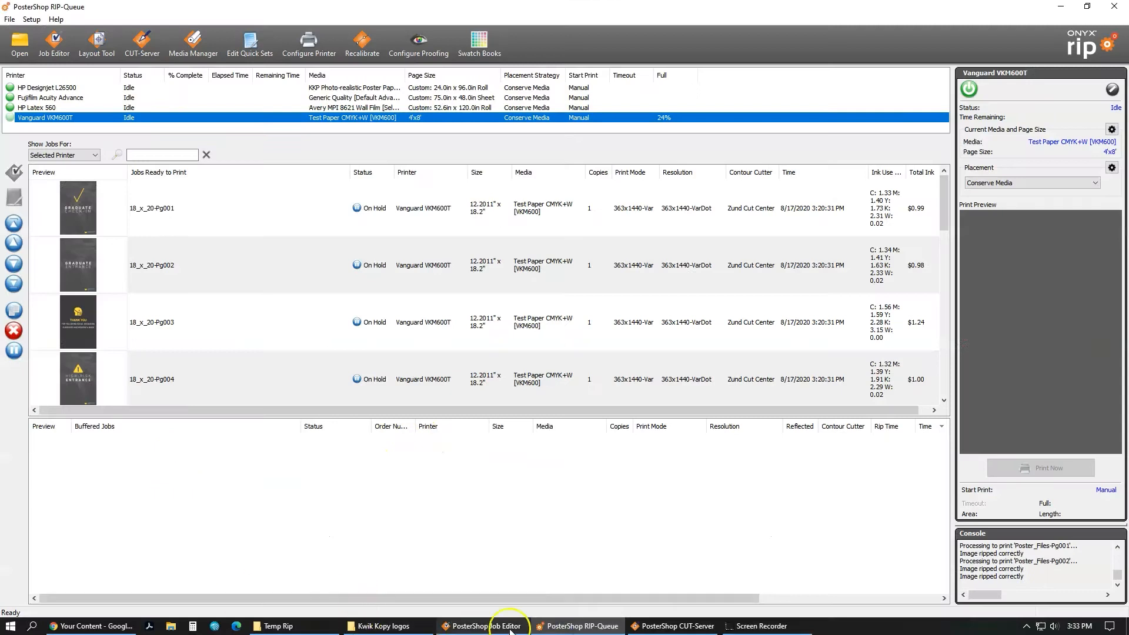
mouse_move(277, 626)
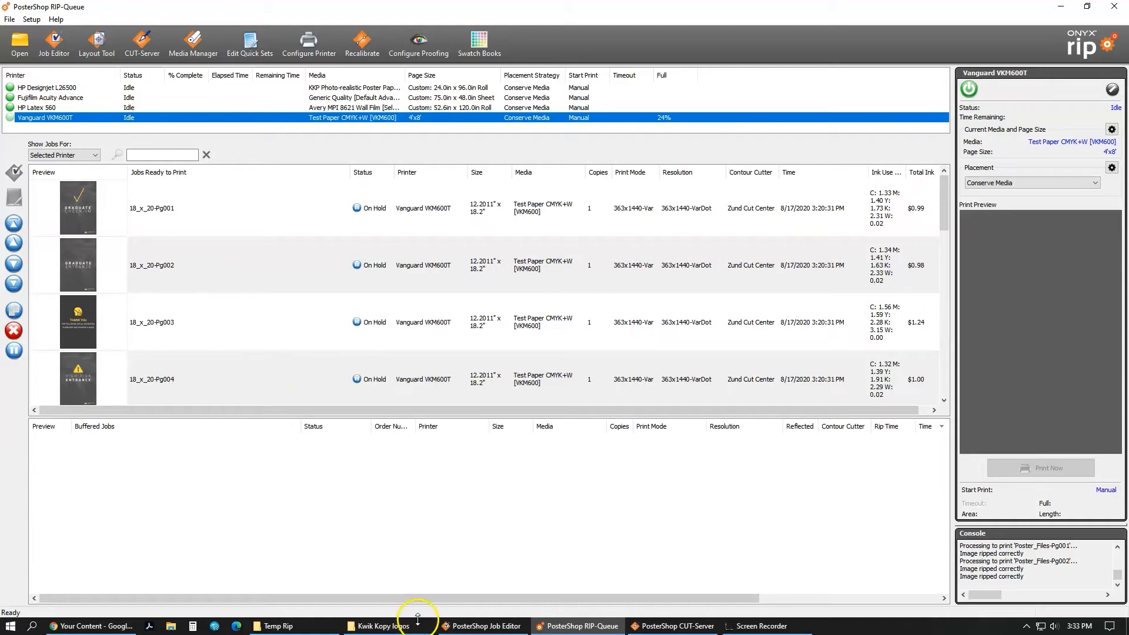
Step: Copy KKP-Blue-Print-Logo from the Kwik Kopy logos folder into the Desktop Temp Rip folder
click(384, 626)
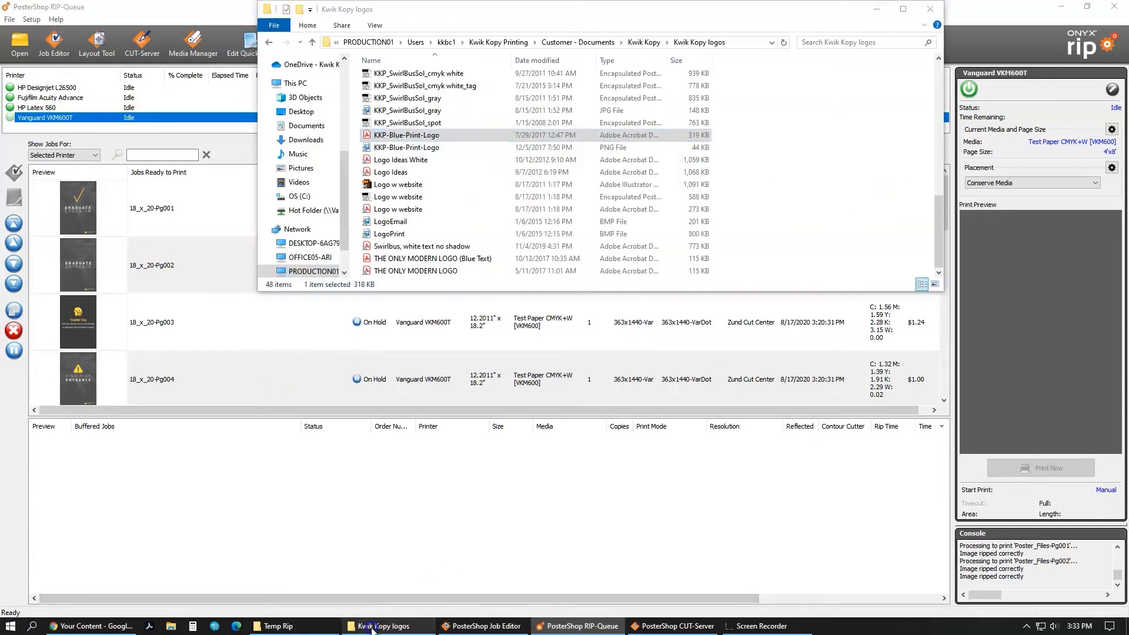
click(281, 626)
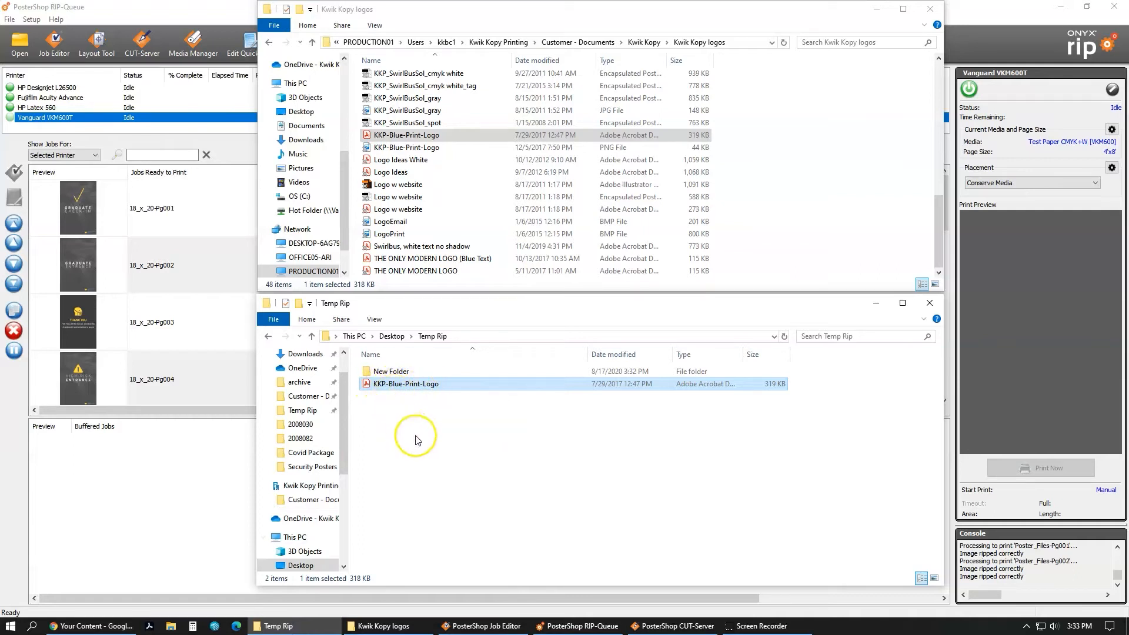
mouse_move(408, 421)
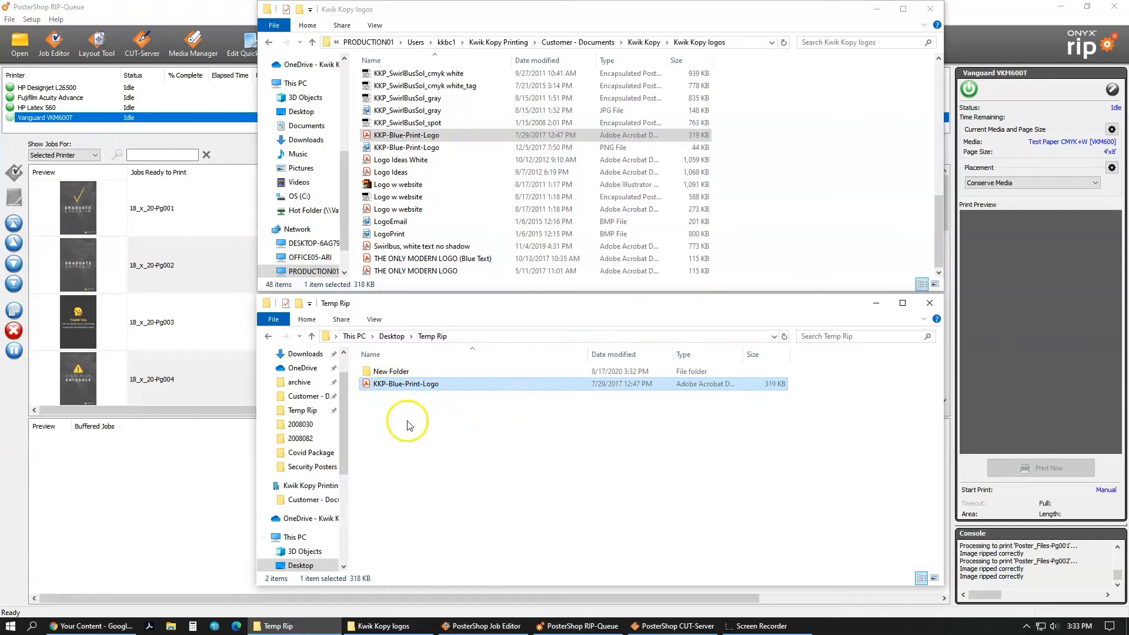
mouse_move(410, 450)
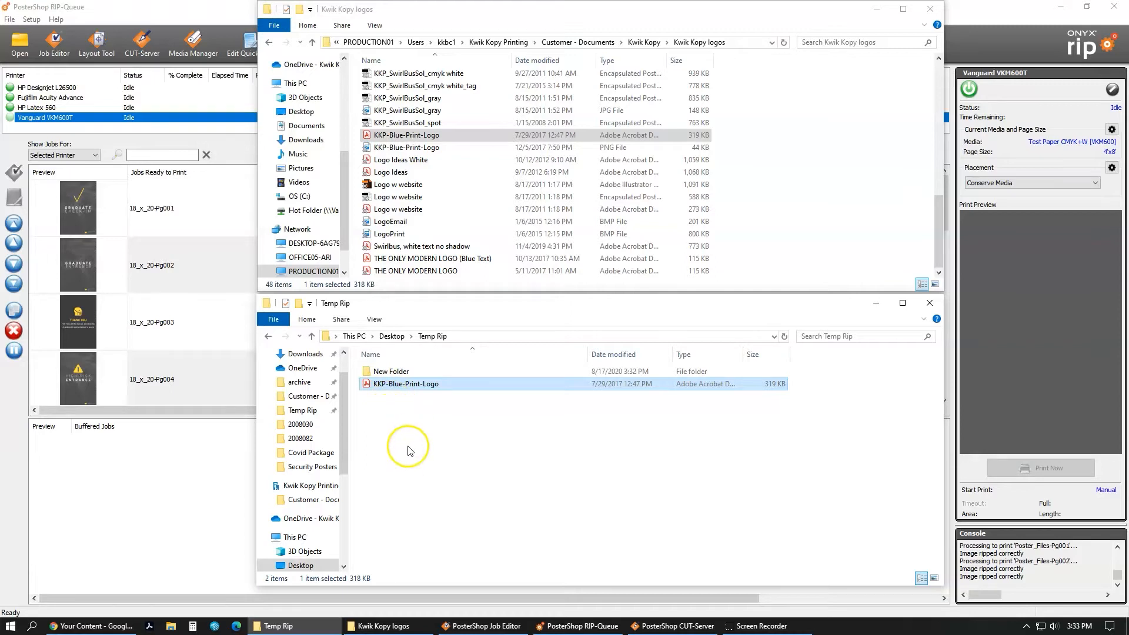
mouse_move(133, 9)
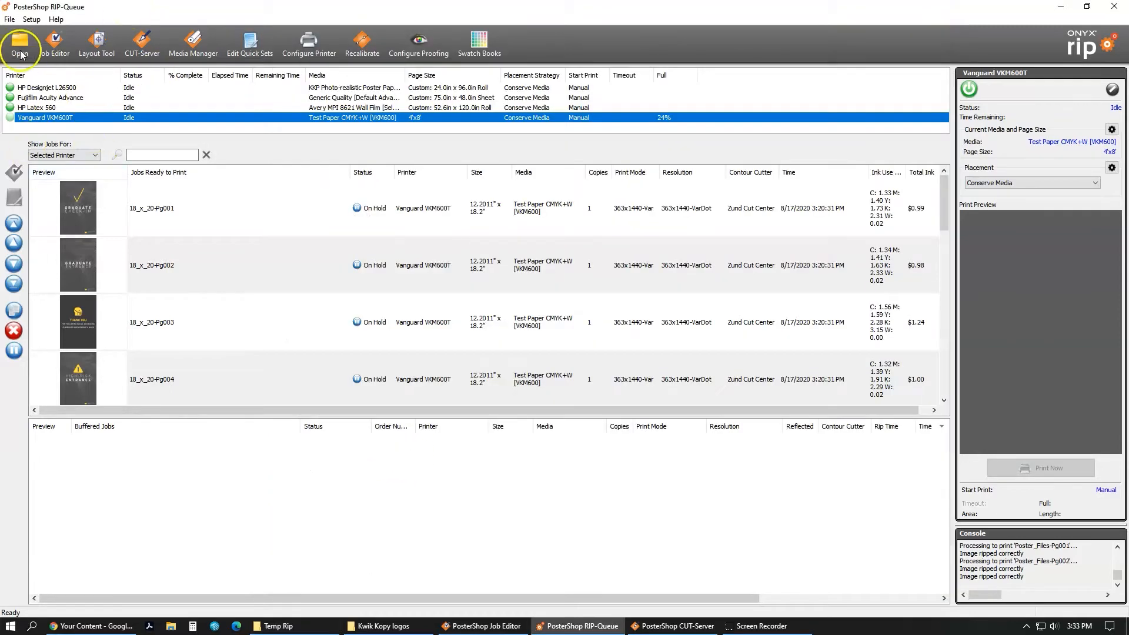
mouse_move(43, 93)
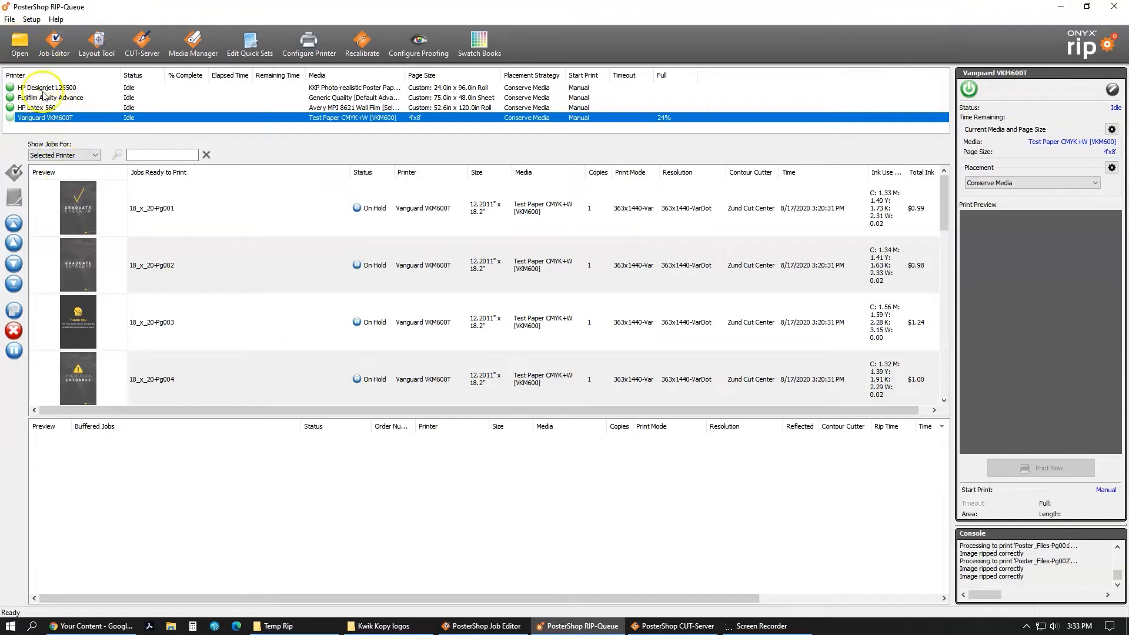
mouse_move(72, 119)
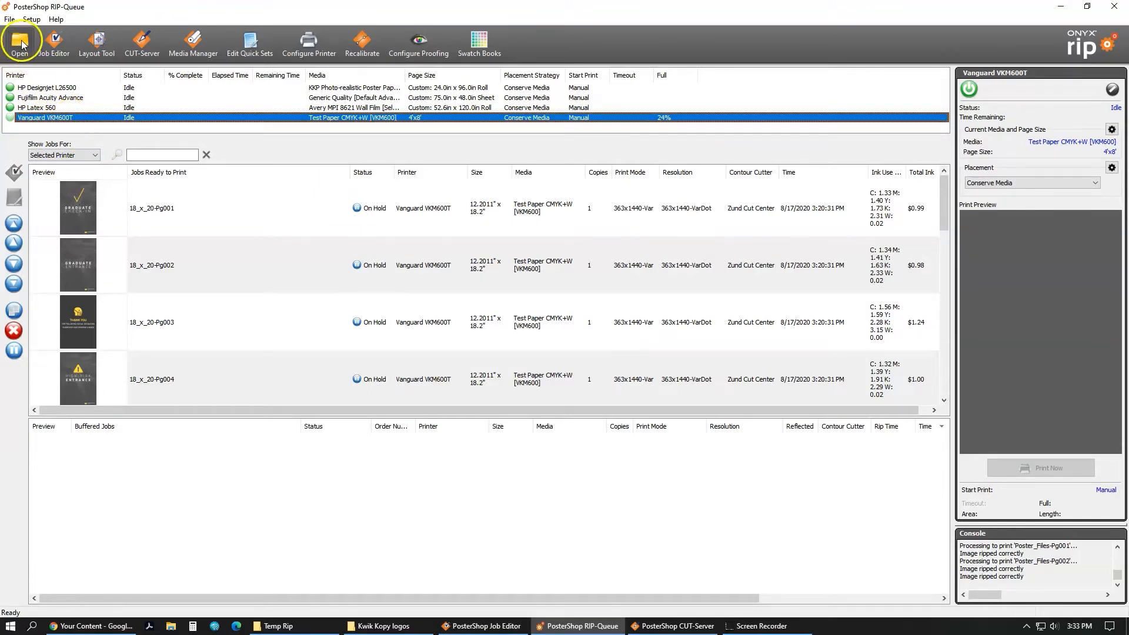
Step: Load KKP-Blue-Print-Logo with the Default quick set and Open in Job Editor ticked
click(19, 41)
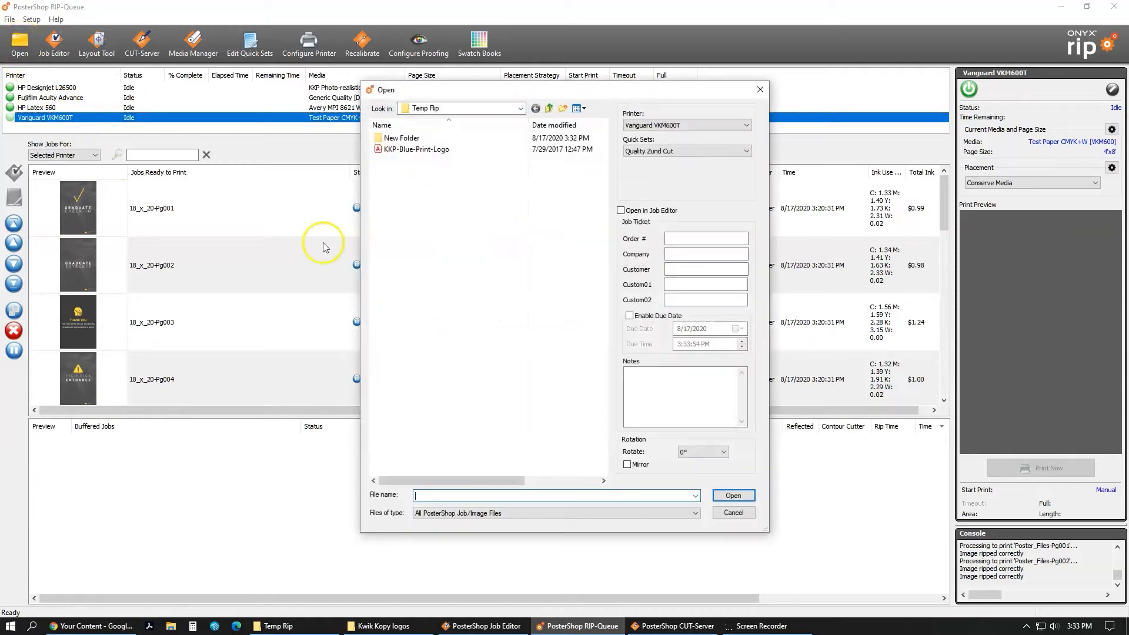
mouse_move(433, 166)
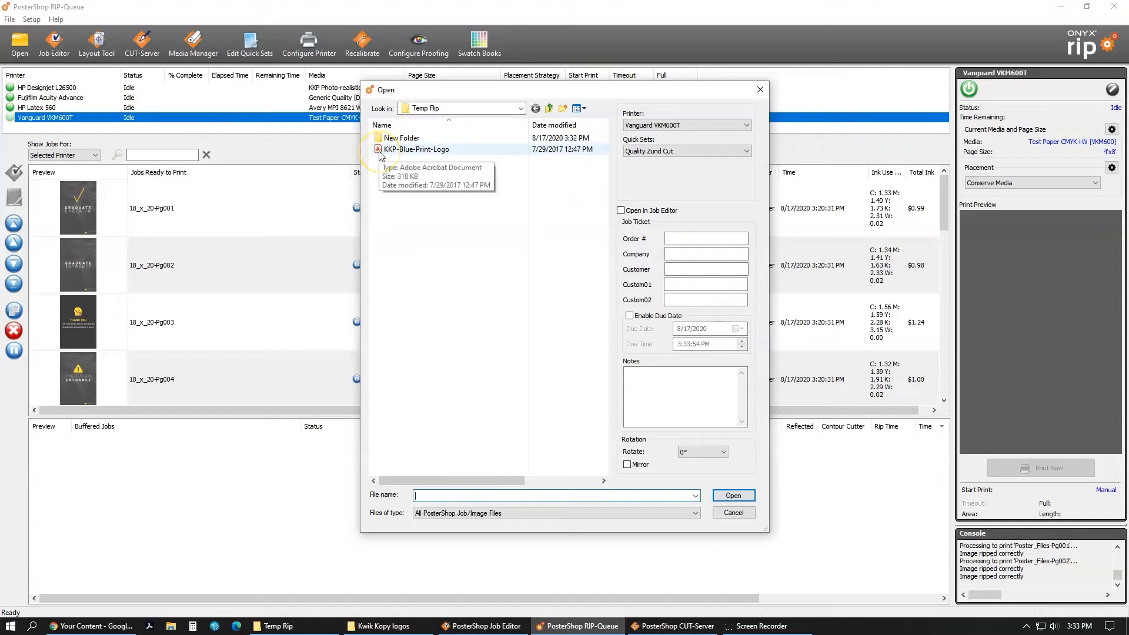
click(417, 149)
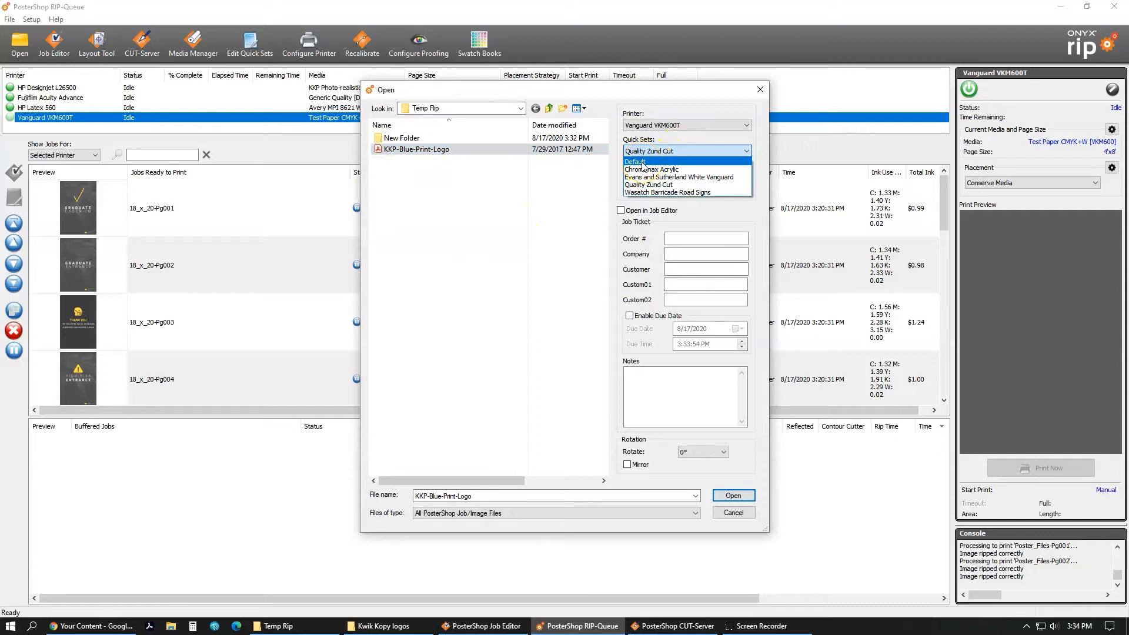
click(635, 161)
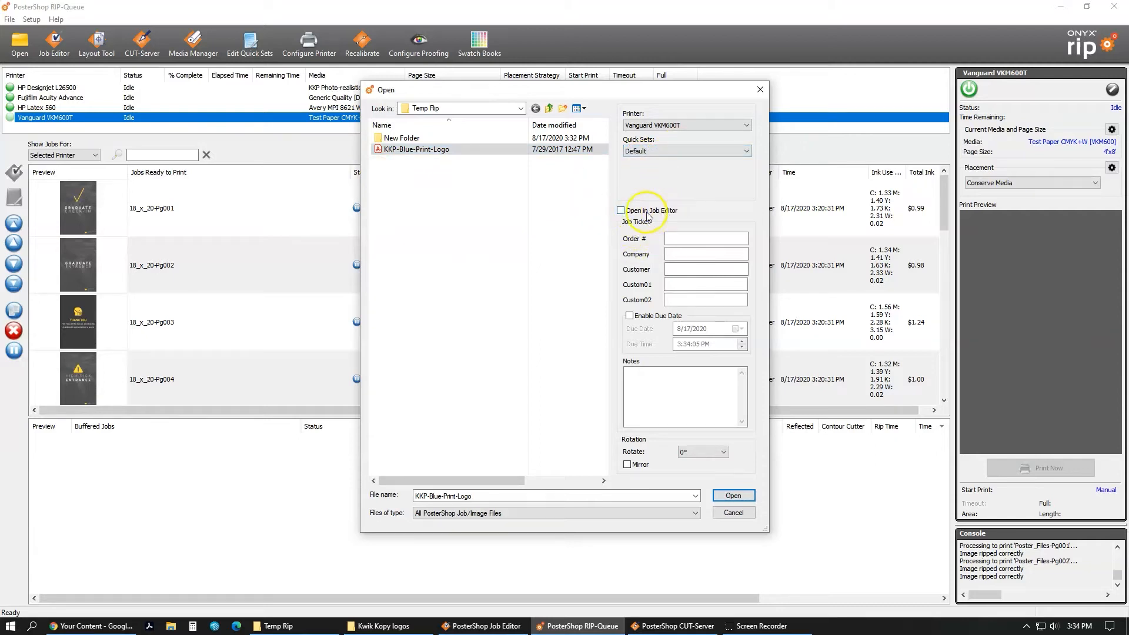
click(621, 211)
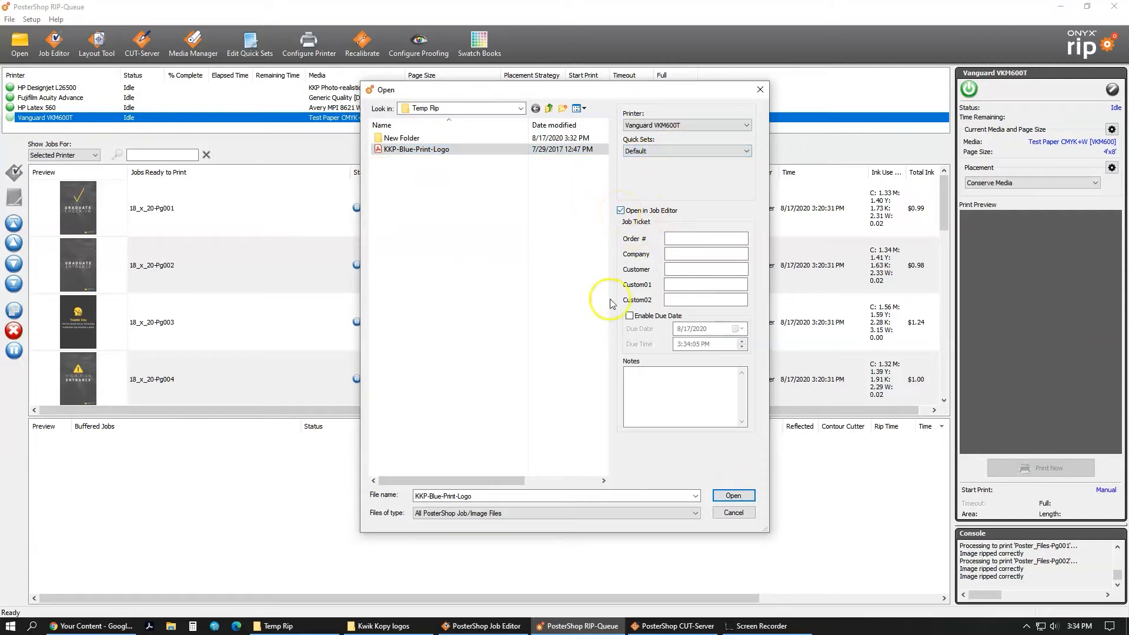
click(732, 495)
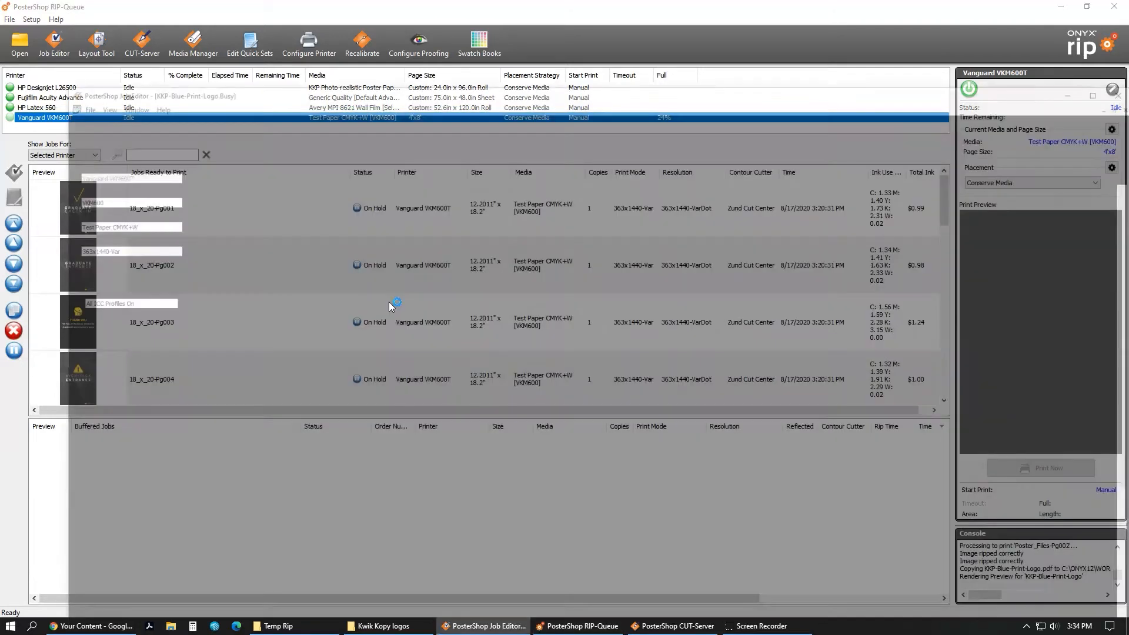
Step: Keep Test Paper CMYK+W as the job's media
click(484, 626)
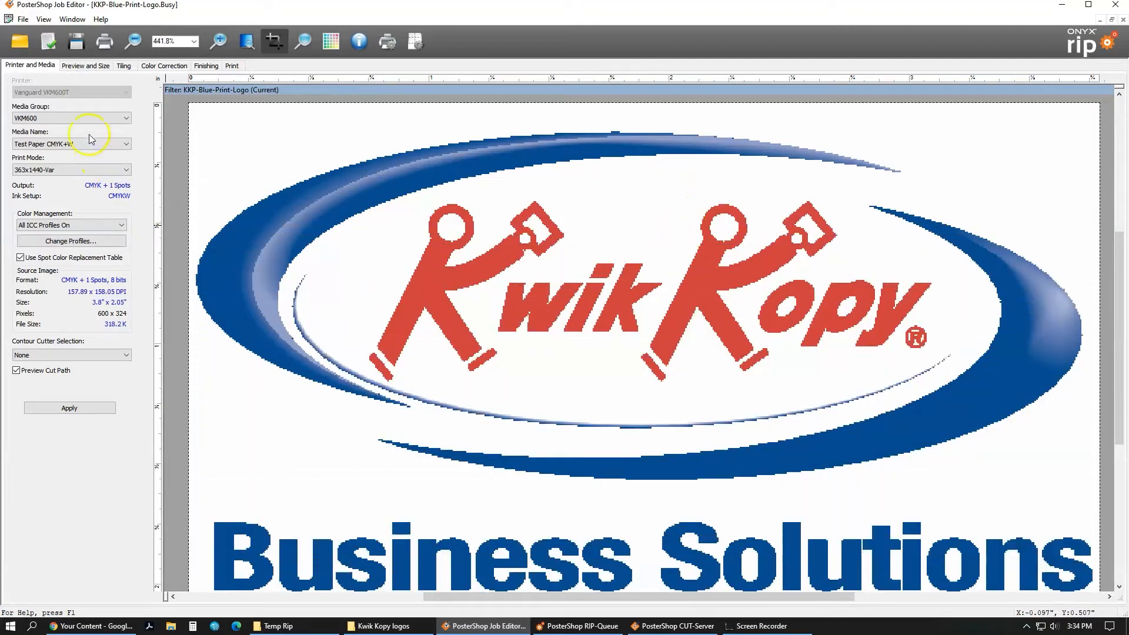
click(70, 118)
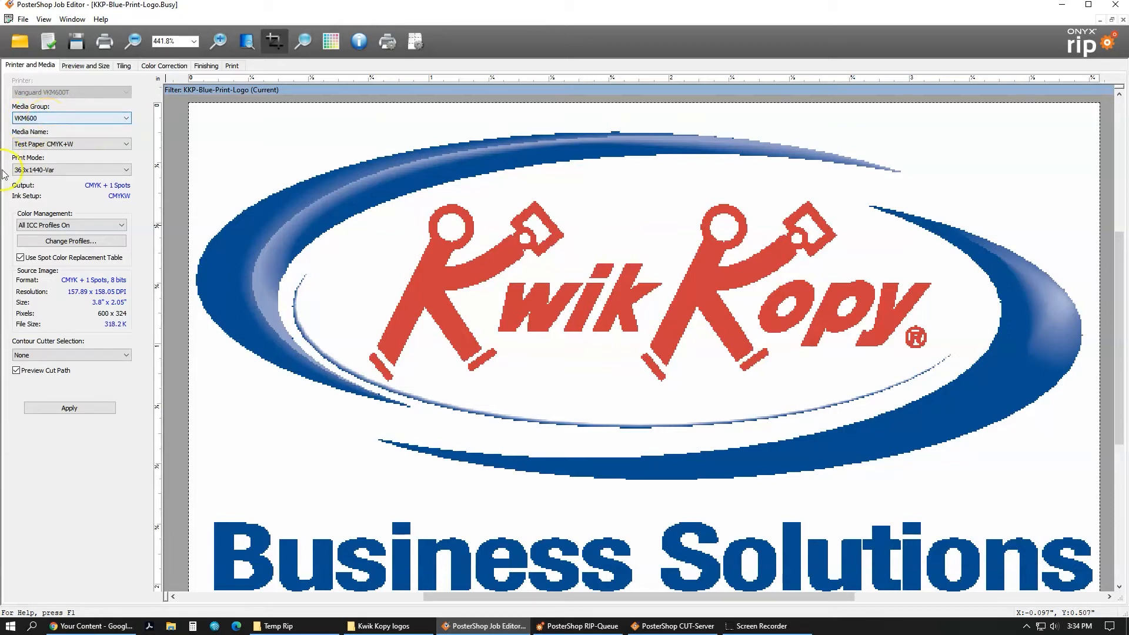
click(125, 144)
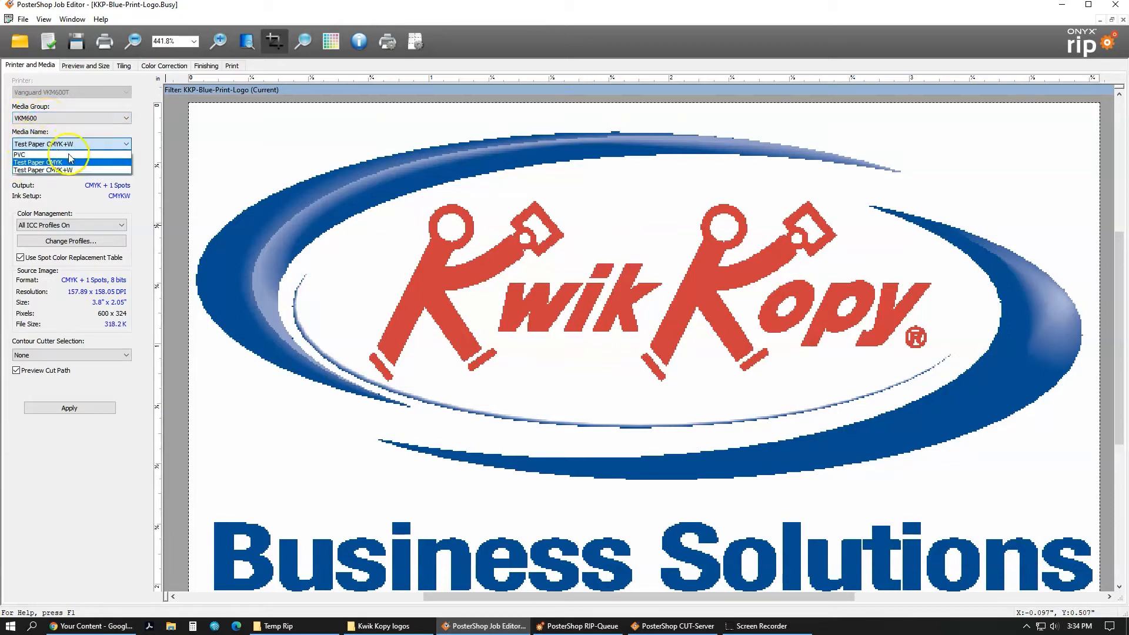
mouse_move(71, 162)
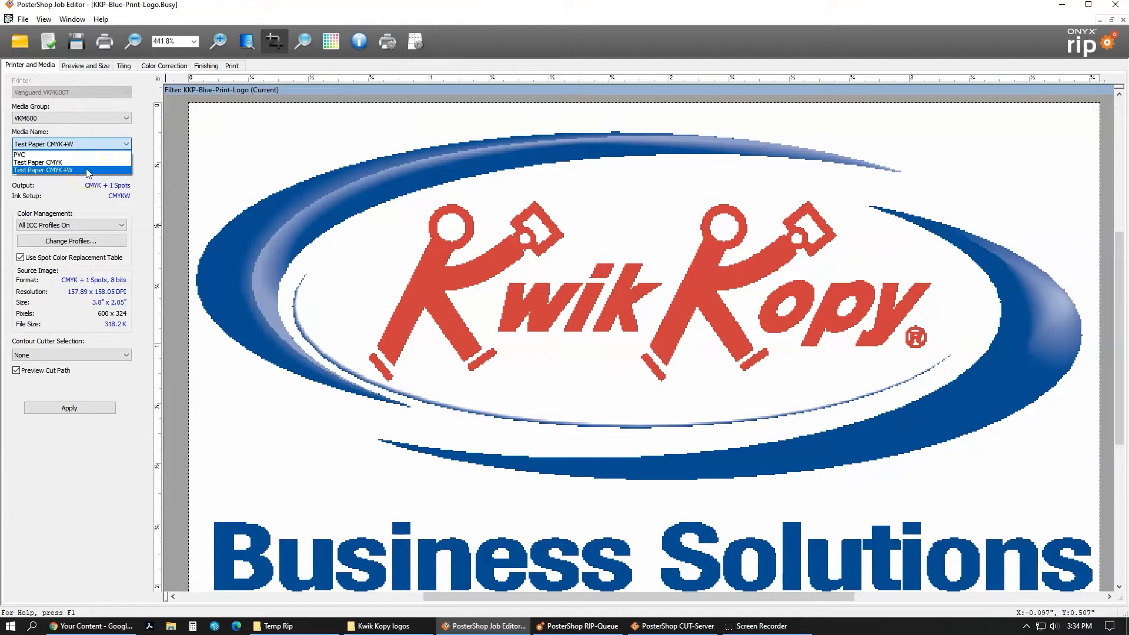
click(43, 170)
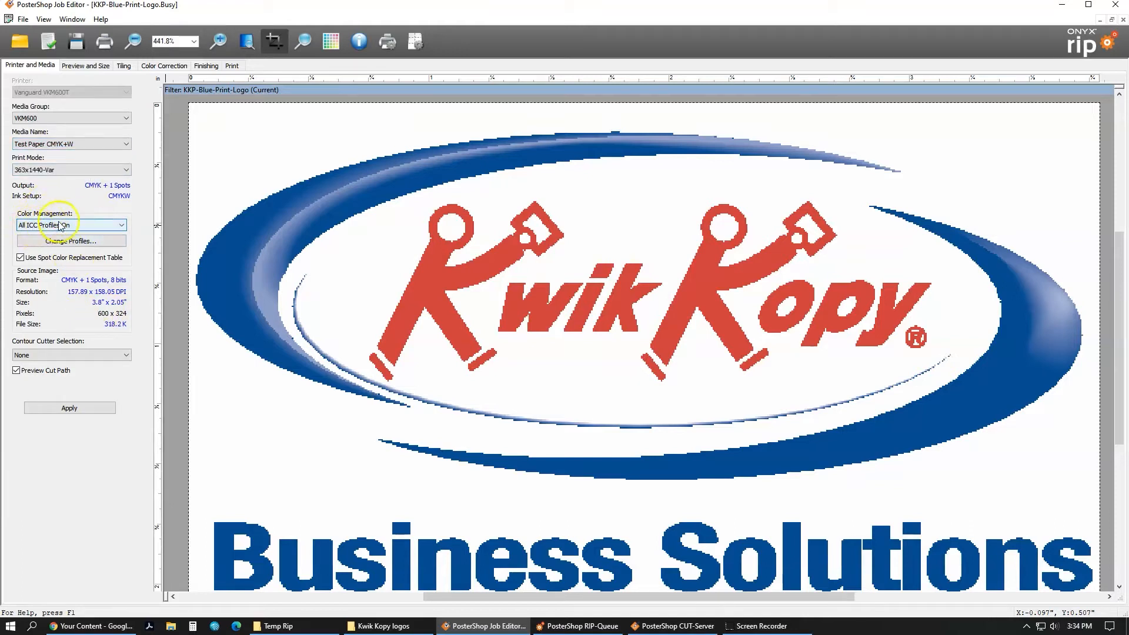
Step: Keep All ICC Profiles On and set the contour cutter to Zund Cut Center
click(121, 225)
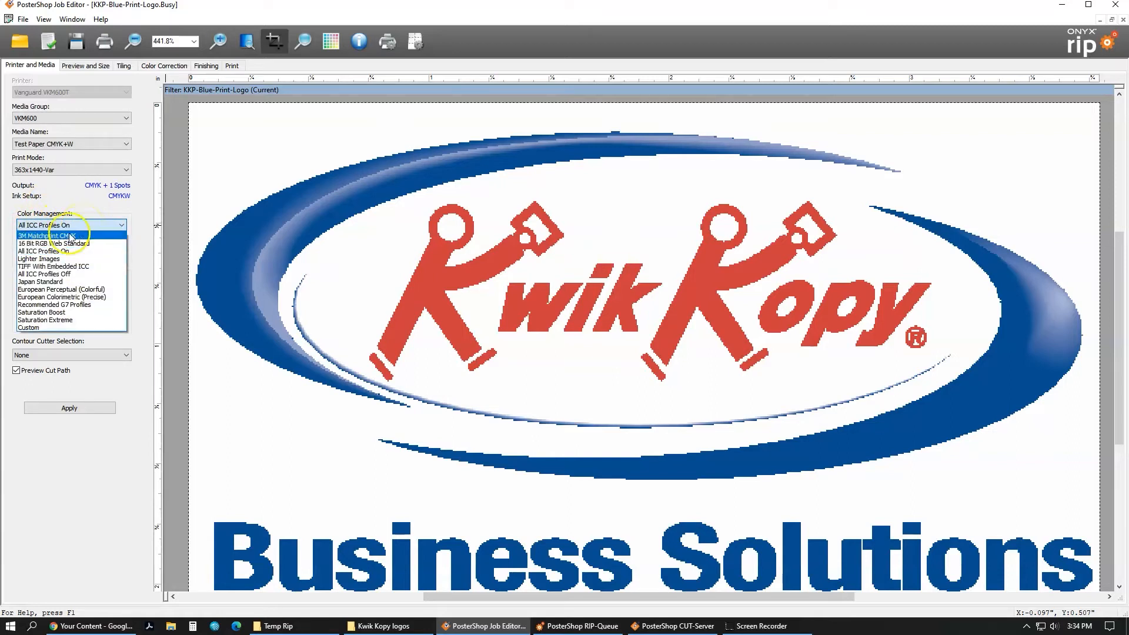
mouse_move(58, 304)
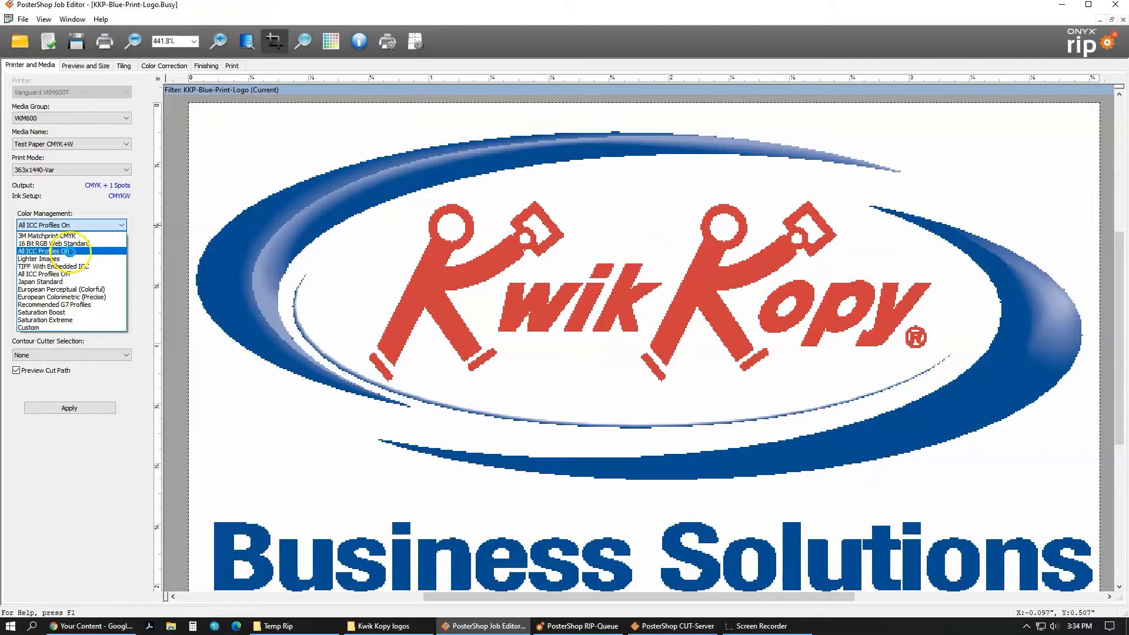
click(54, 251)
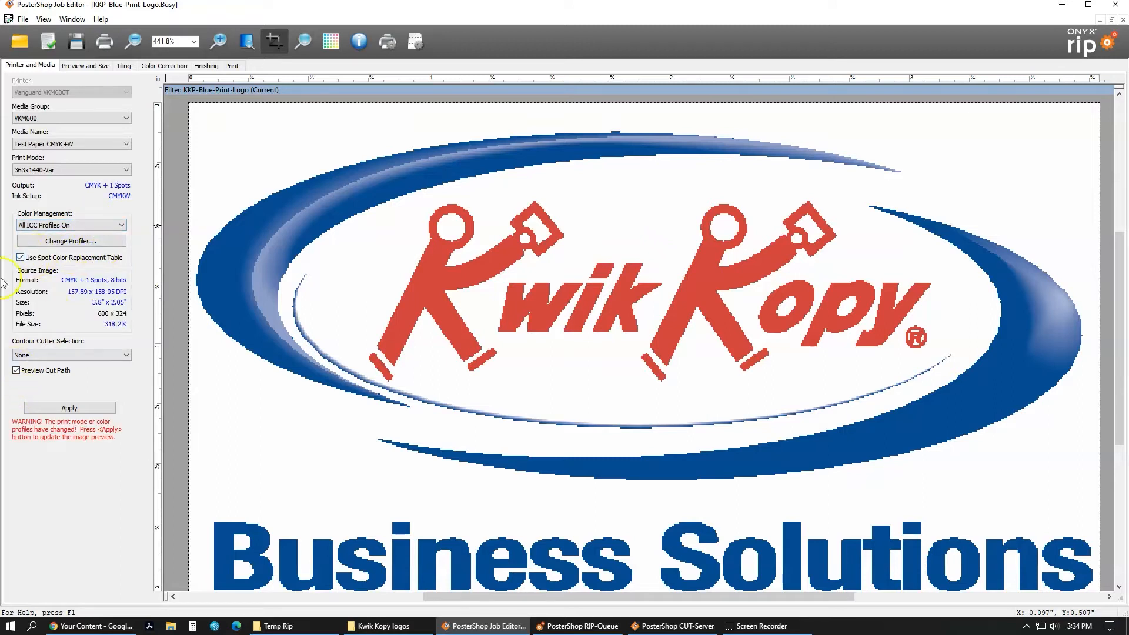
mouse_move(26, 349)
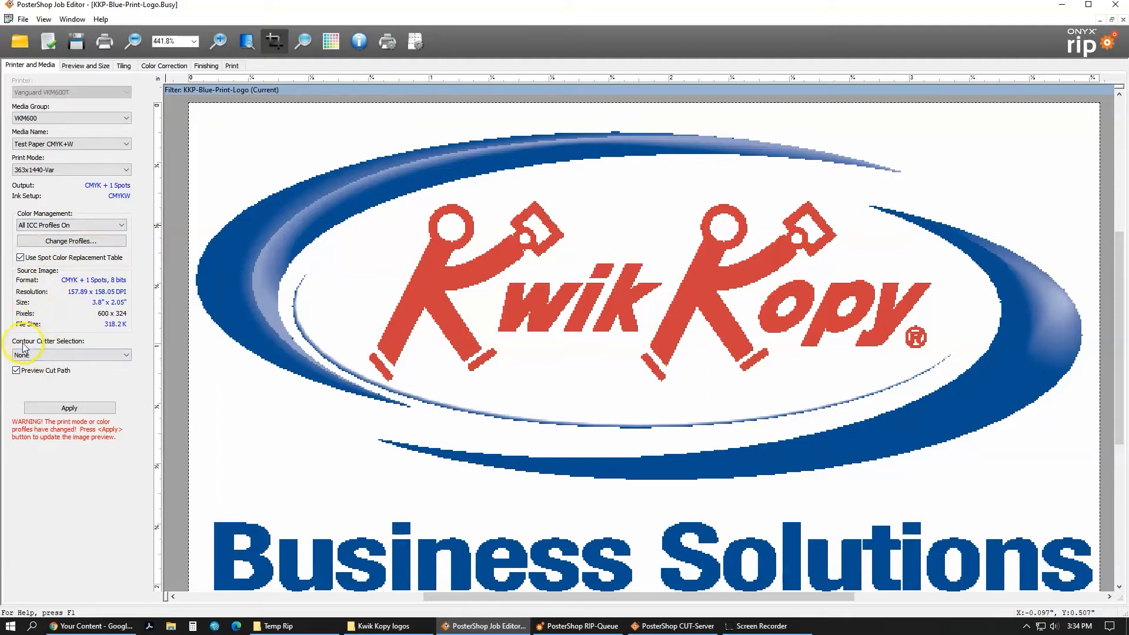
mouse_move(86, 348)
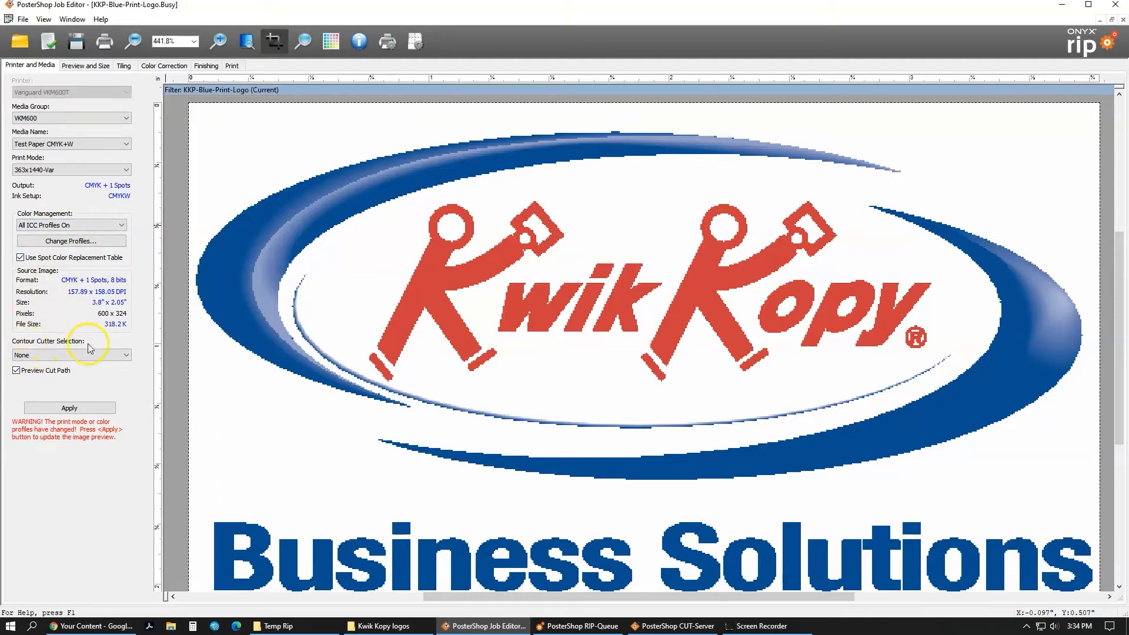
click(122, 355)
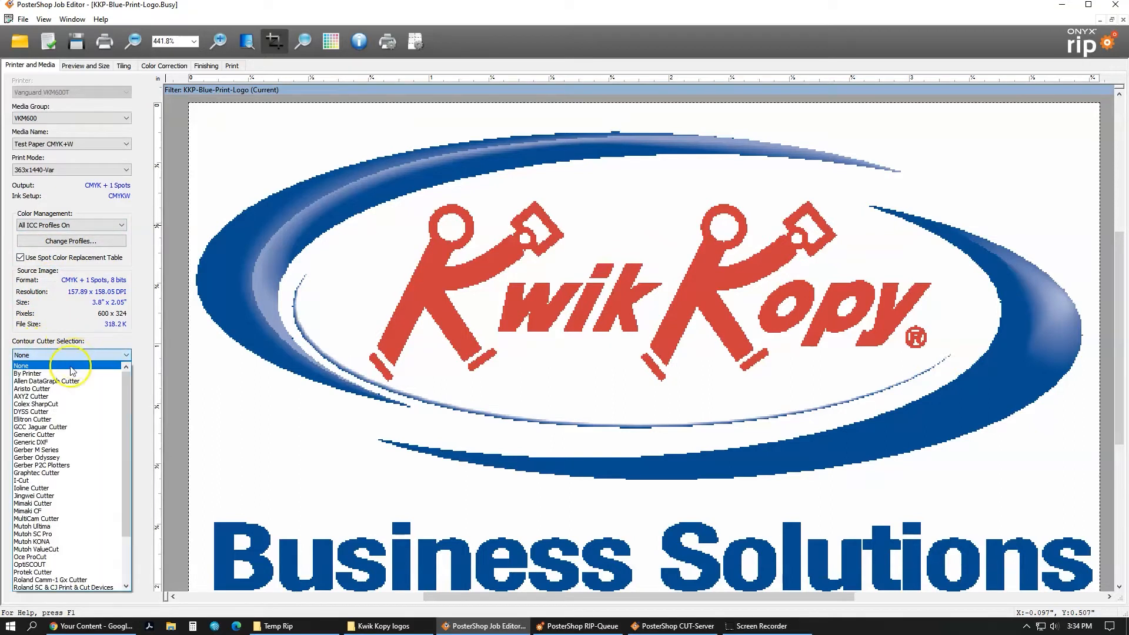
mouse_move(33, 389)
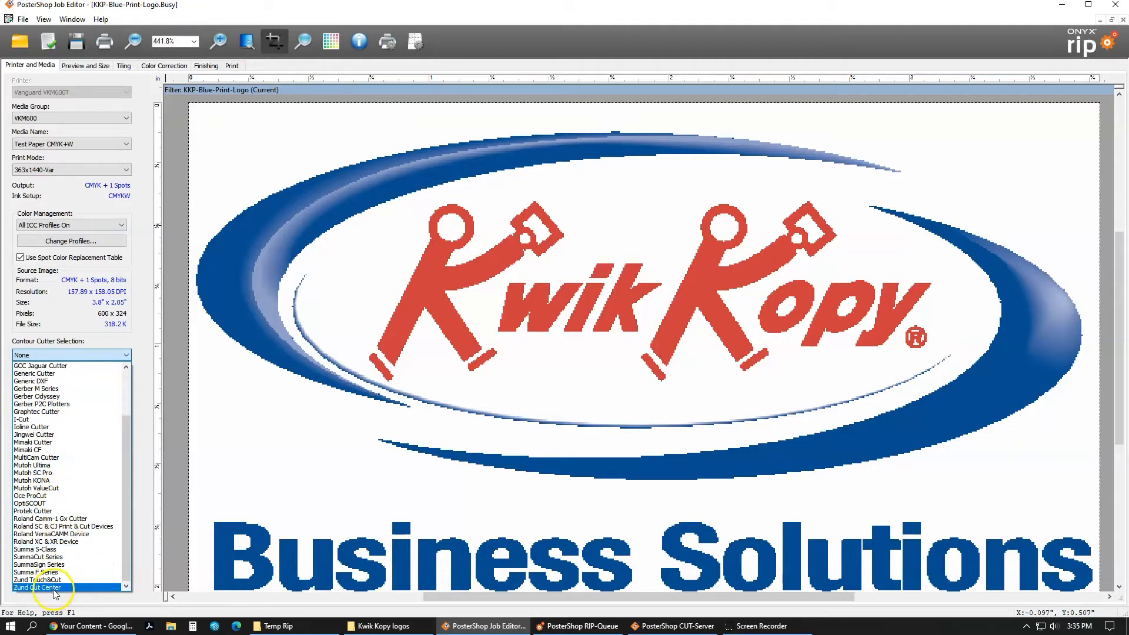
click(38, 588)
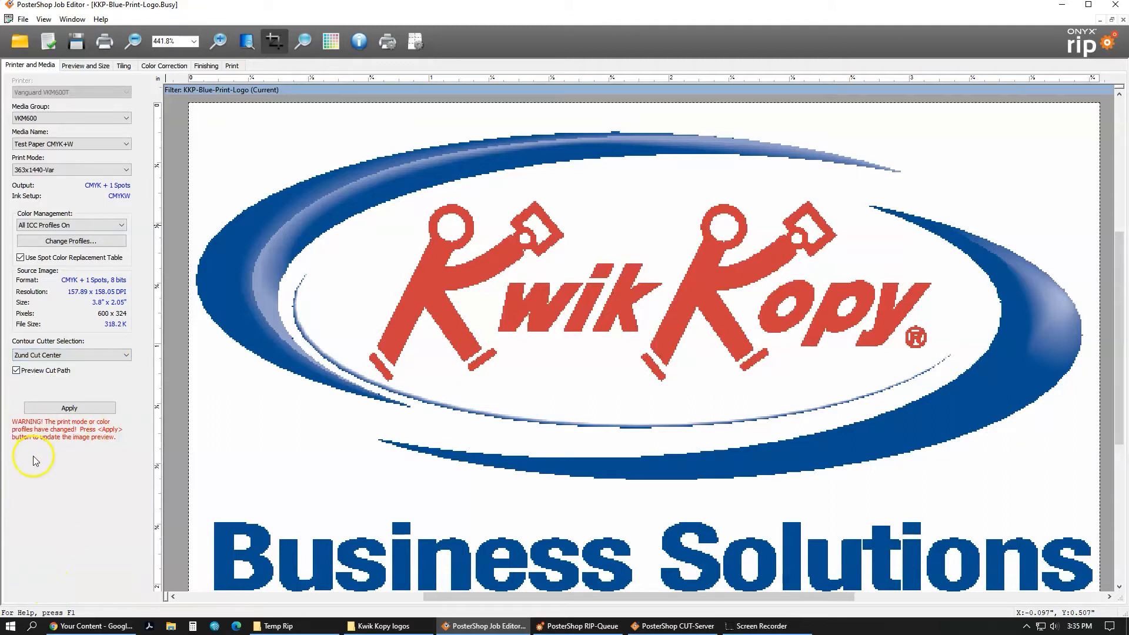
mouse_move(59, 442)
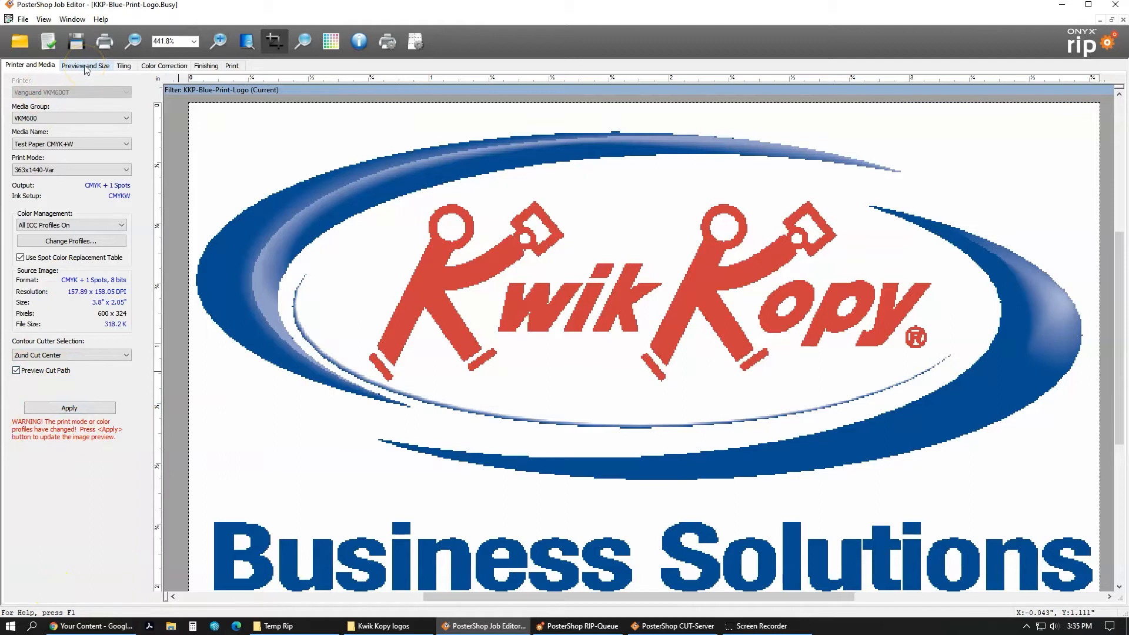
Step: Show the Preview and Size settings for the 3.8 × 2.05 inch logo job
click(85, 65)
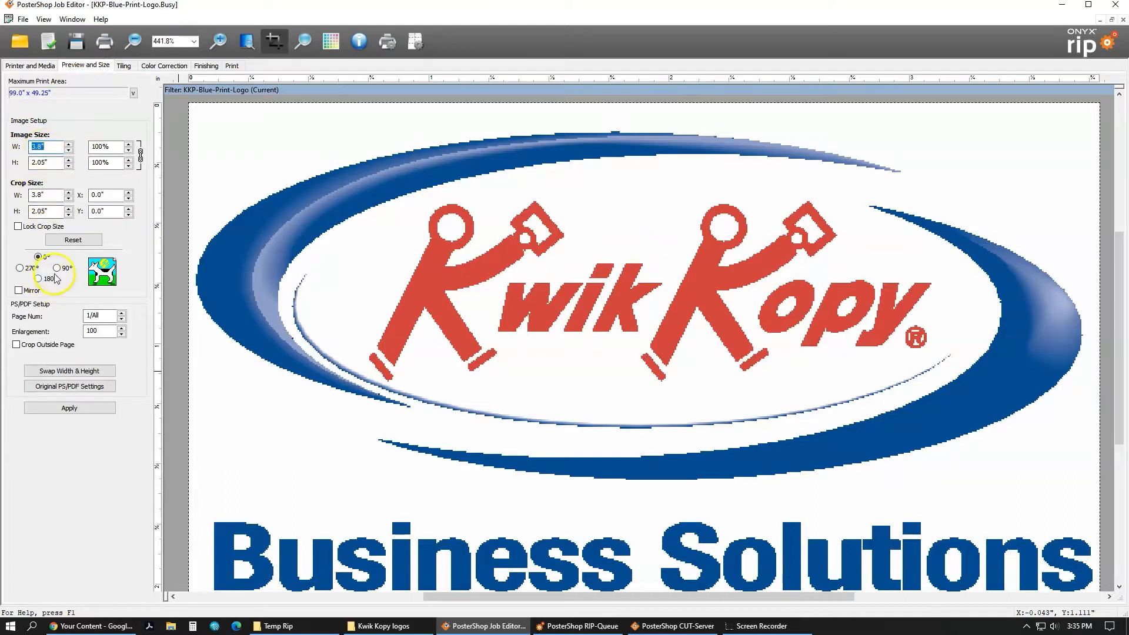
mouse_move(54, 137)
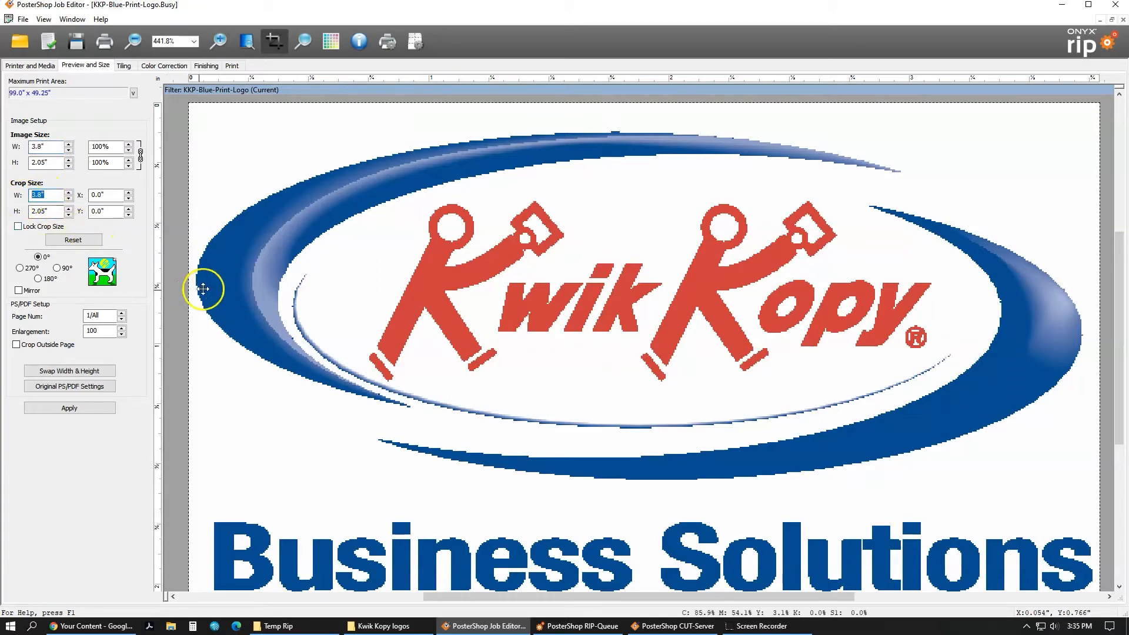
mouse_move(266, 558)
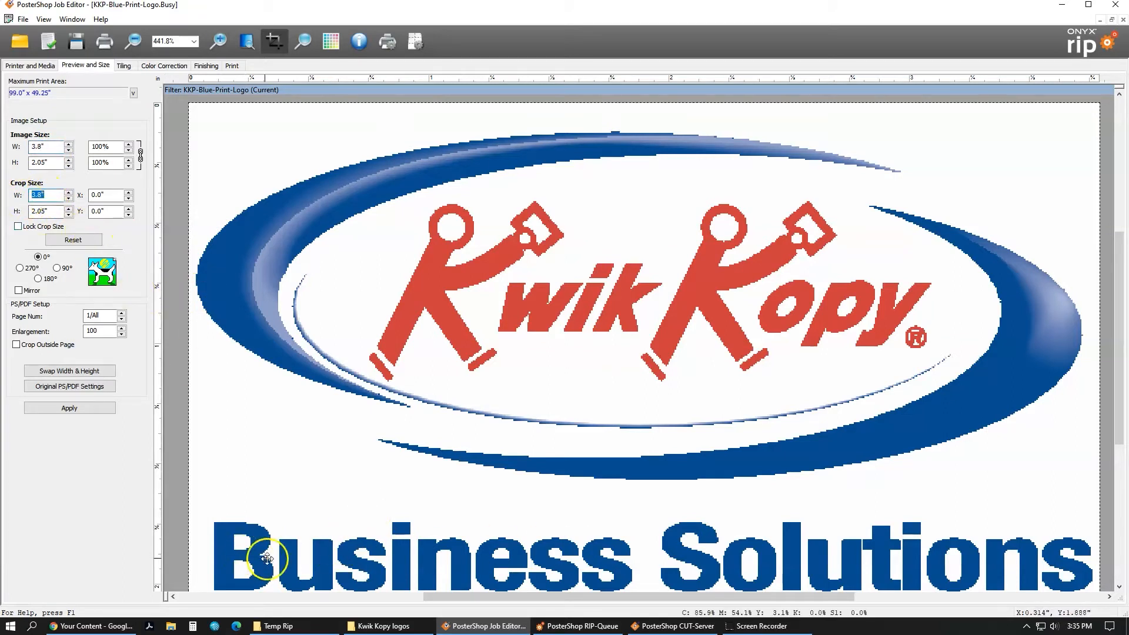
mouse_move(356, 358)
text(1)
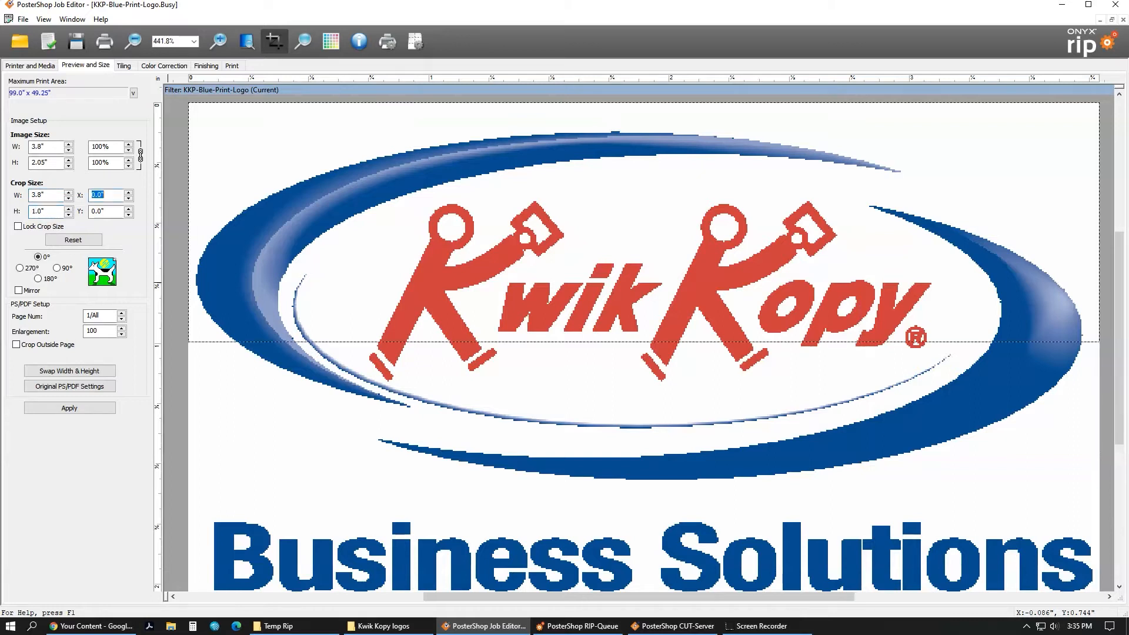
mouse_move(190, 193)
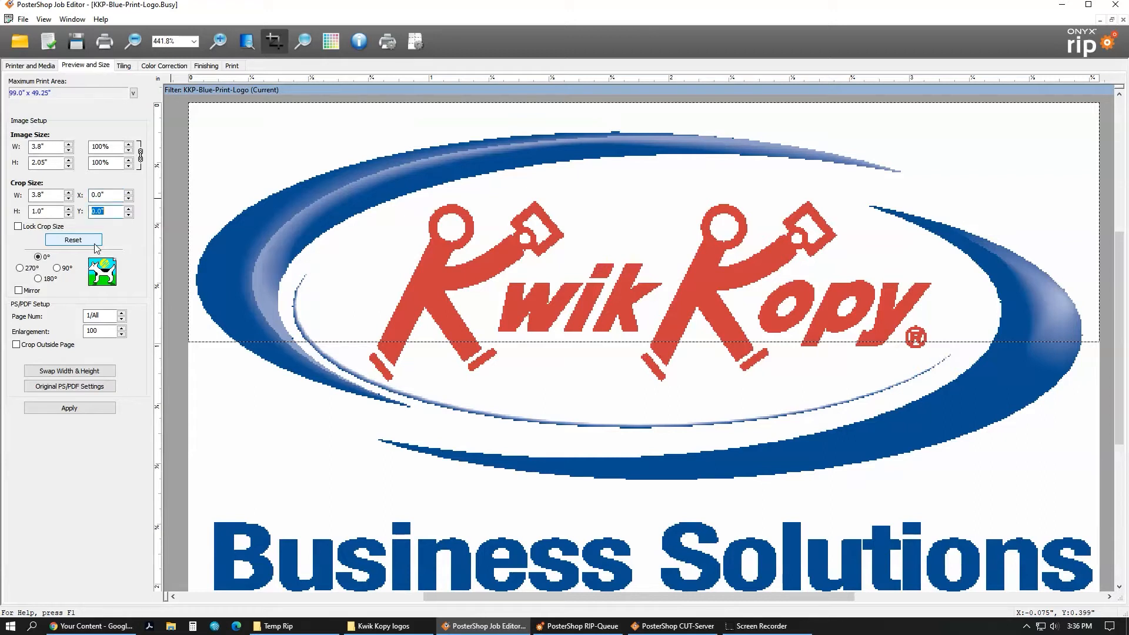
Step: Crop to the oval emblem with crop Y 0.5", giving a 3.7289 × 1.5099 inch job
text(.5)
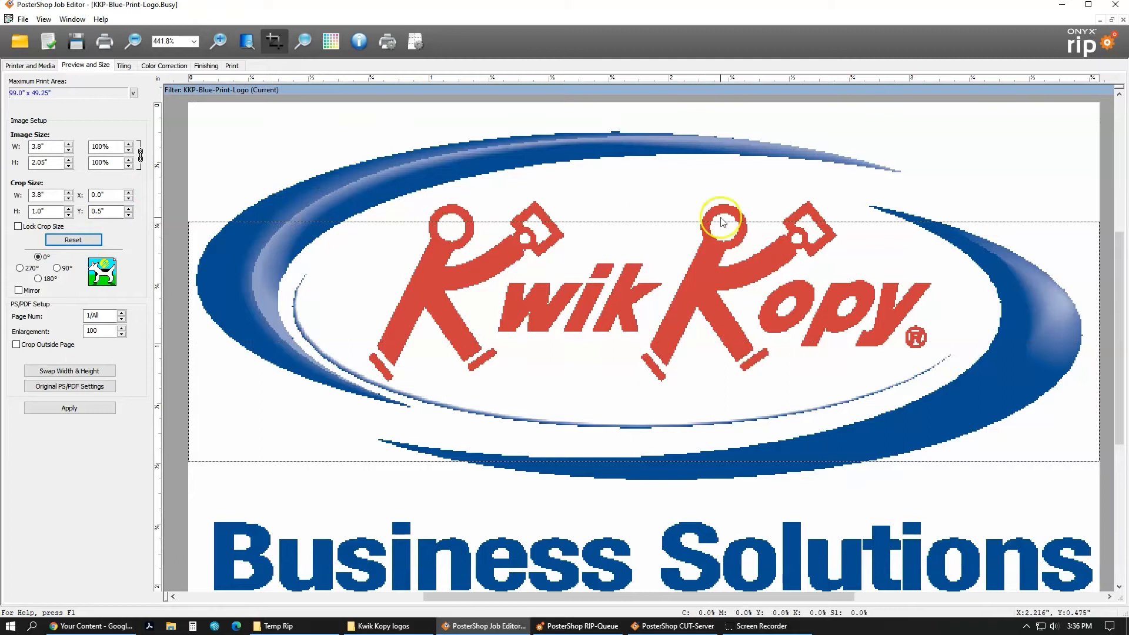
mouse_move(142, 471)
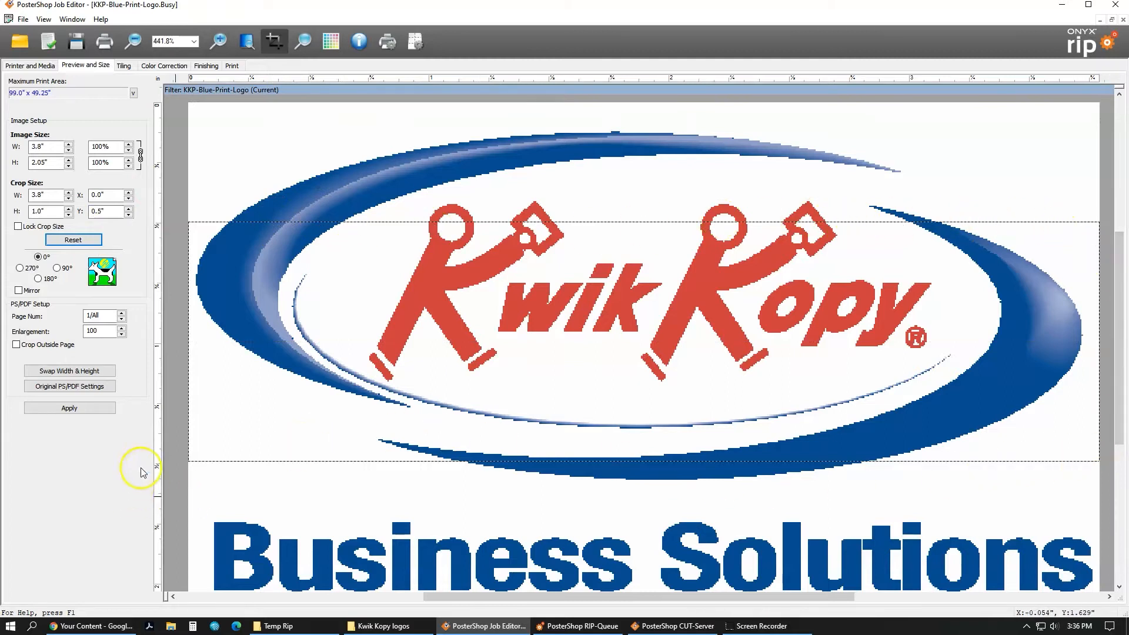
click(47, 195)
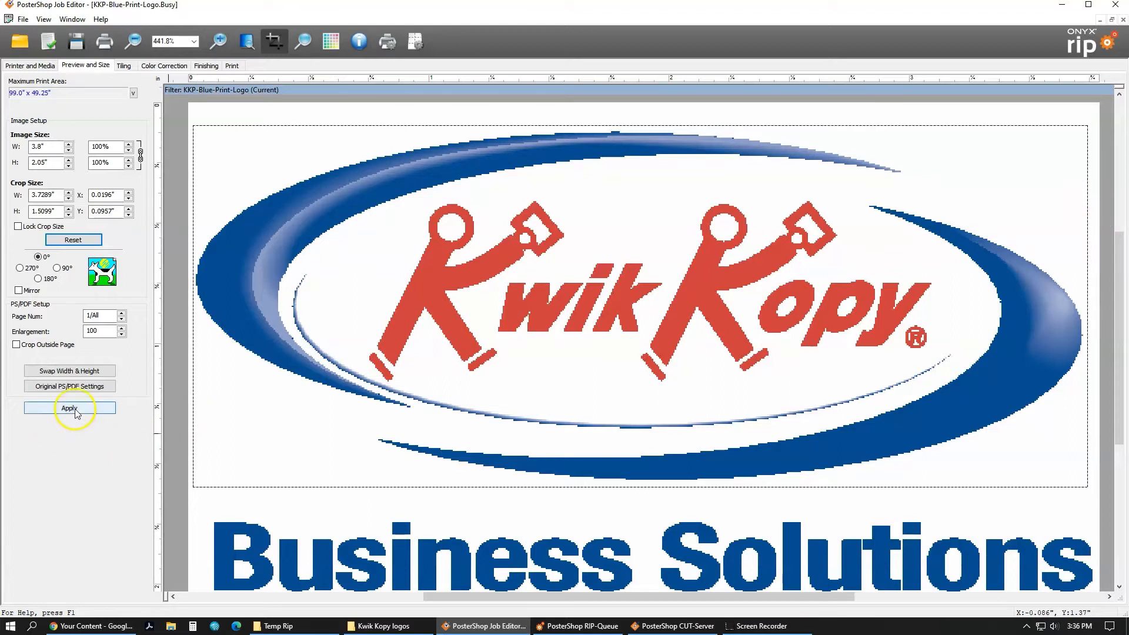
click(69, 409)
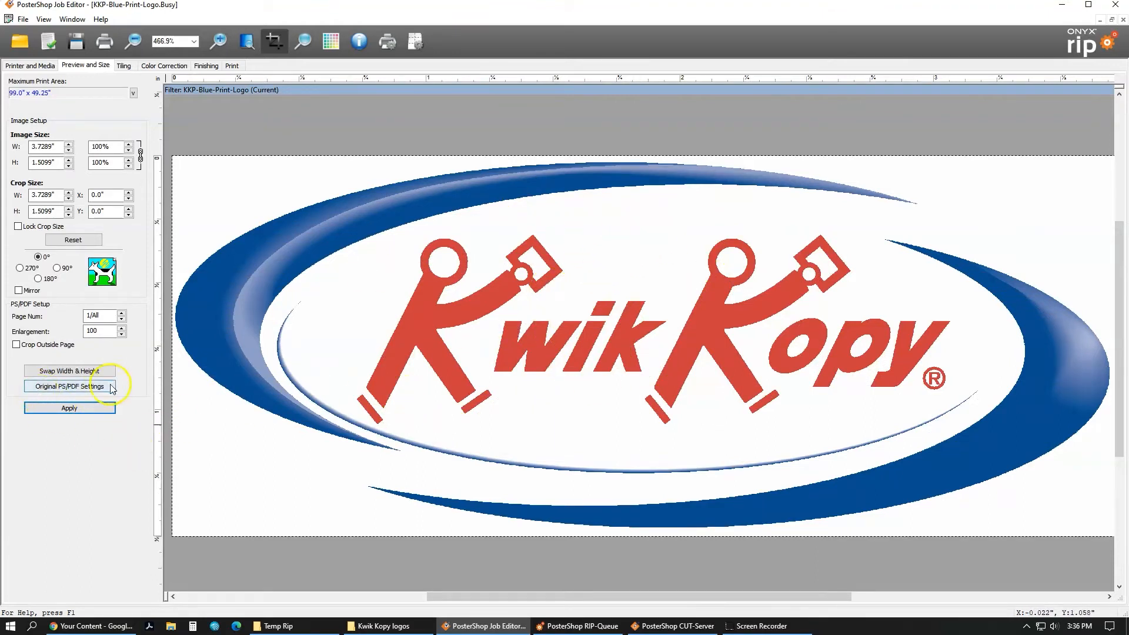
mouse_move(55, 392)
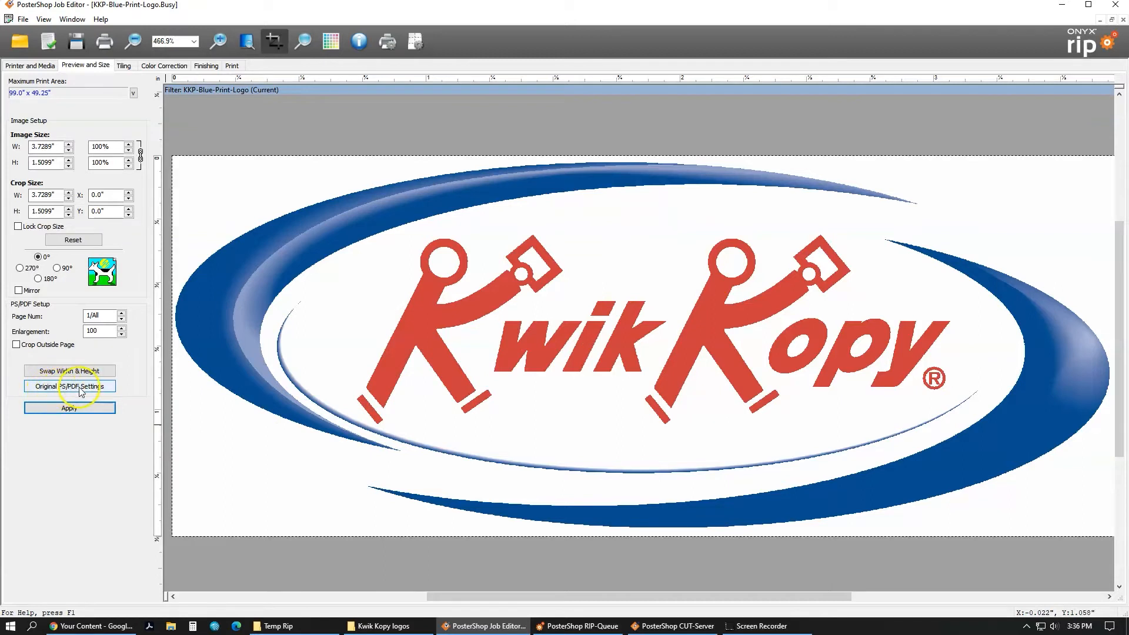
Step: Revert to Original PS/PDF Settings, restoring the full 3.8 × 2.05 inch logo
click(70, 408)
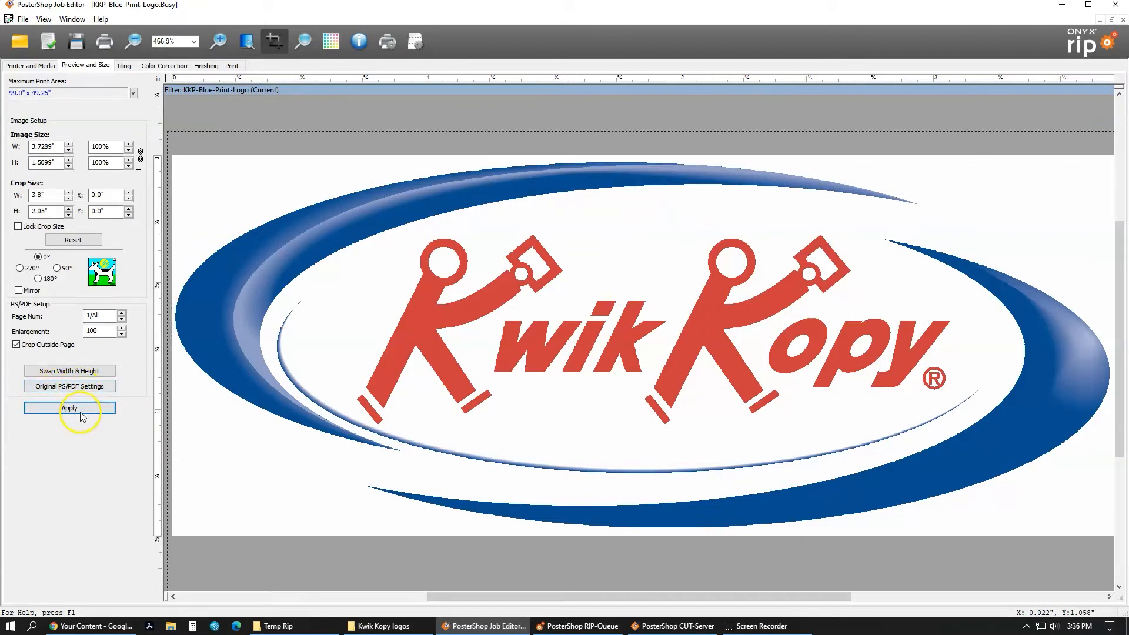
click(69, 407)
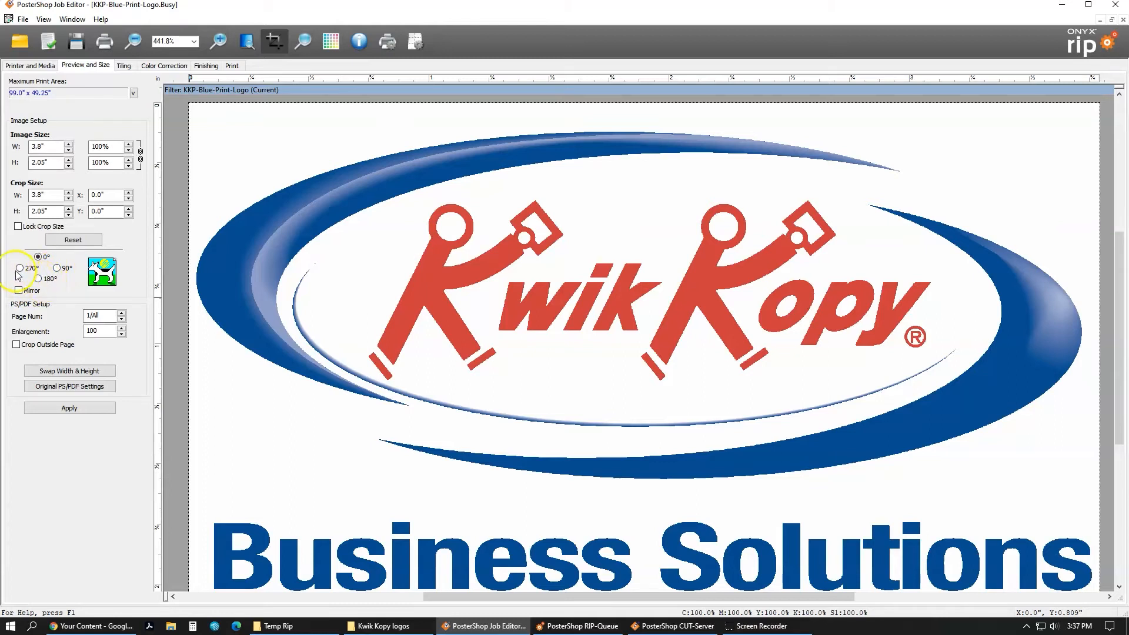
Step: Apply a 90° rotation, making the job 2.05 × 3.8 inches
click(37, 257)
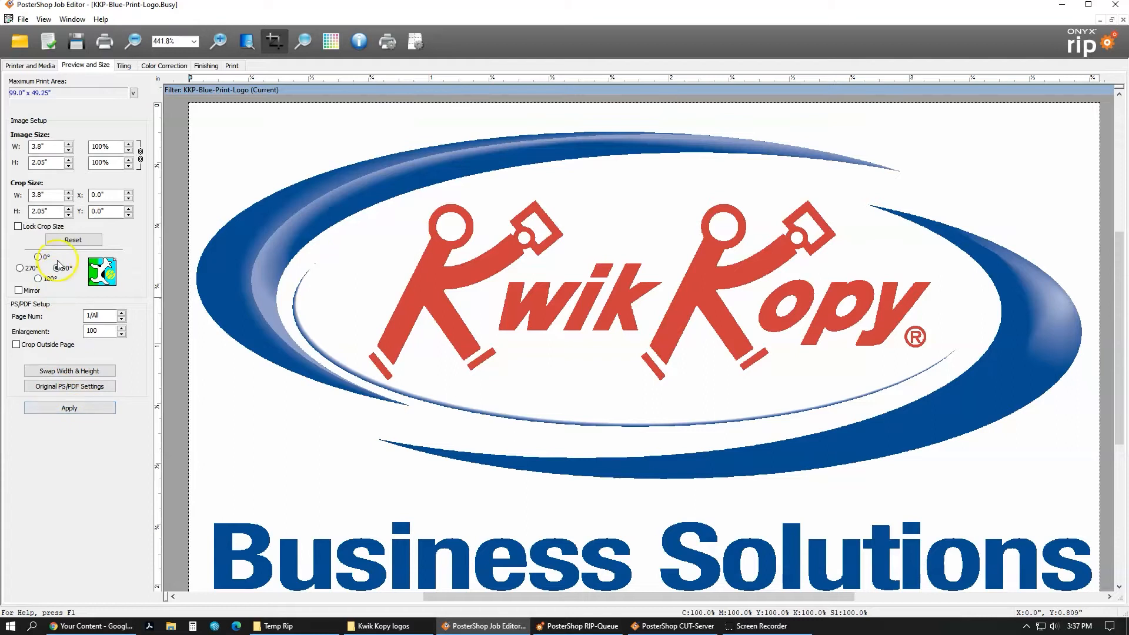
click(69, 408)
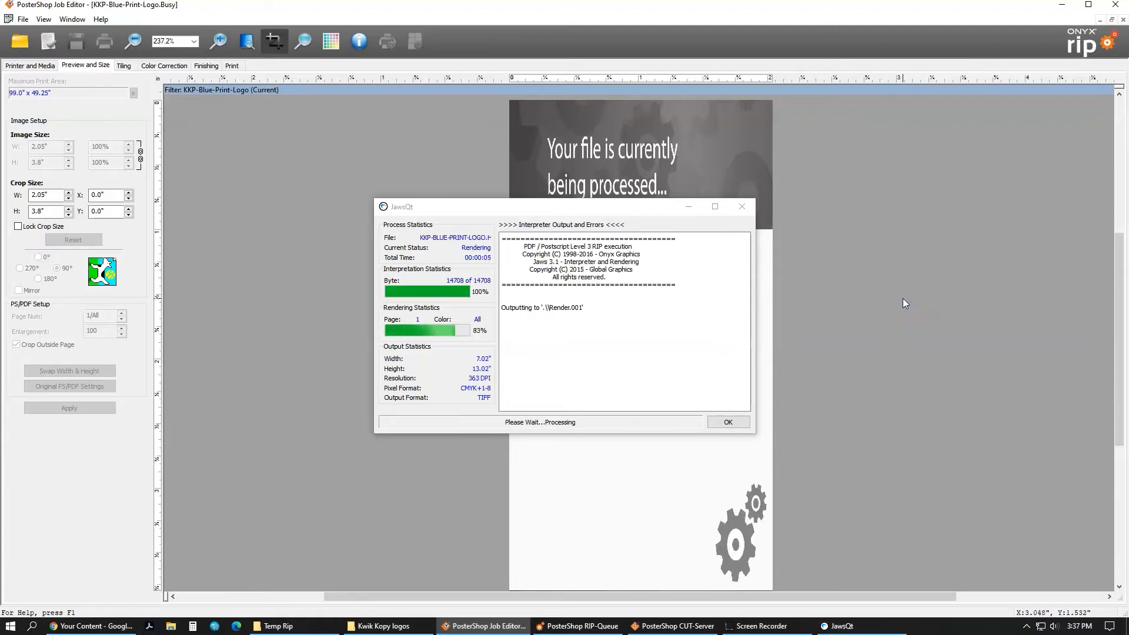
click(727, 422)
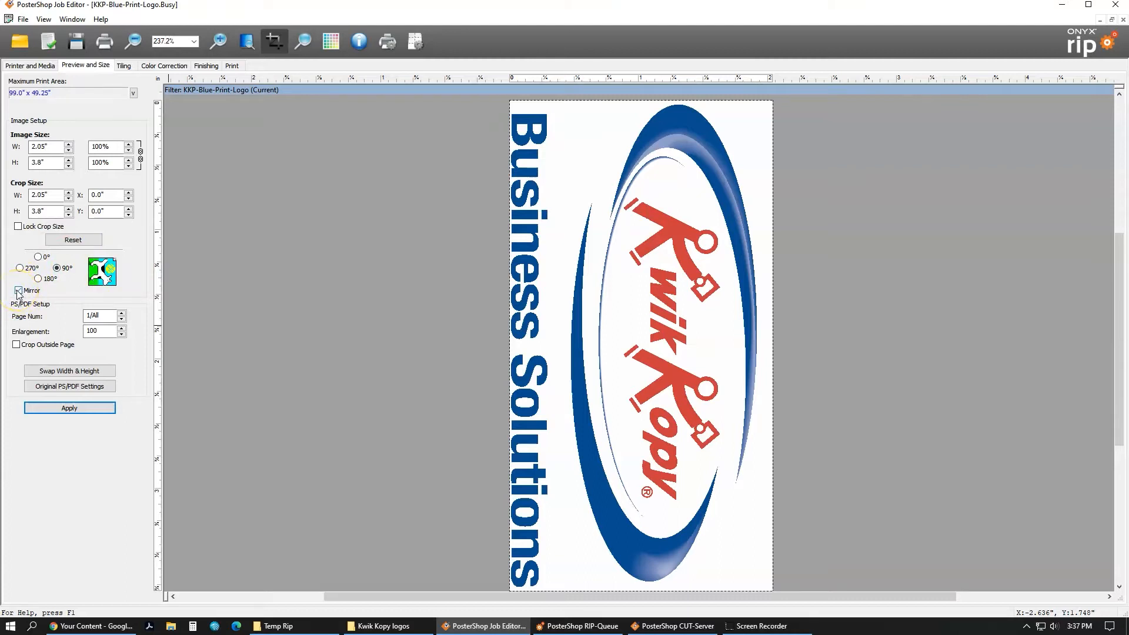
Step: Turn on mirroring for the rotated logo
click(18, 290)
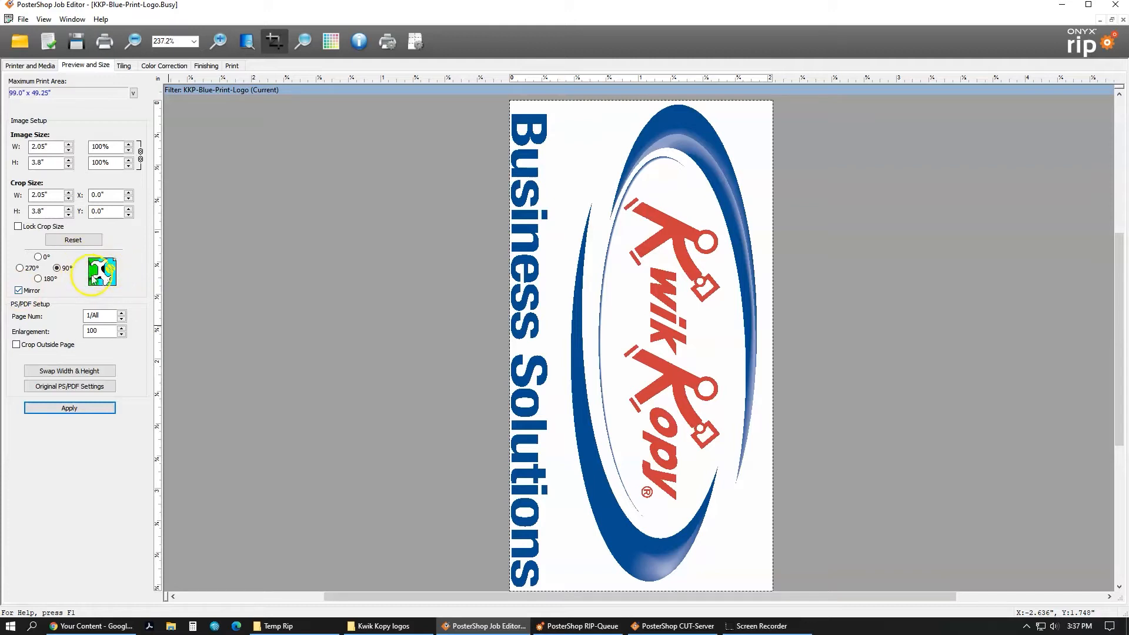
mouse_move(139, 278)
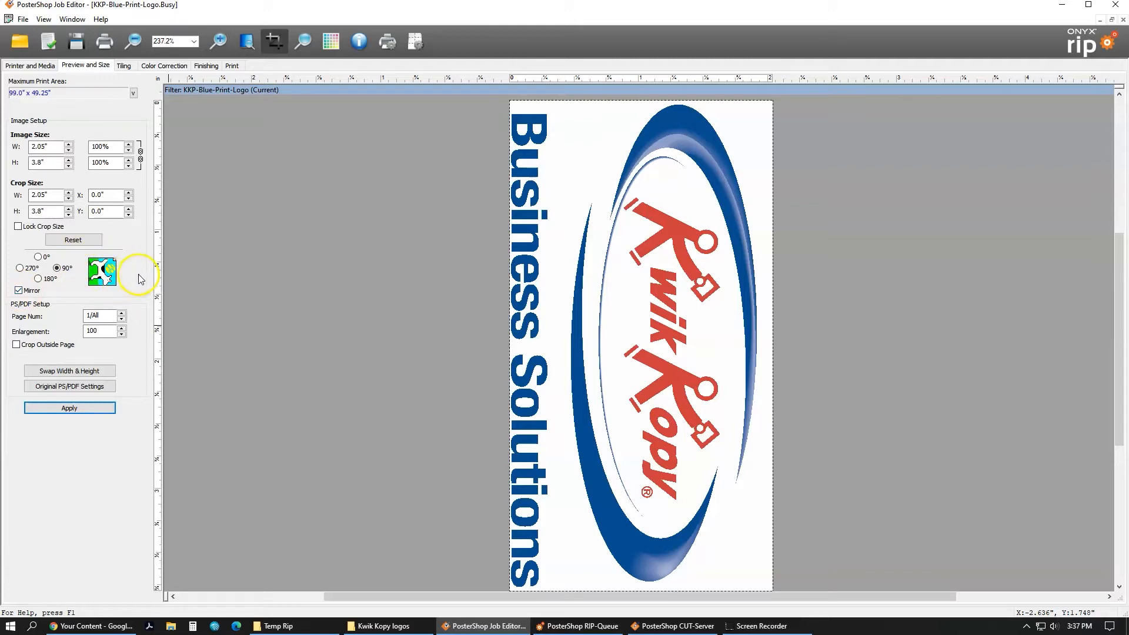
mouse_move(166, 277)
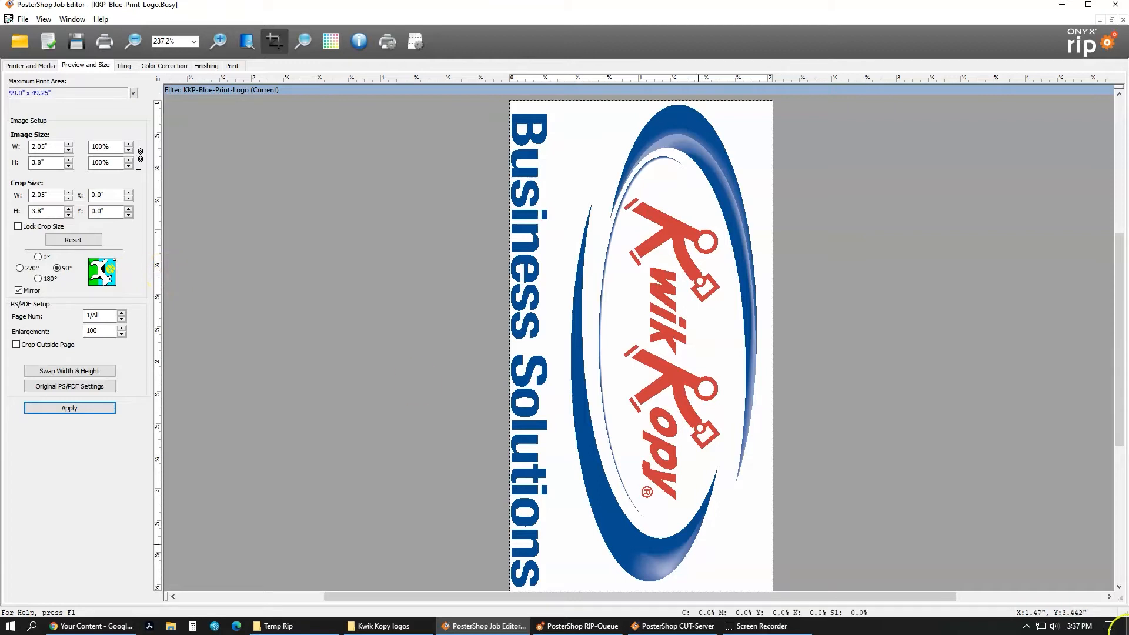
mouse_move(1113, 577)
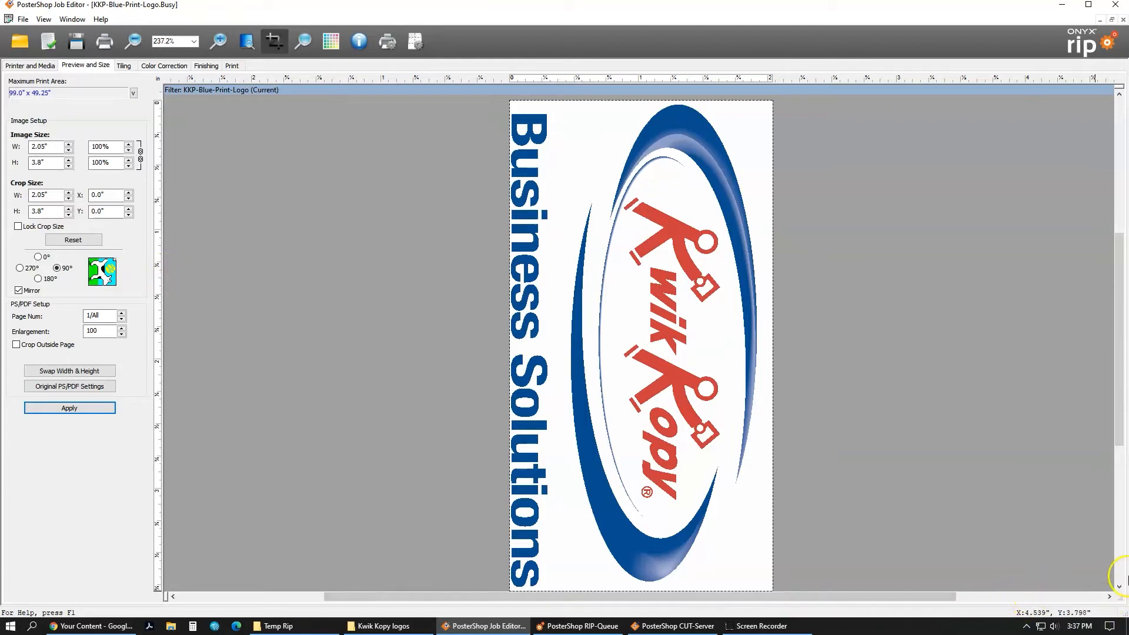
mouse_move(965, 562)
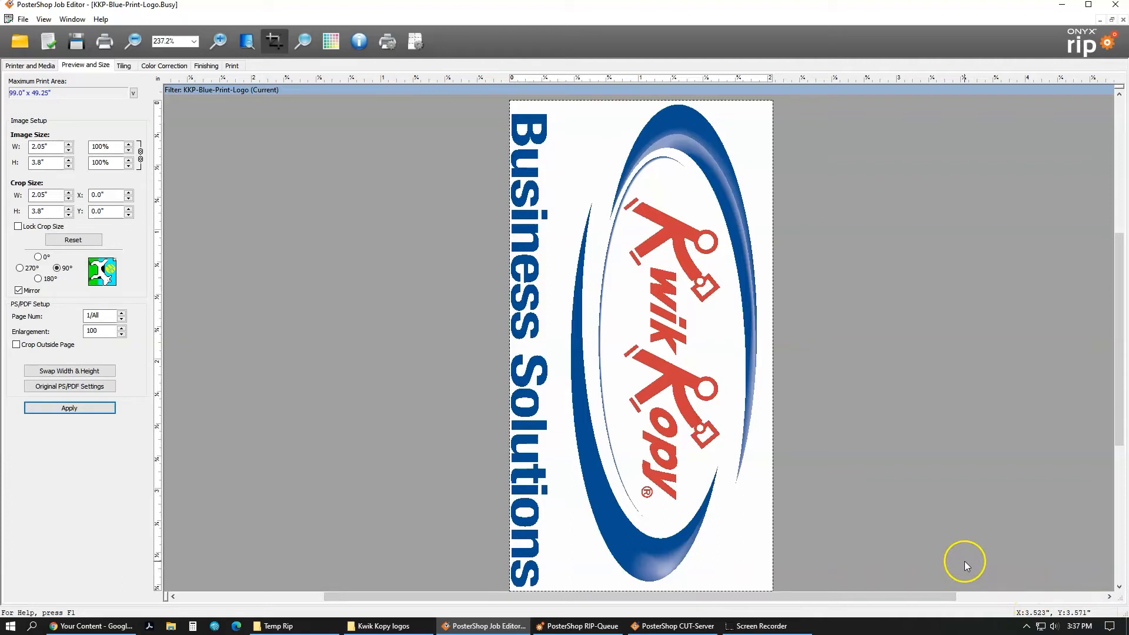
mouse_move(180, 551)
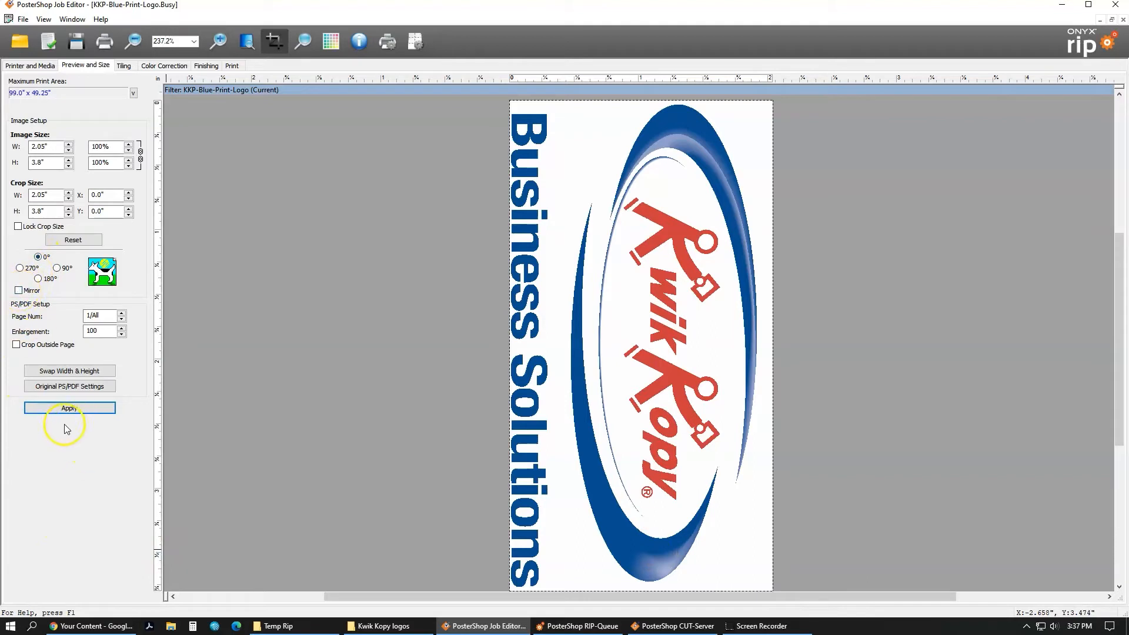
Step: Apply the 0° unmirrored orientation and accept the orientation-change warning
click(68, 408)
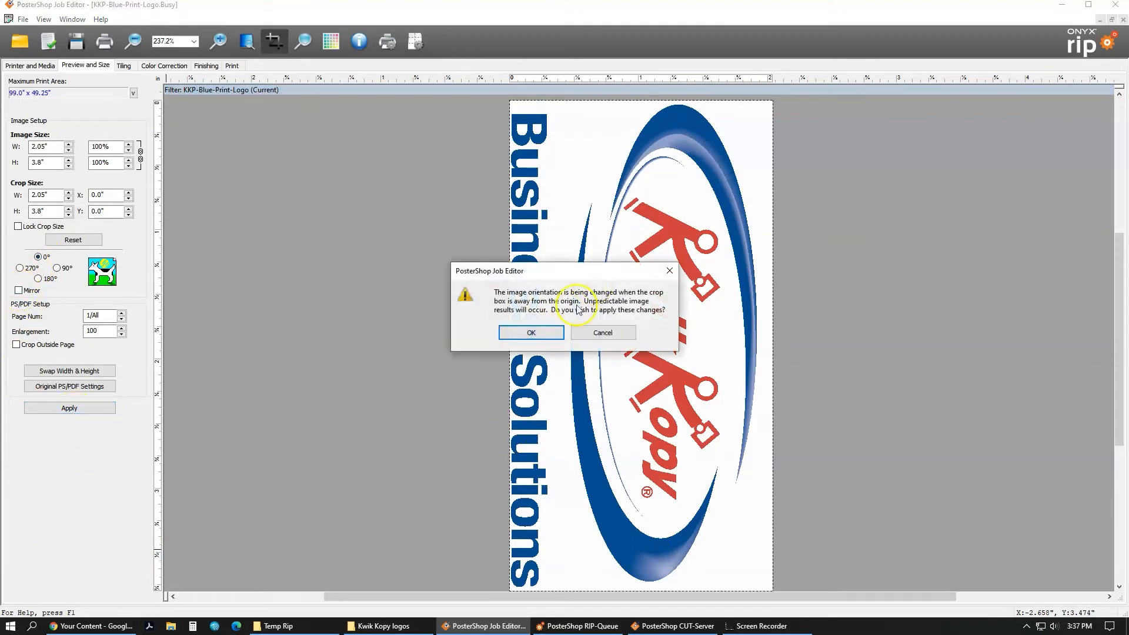
click(530, 332)
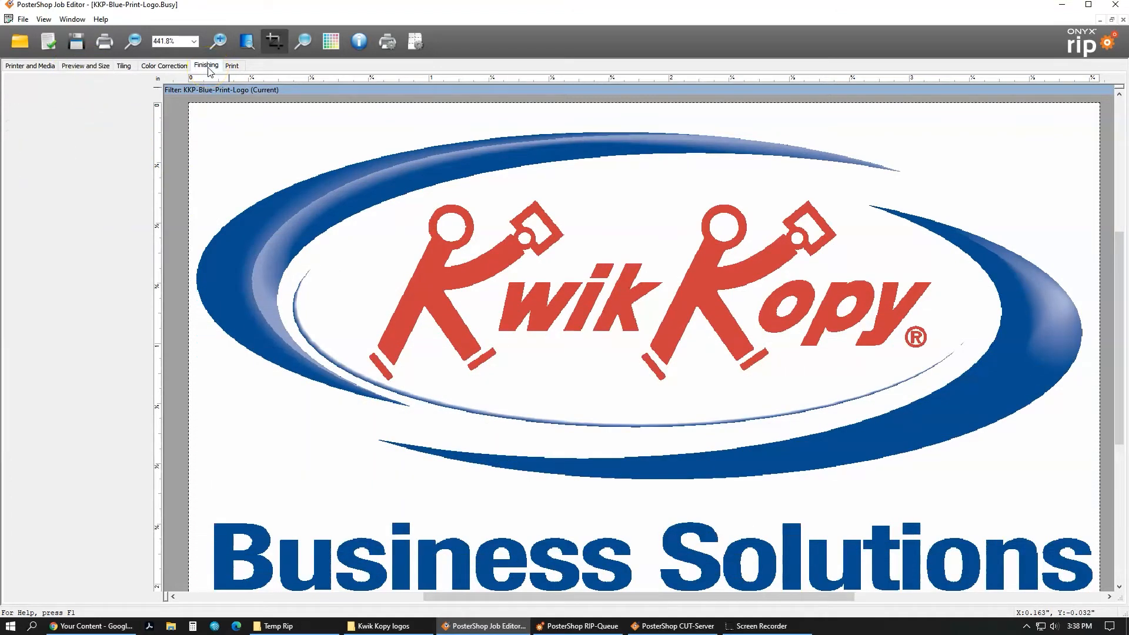
Step: Bring up the Finishing tab's image bleed settings
click(207, 65)
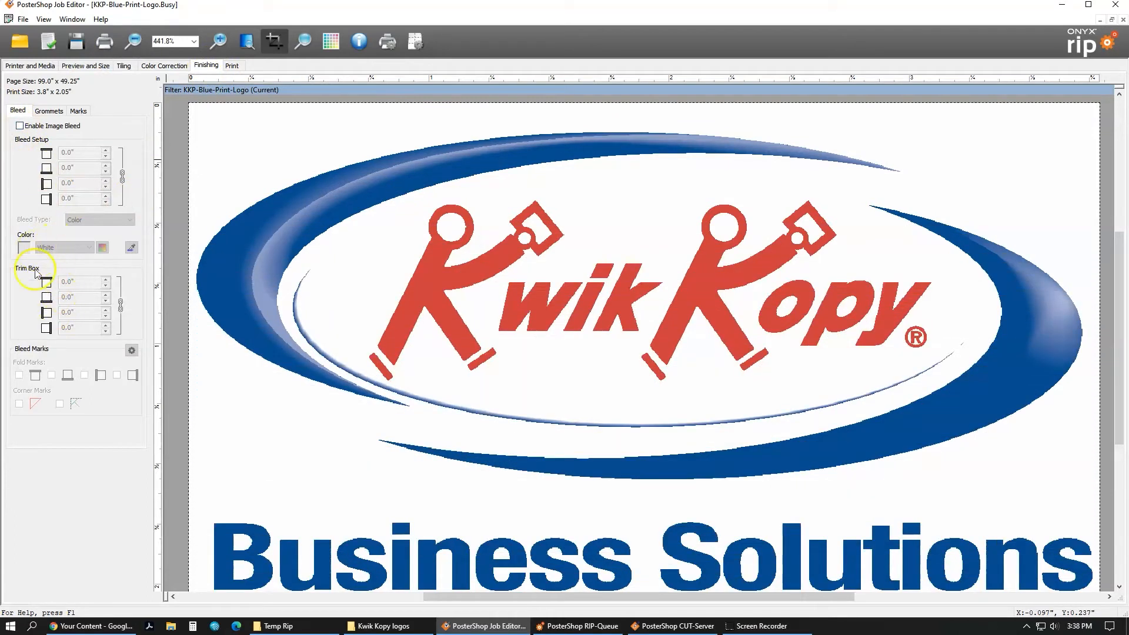
mouse_move(19, 380)
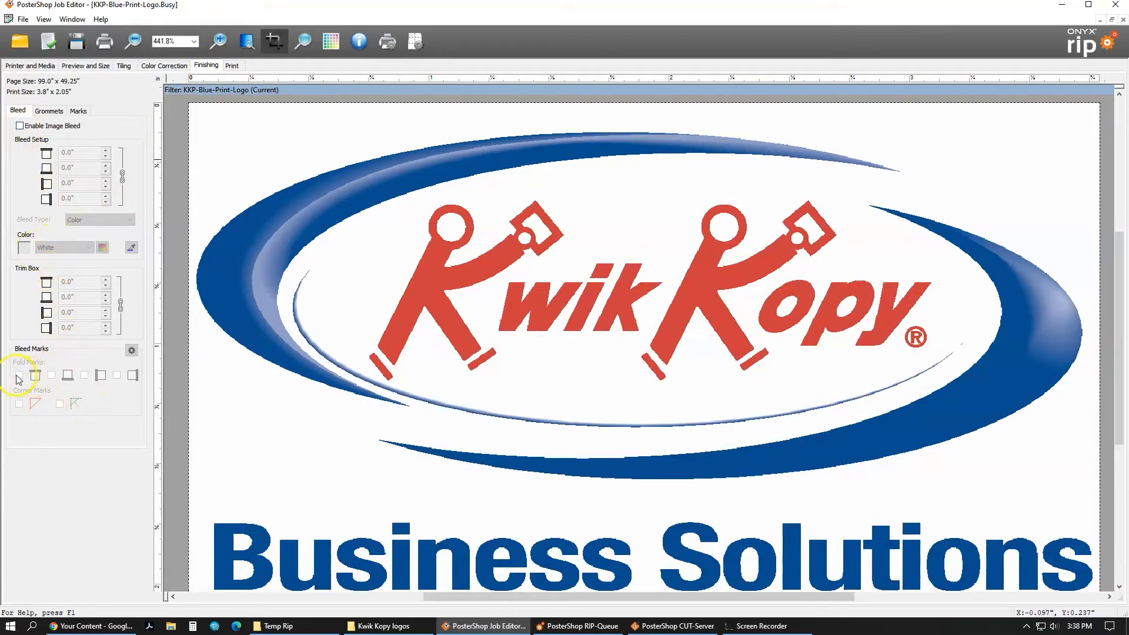
mouse_move(367, 175)
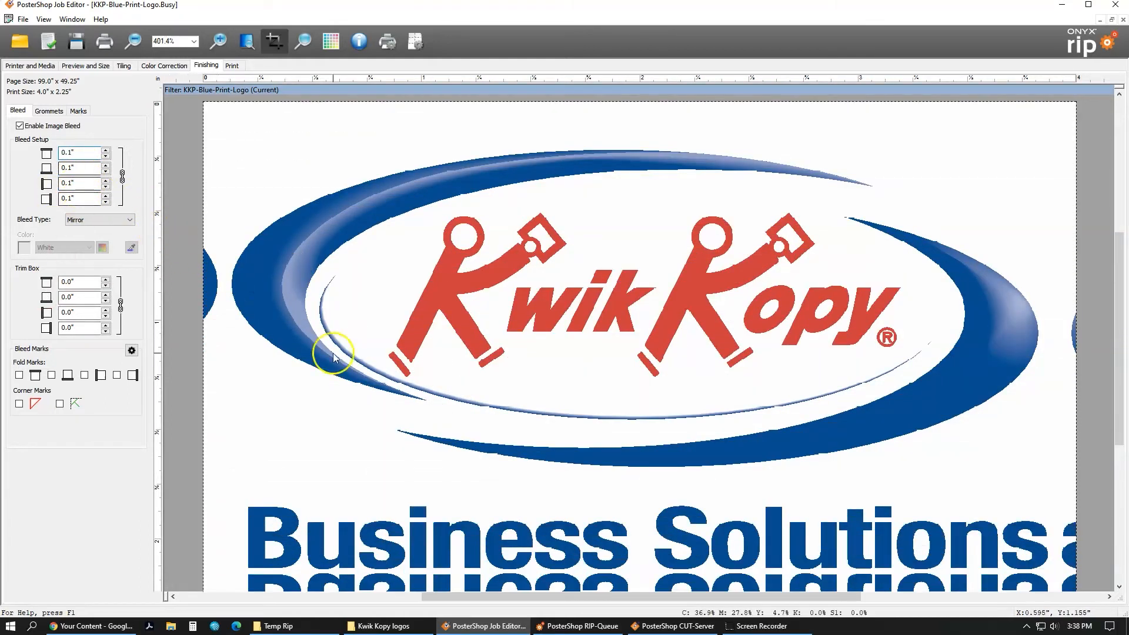
mouse_move(38, 224)
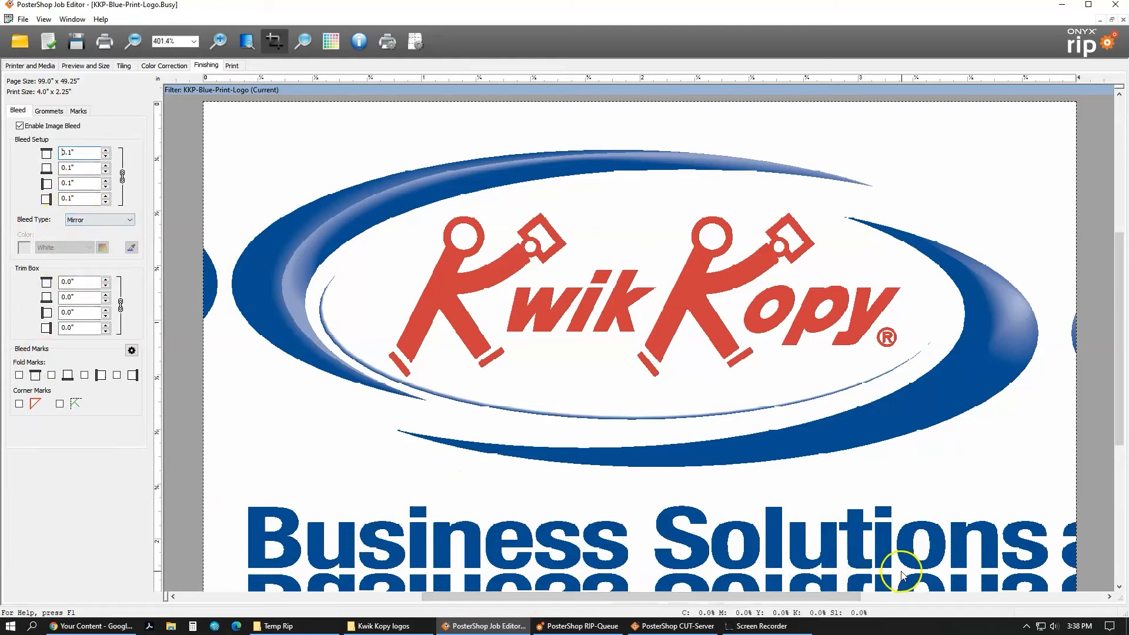
mouse_move(257, 164)
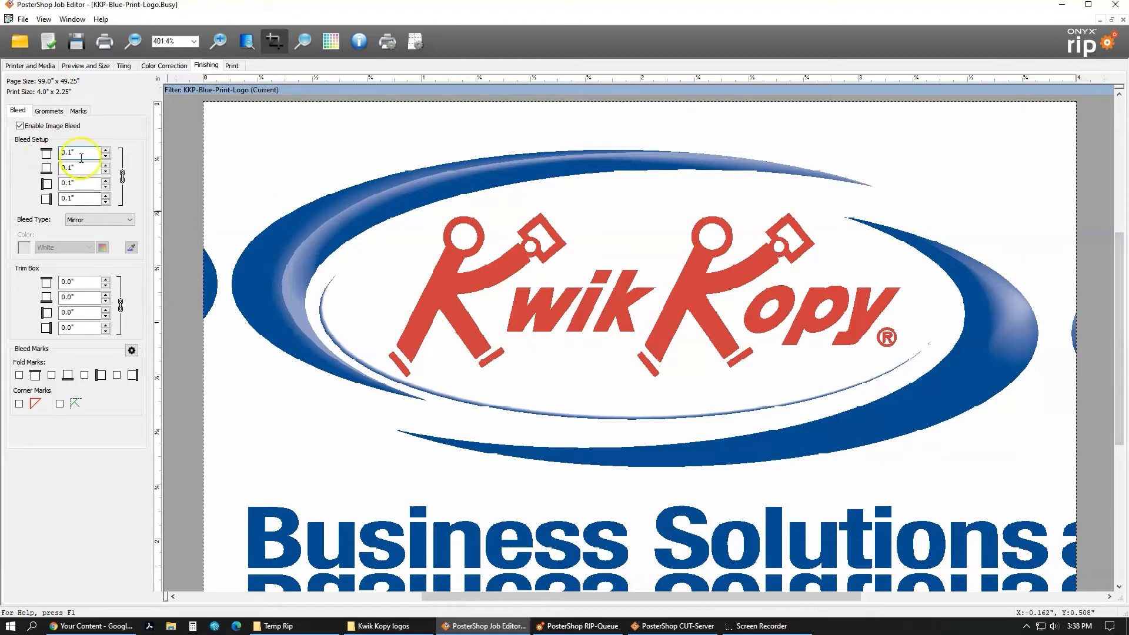
mouse_move(368, 112)
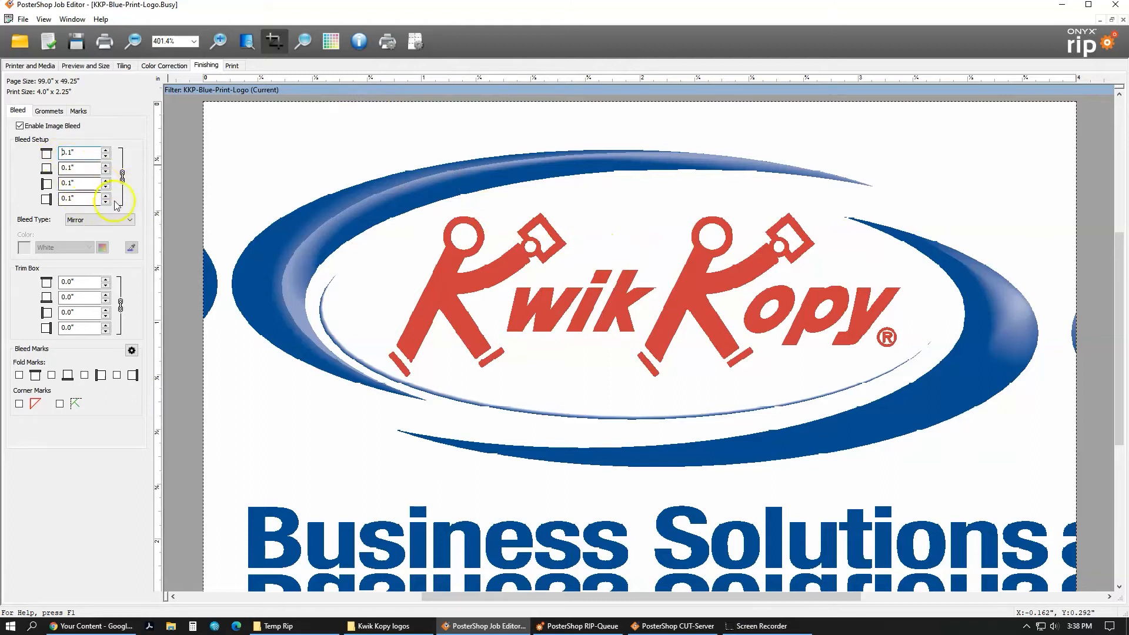
mouse_move(123, 182)
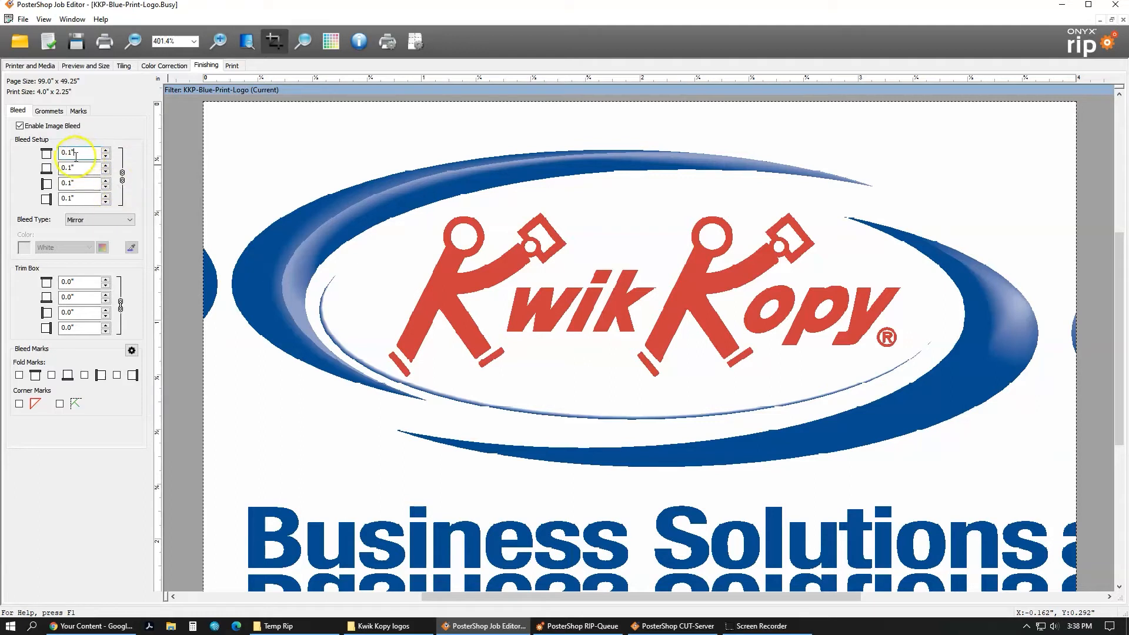
Step: Change the bleed type from mirrored content to Duplication
triple_click(80, 153)
text(1.)
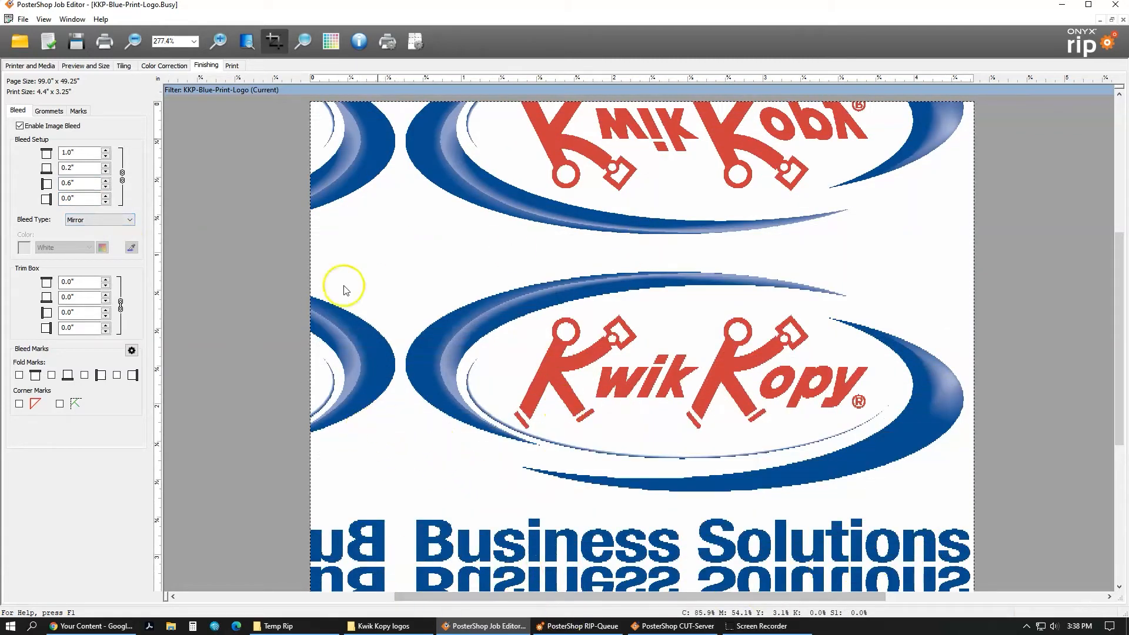
mouse_move(389, 358)
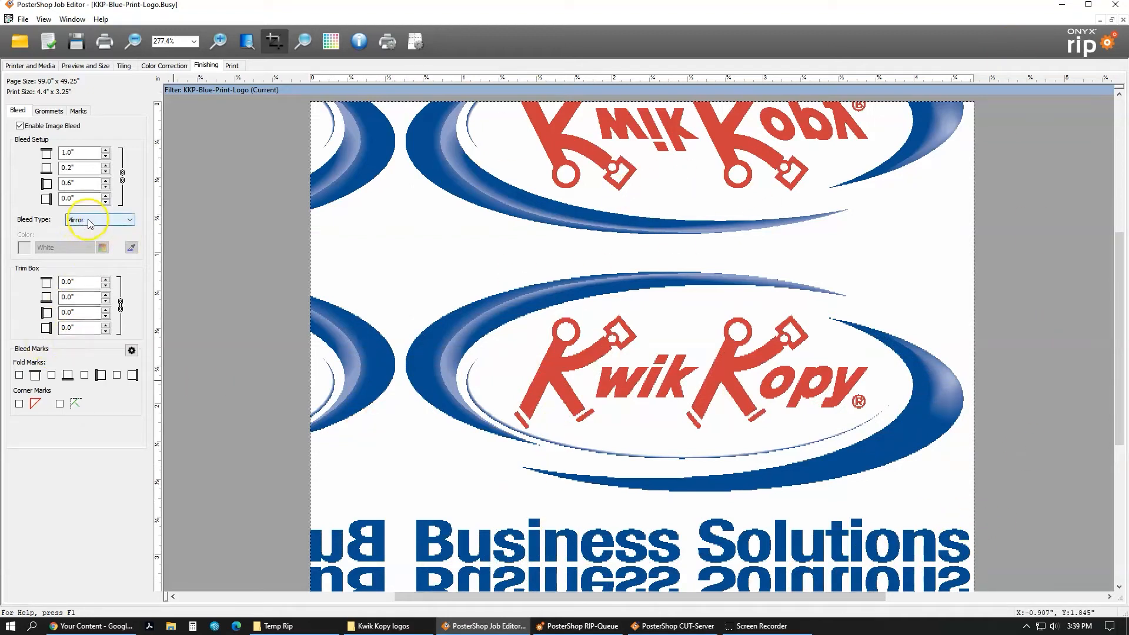
click(100, 219)
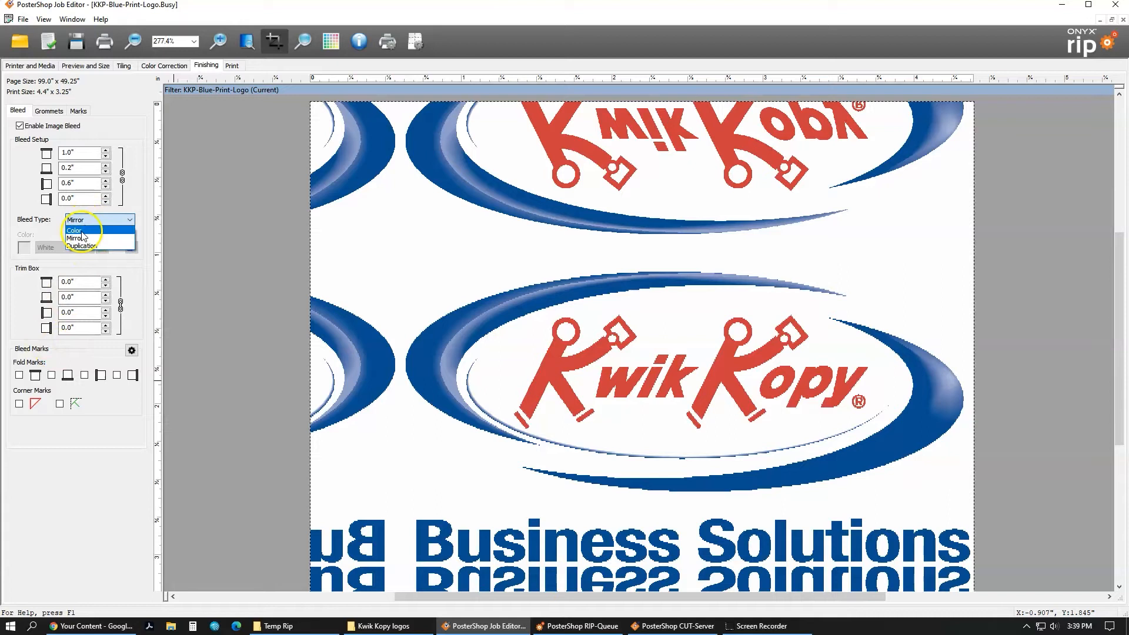
mouse_move(81, 246)
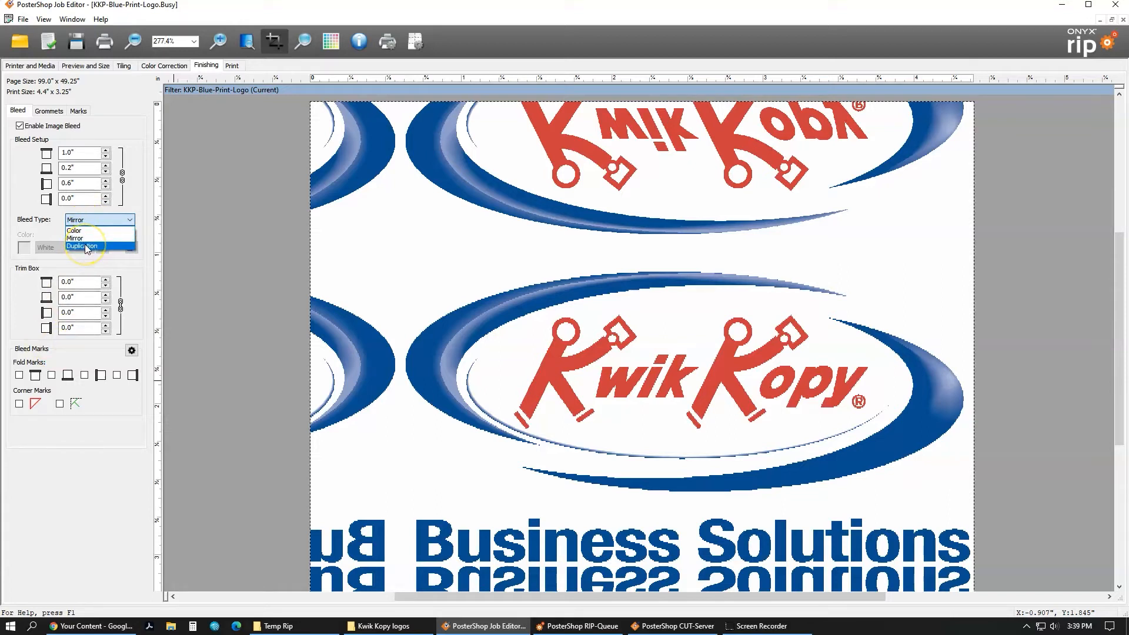
click(81, 246)
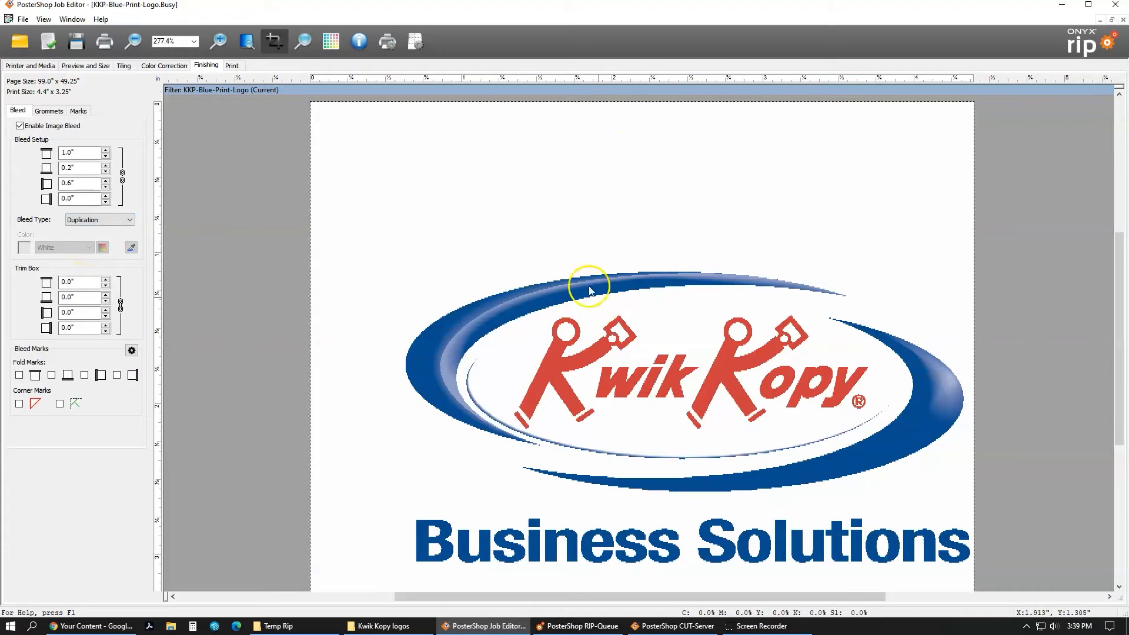
mouse_move(695, 209)
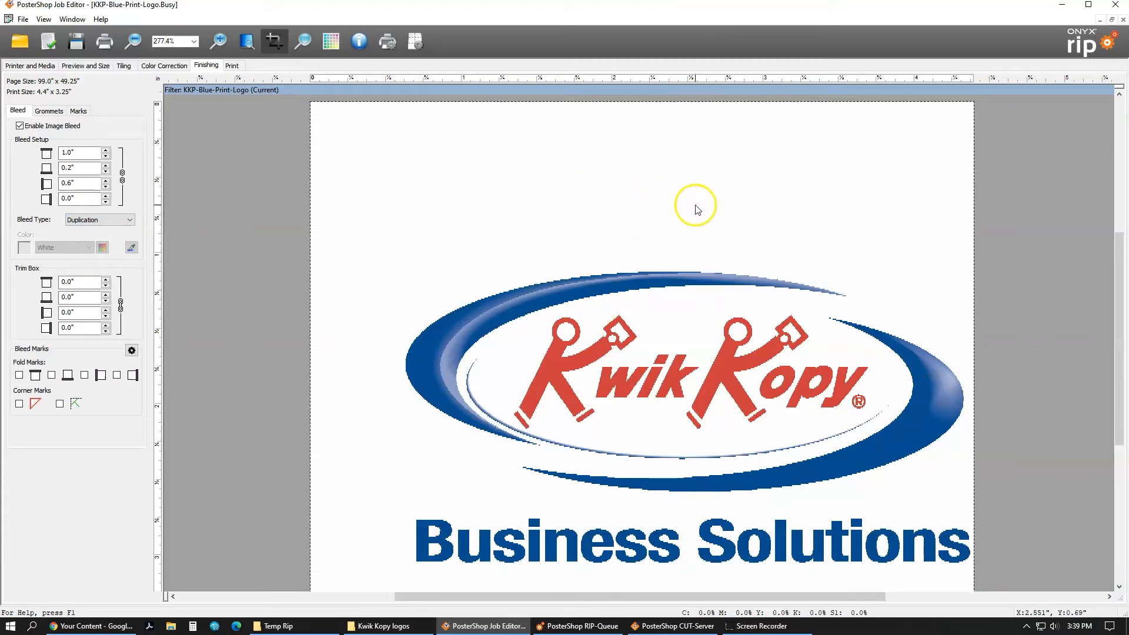
Step: Set the bleed type to Color with a custom colour of 100% cyan
click(131, 219)
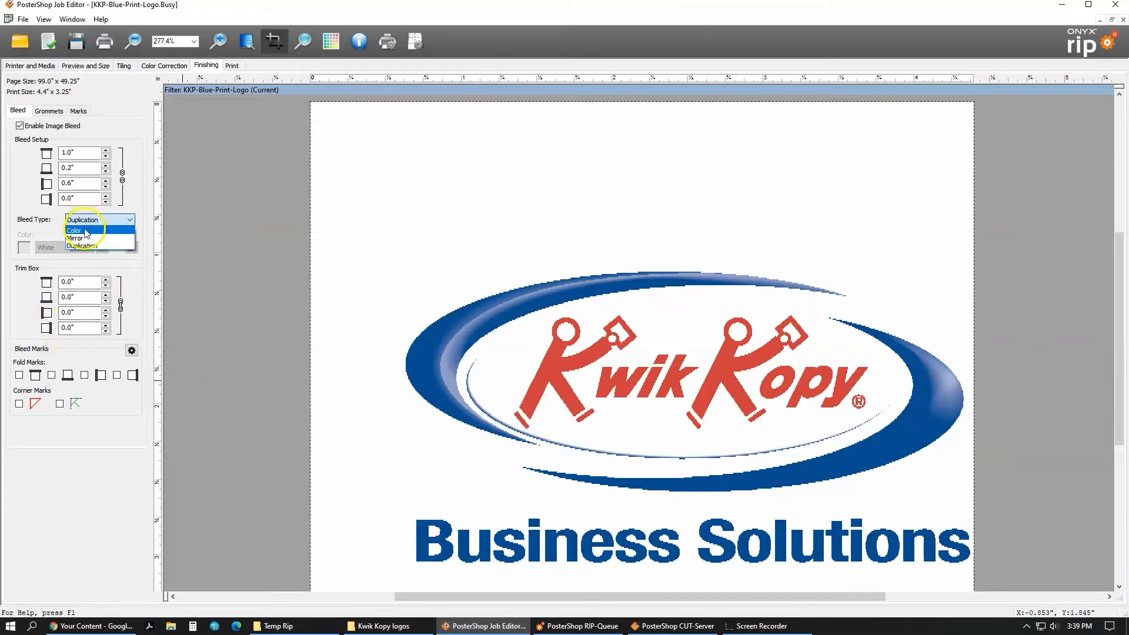
click(74, 230)
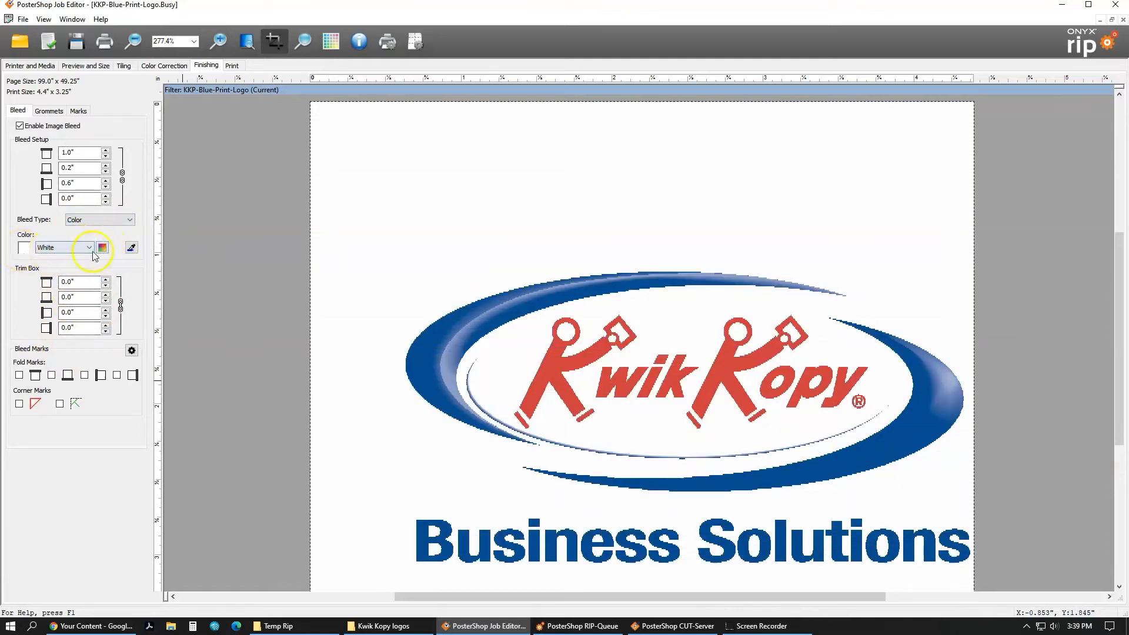
click(102, 248)
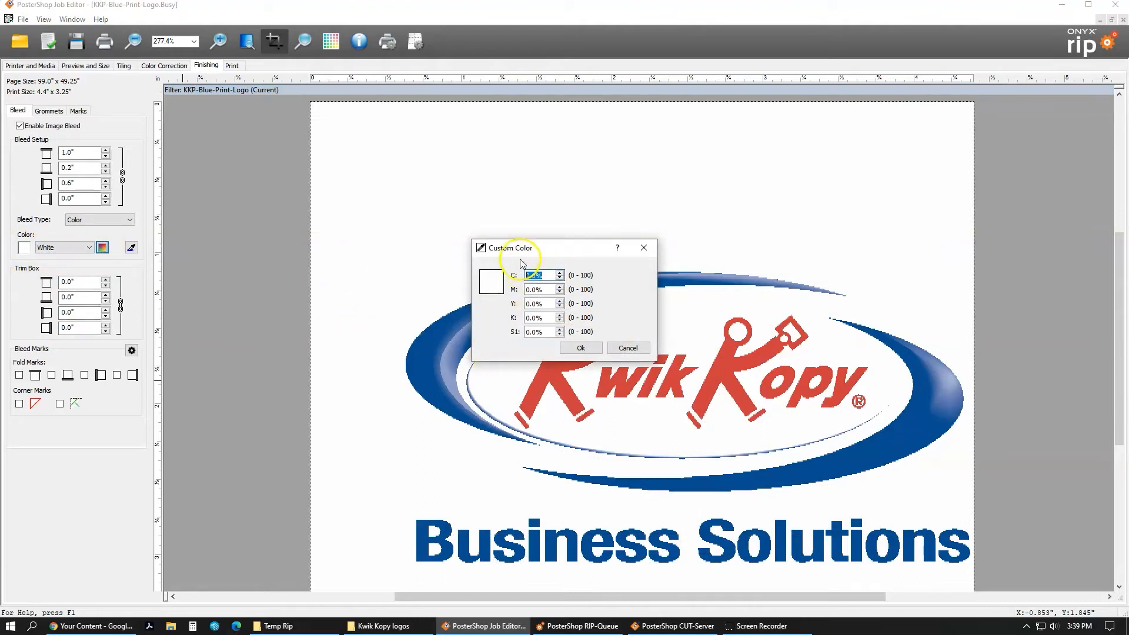
text(100)
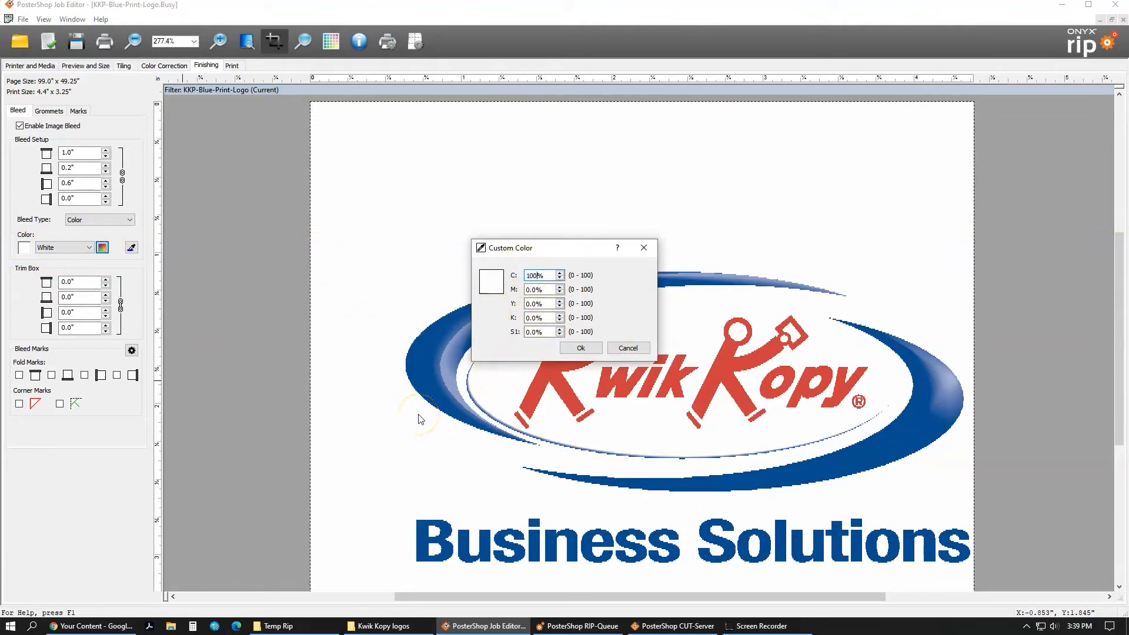
click(580, 348)
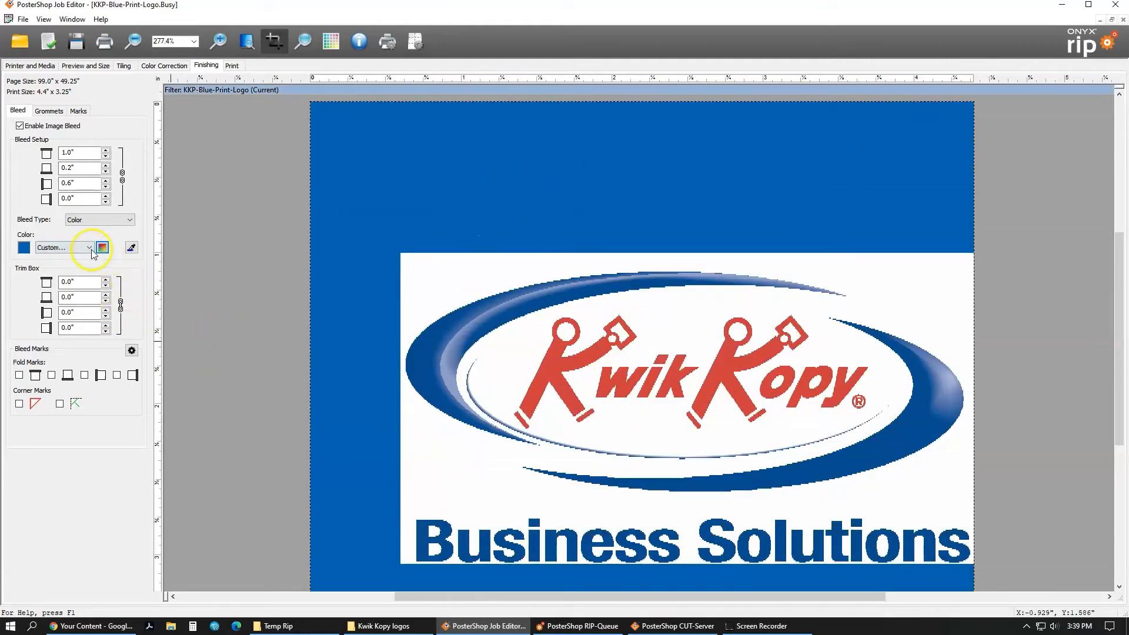
click(87, 247)
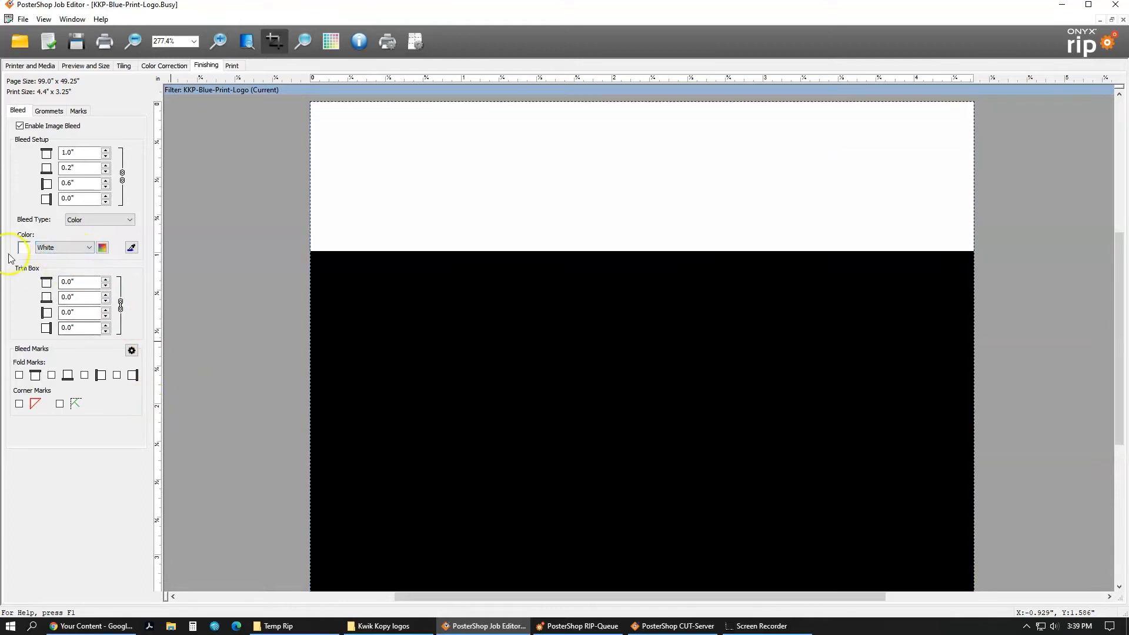
click(102, 247)
text(100)
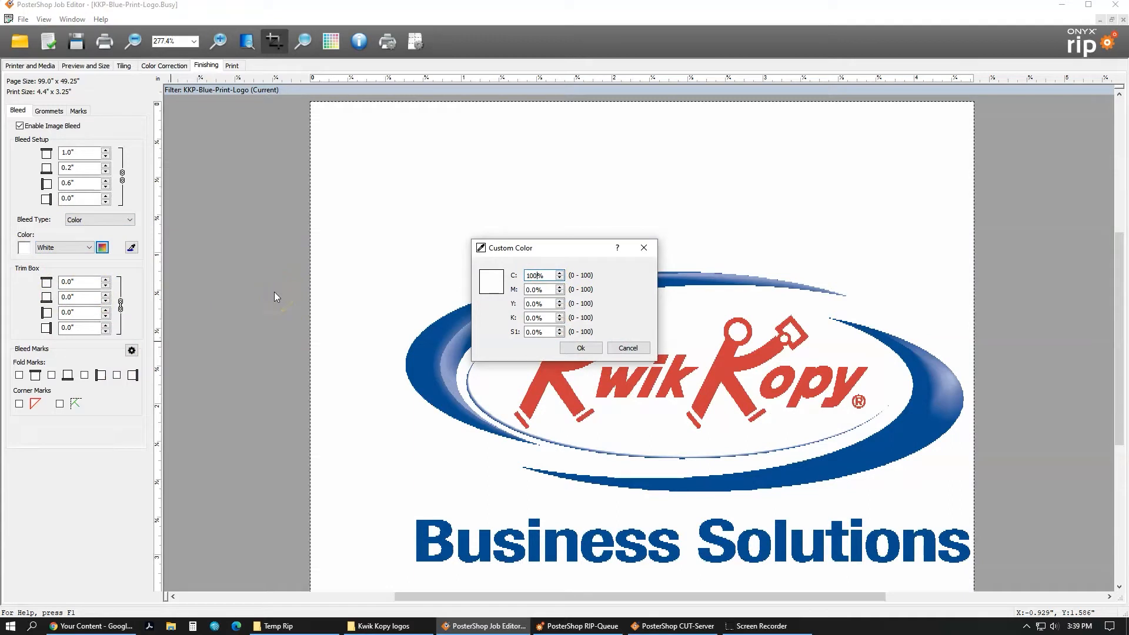
Step: Confirm the 100% cyan bleed colour and enter a 1.0-inch trim box
click(580, 348)
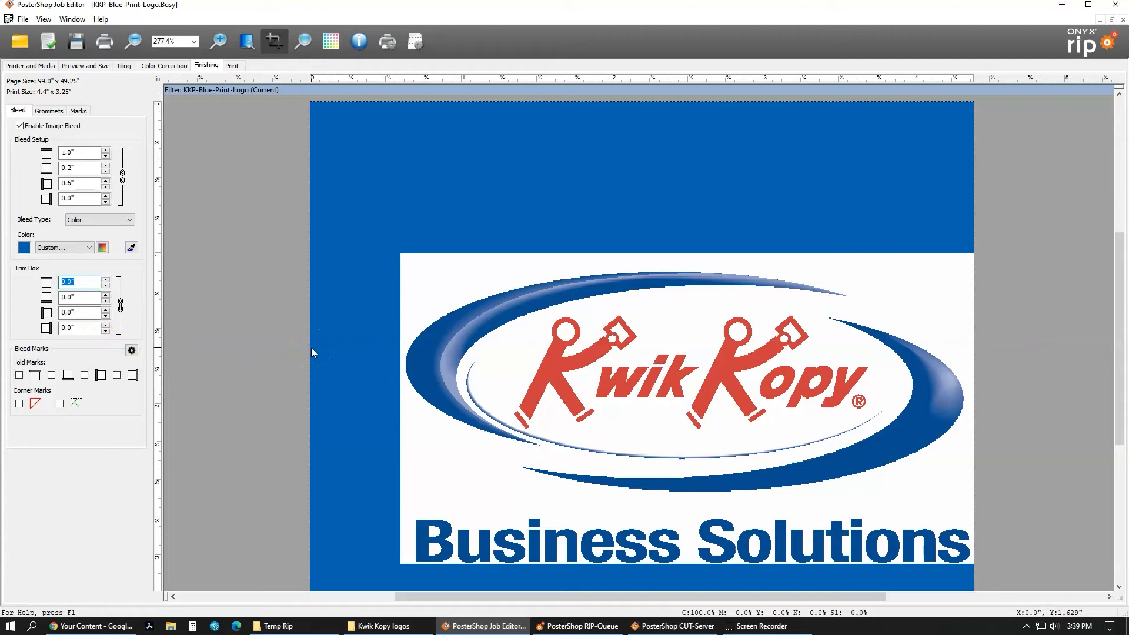
text(1)
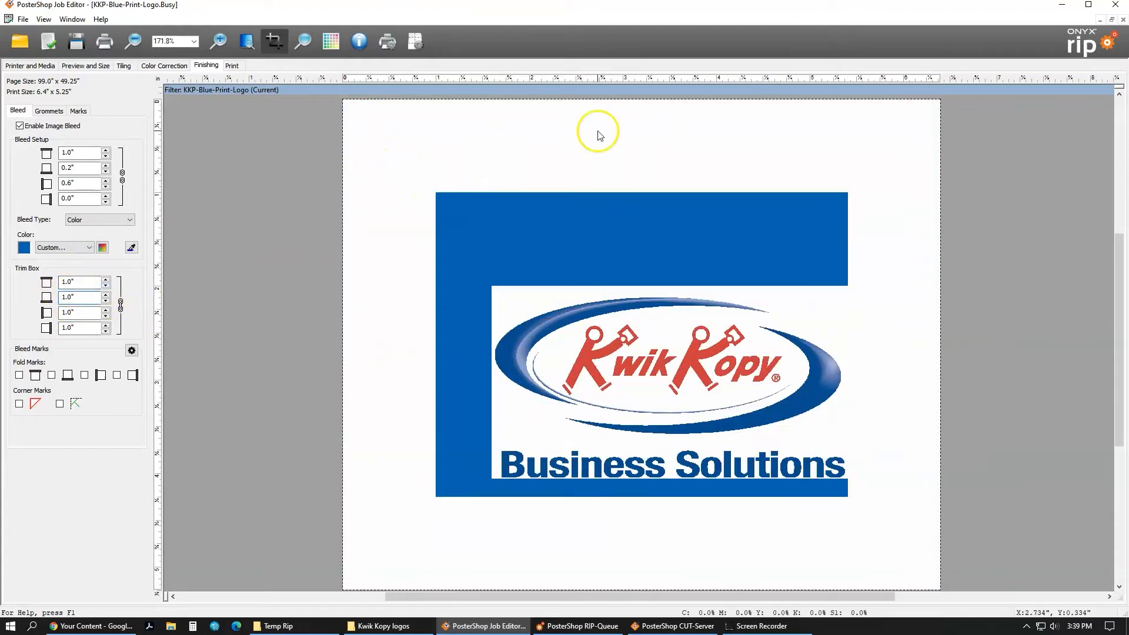
mouse_move(546, 626)
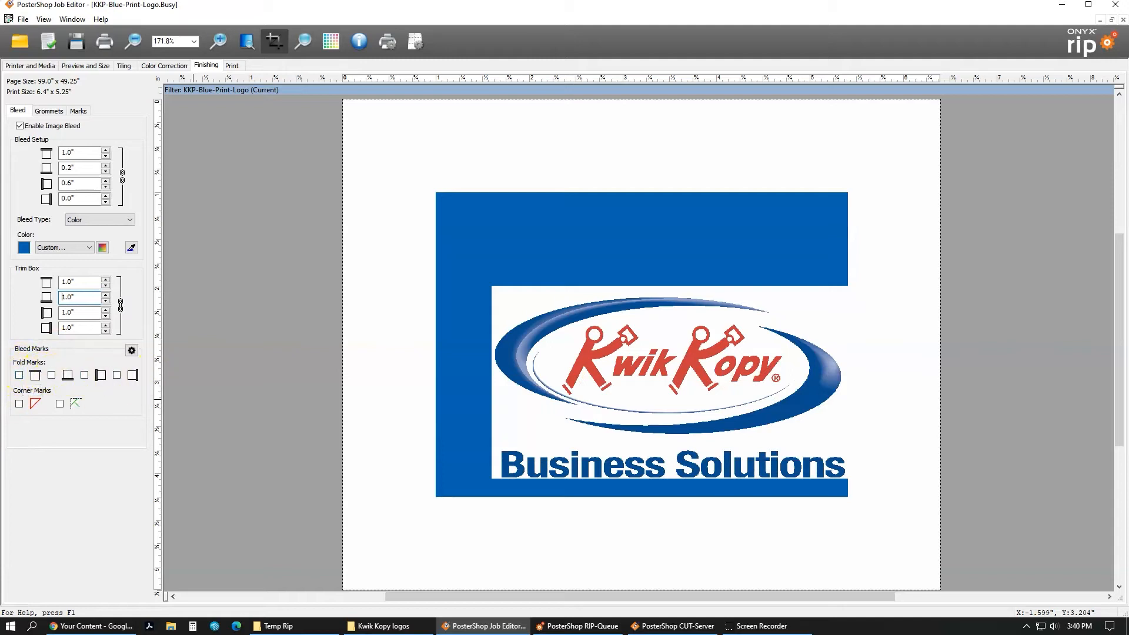
mouse_move(19, 375)
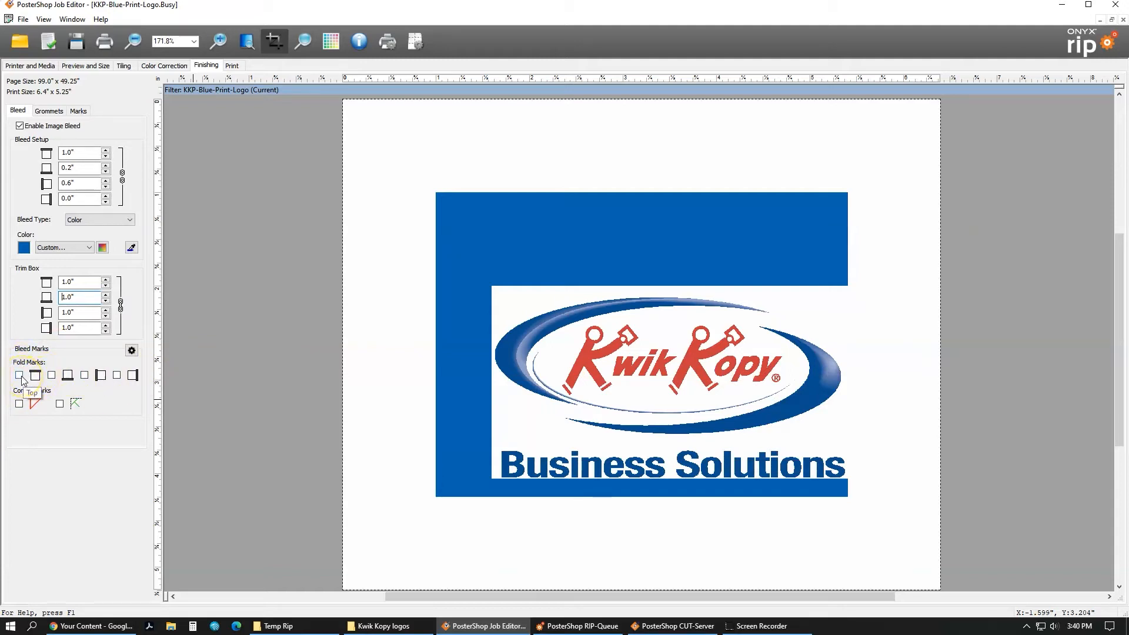
mouse_move(699, 291)
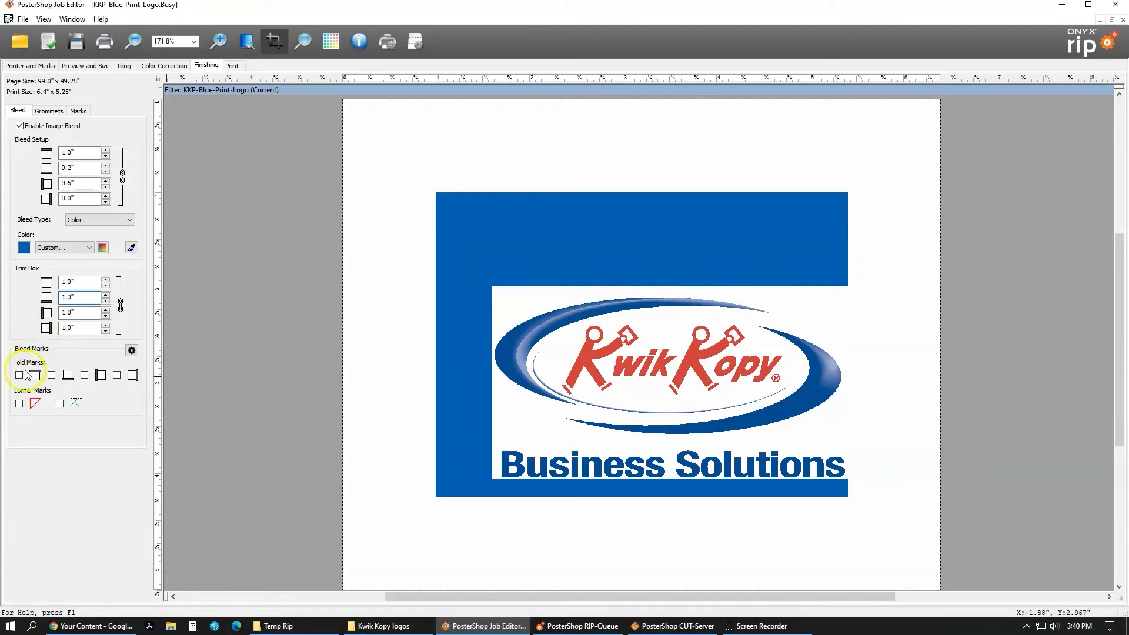
Step: Tick the Fold Marks checkboxes for the top, bottom and side edges
click(19, 375)
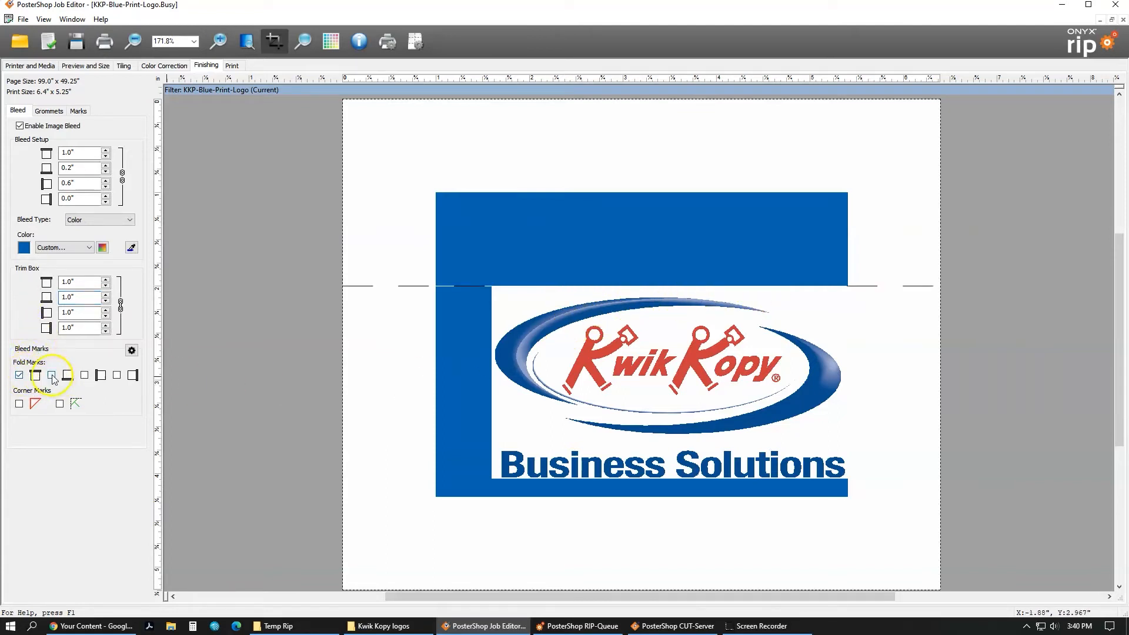
click(51, 375)
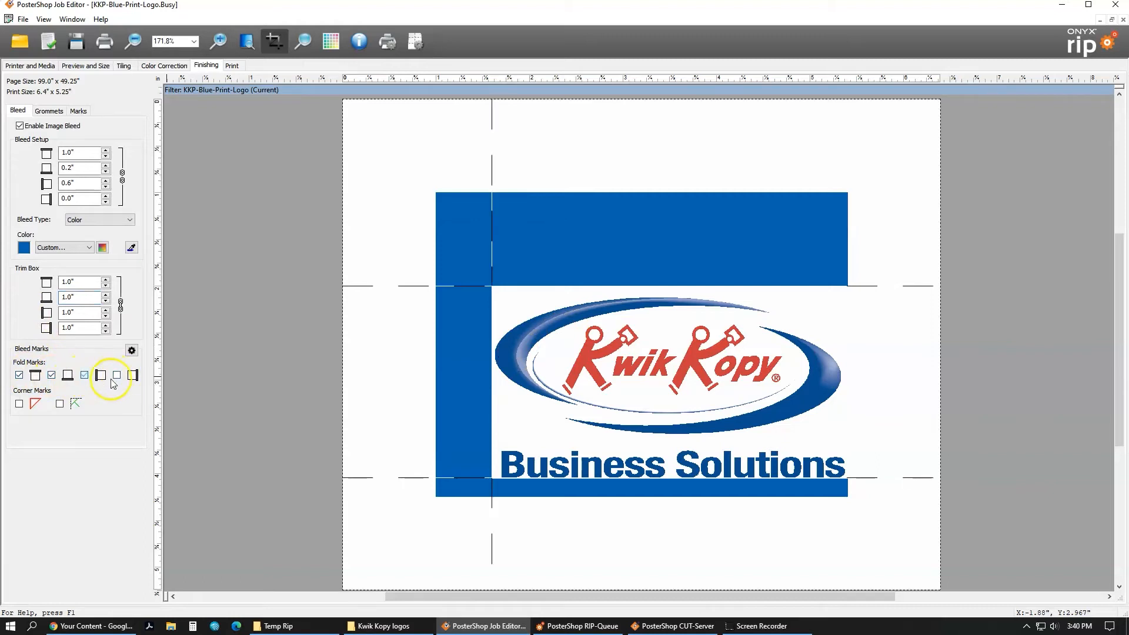
click(100, 374)
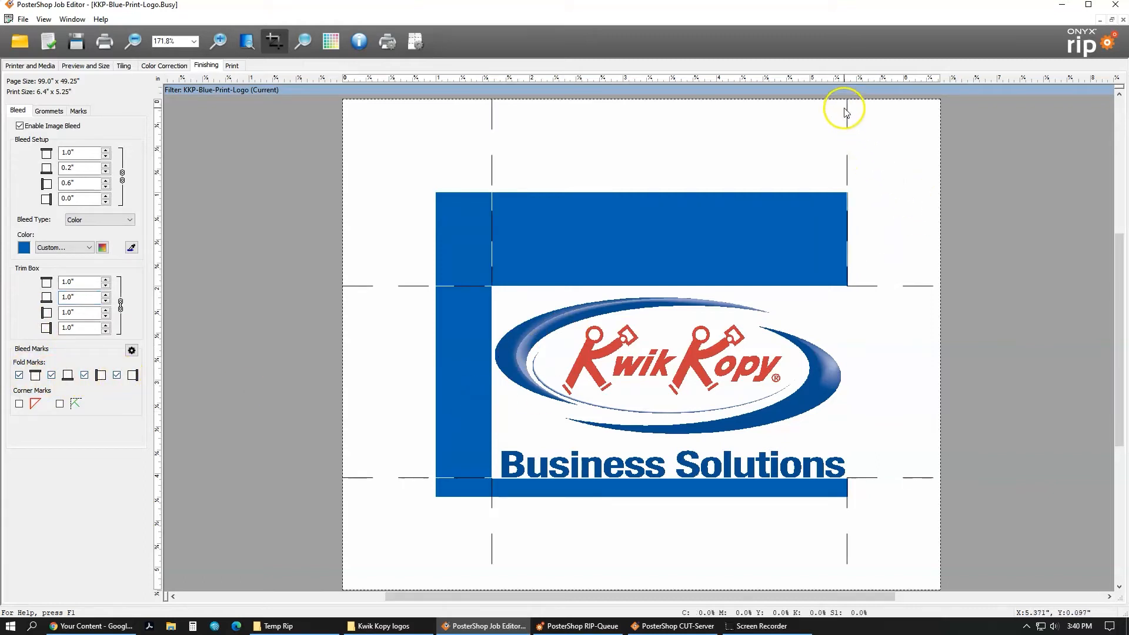
mouse_move(353, 443)
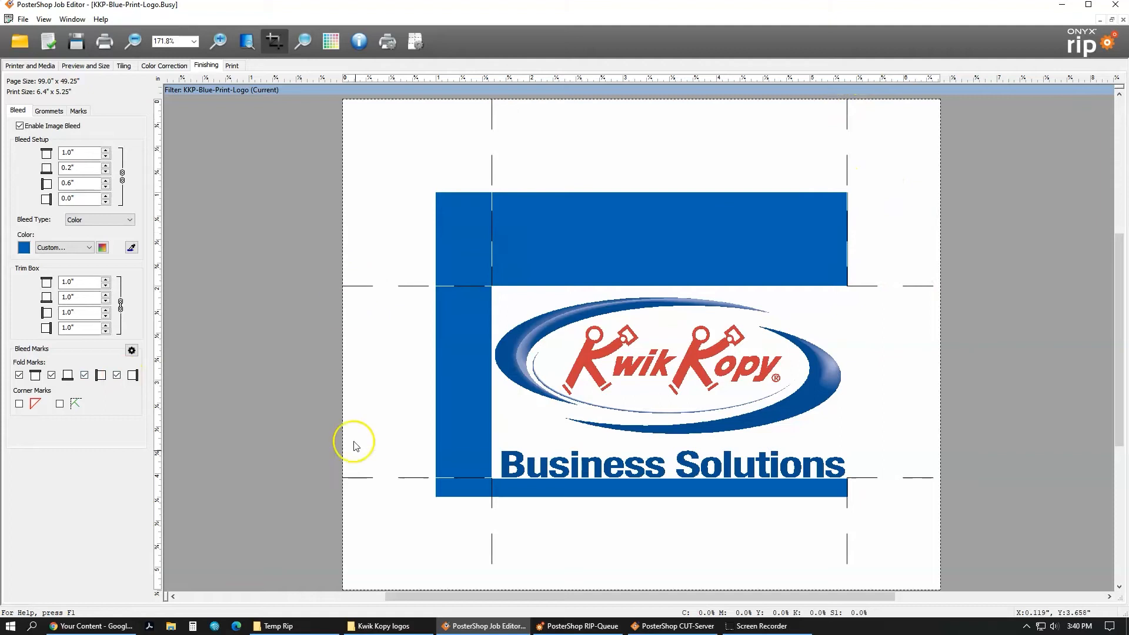
mouse_move(151, 371)
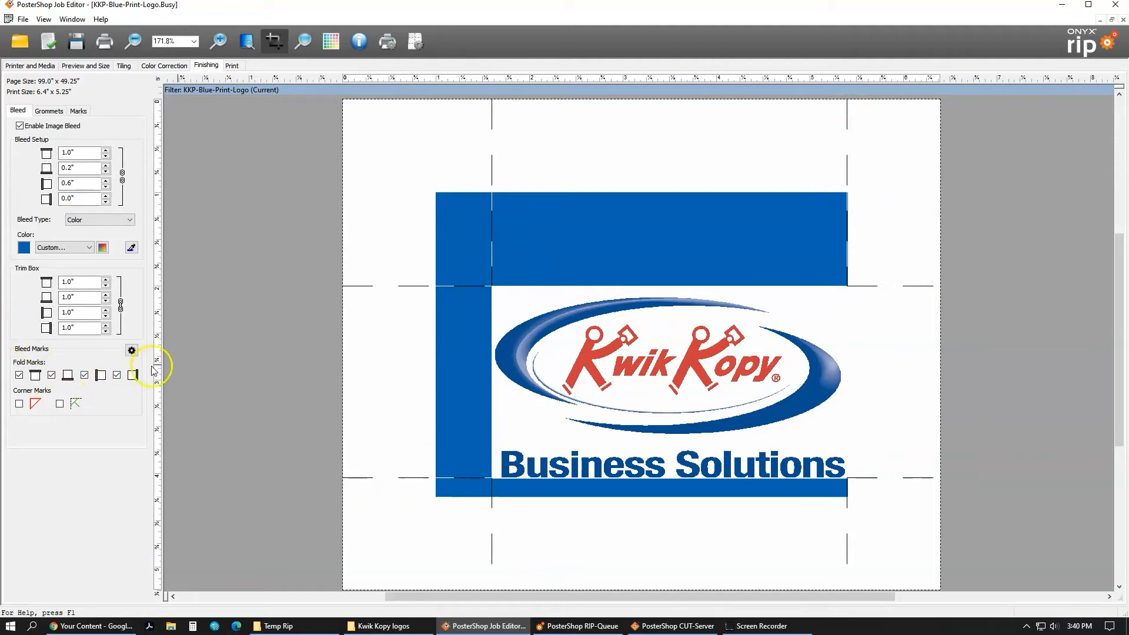
mouse_move(123, 358)
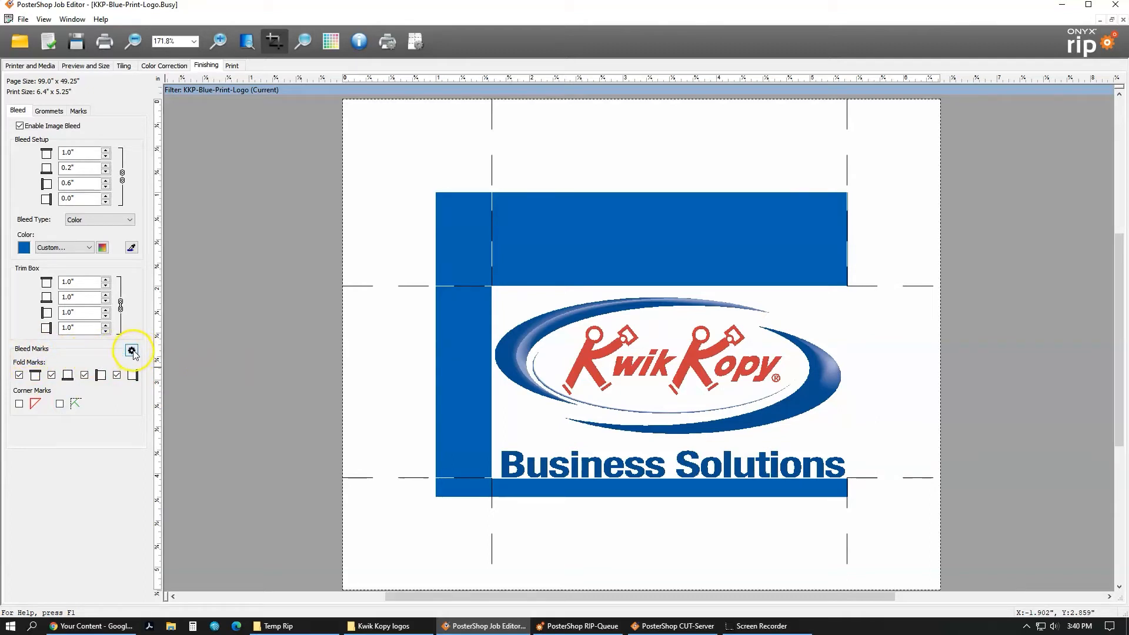
Step: Style the fold marks as solid lines printed only in the image area
click(132, 350)
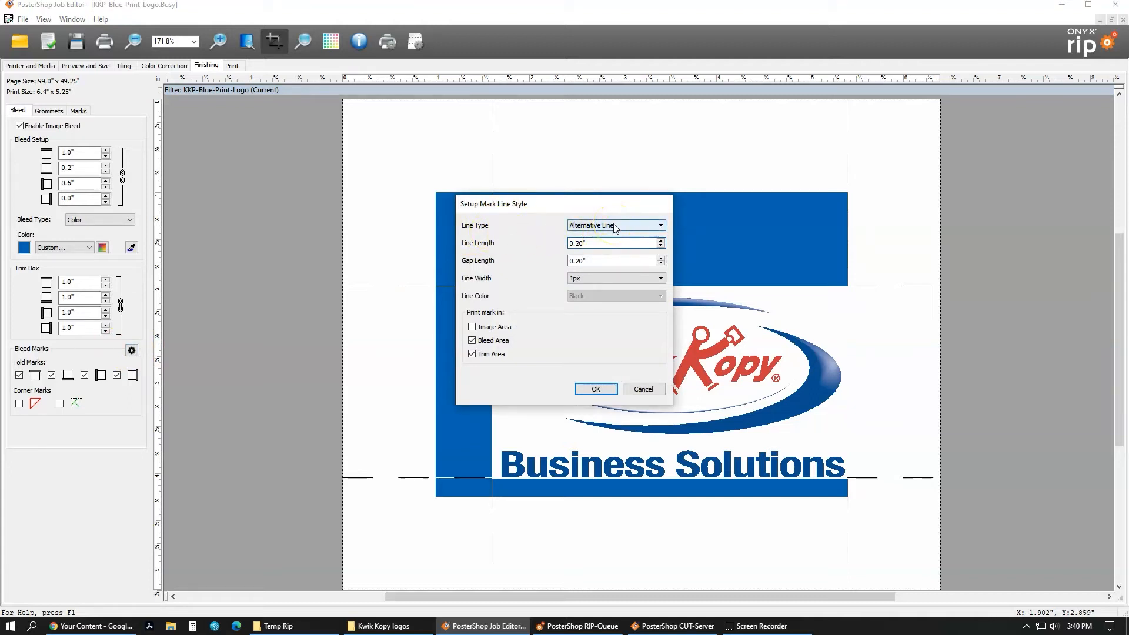
click(616, 225)
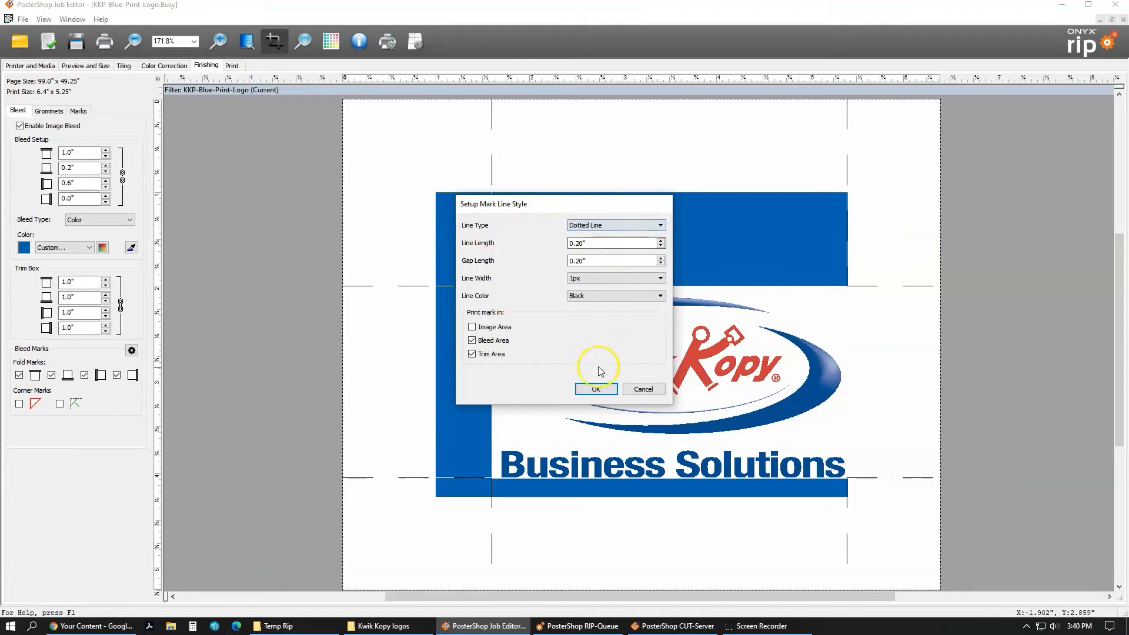
click(595, 389)
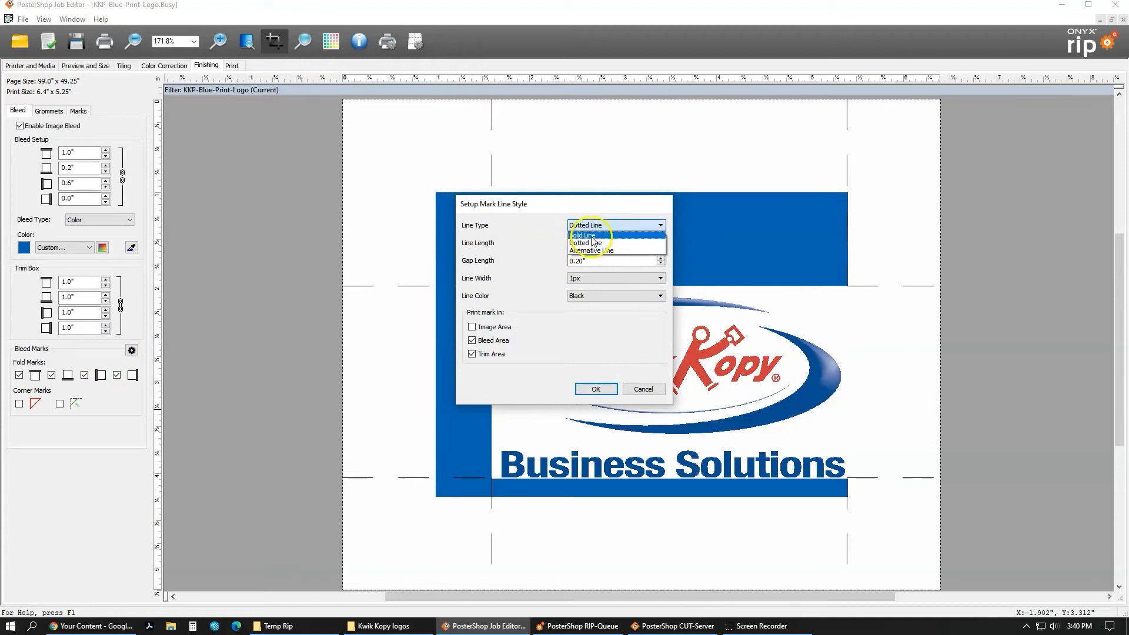
click(583, 236)
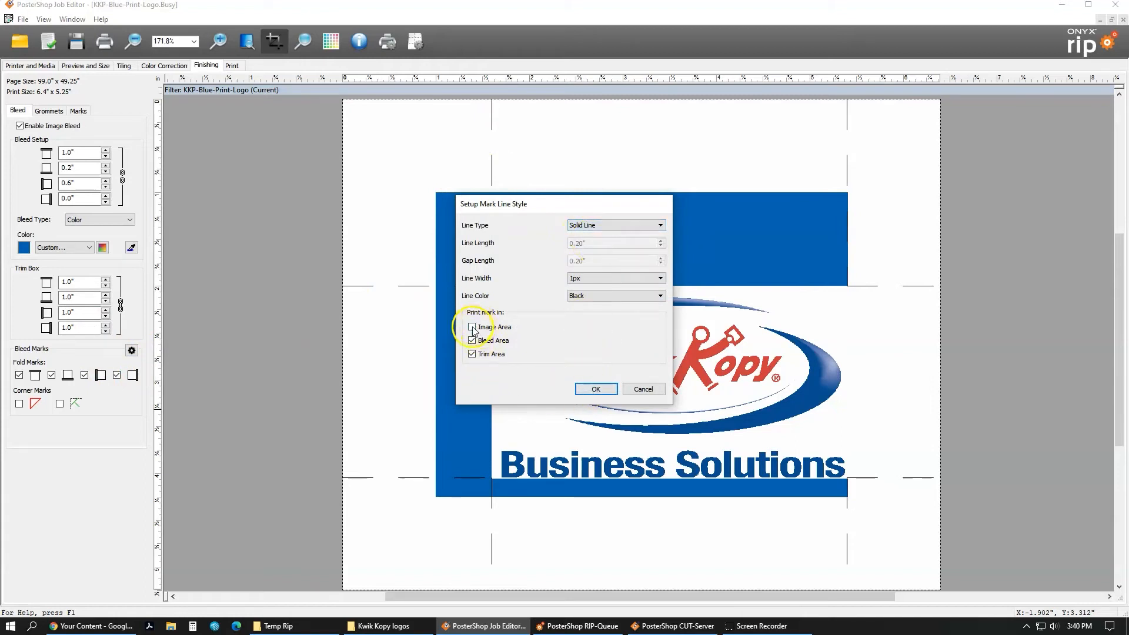
click(472, 353)
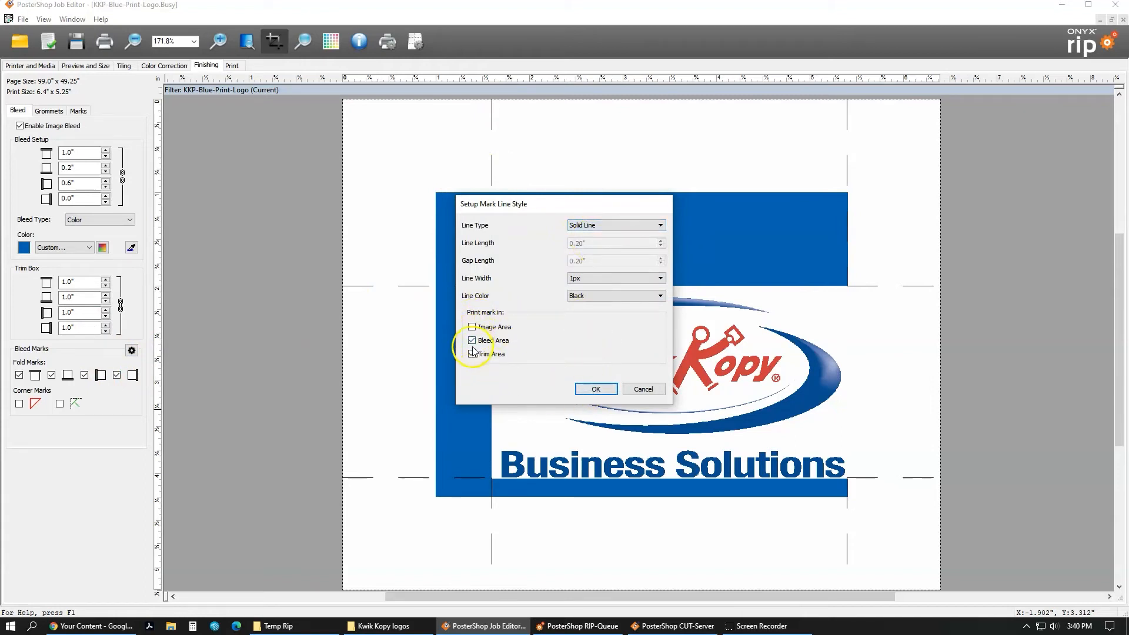
click(473, 354)
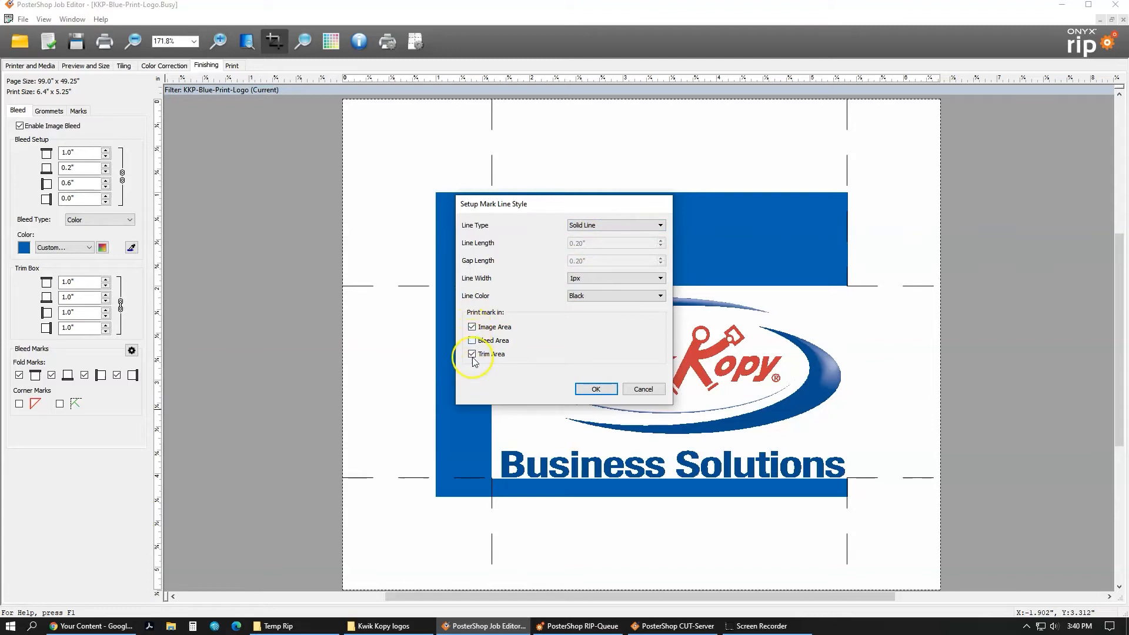
click(473, 353)
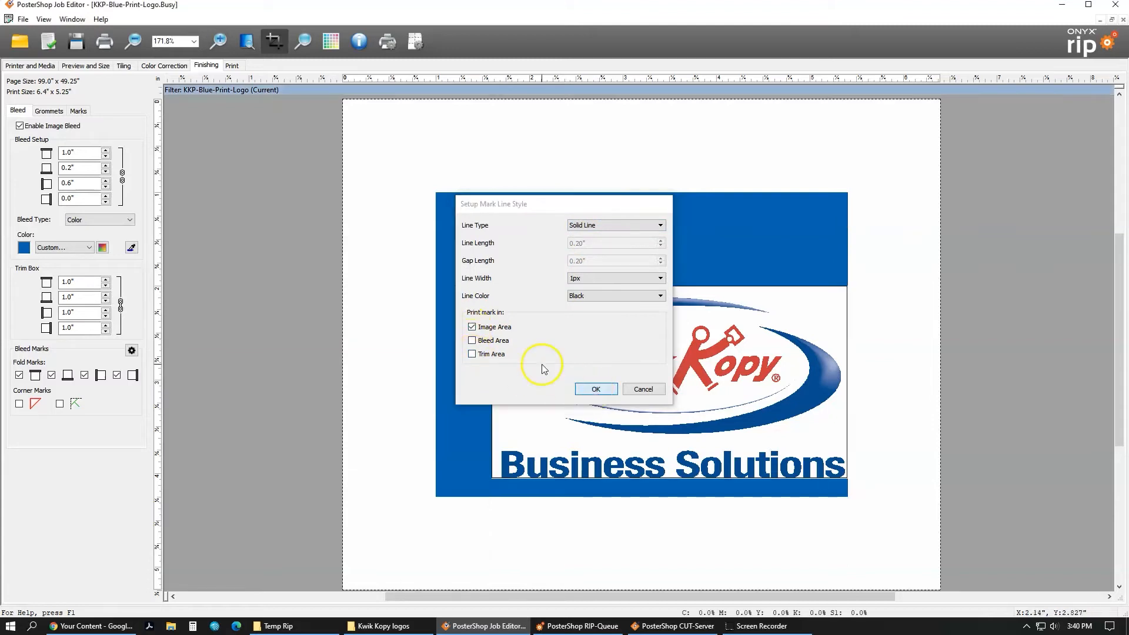
Step: Confirm the solid fold mark style and change the bleed colour to white
click(595, 388)
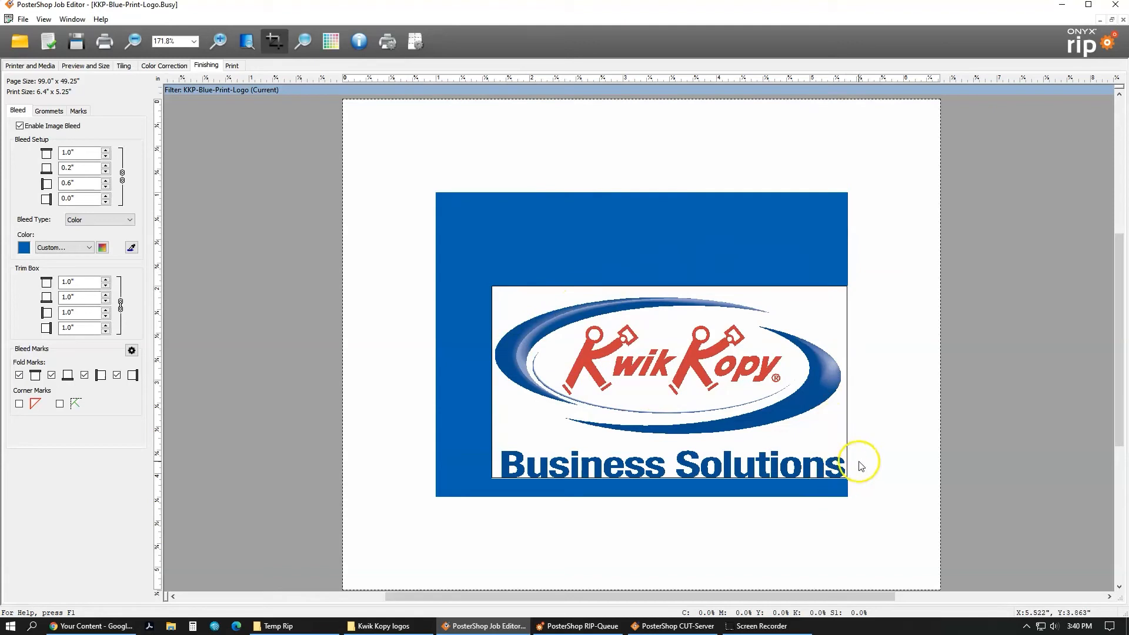
mouse_move(852, 315)
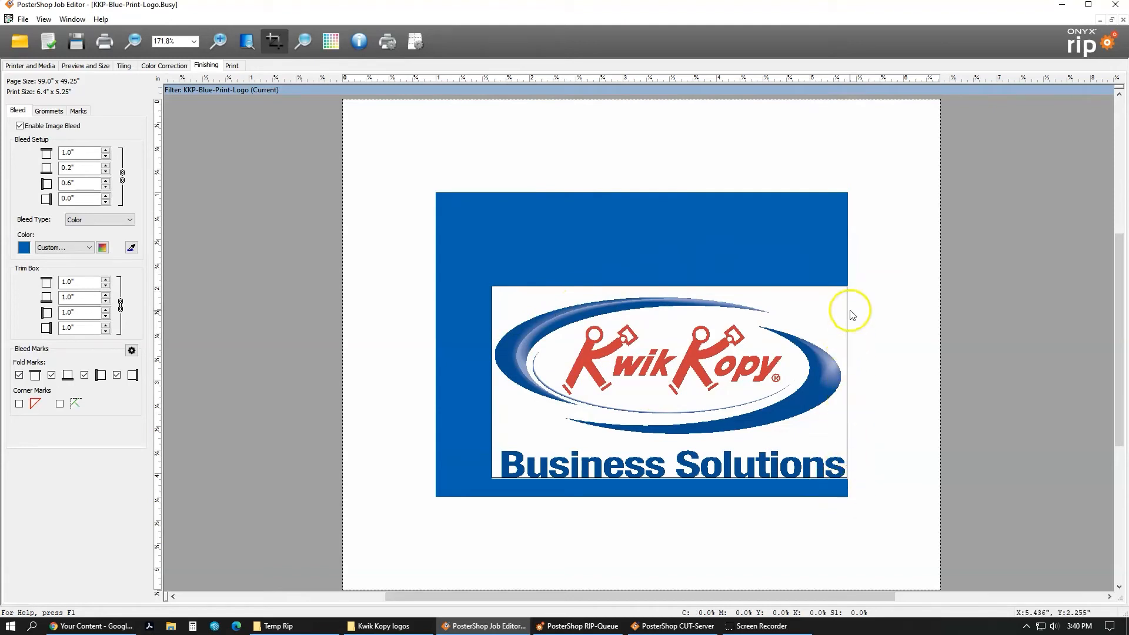
click(86, 248)
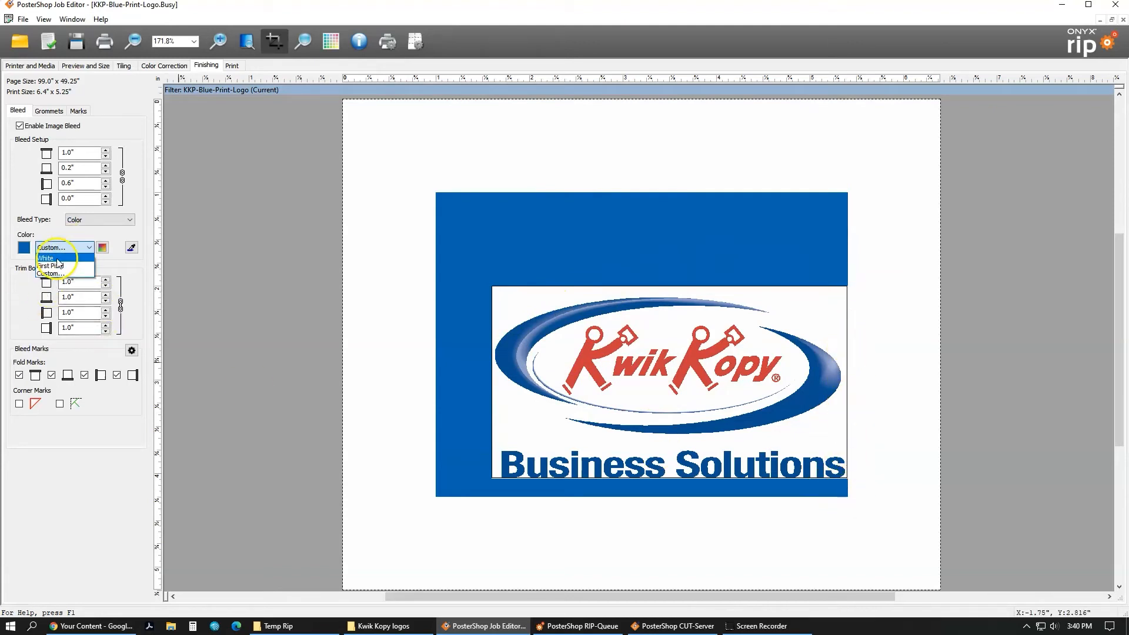
click(46, 258)
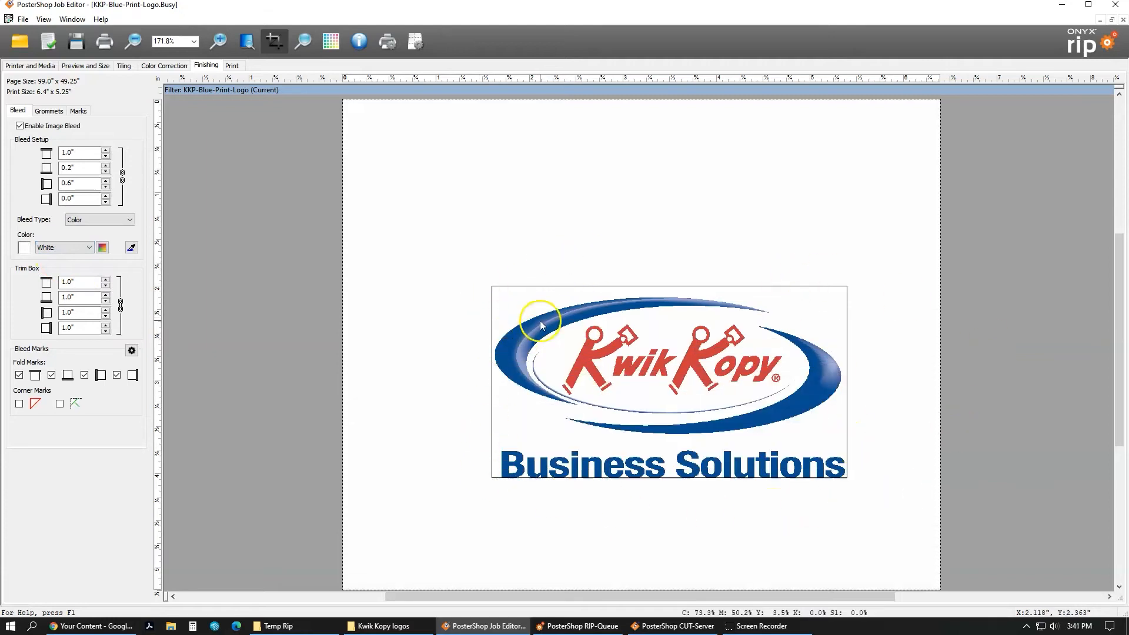
mouse_move(173, 257)
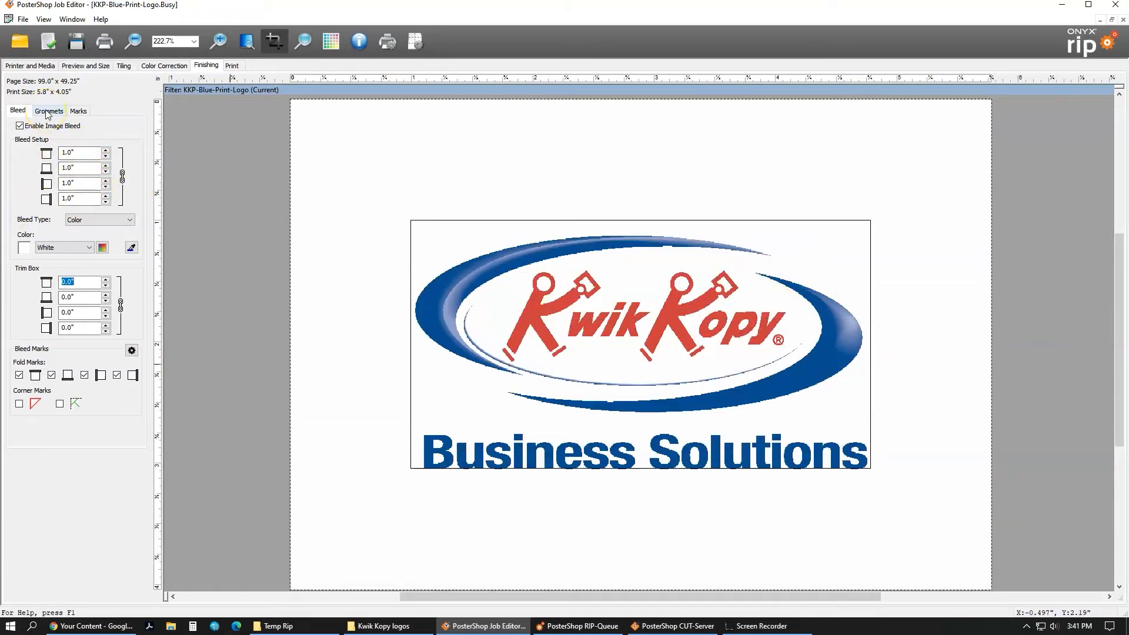
Step: Enable top and bottom grommets, trying Spacing before settling on Quantity 4 each
click(48, 110)
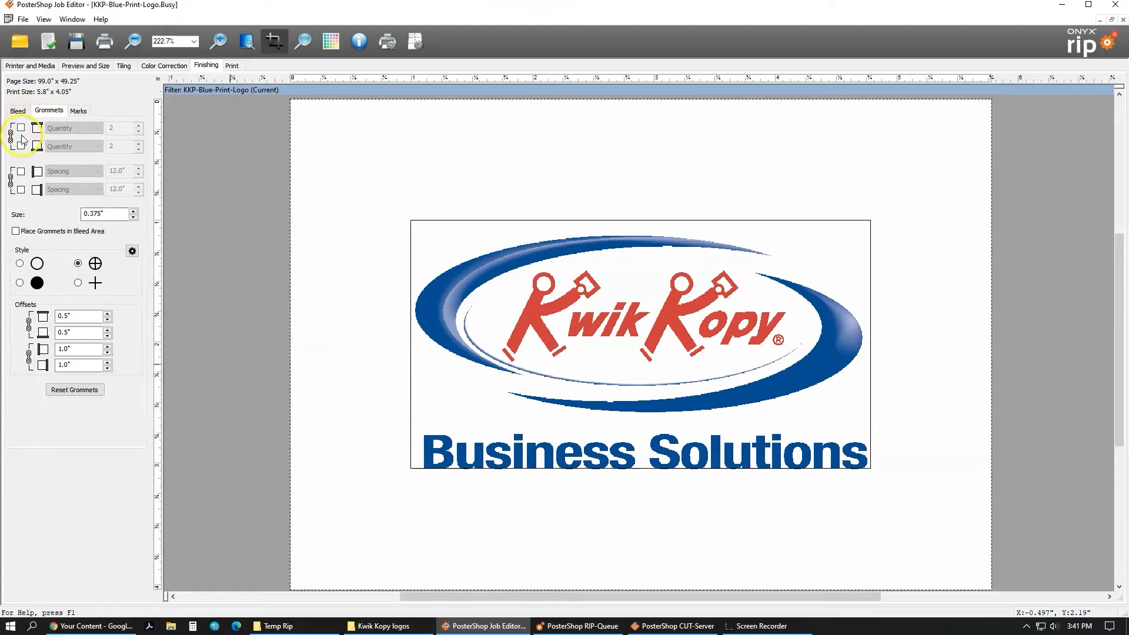
mouse_move(22, 130)
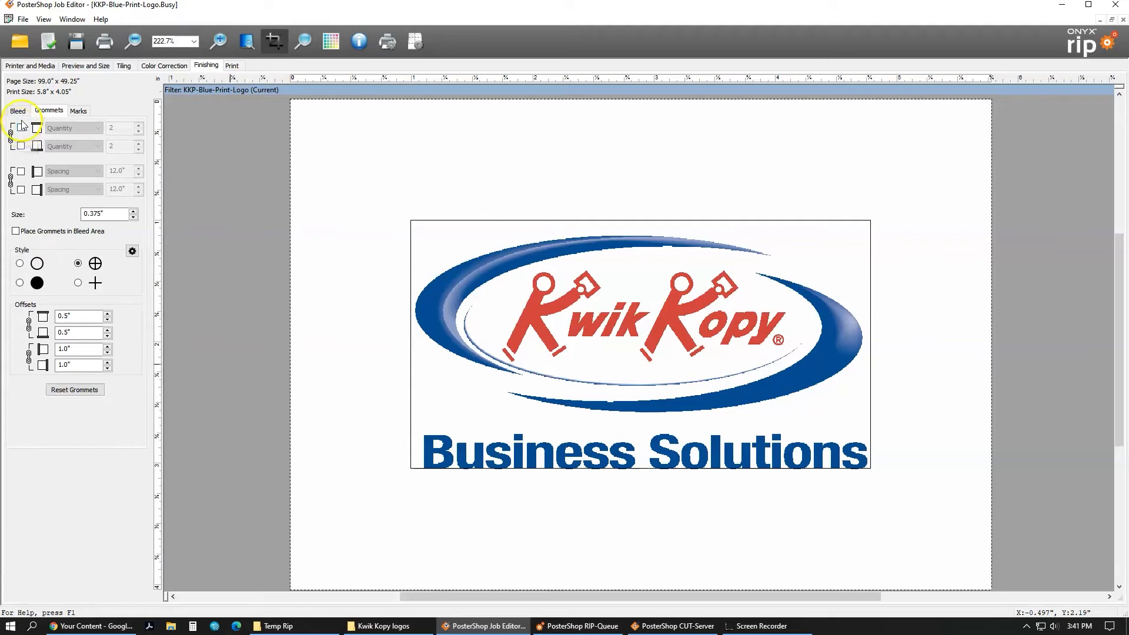
mouse_move(42, 180)
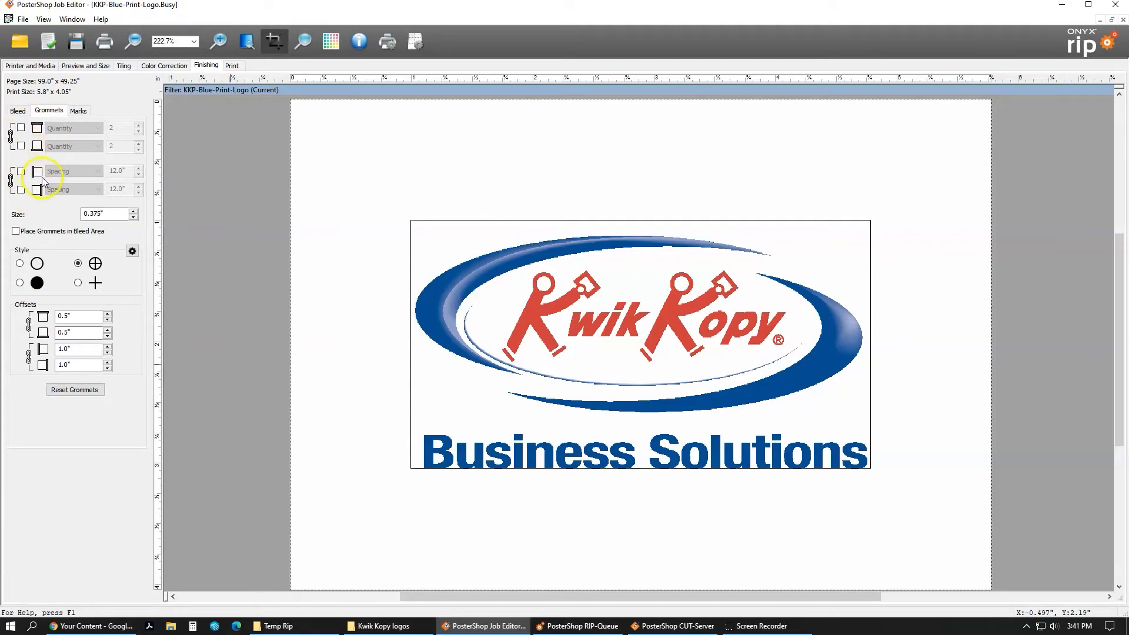
click(20, 127)
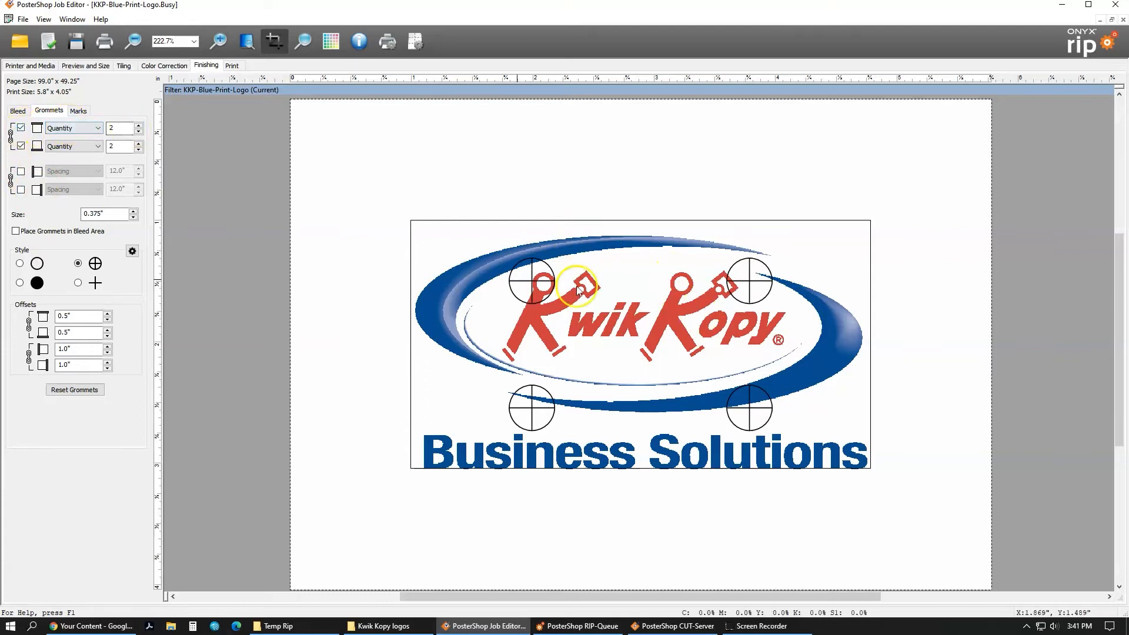
mouse_move(69, 129)
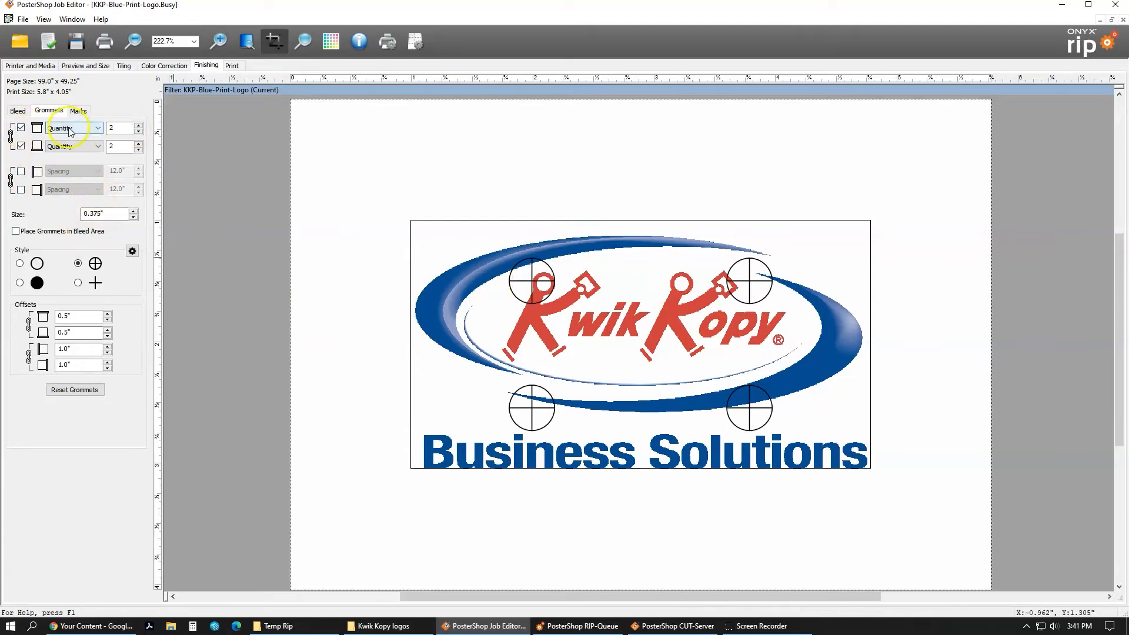
click(97, 128)
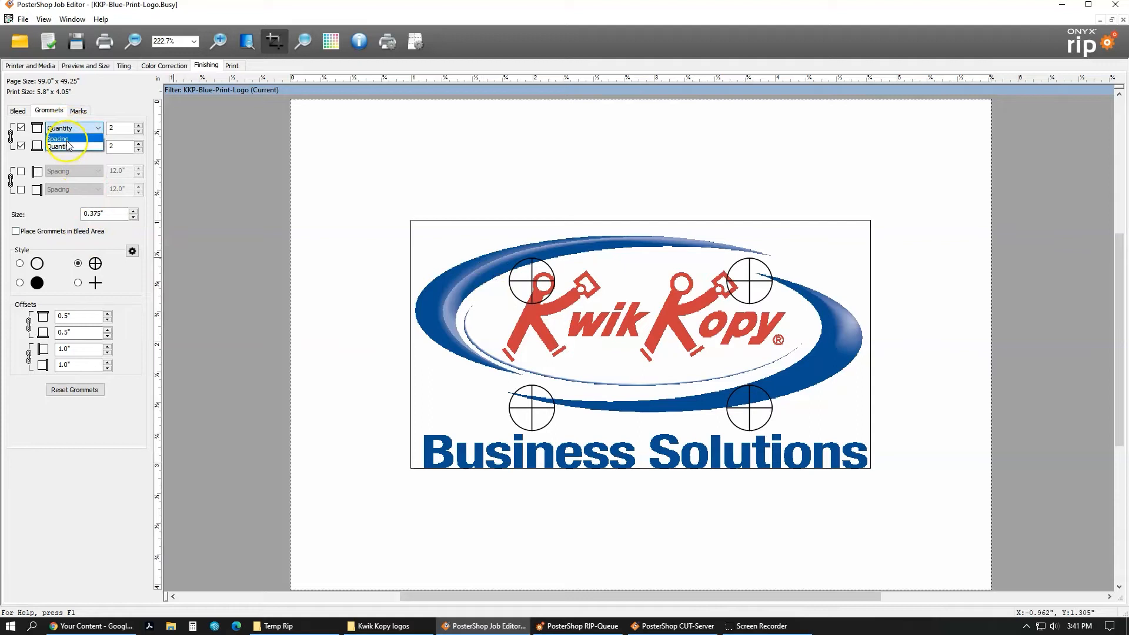
click(58, 138)
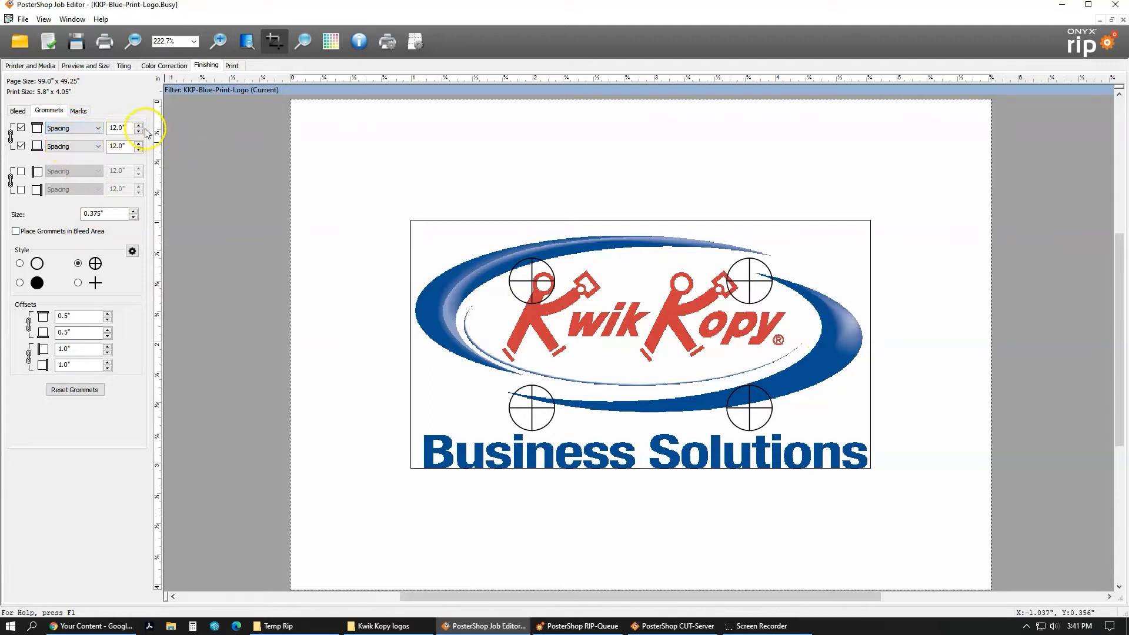
click(138, 125)
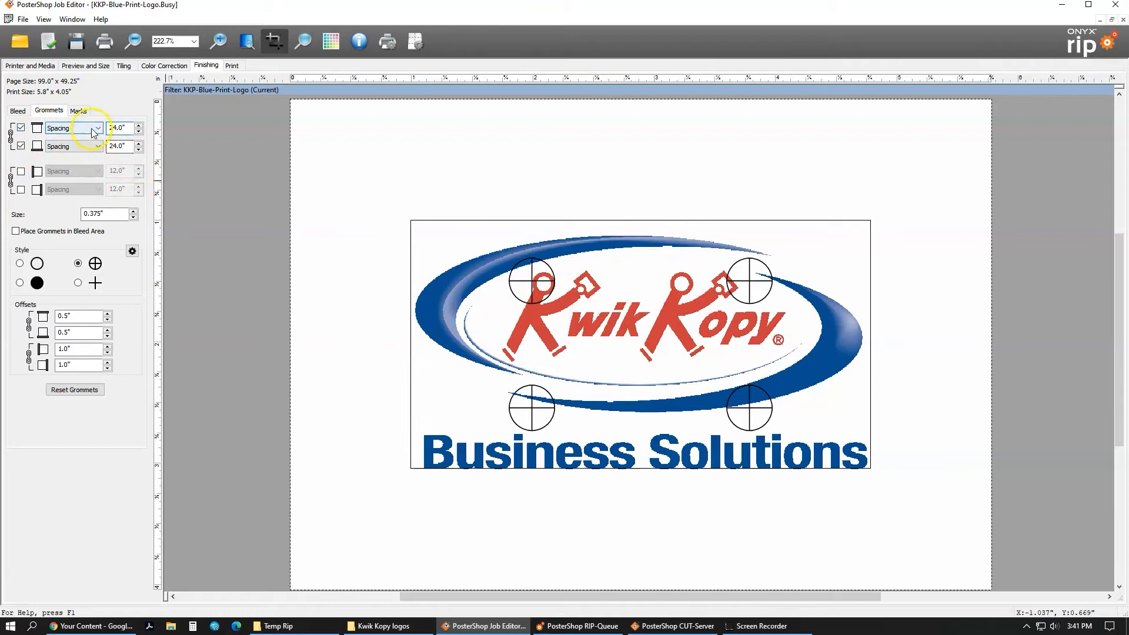
click(74, 127)
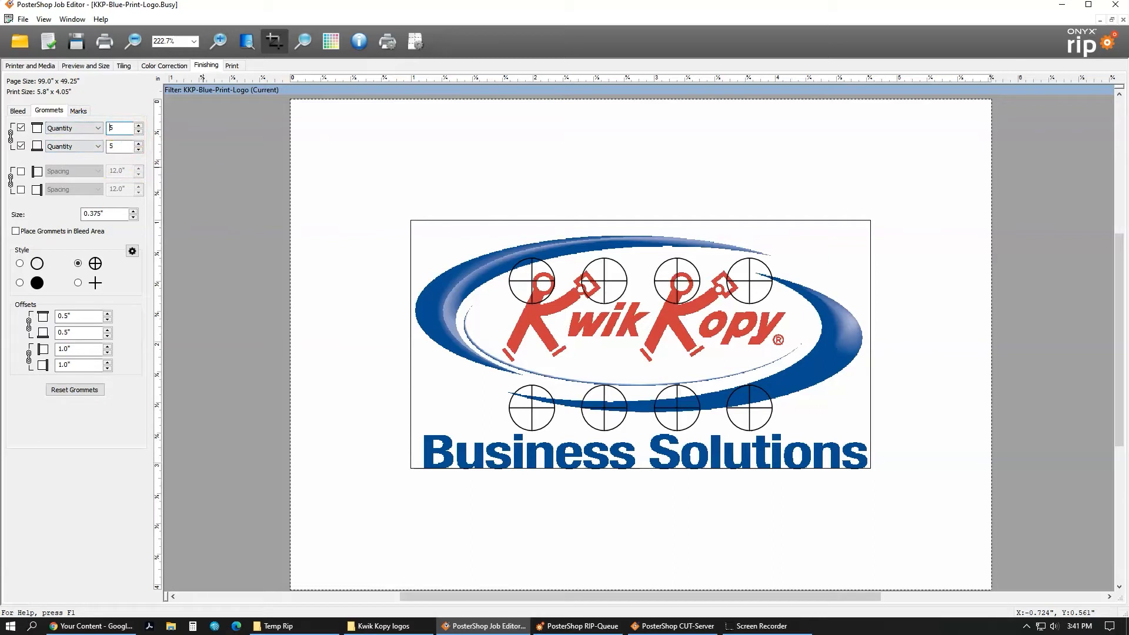
mouse_move(396, 417)
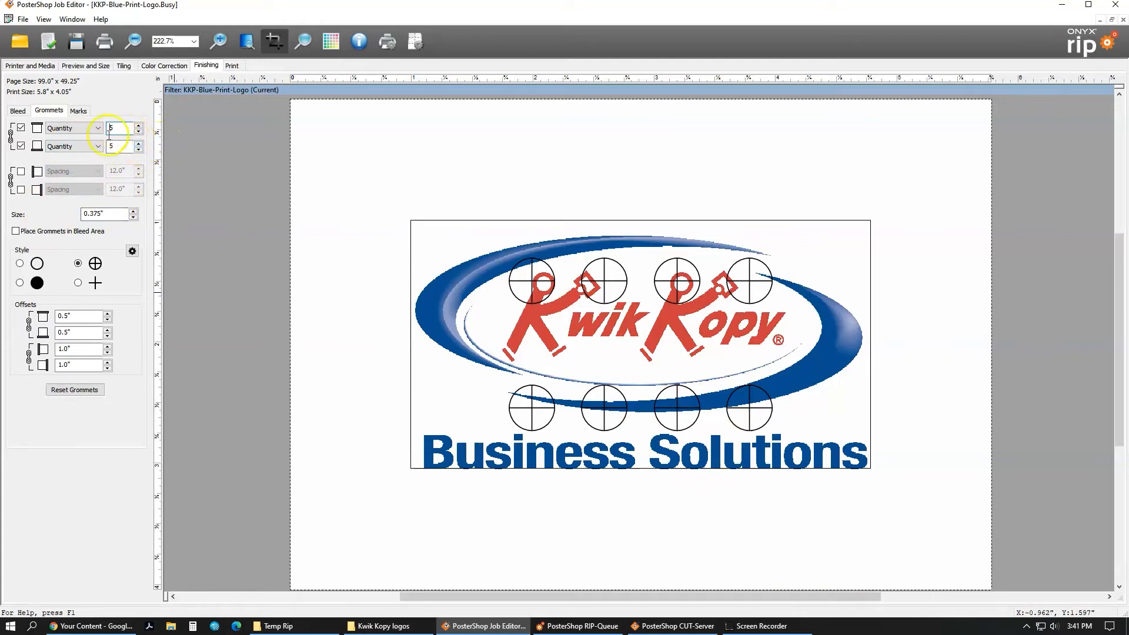
click(138, 131)
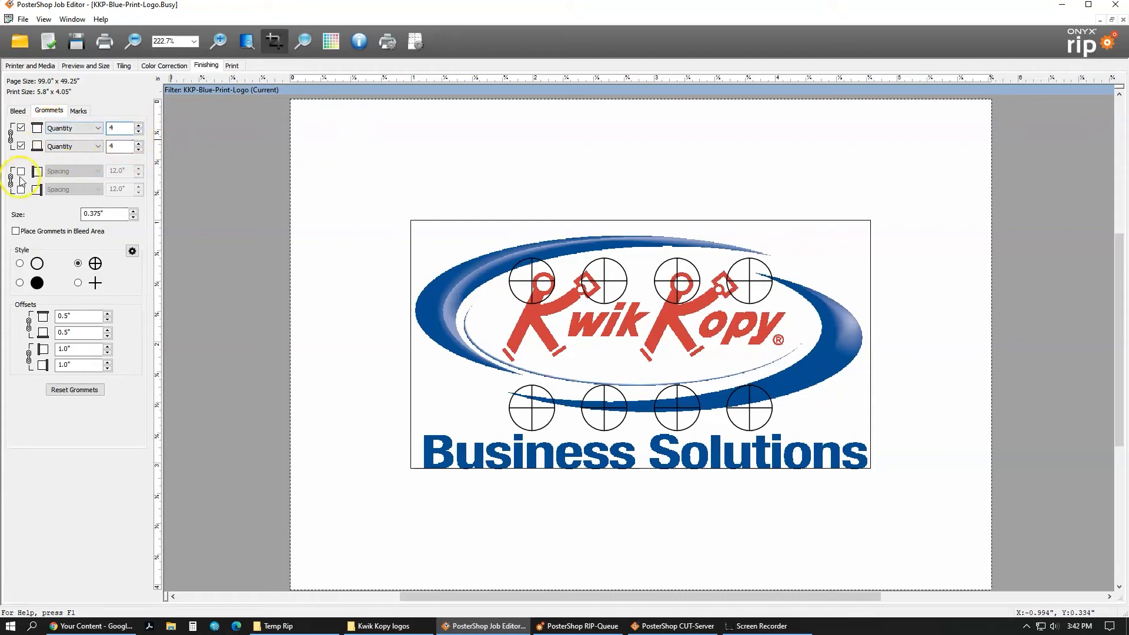
Step: Add side grommets by Quantity, lower the count to one, and turn off right-edge grommets
click(21, 171)
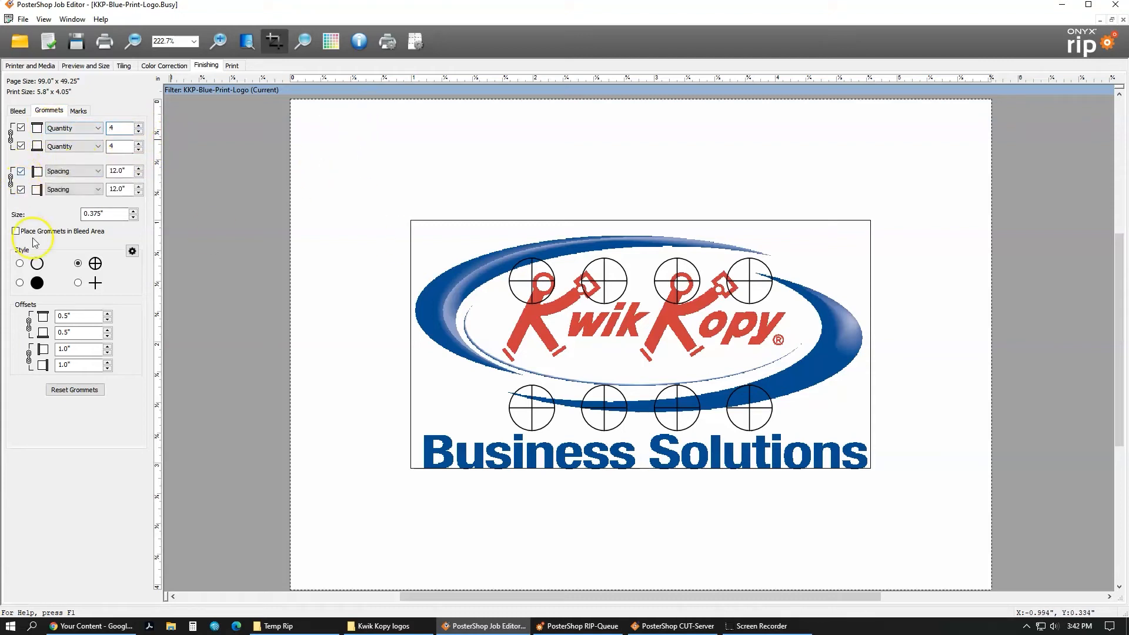
click(97, 171)
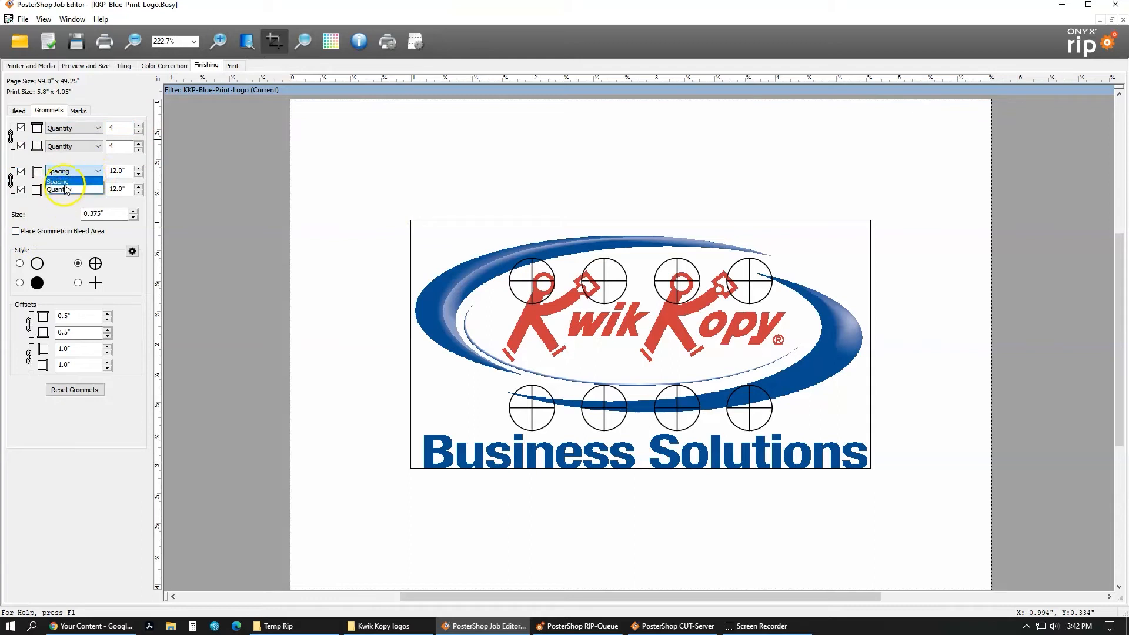
click(65, 182)
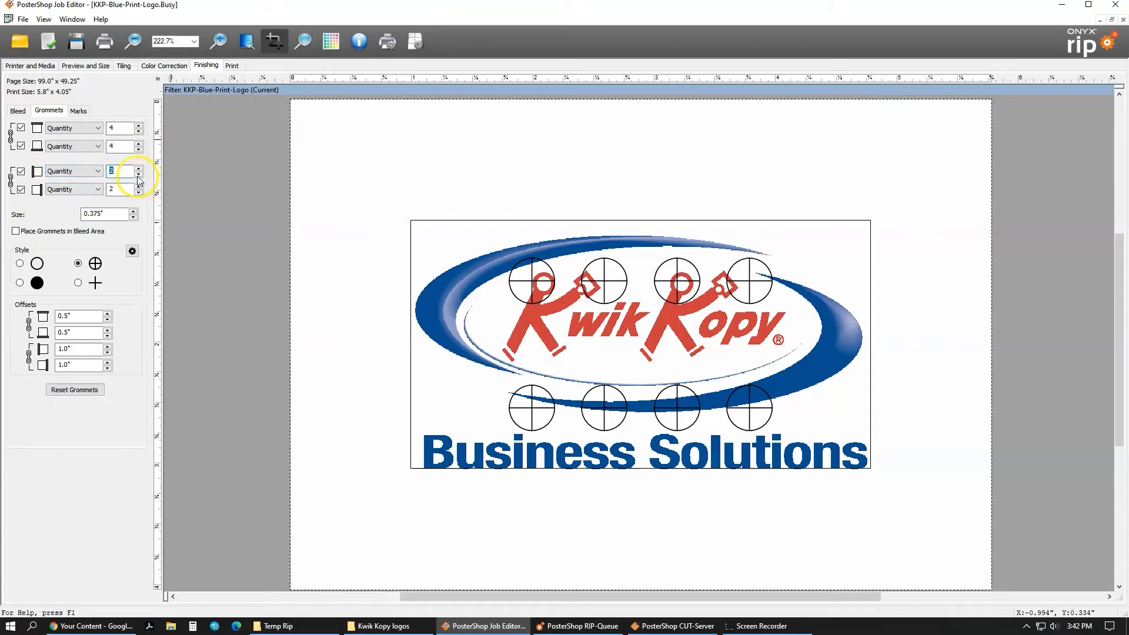
click(138, 175)
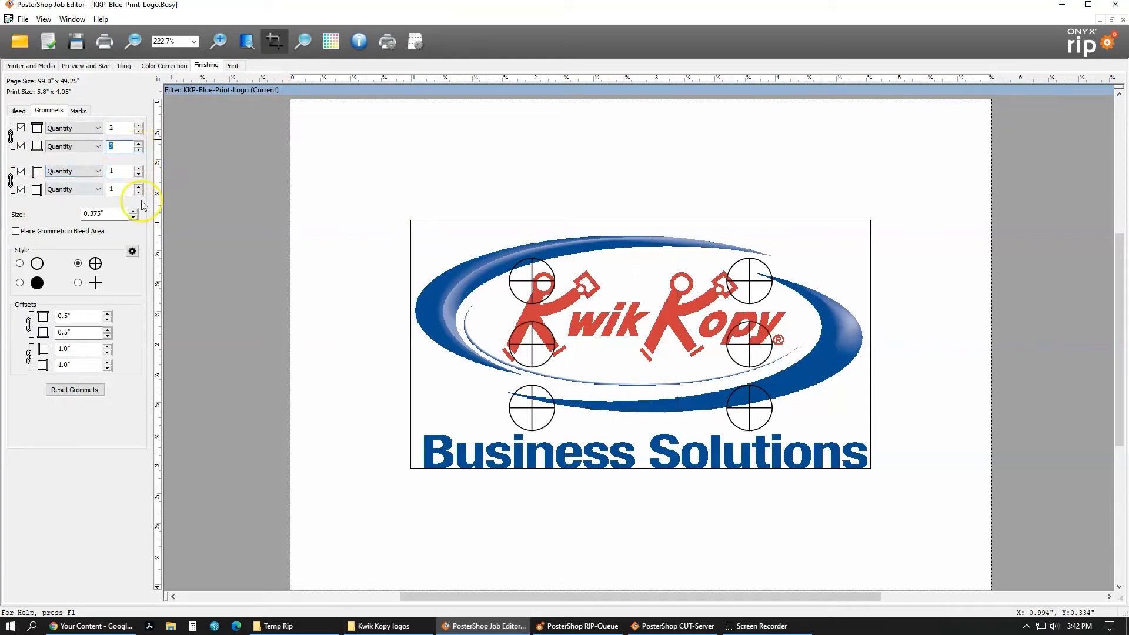
click(138, 144)
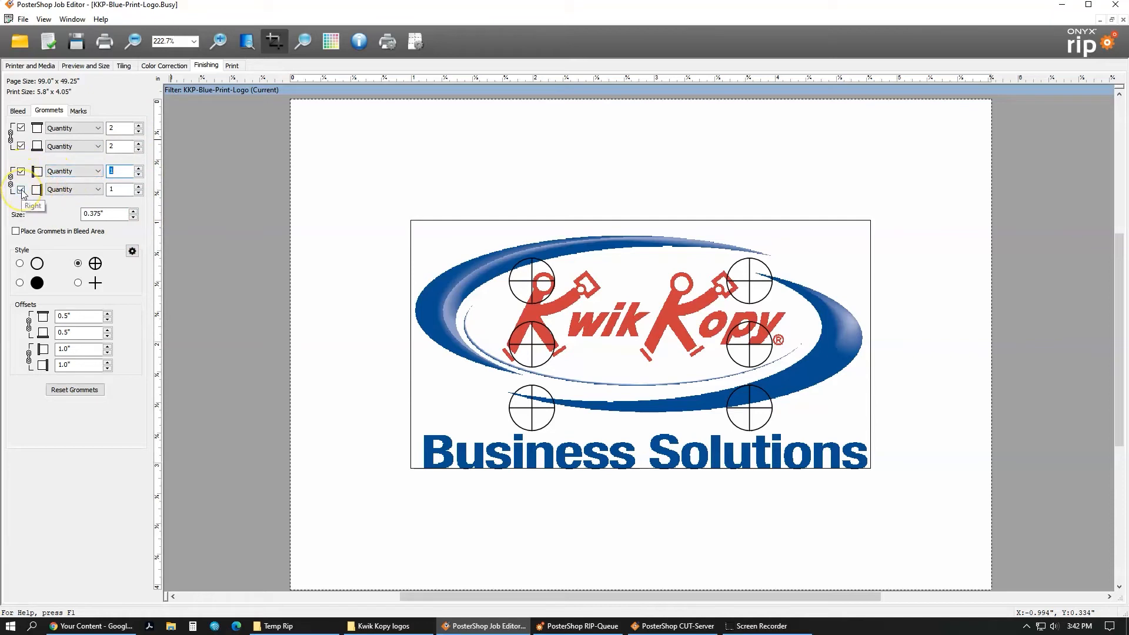
click(20, 190)
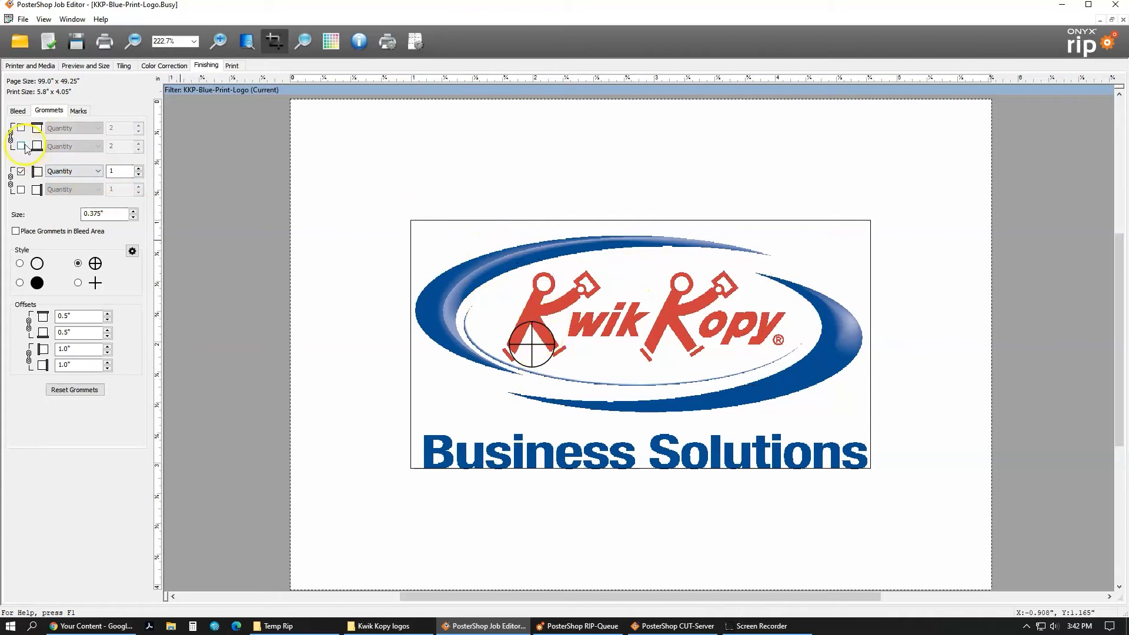
Step: Re-enable top grommets, place grommets in the bleed area, and use the plain cross style
click(20, 127)
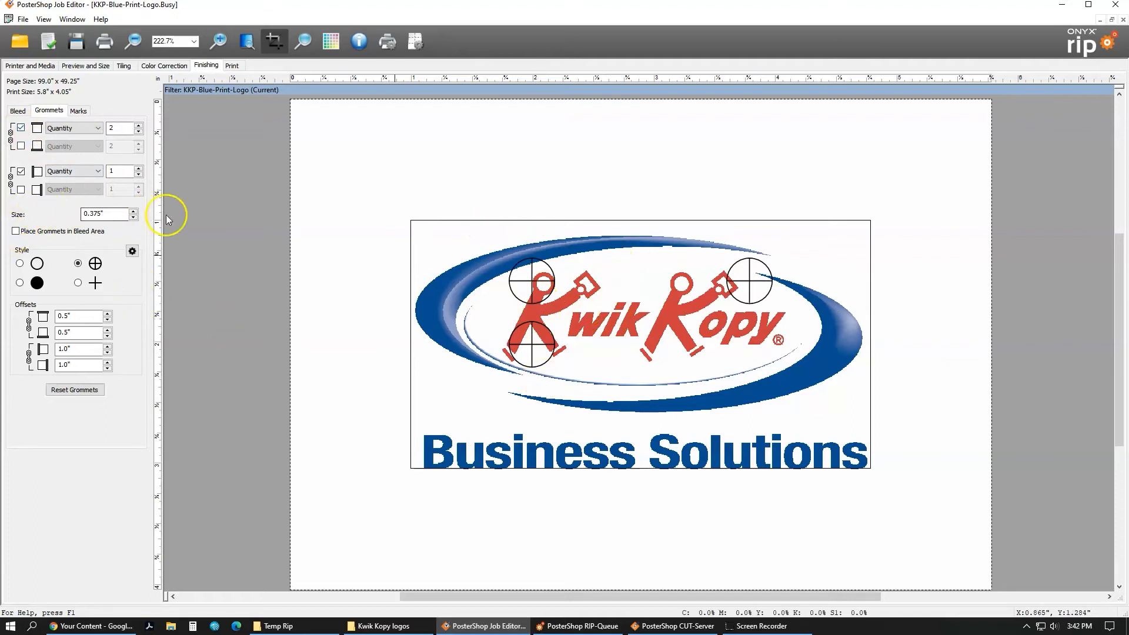
mouse_move(498, 269)
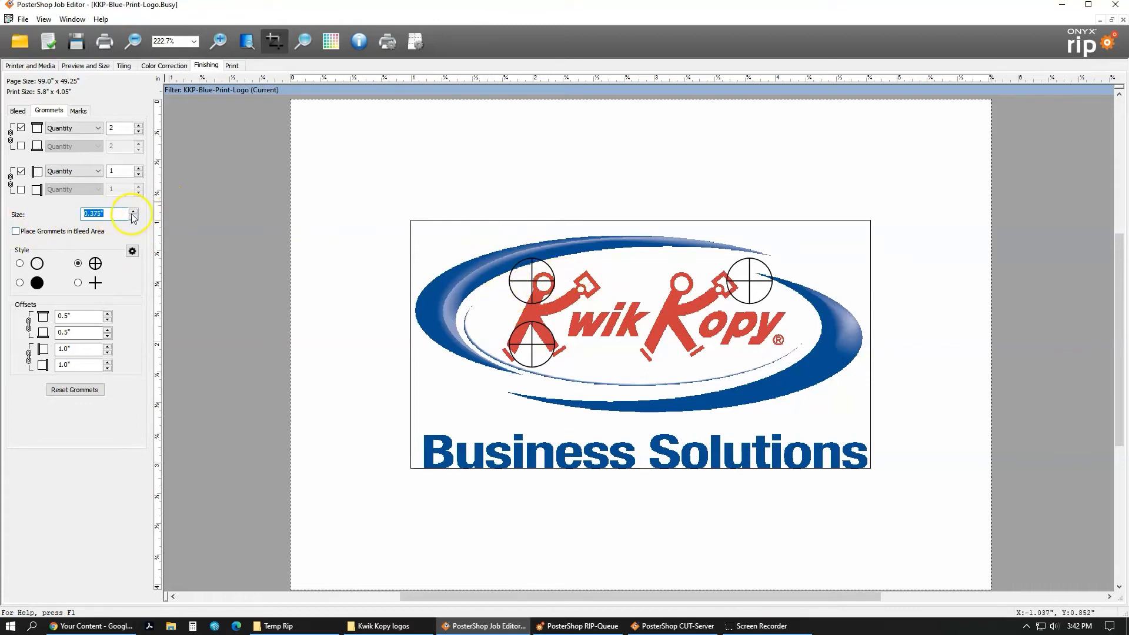
mouse_move(134, 221)
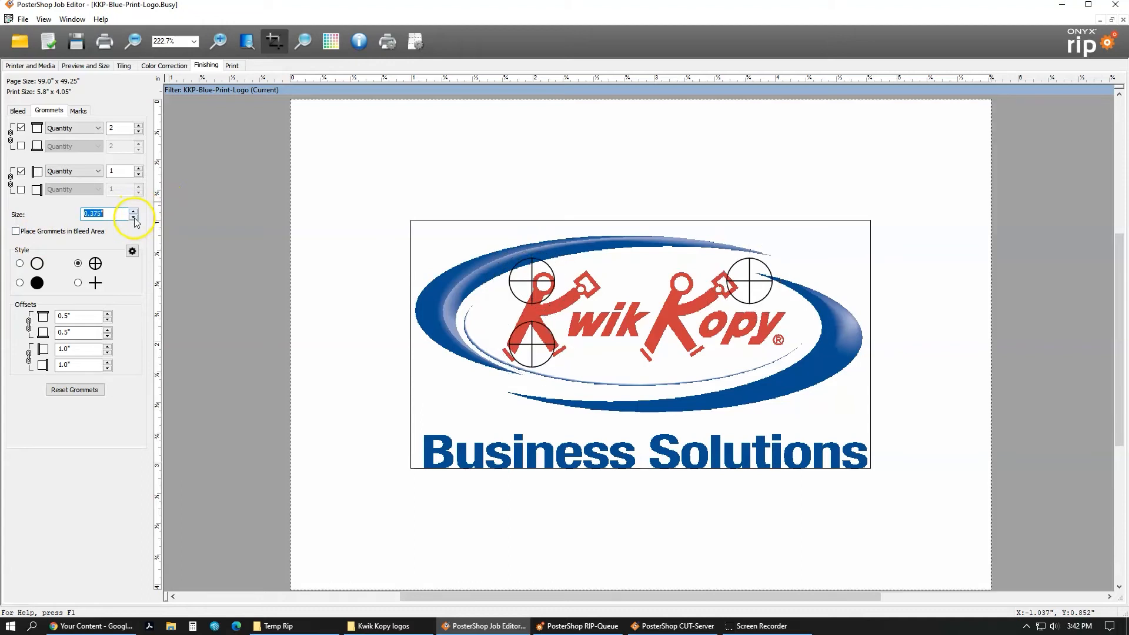
click(15, 231)
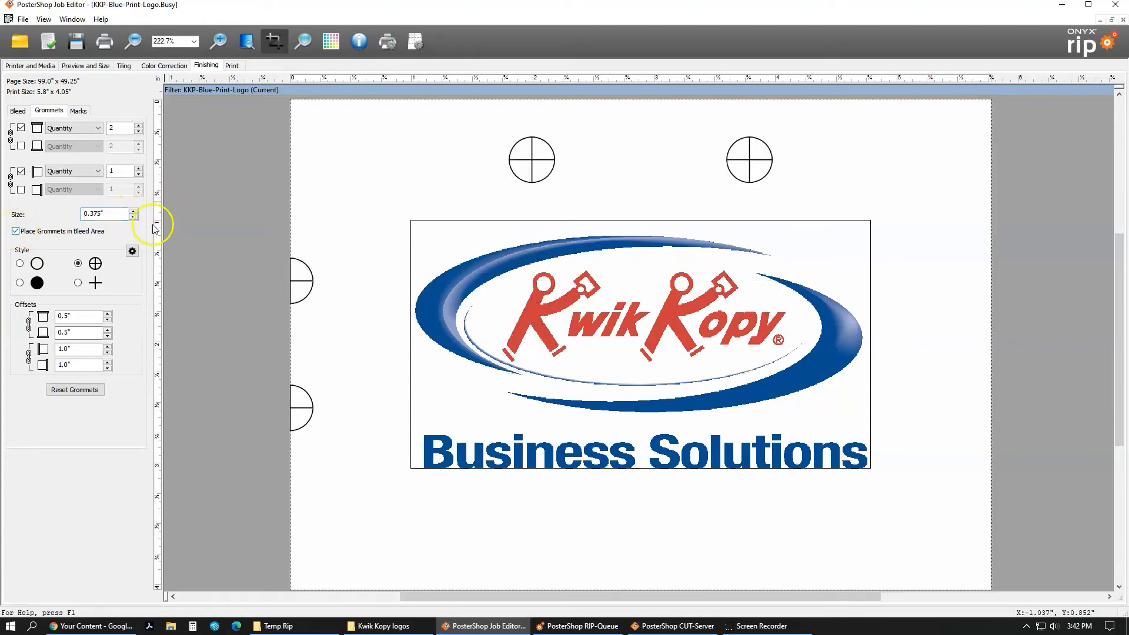
mouse_move(762, 342)
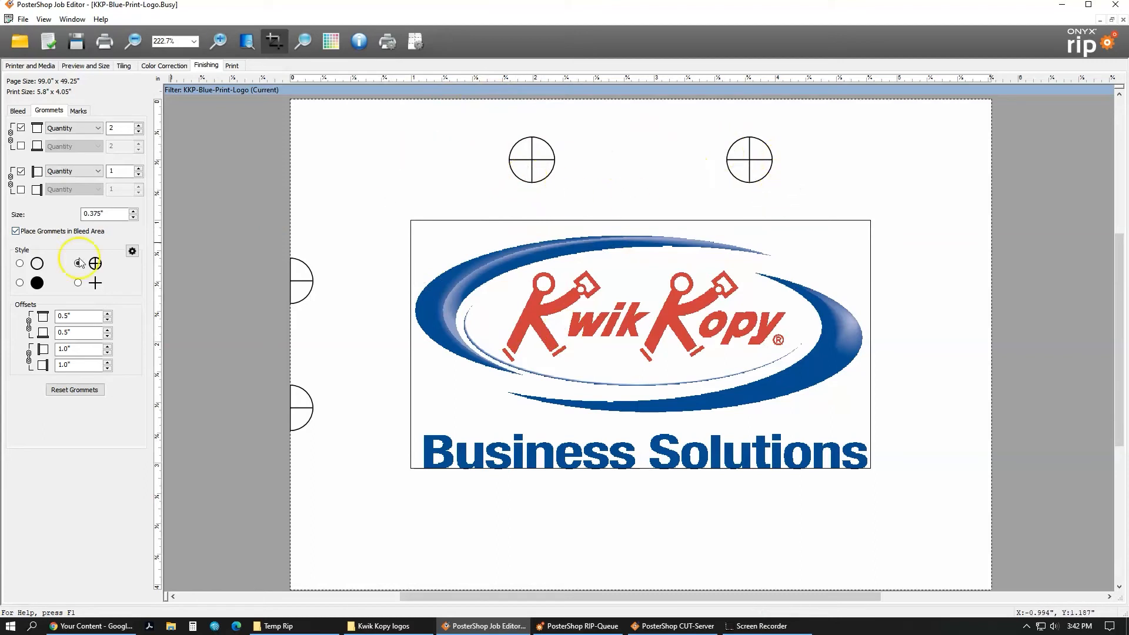
click(20, 262)
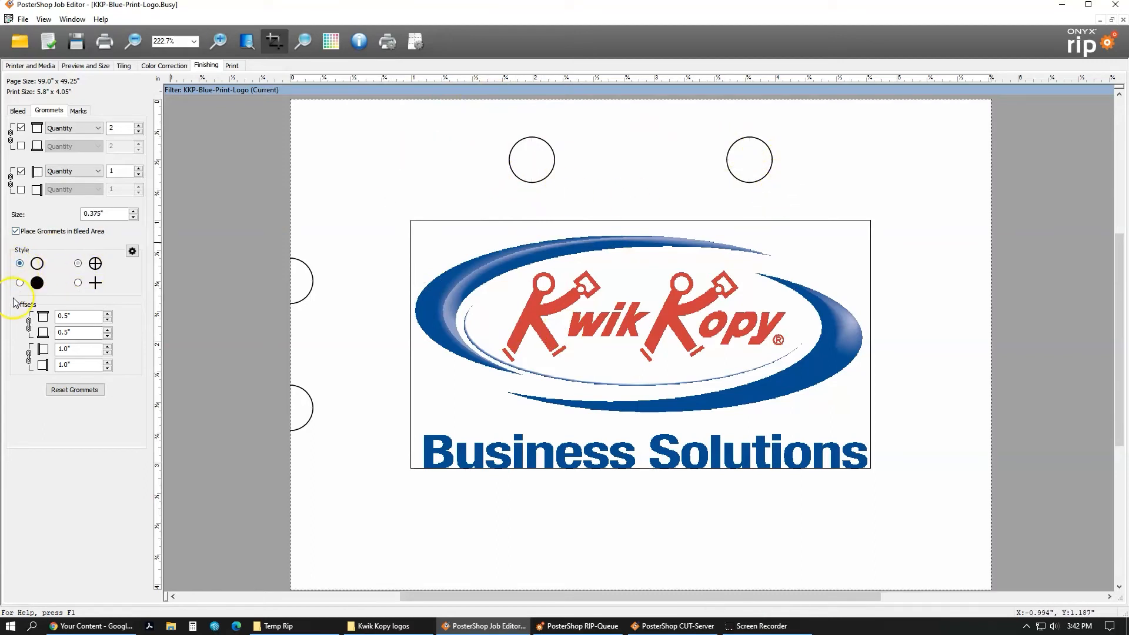
click(78, 264)
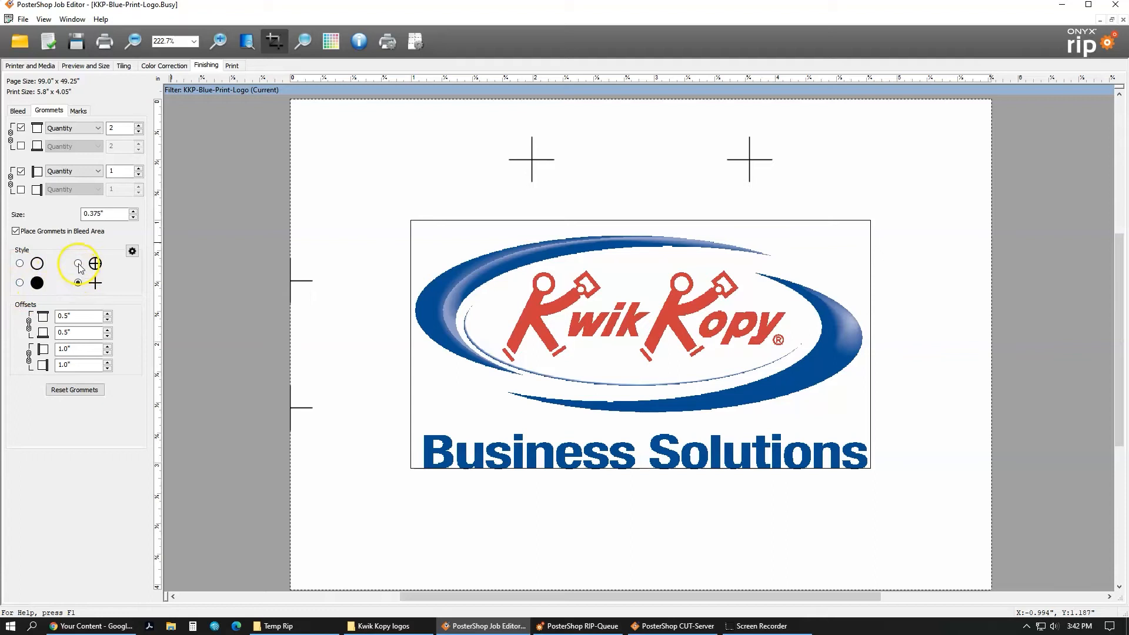
Step: Restore the circled-cross grommet style and select the left offset value to change to 0.5"
click(78, 263)
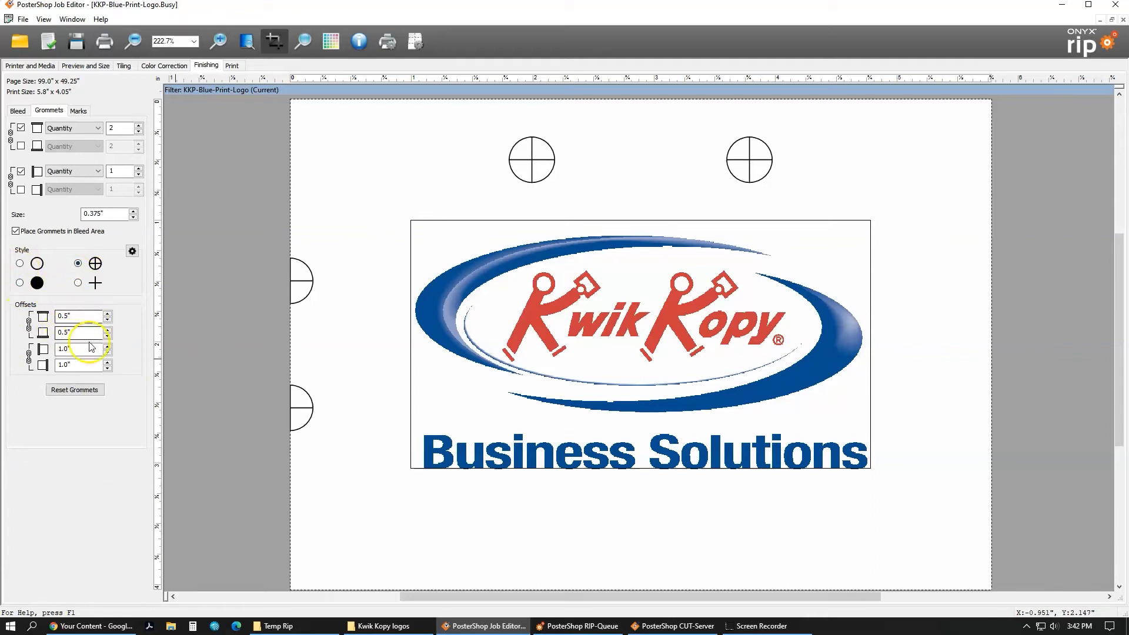
click(78, 349)
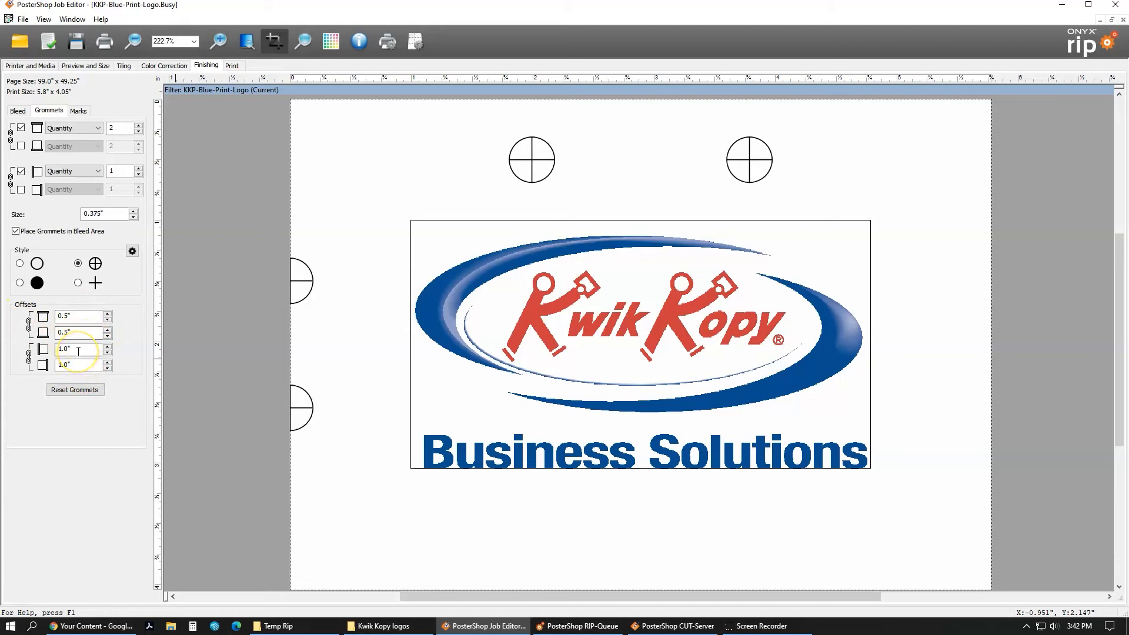
triple_click(79, 349)
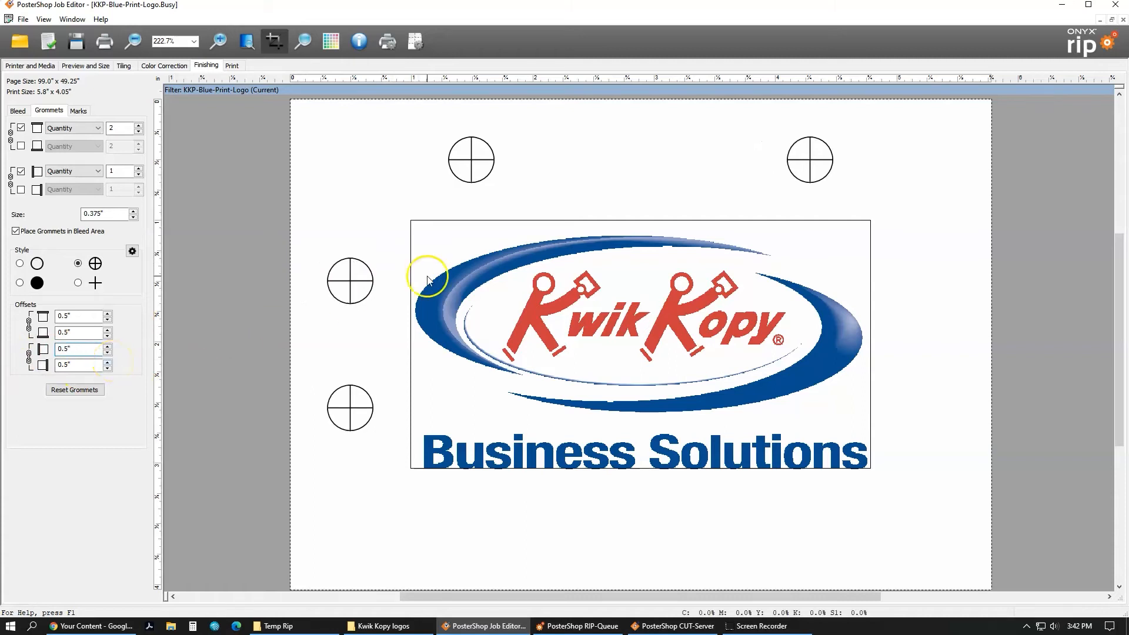
mouse_move(581, 183)
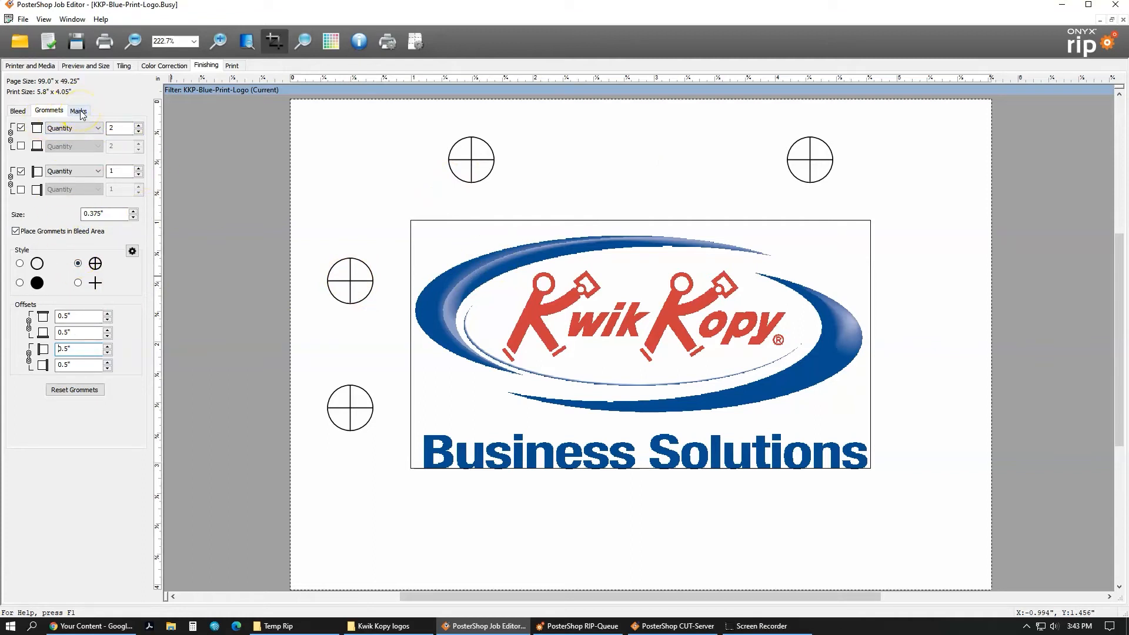
Step: Enable the job label under Marks, review its Job Ticket, Info and Print fields, then close
click(77, 110)
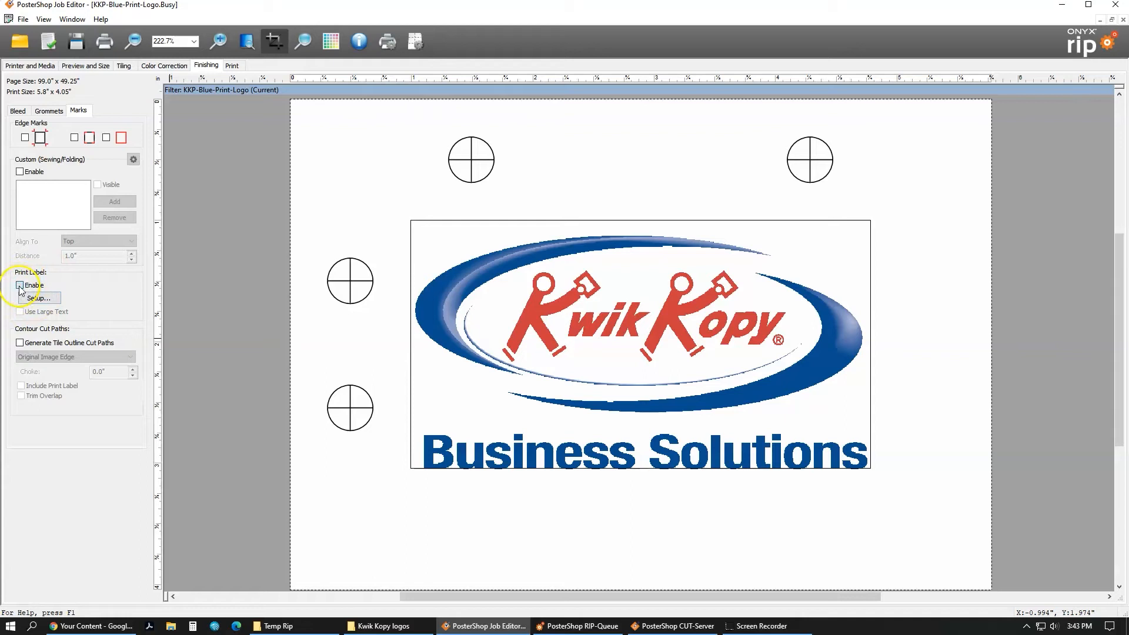
click(38, 298)
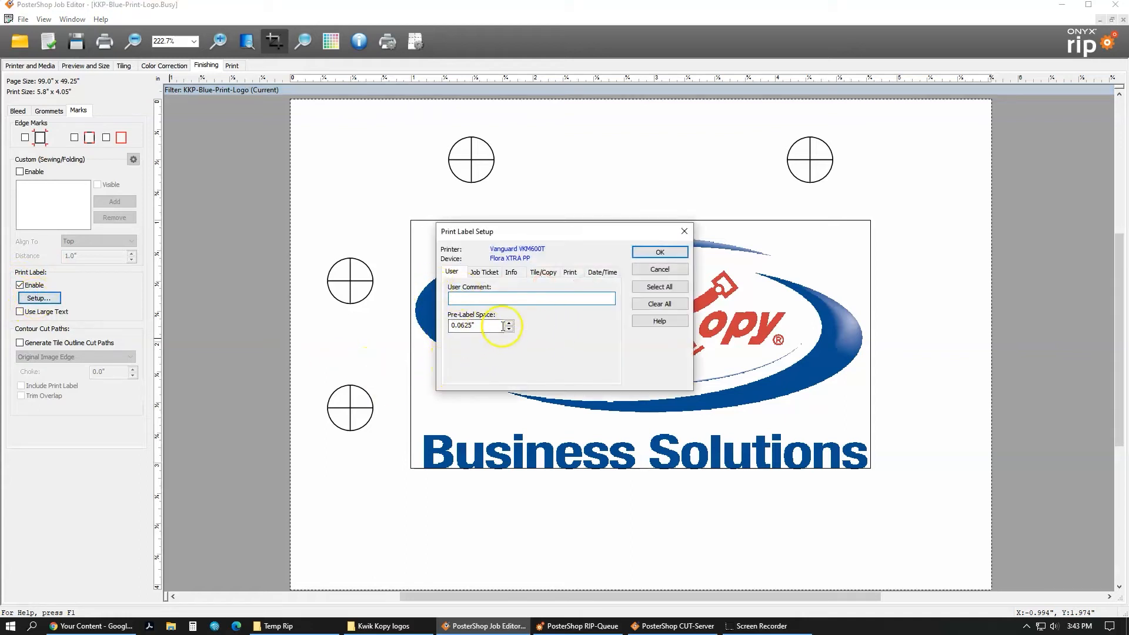
click(485, 273)
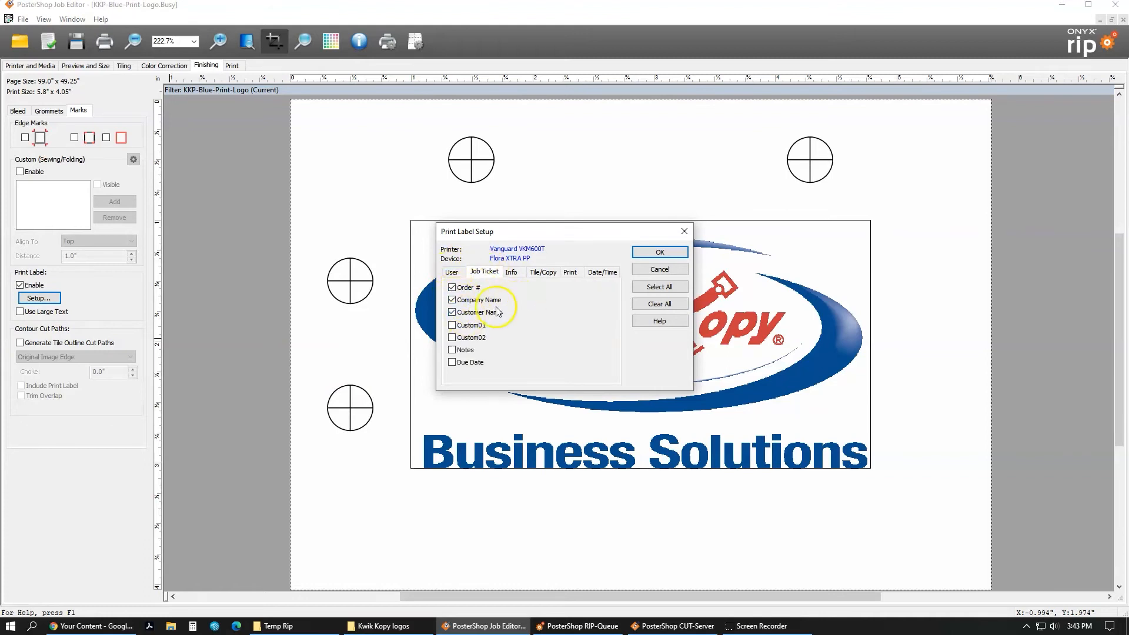
click(511, 272)
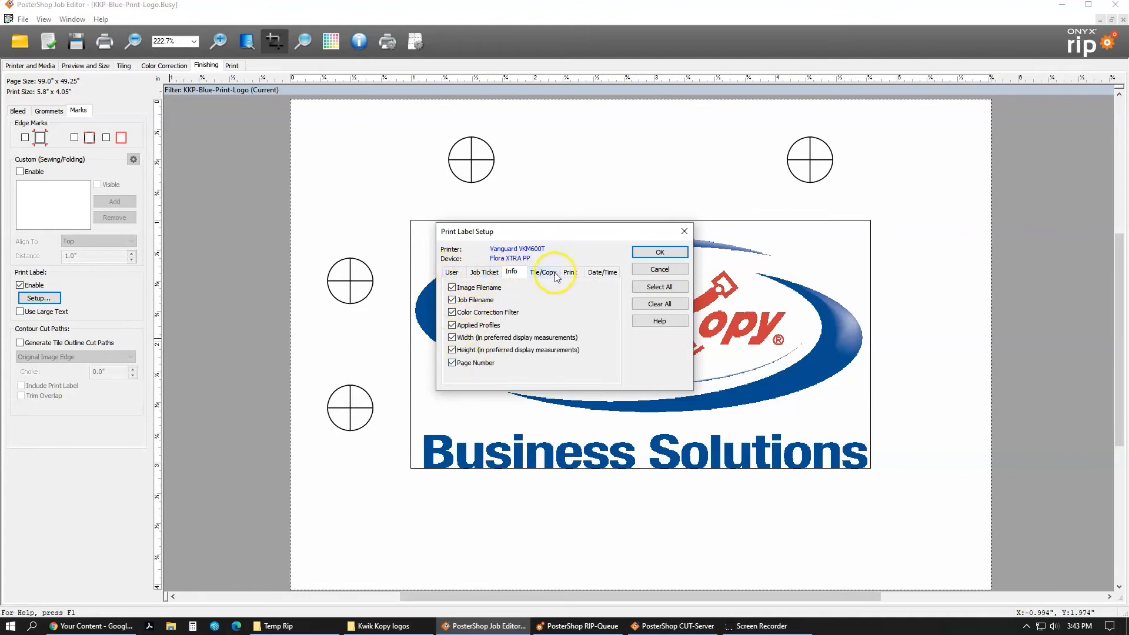
click(570, 273)
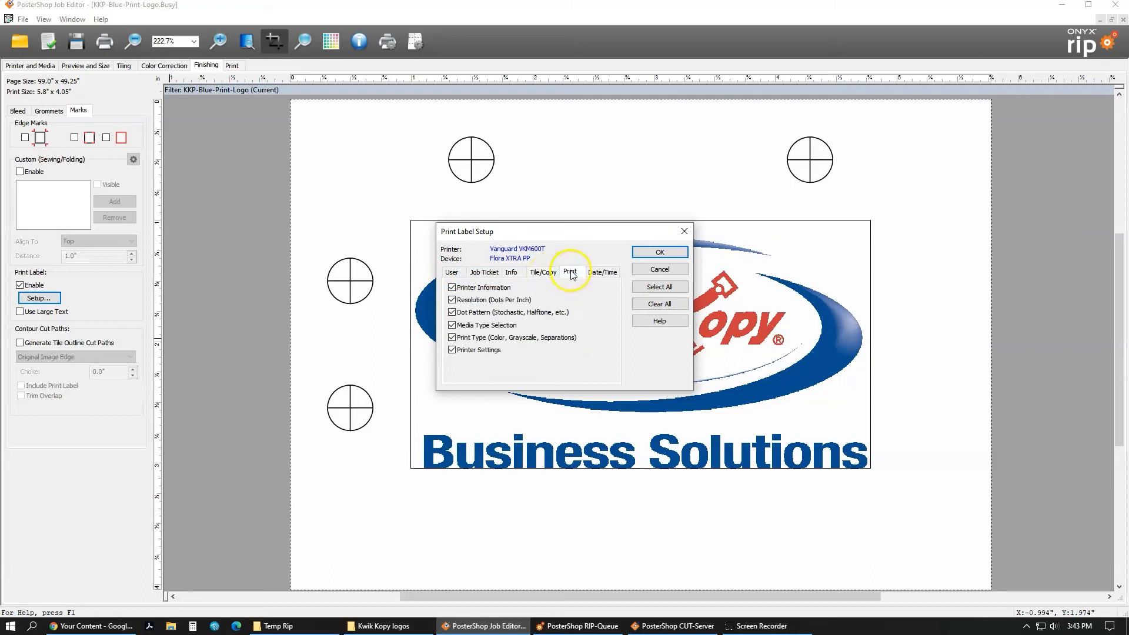
click(658, 251)
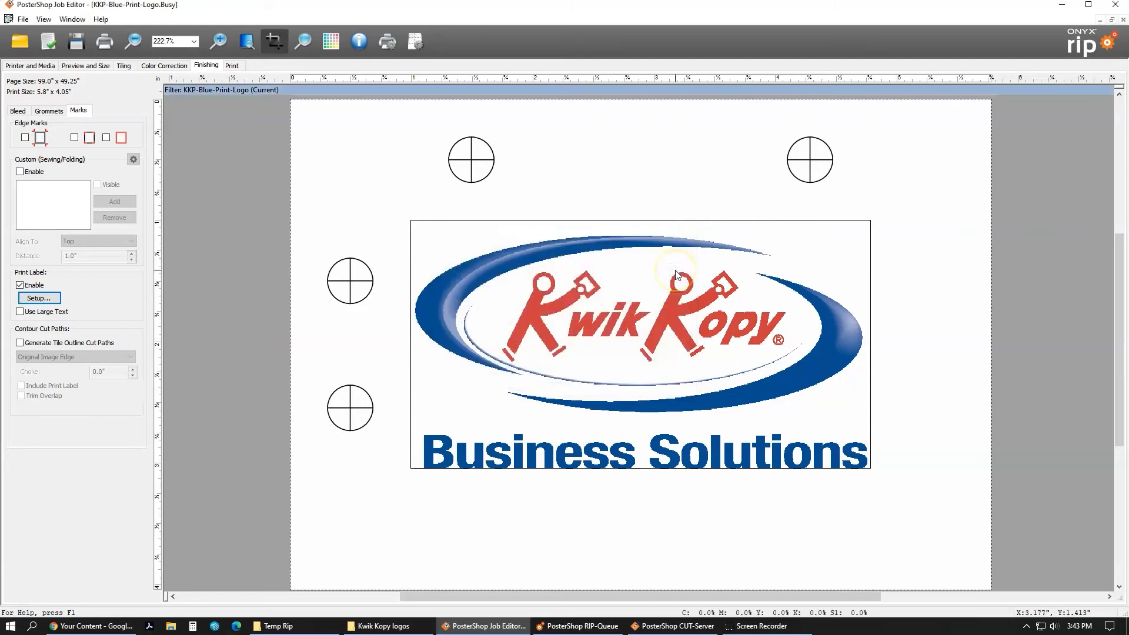
mouse_move(54, 339)
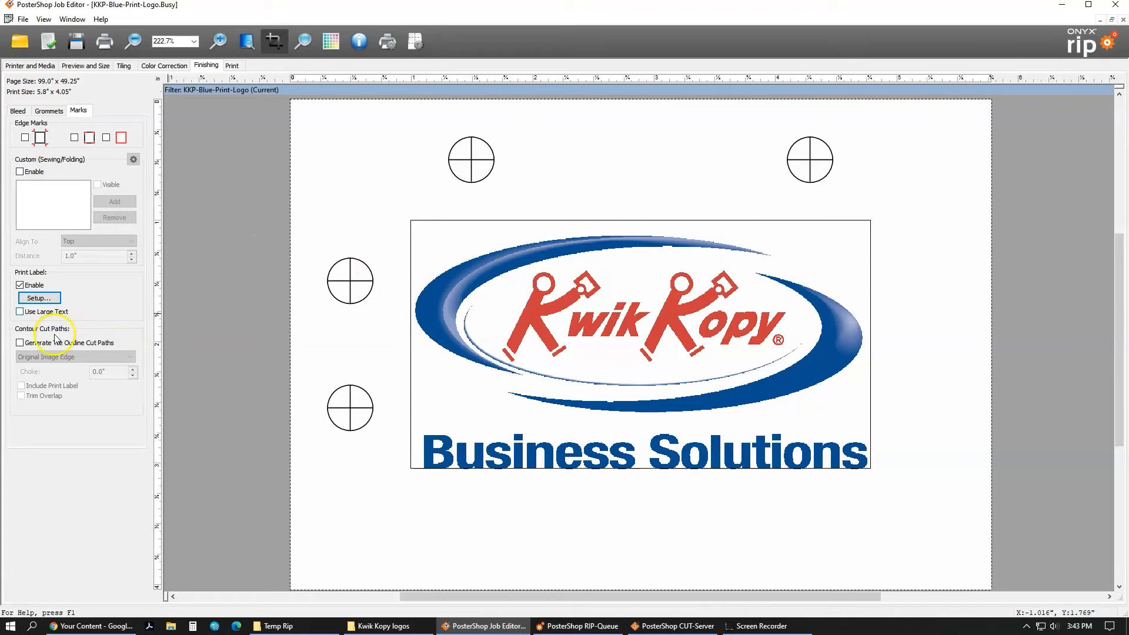
Step: Disable the print label and generate tile outline cut paths along the Bleed Edge
click(20, 285)
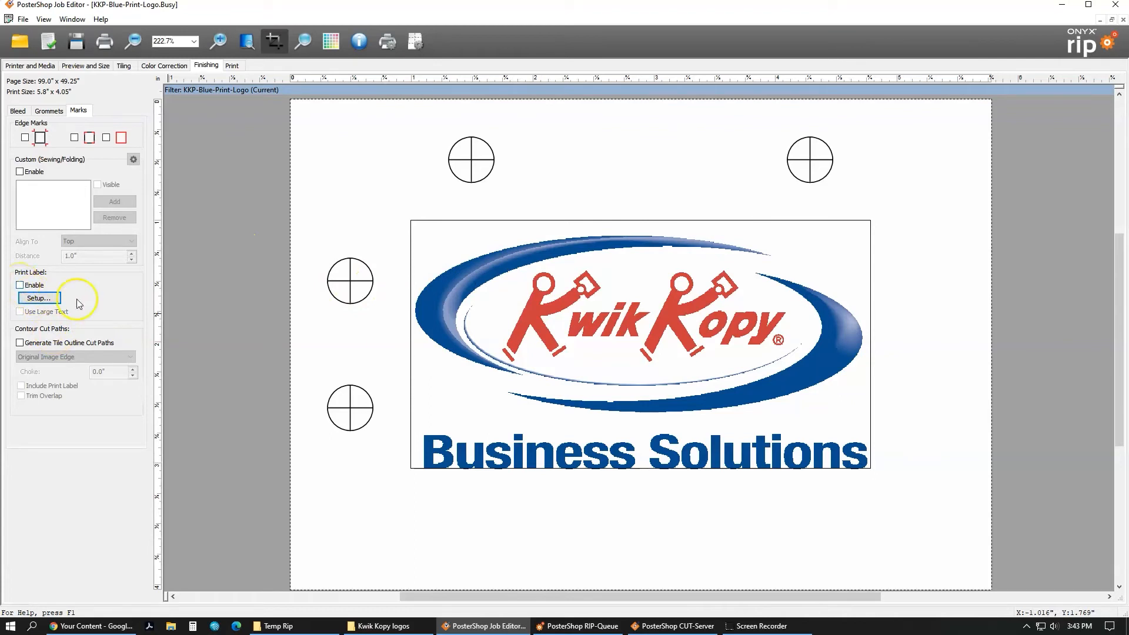
mouse_move(358, 513)
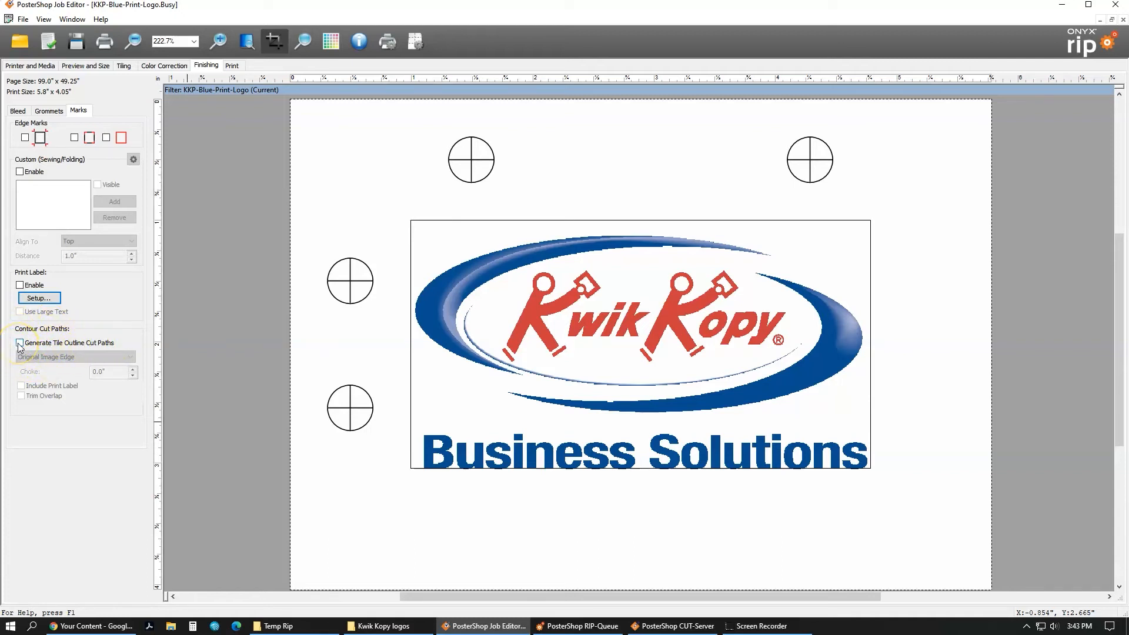
click(20, 342)
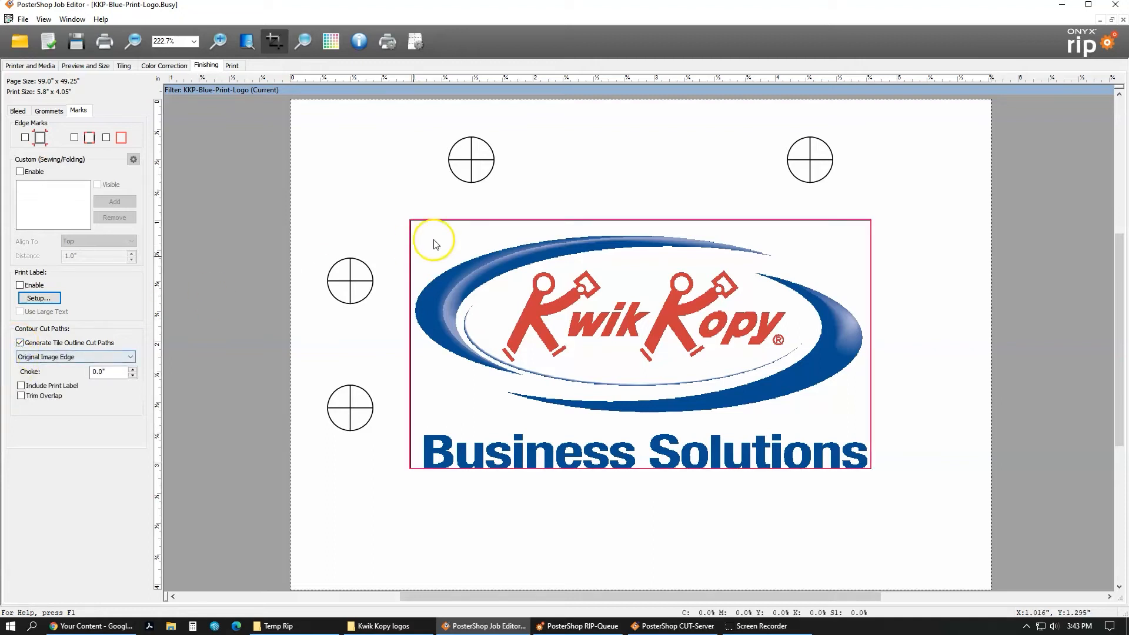
mouse_move(425, 284)
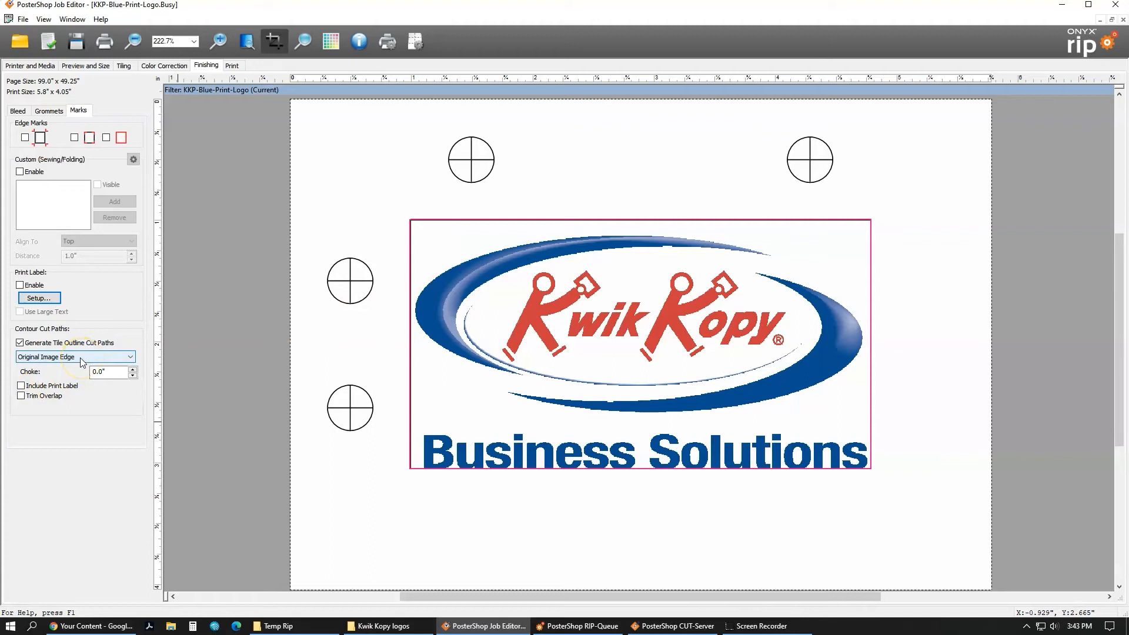
mouse_move(42, 365)
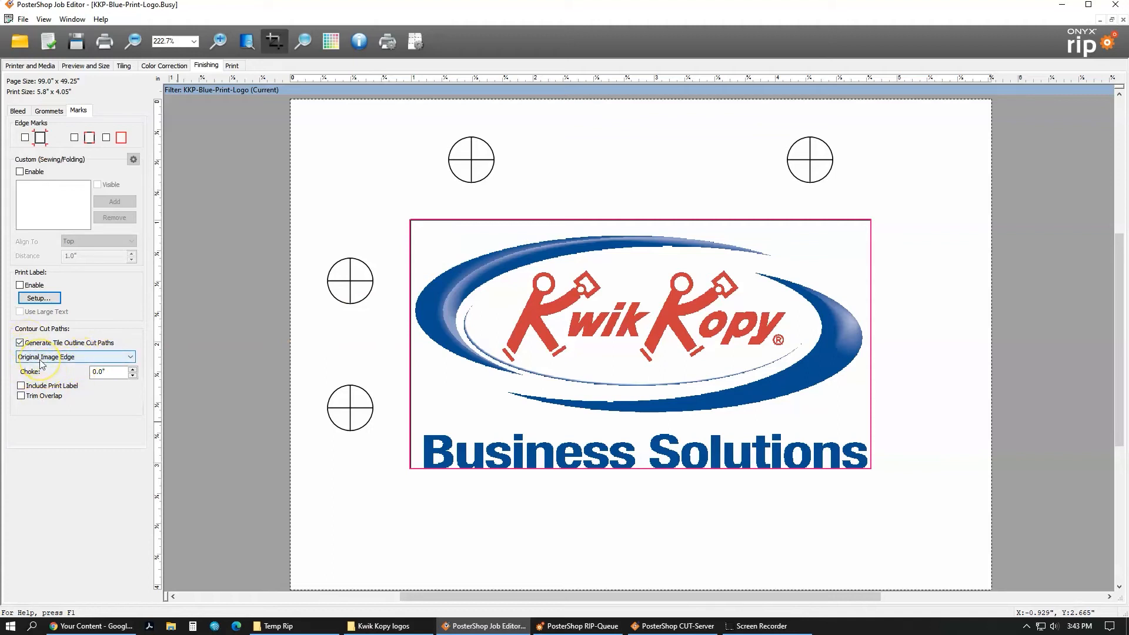
click(128, 357)
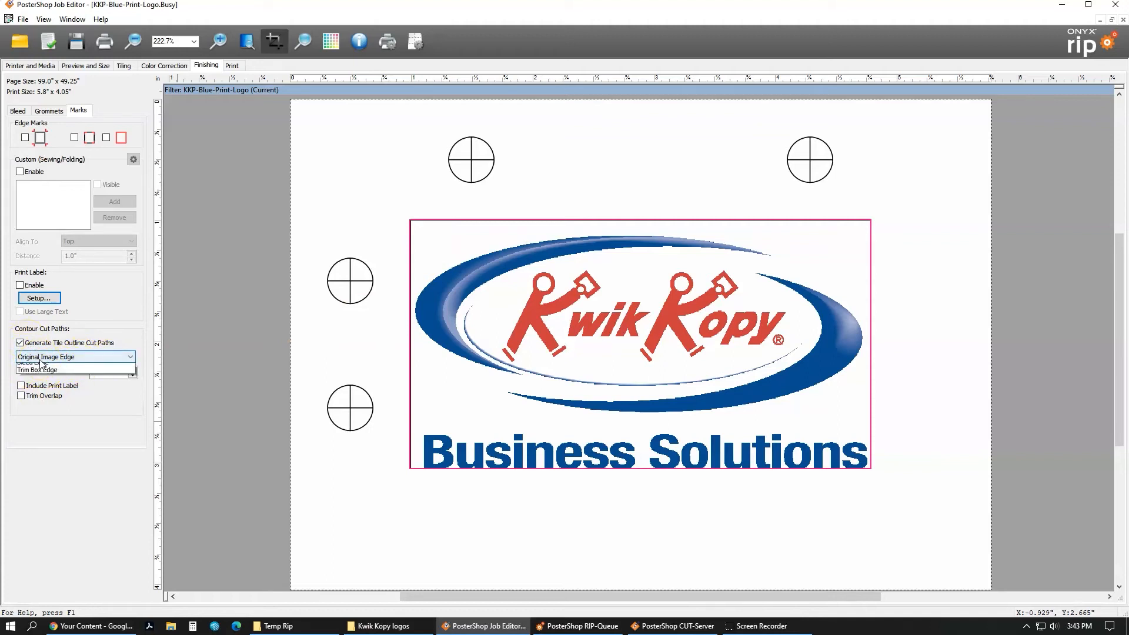
click(128, 357)
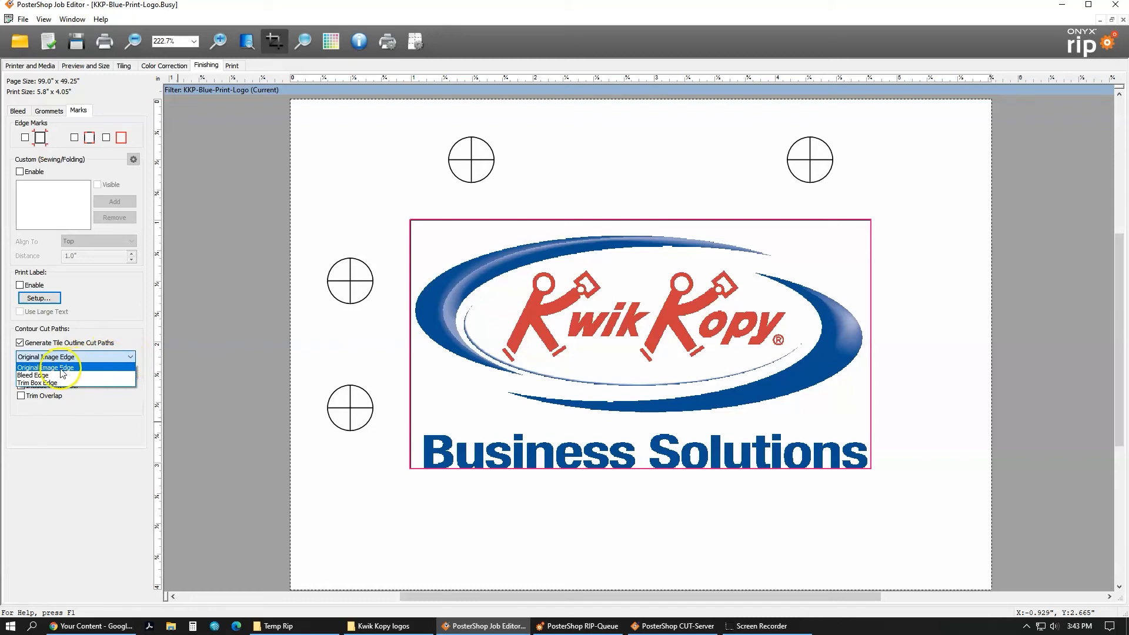
mouse_move(38, 383)
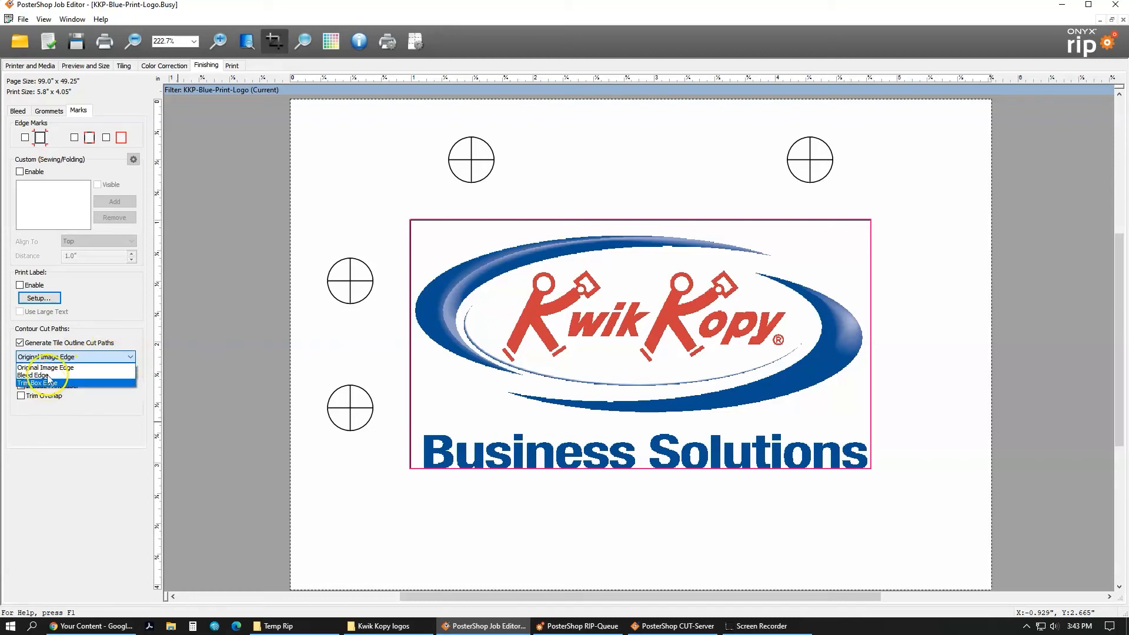
mouse_move(32, 374)
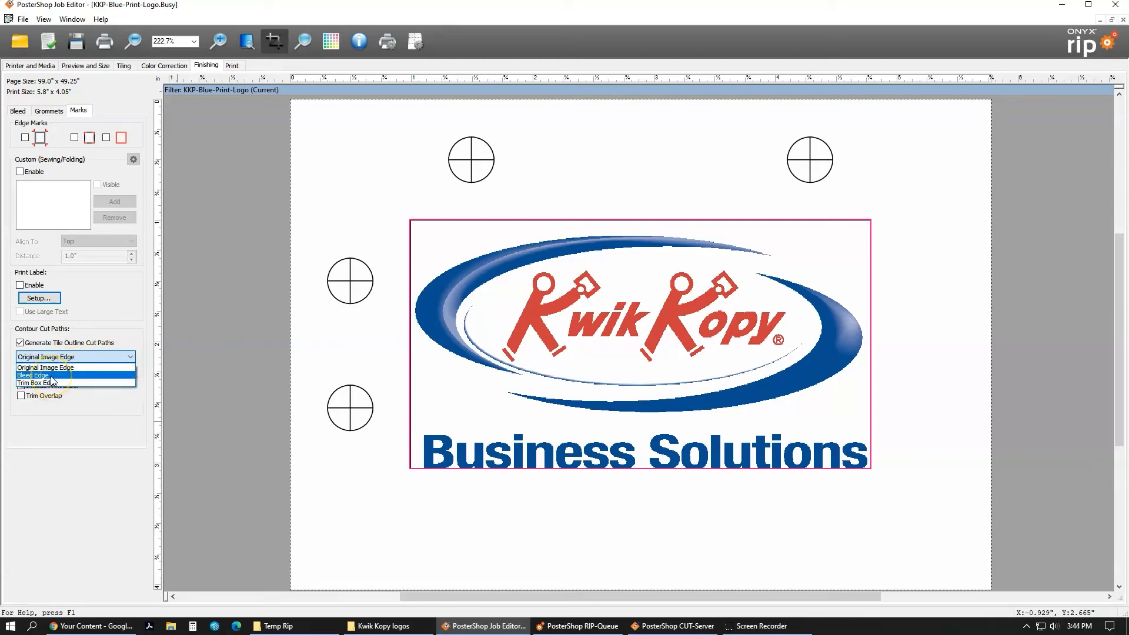
click(33, 375)
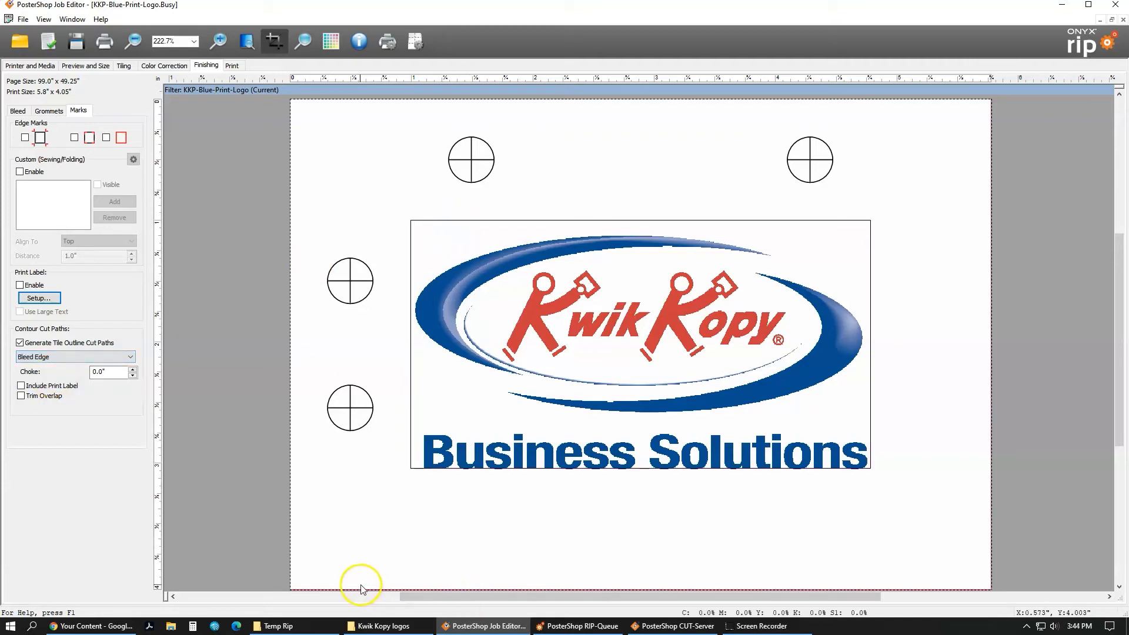
mouse_move(332, 626)
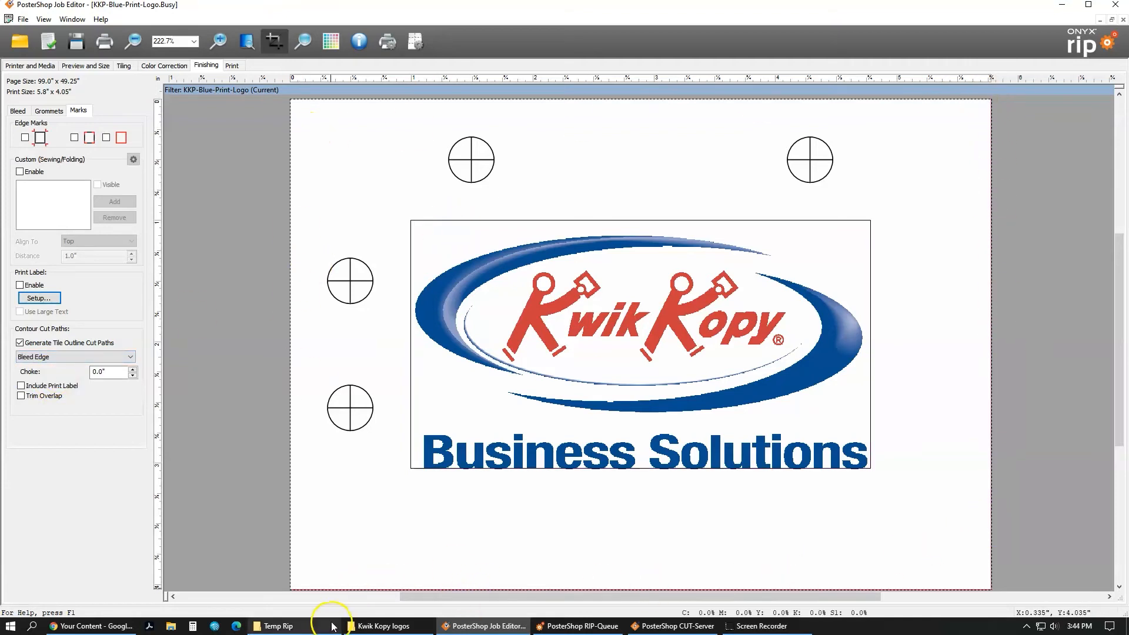
mouse_move(151, 490)
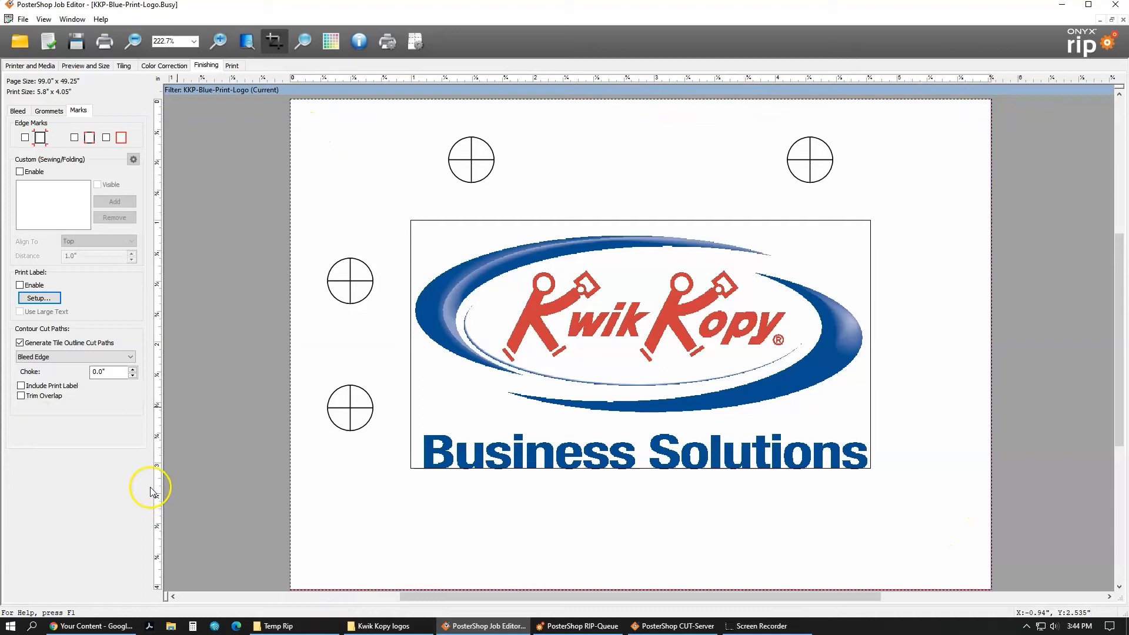
mouse_move(21, 109)
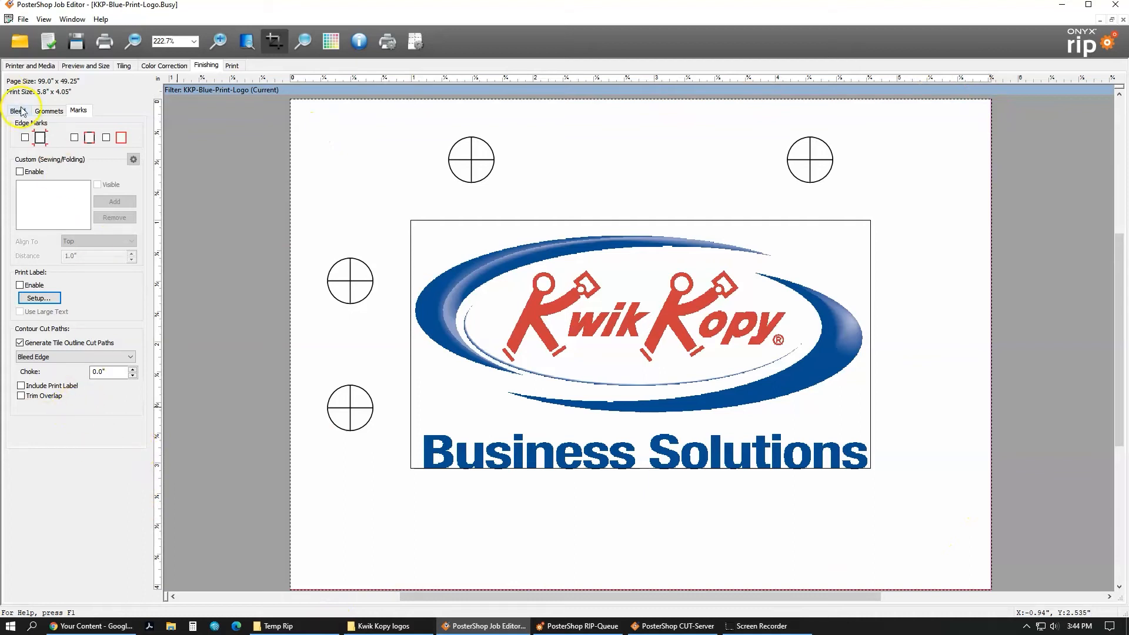
Step: After checking the Bleed and Grommets tabs, set the cut path edge to Original Image Edge
click(16, 110)
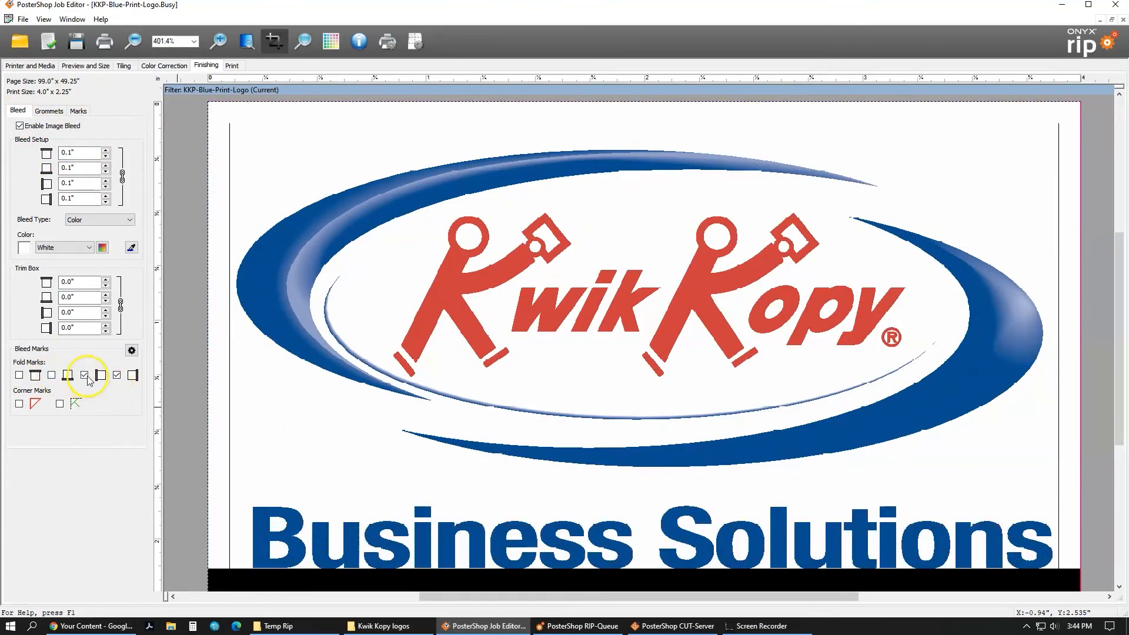
click(49, 110)
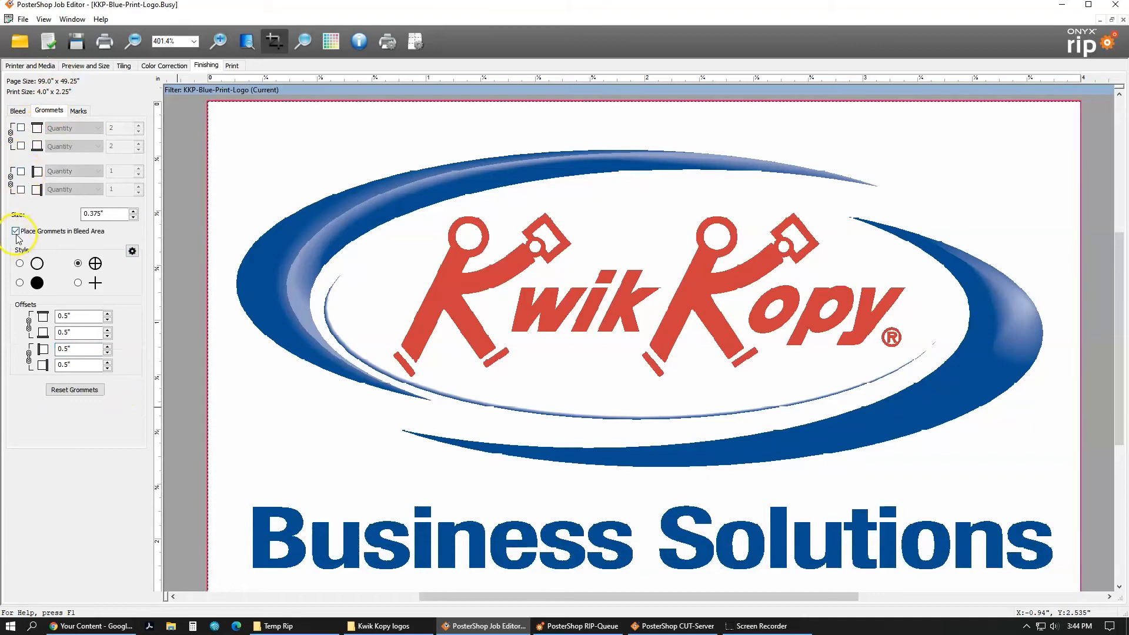
click(78, 110)
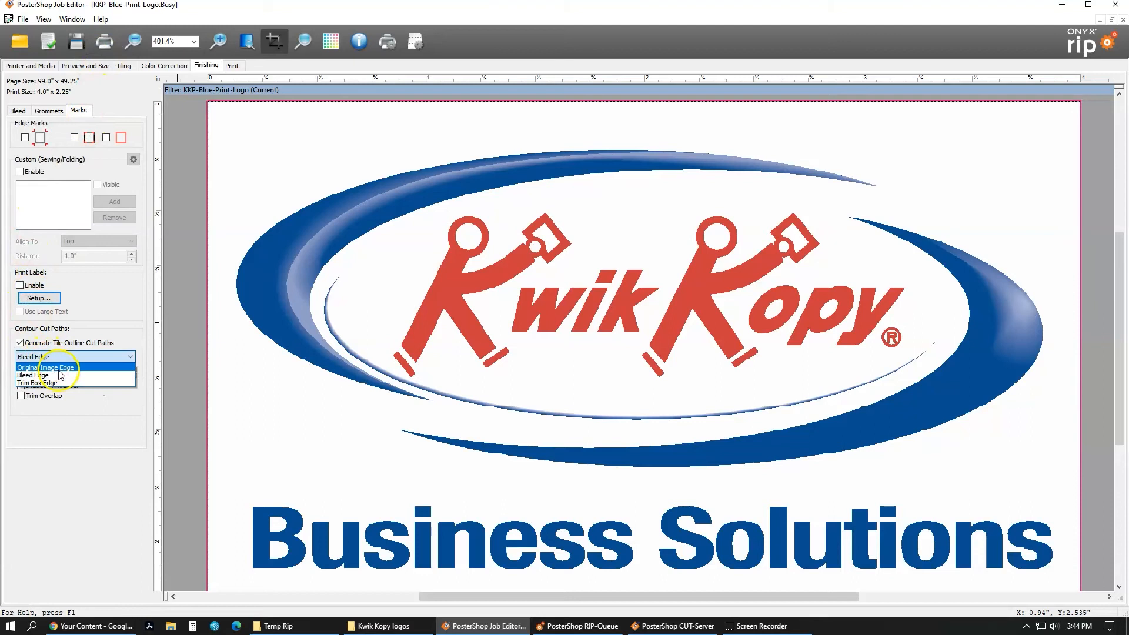
click(54, 367)
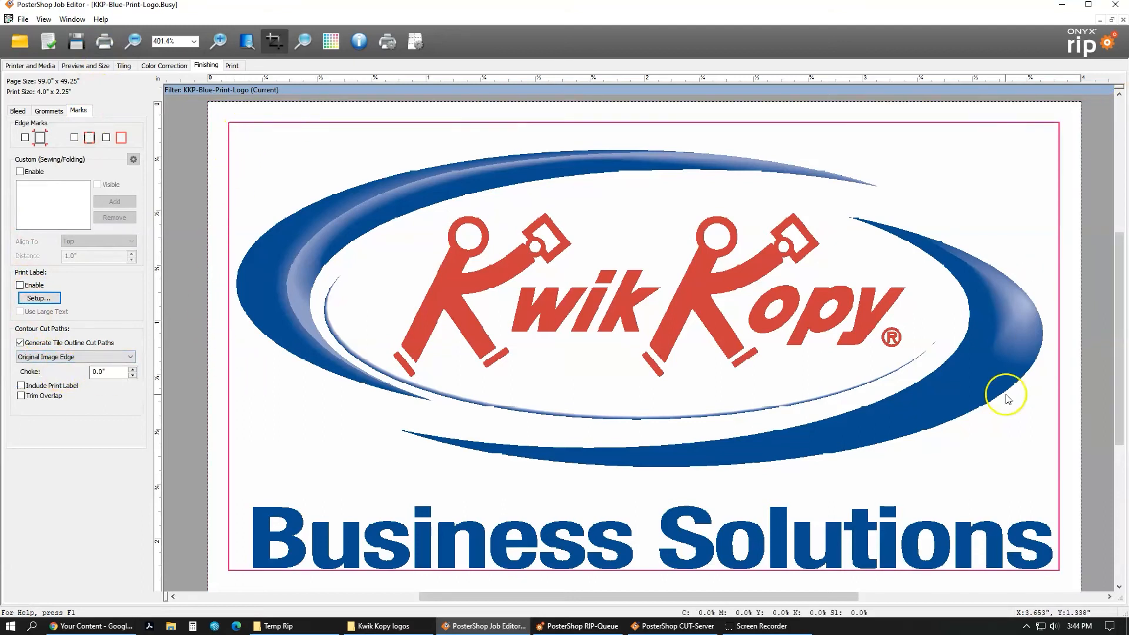
mouse_move(221, 115)
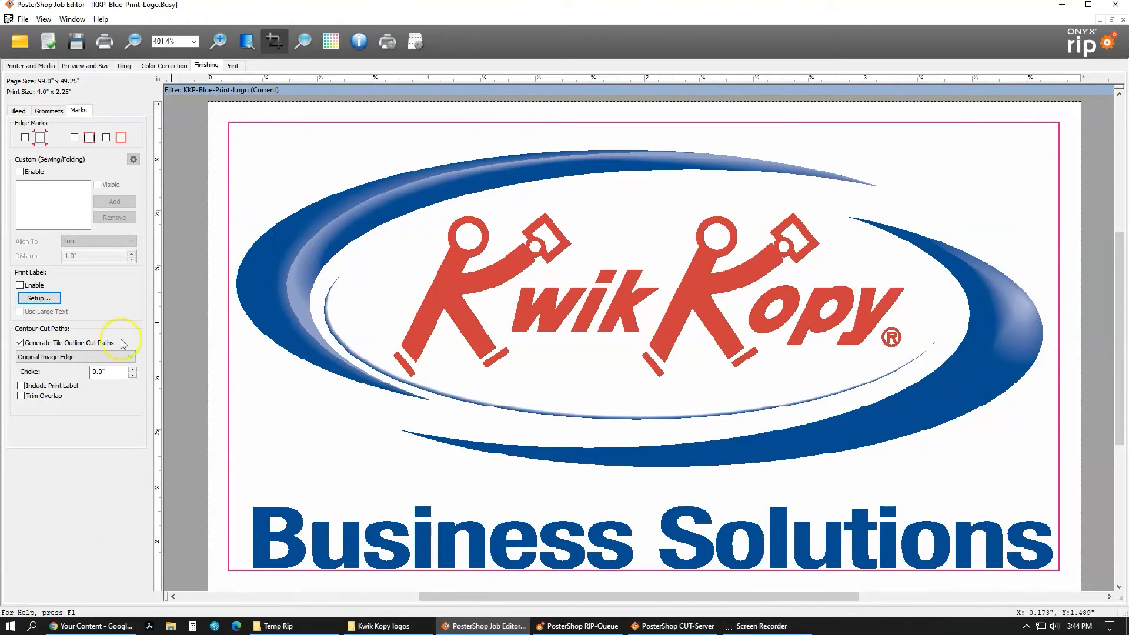
mouse_move(231, 66)
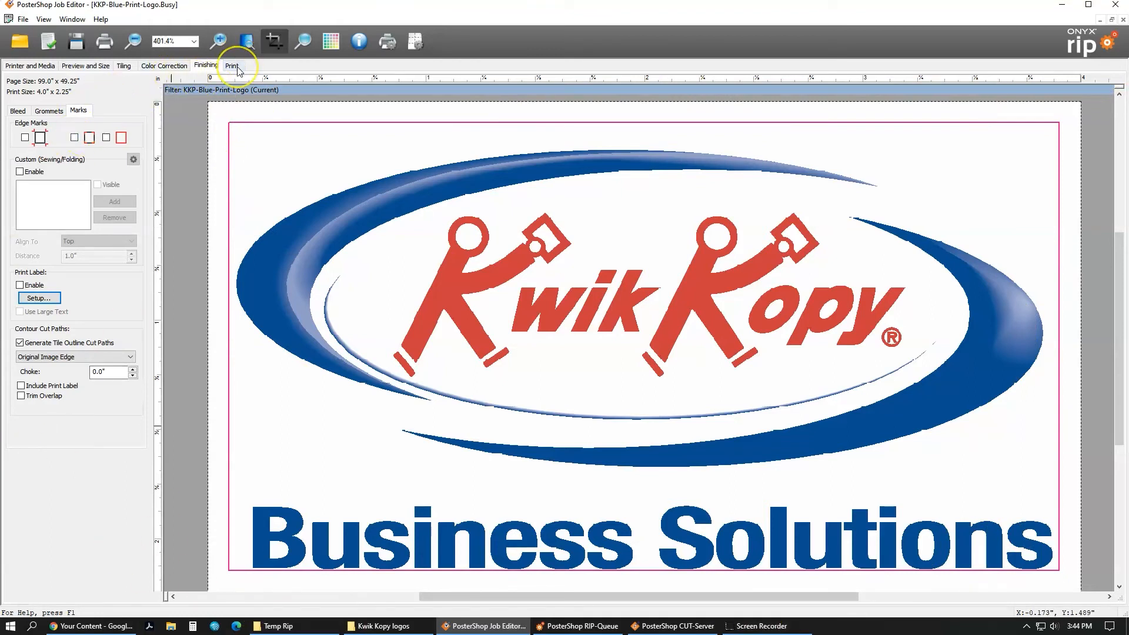
Step: Submit the logo job for 50 copies with Hold for Operator unchecked
click(231, 65)
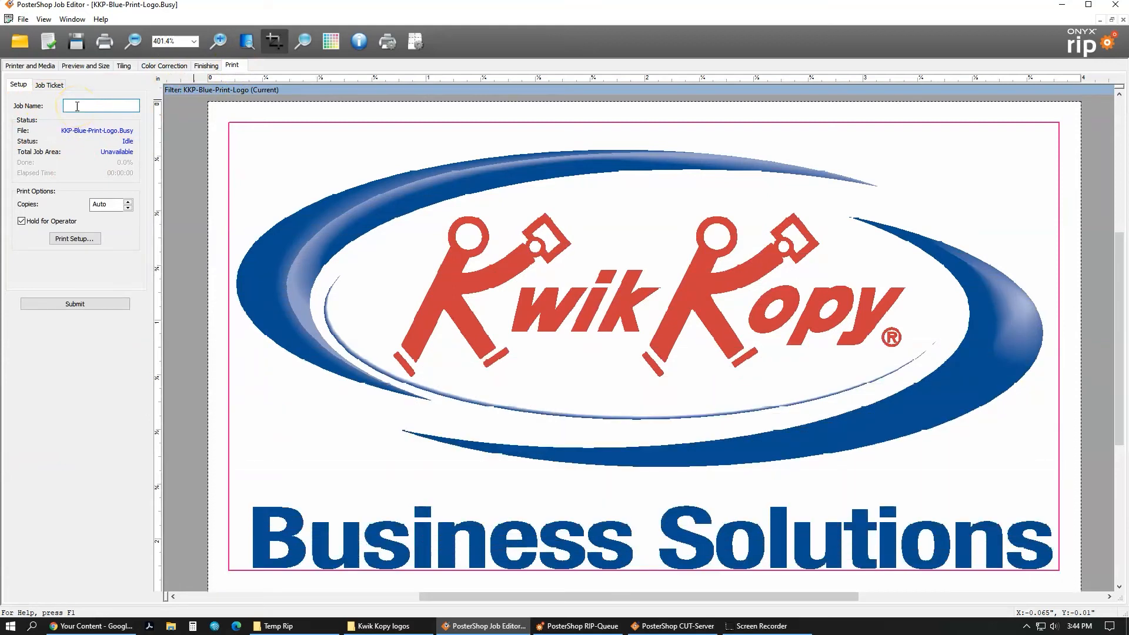
mouse_move(86, 89)
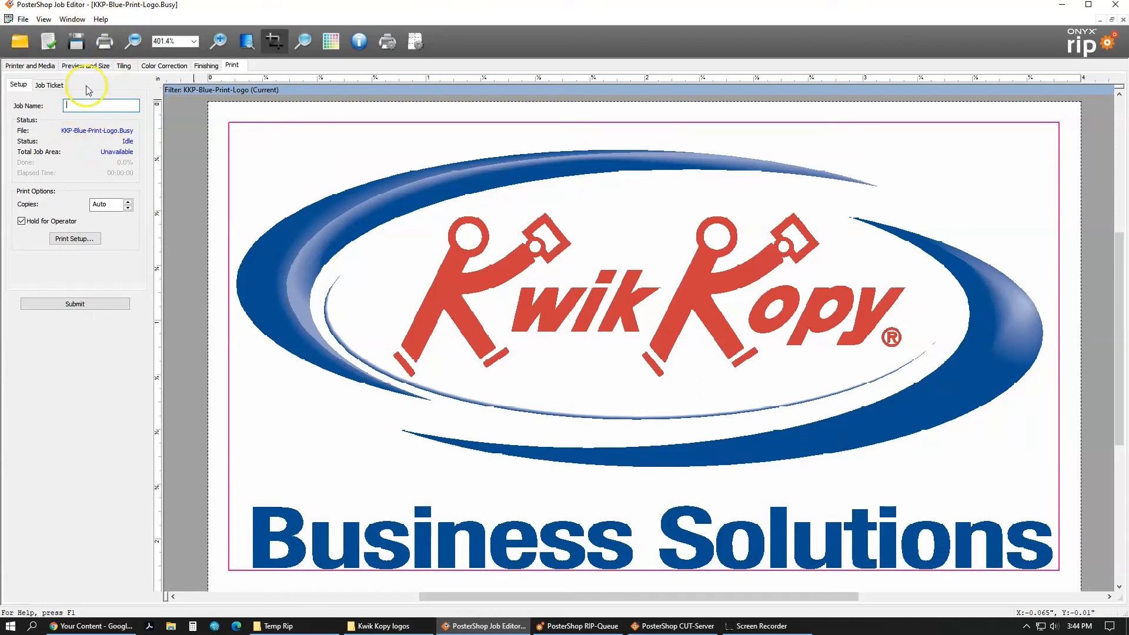
mouse_move(95, 140)
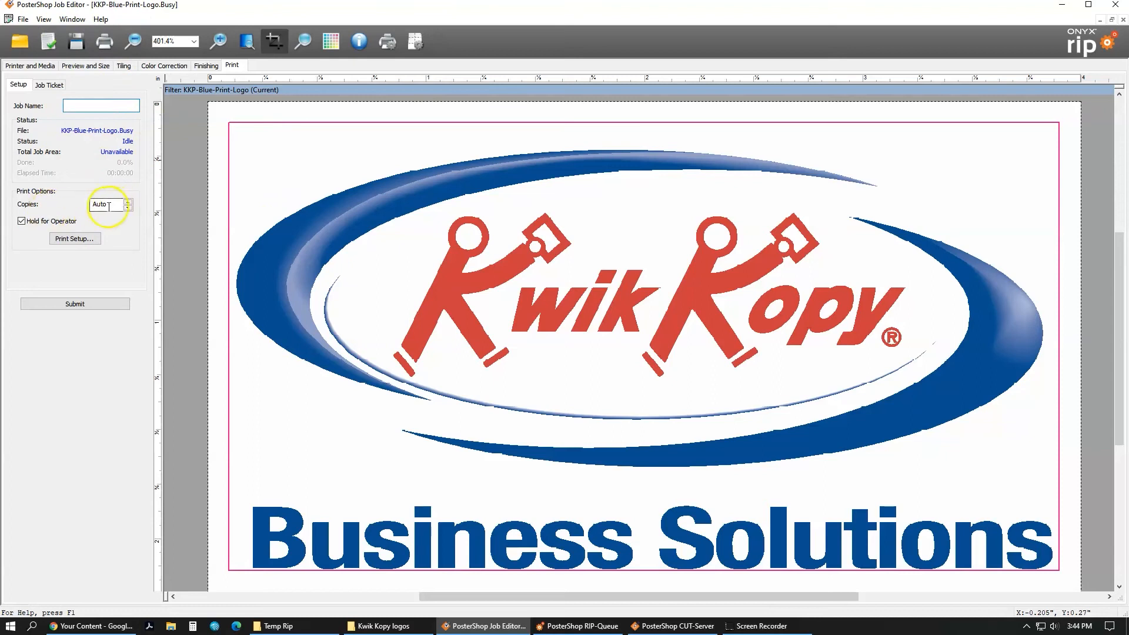
triple_click(103, 204)
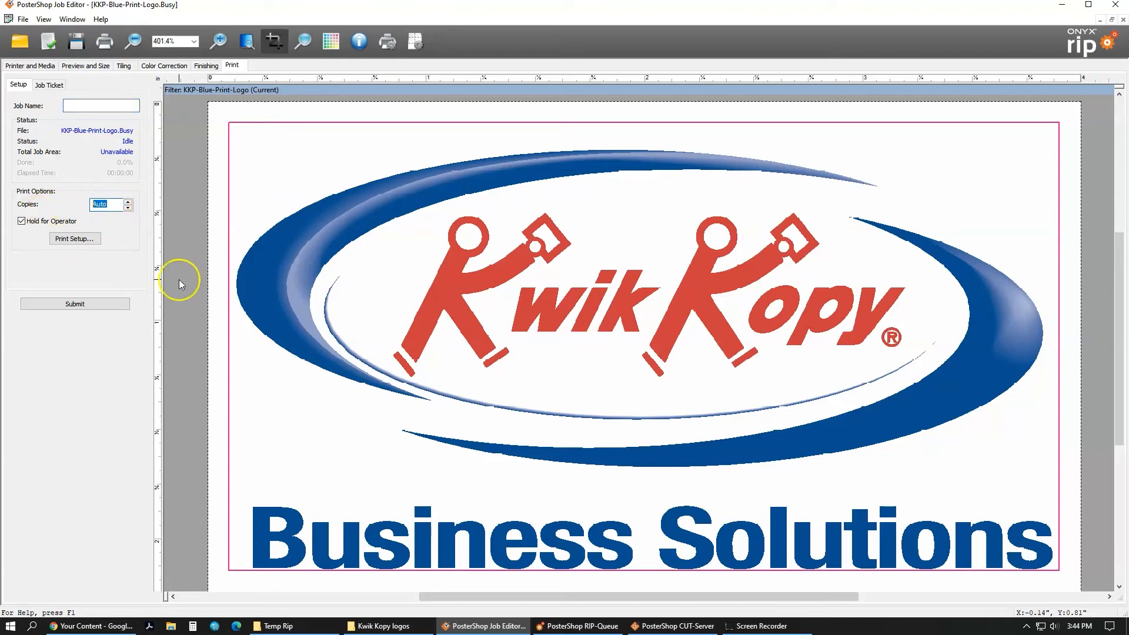
text(50)
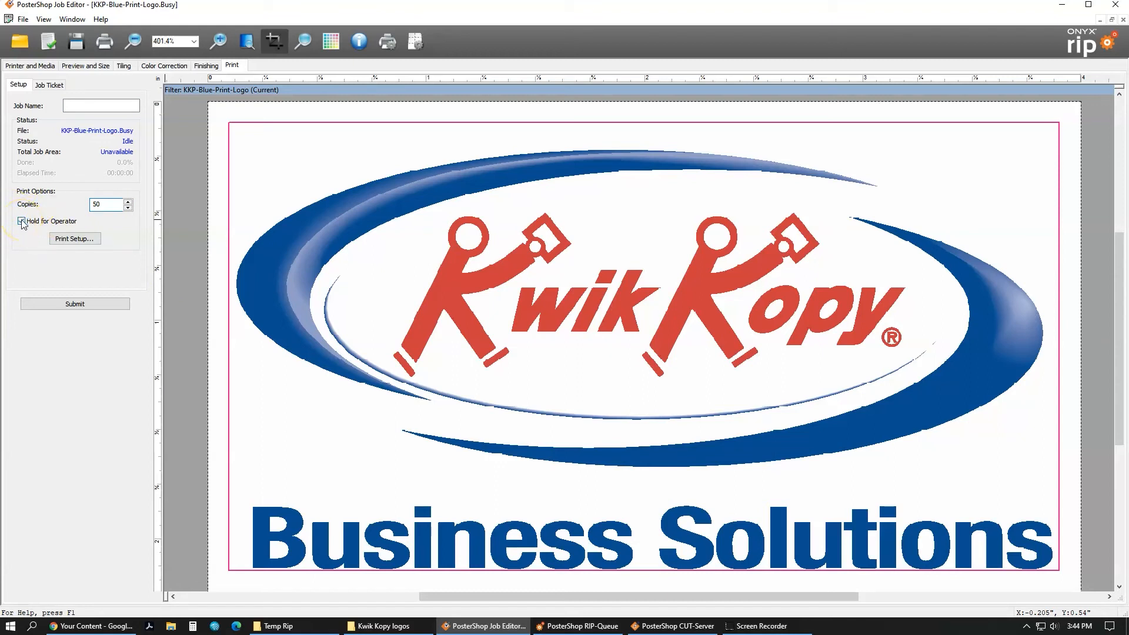
click(22, 222)
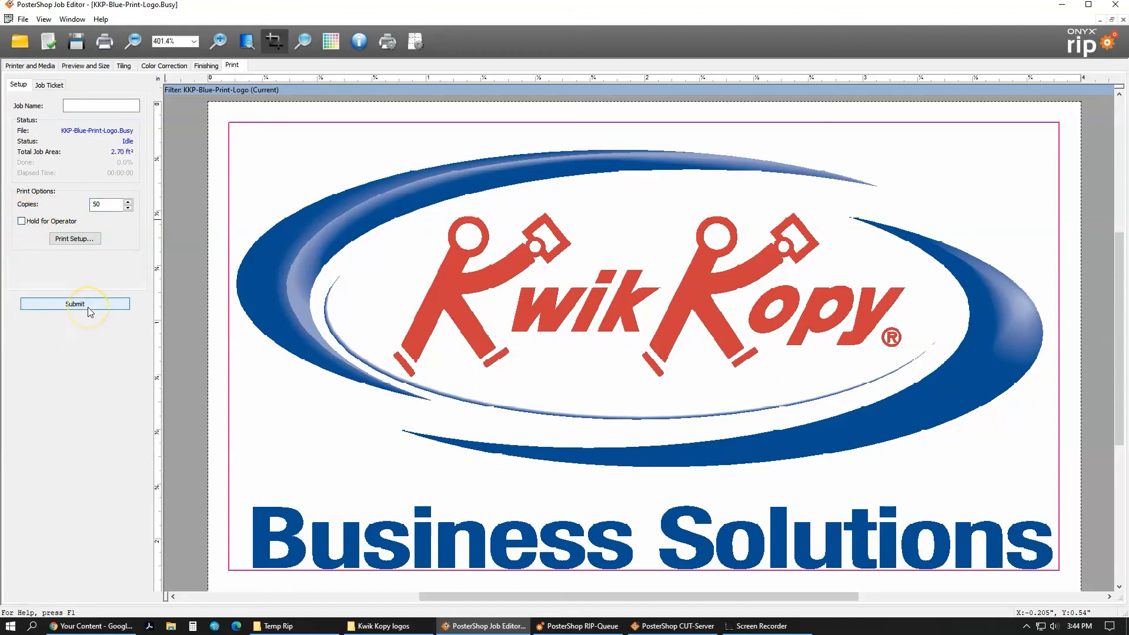
click(75, 304)
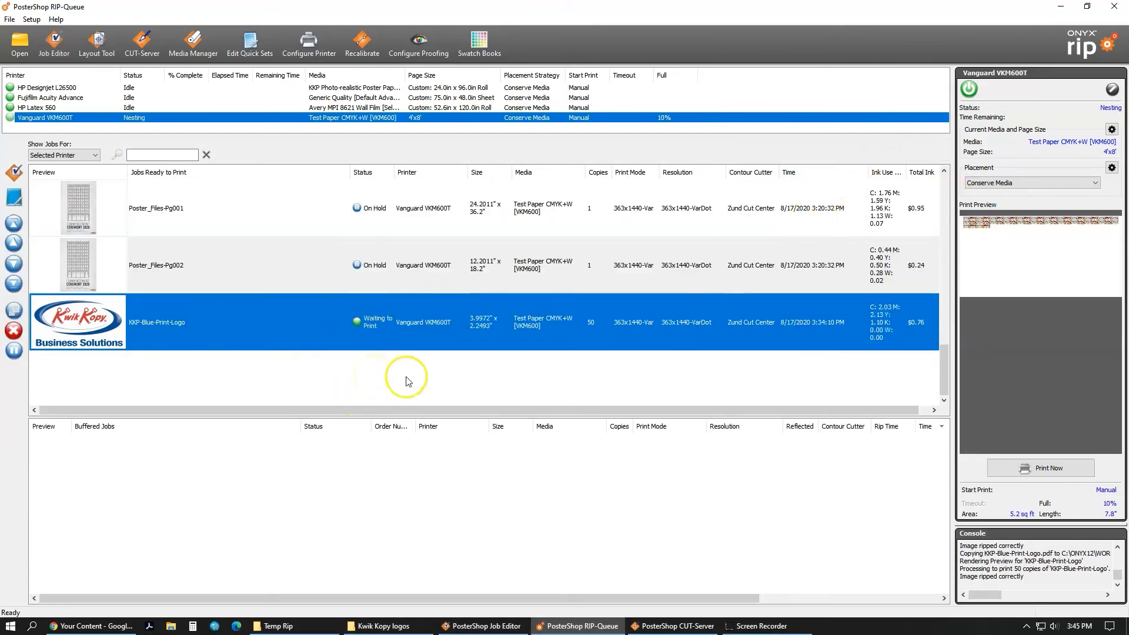
mouse_move(522, 335)
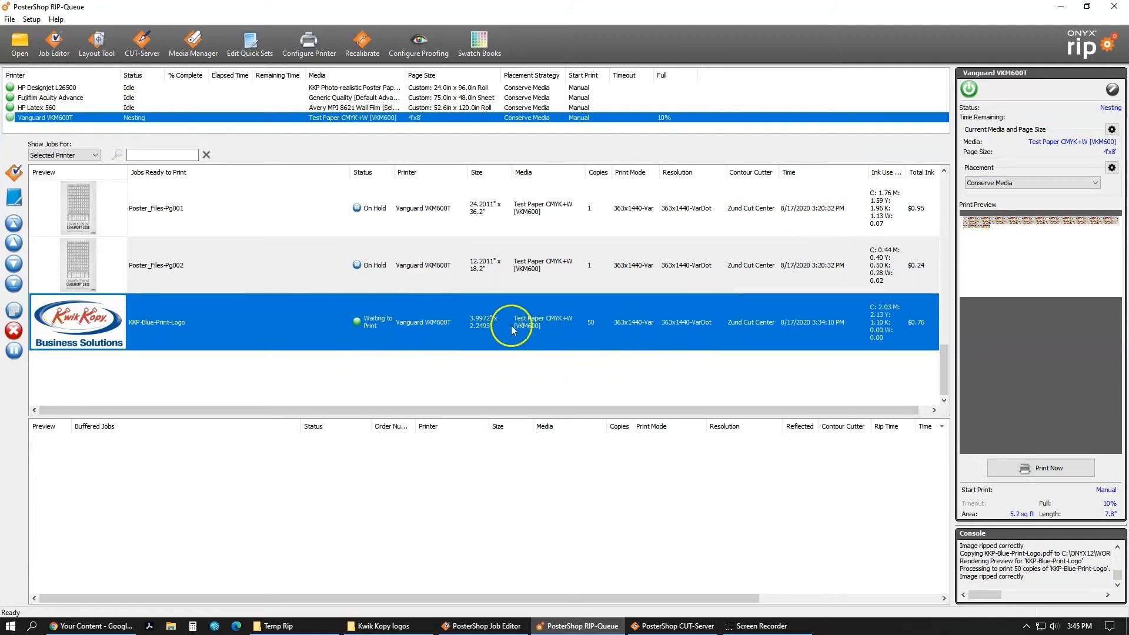
mouse_move(599, 176)
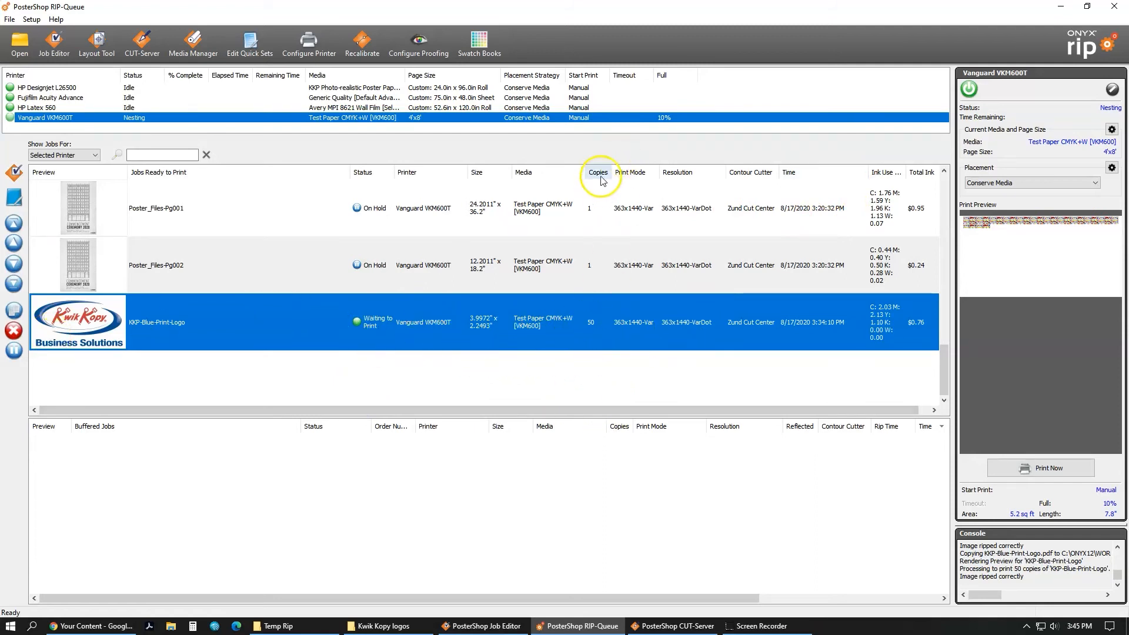
mouse_move(561, 337)
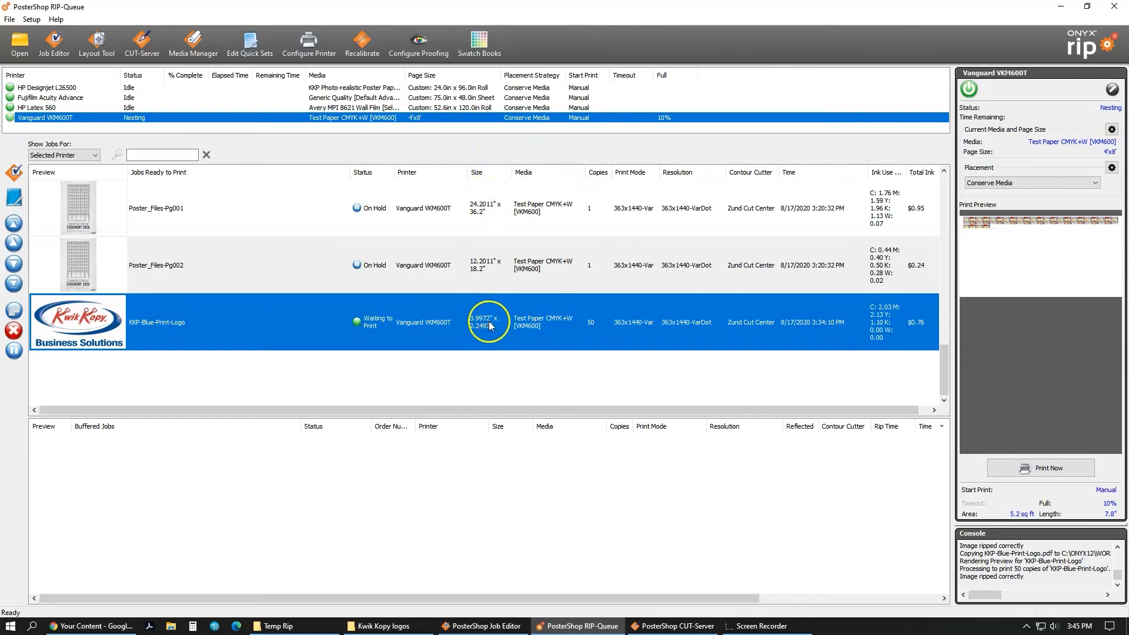
mouse_move(492, 334)
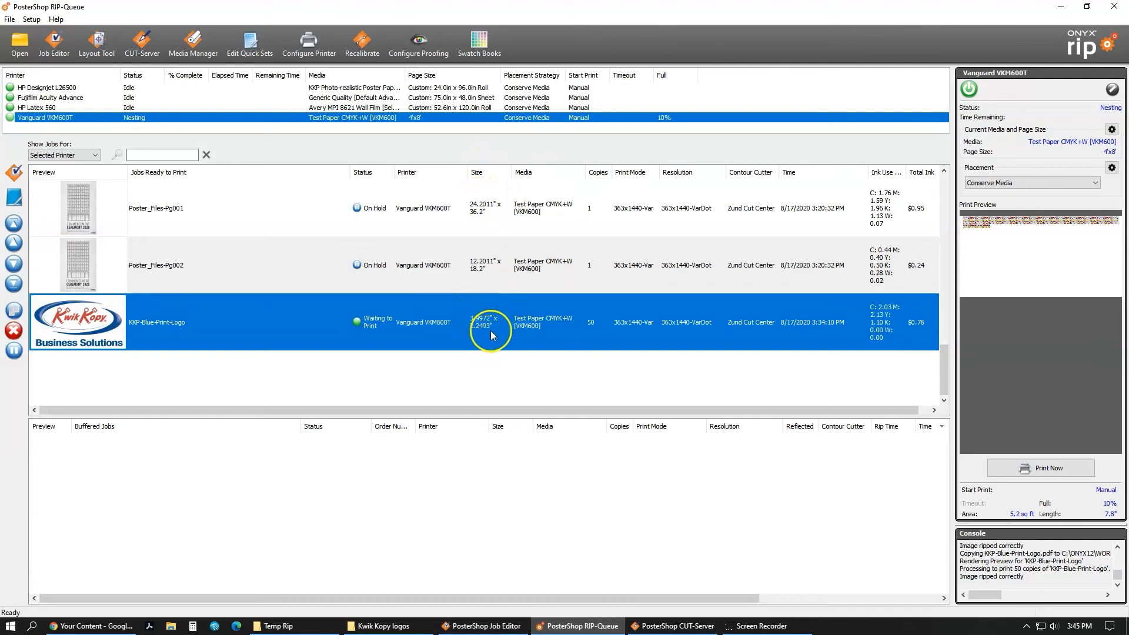
mouse_move(676, 362)
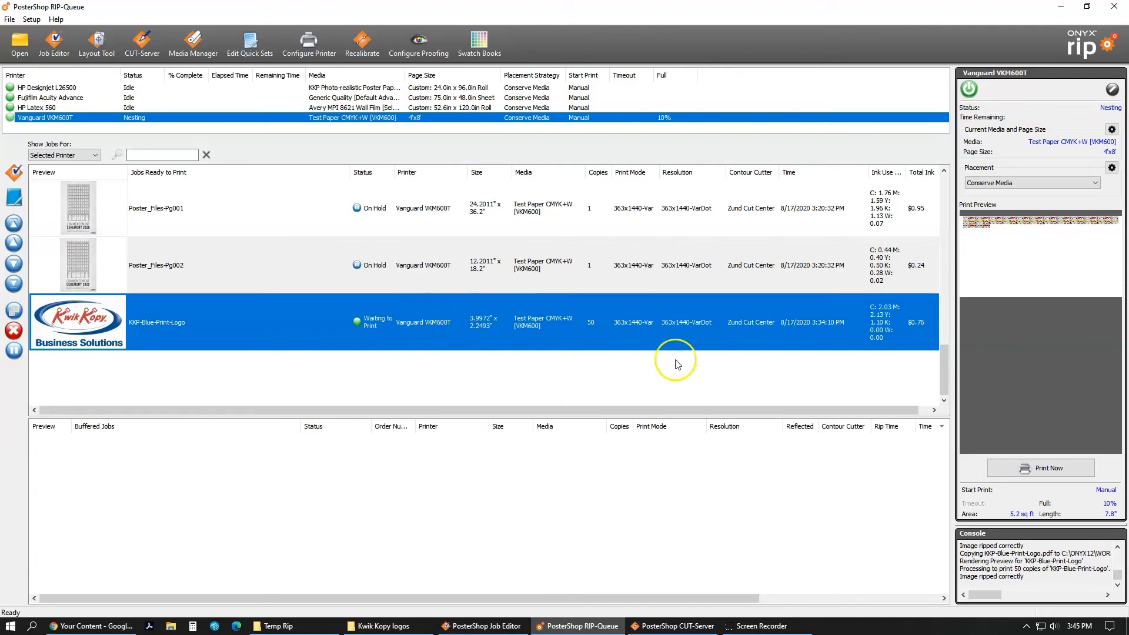
mouse_move(668, 316)
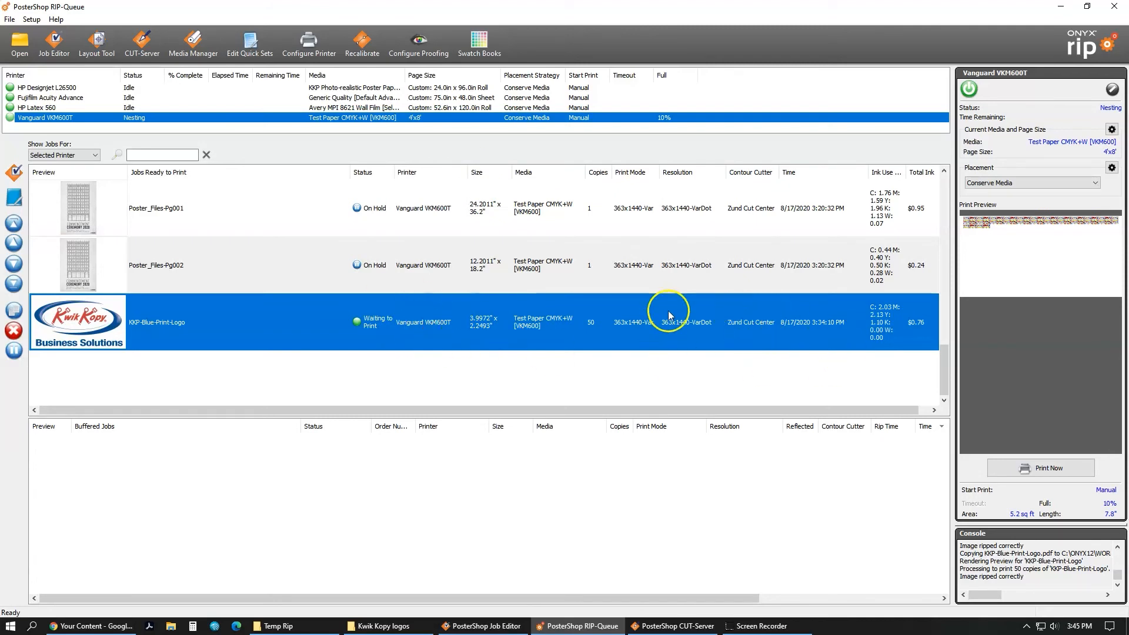
mouse_move(939, 323)
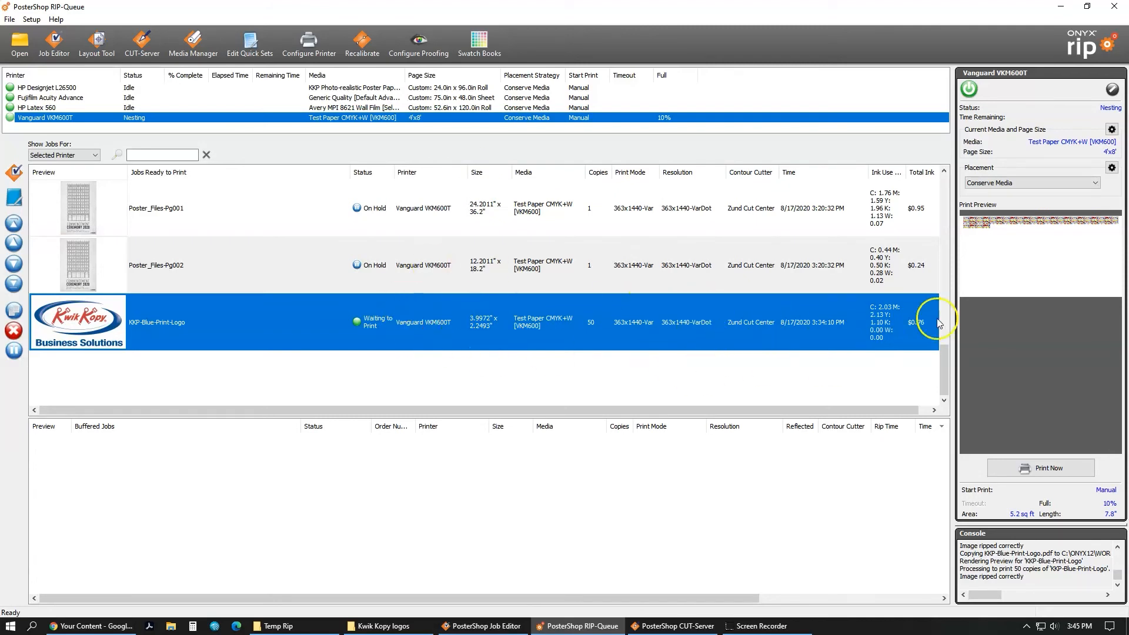
mouse_move(414, 339)
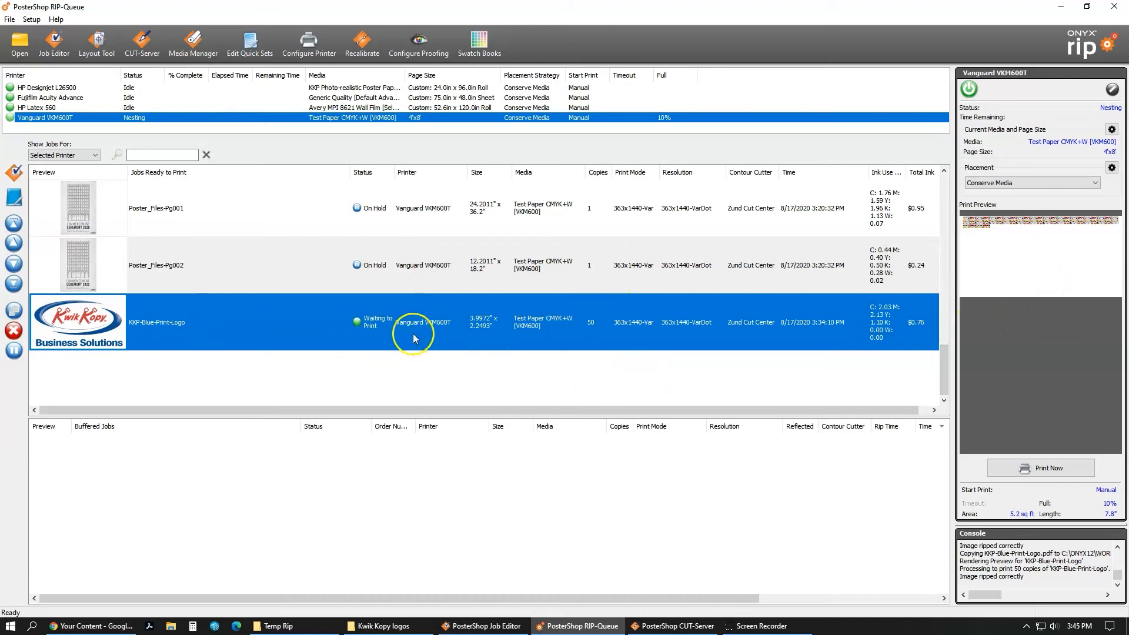
mouse_move(587, 340)
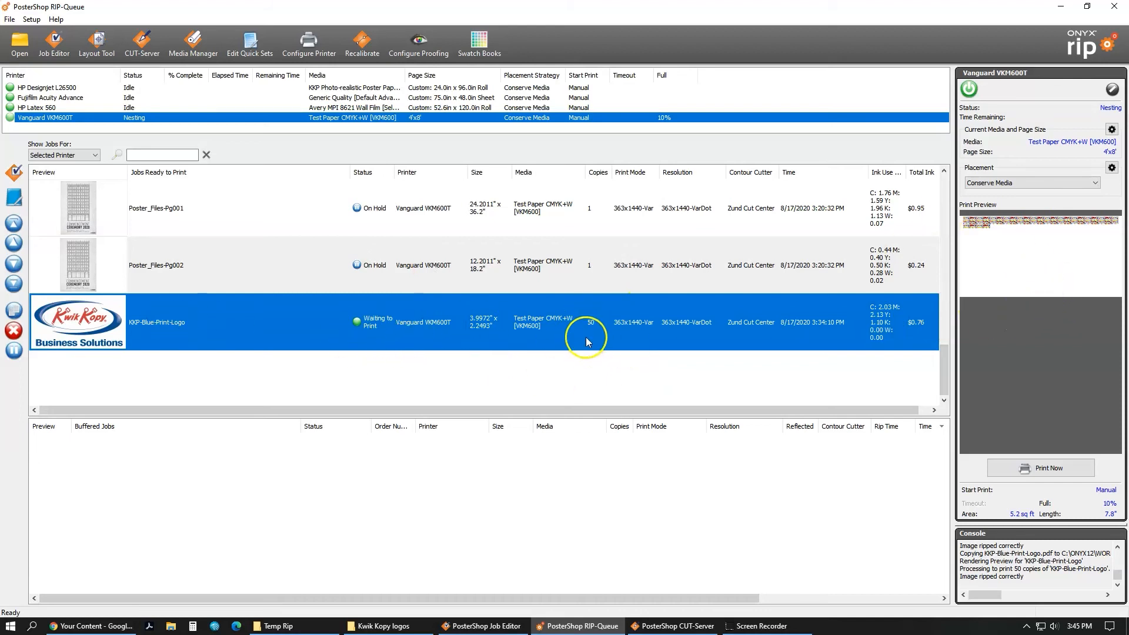
mouse_move(593, 331)
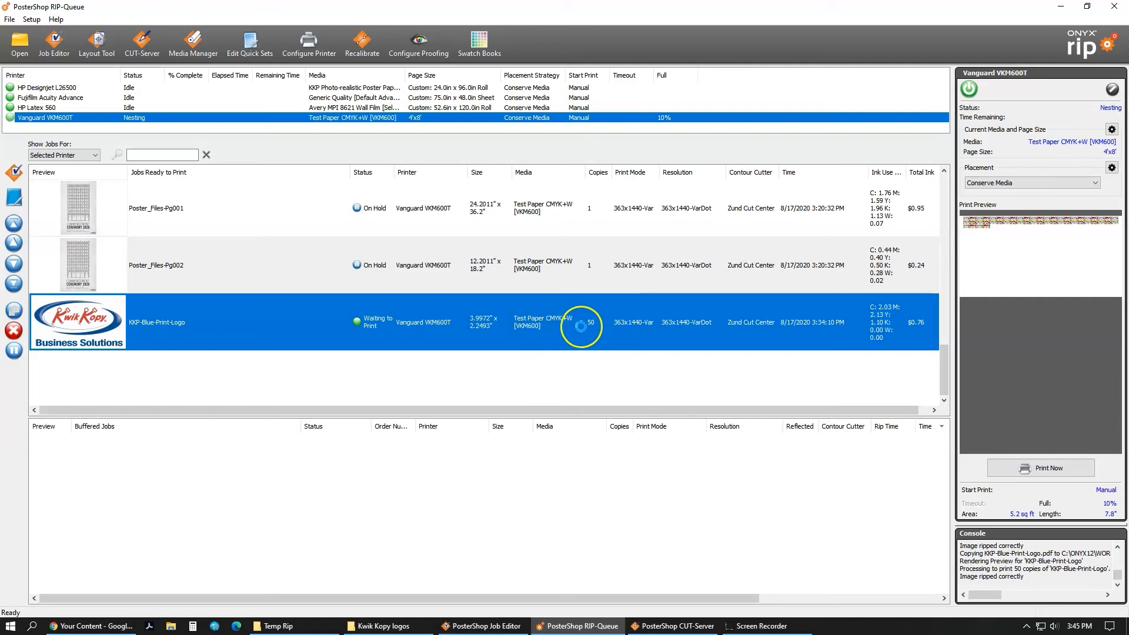
Step: Change the KKP-Blue-Print-Logo job's Copies to 25 in Job Properties
double_click(156, 321)
text(25)
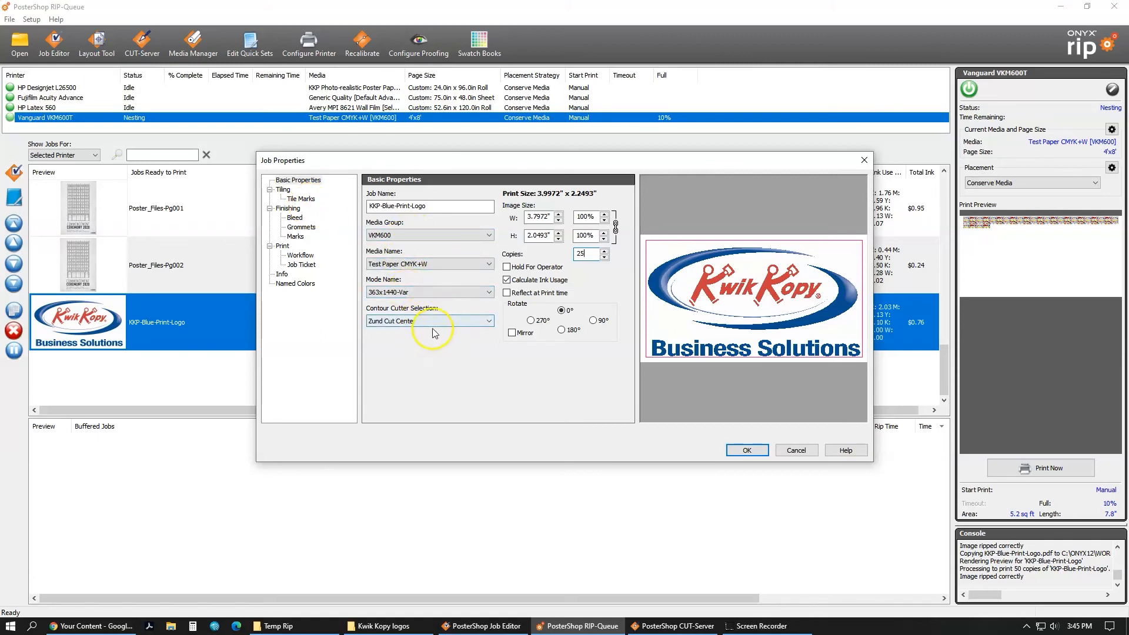
mouse_move(510, 337)
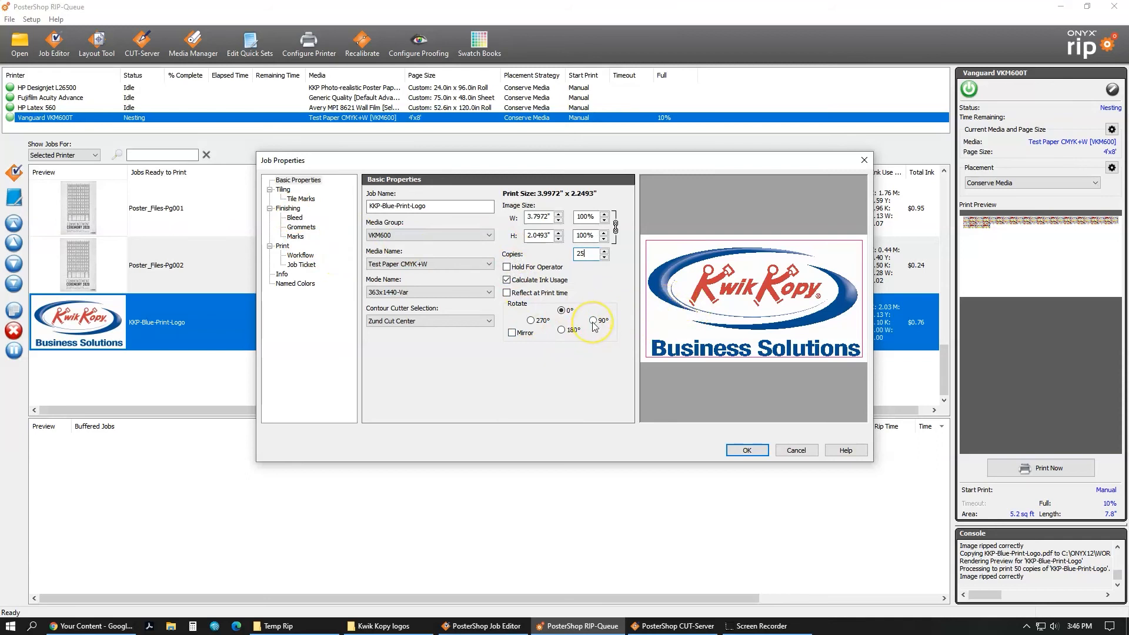
mouse_move(637, 329)
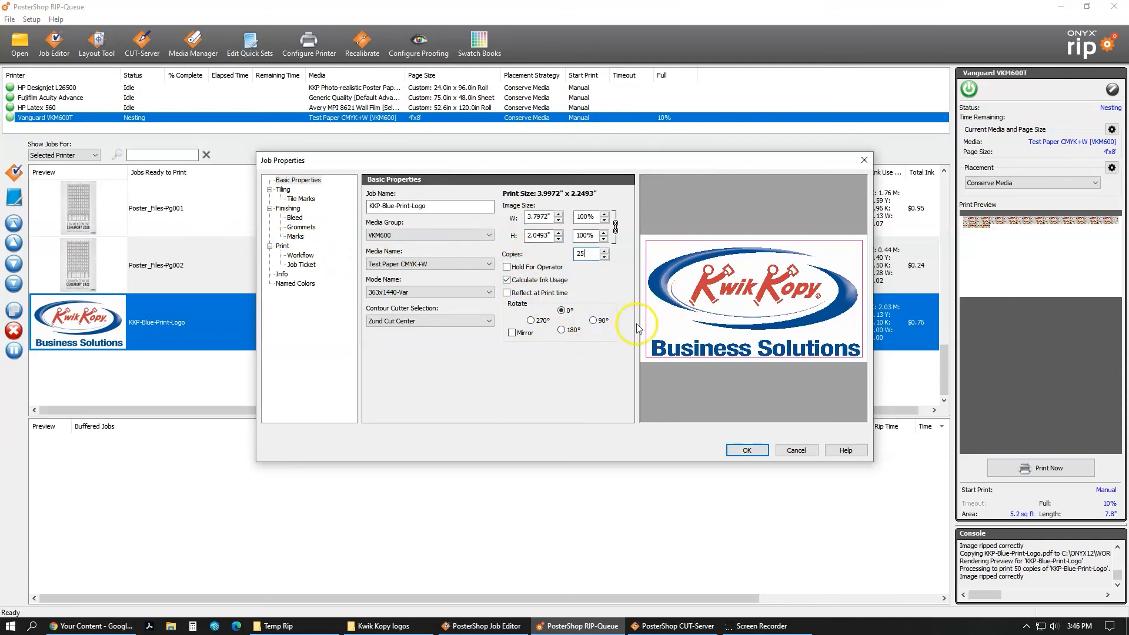
mouse_move(646, 315)
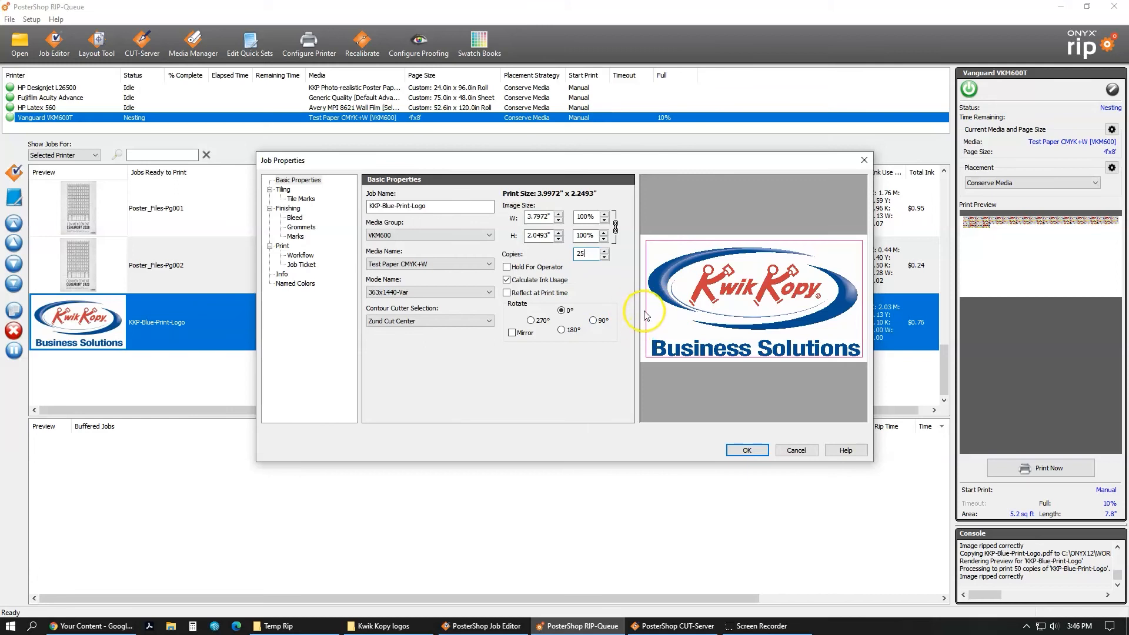
mouse_move(645, 315)
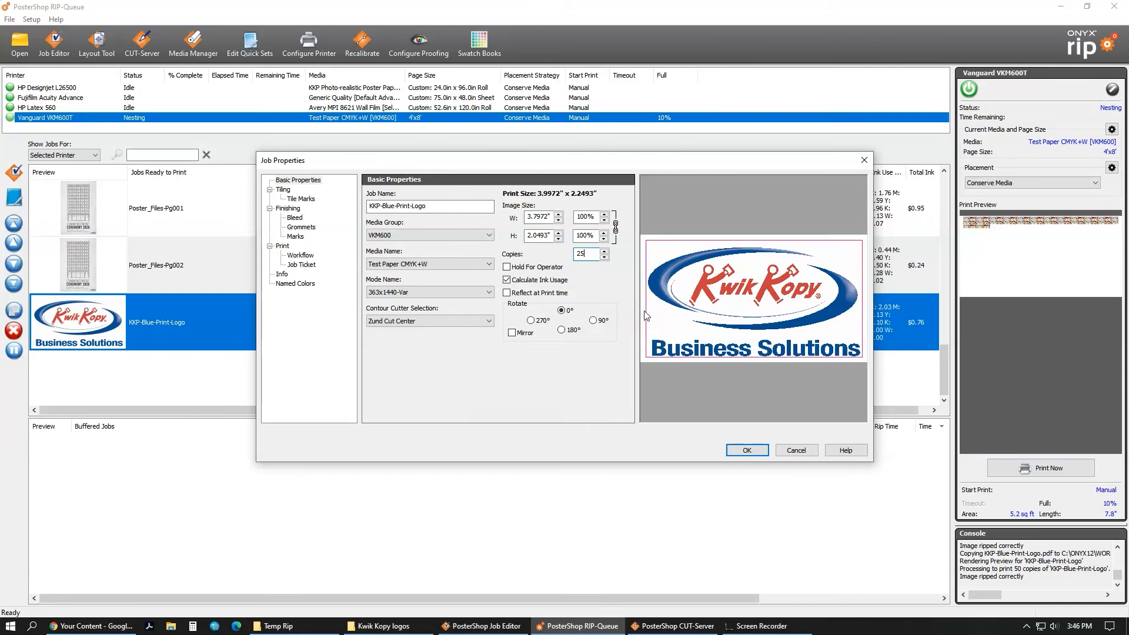
mouse_move(755, 367)
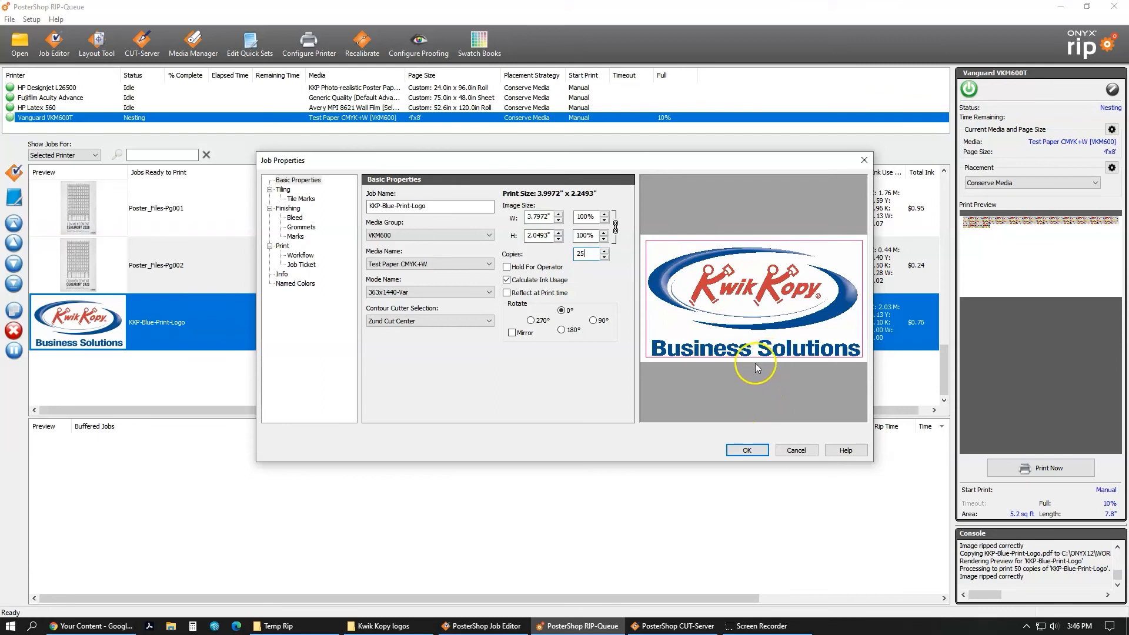
mouse_move(352, 270)
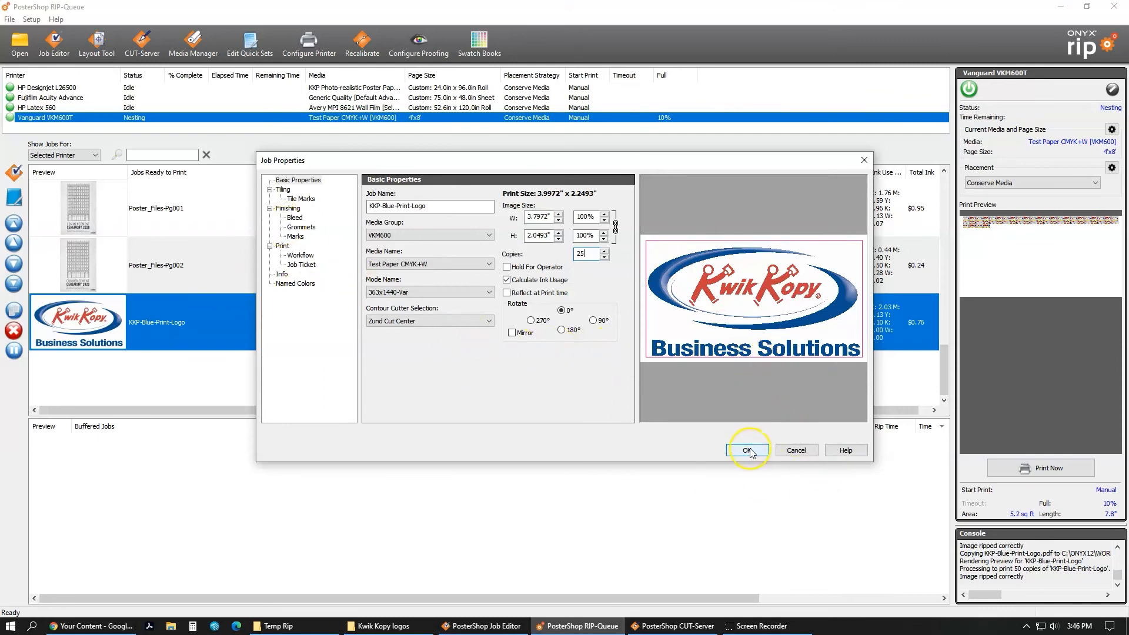
click(747, 450)
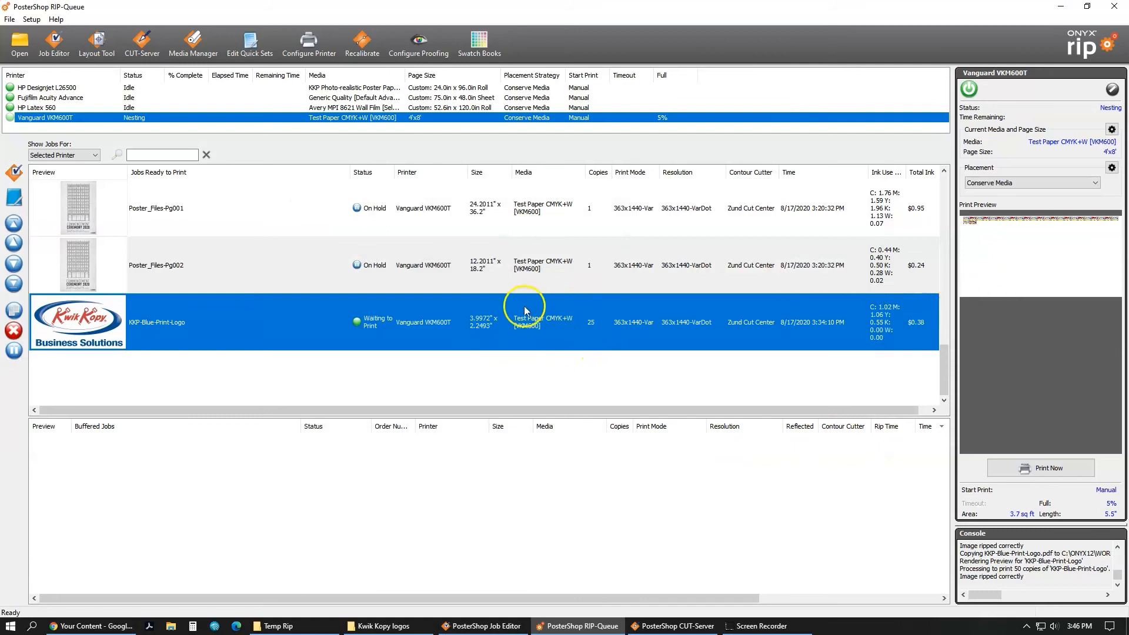
mouse_move(984, 228)
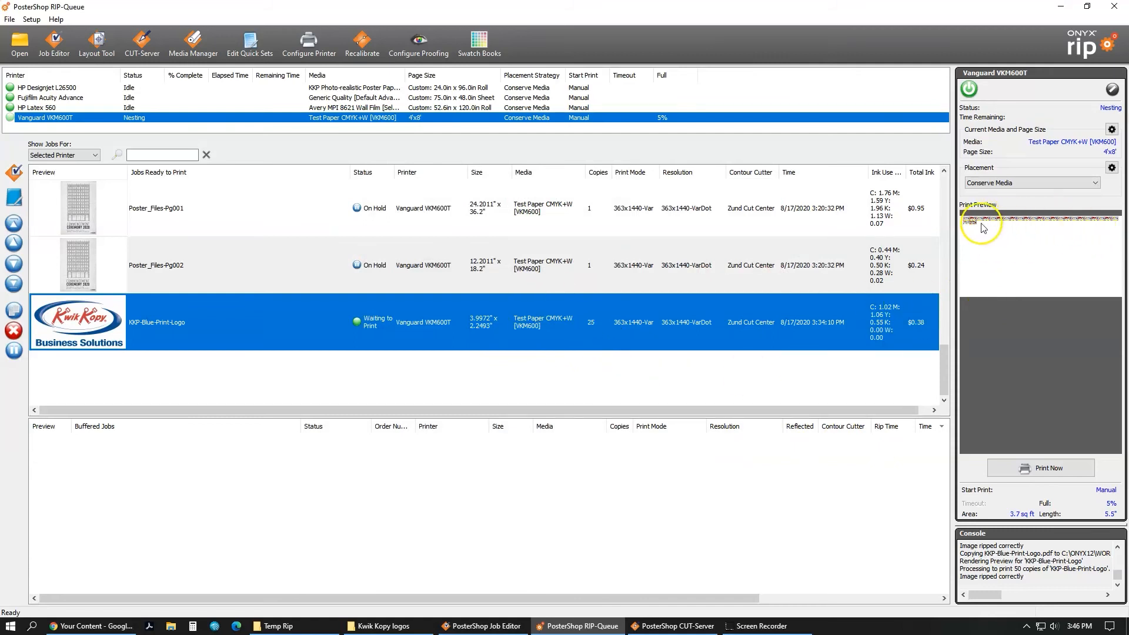
mouse_move(1101, 248)
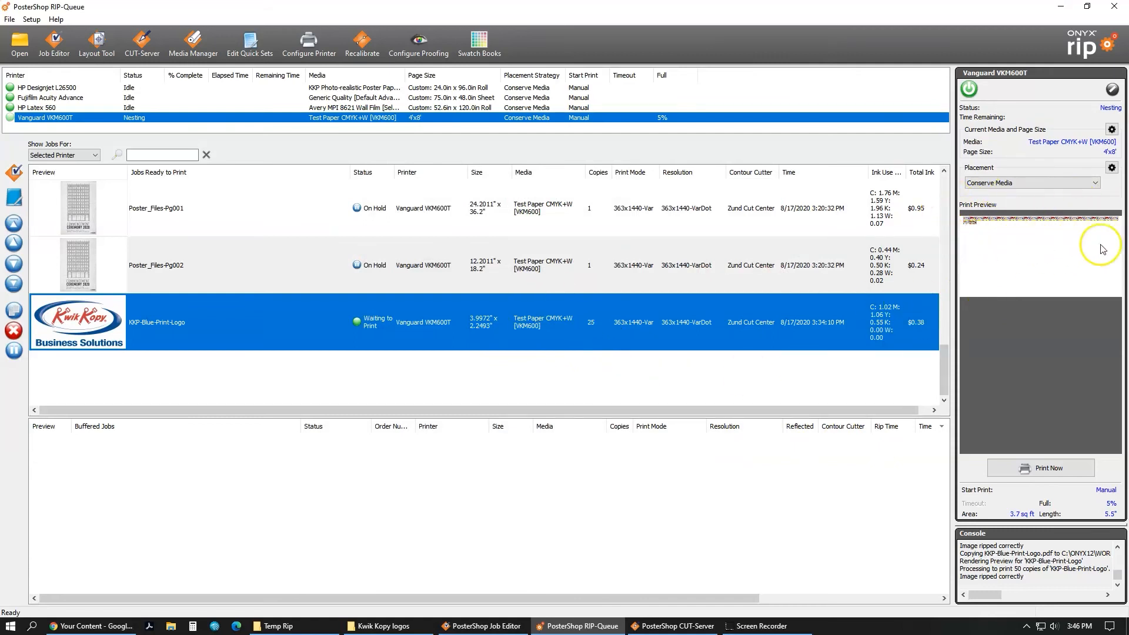
mouse_move(998, 271)
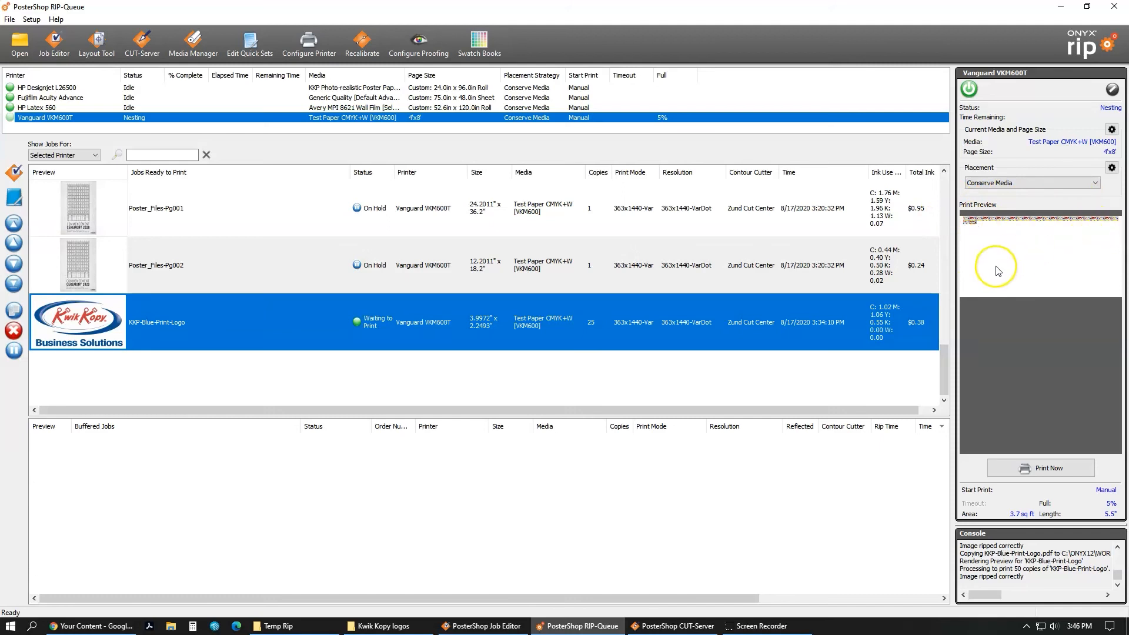
mouse_move(1029, 228)
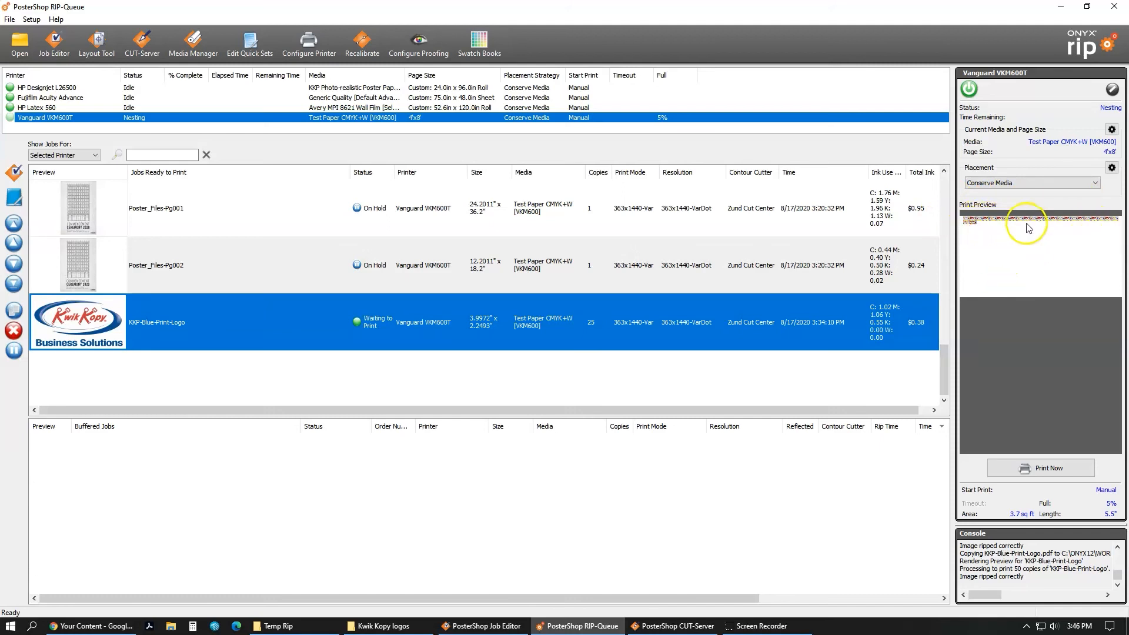
mouse_move(1109, 224)
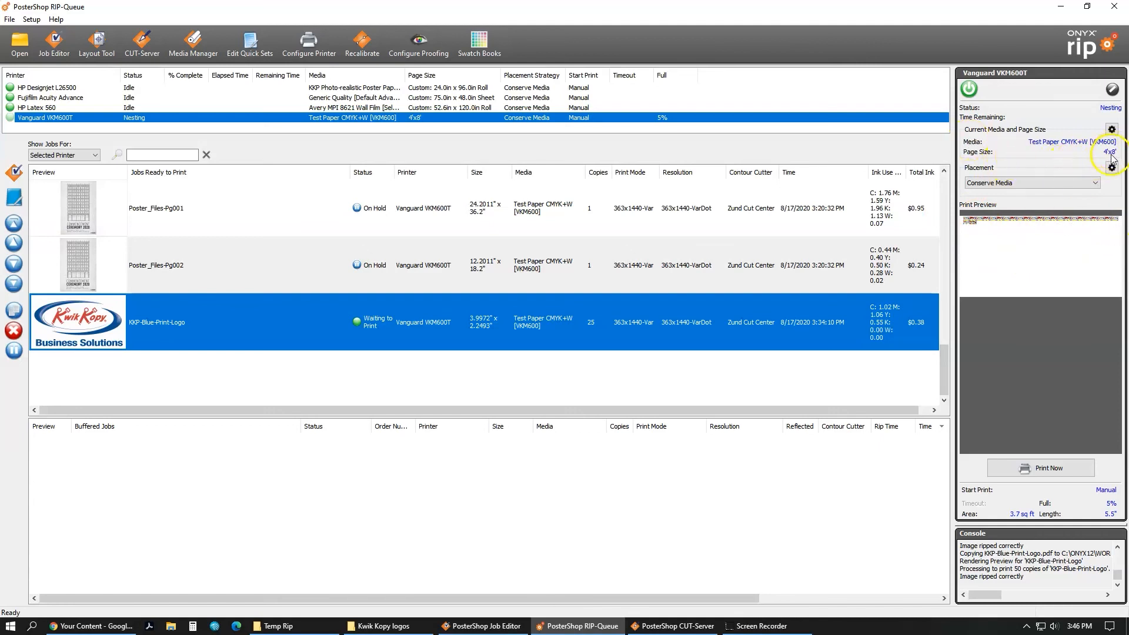
mouse_move(962, 222)
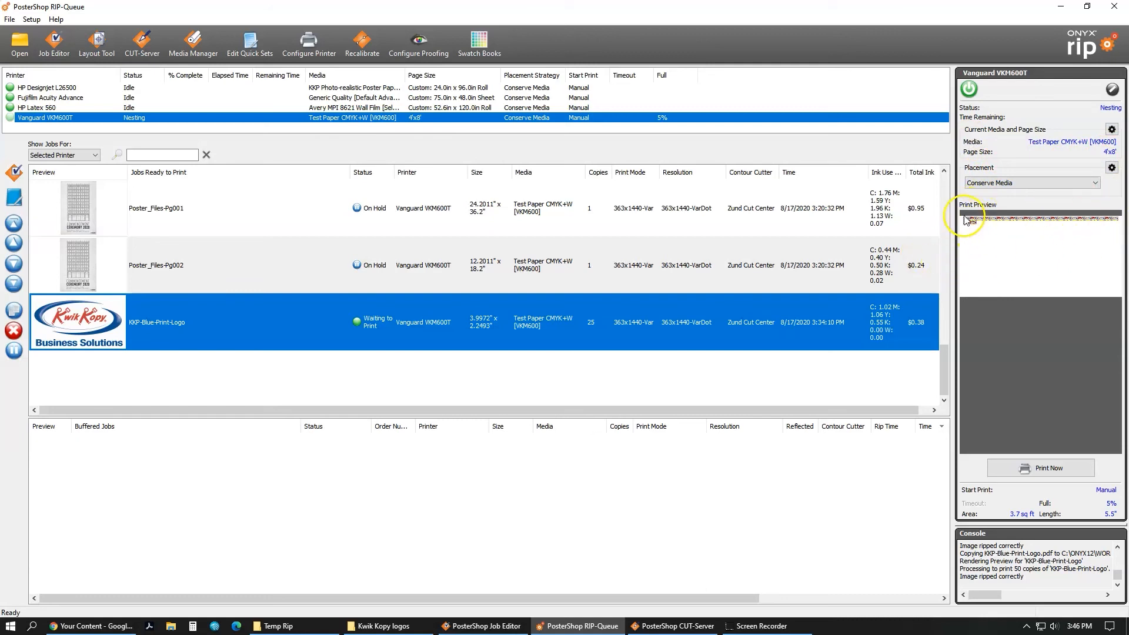
mouse_move(994, 229)
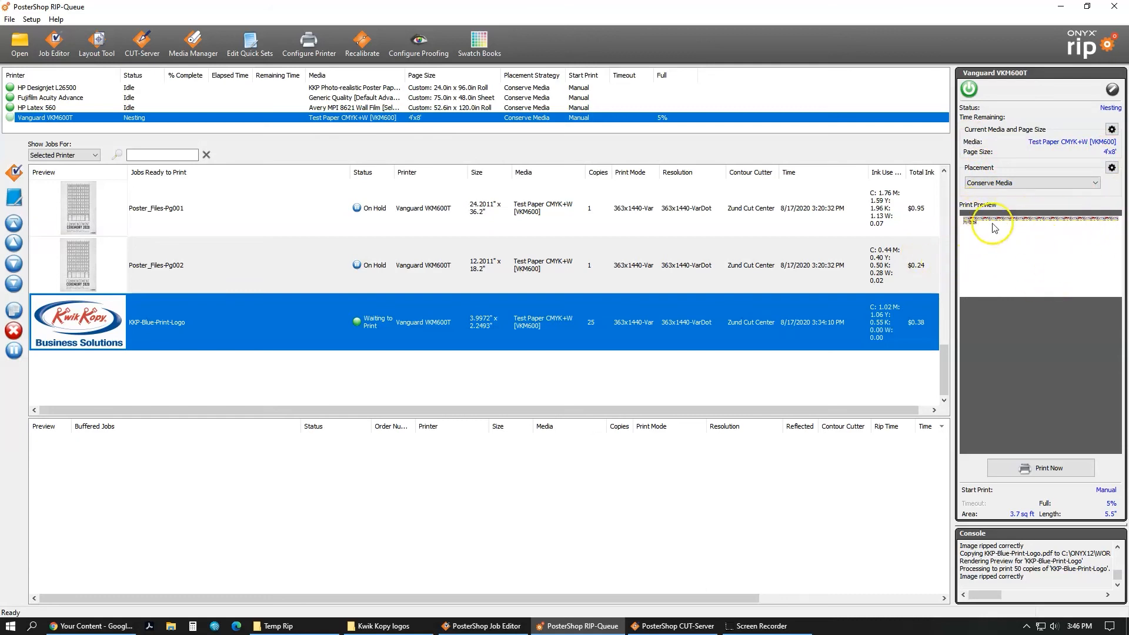
mouse_move(1020, 311)
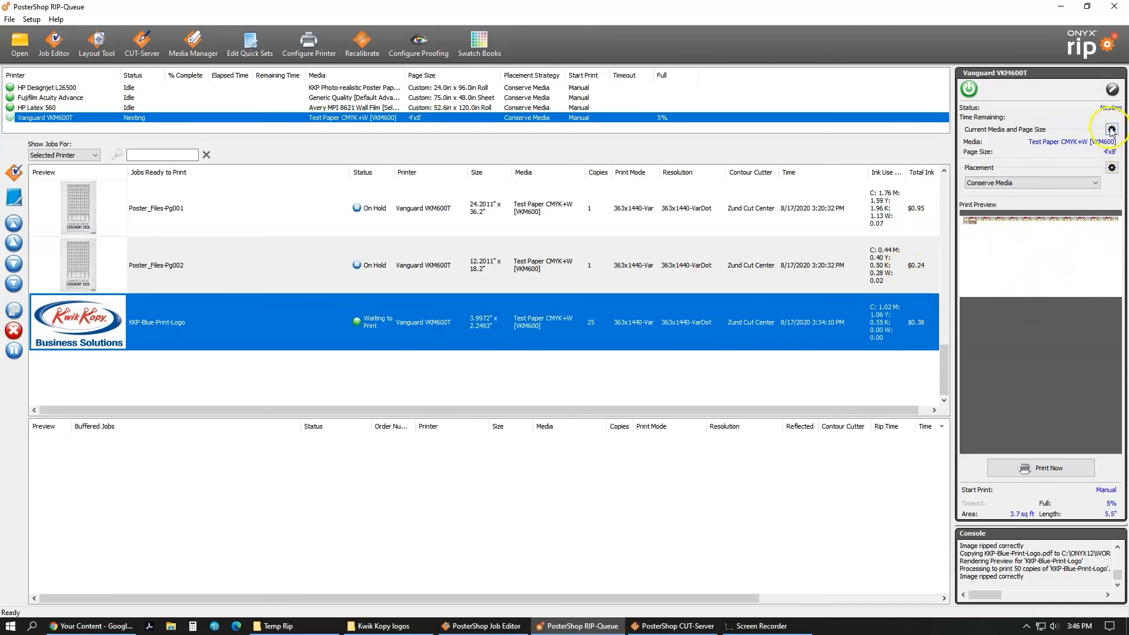
mouse_move(1111, 131)
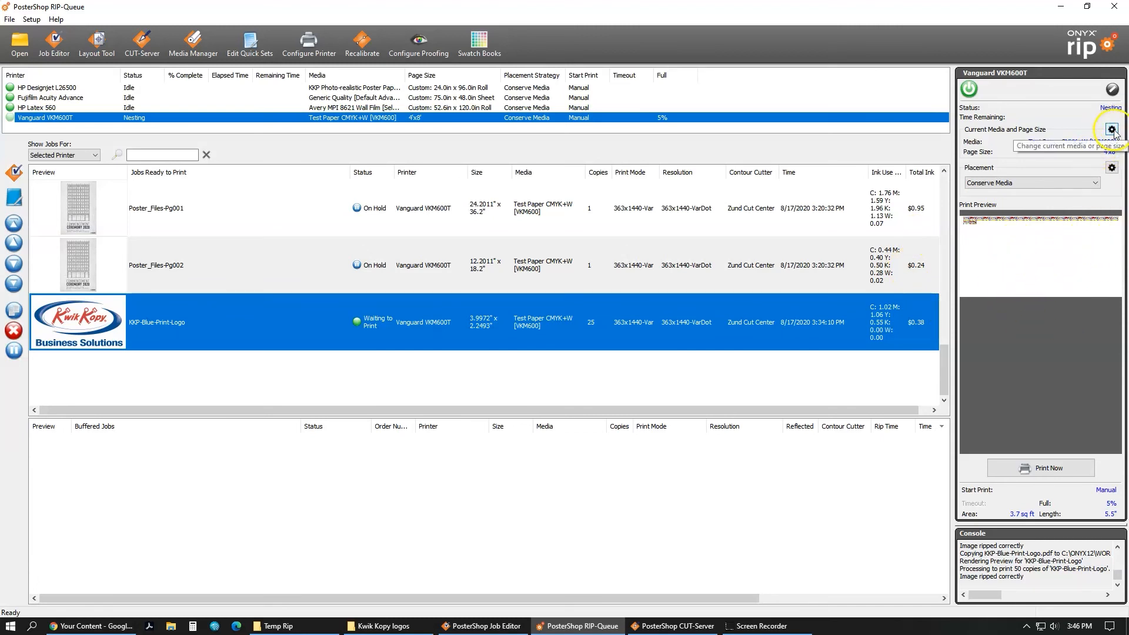
mouse_move(1111, 132)
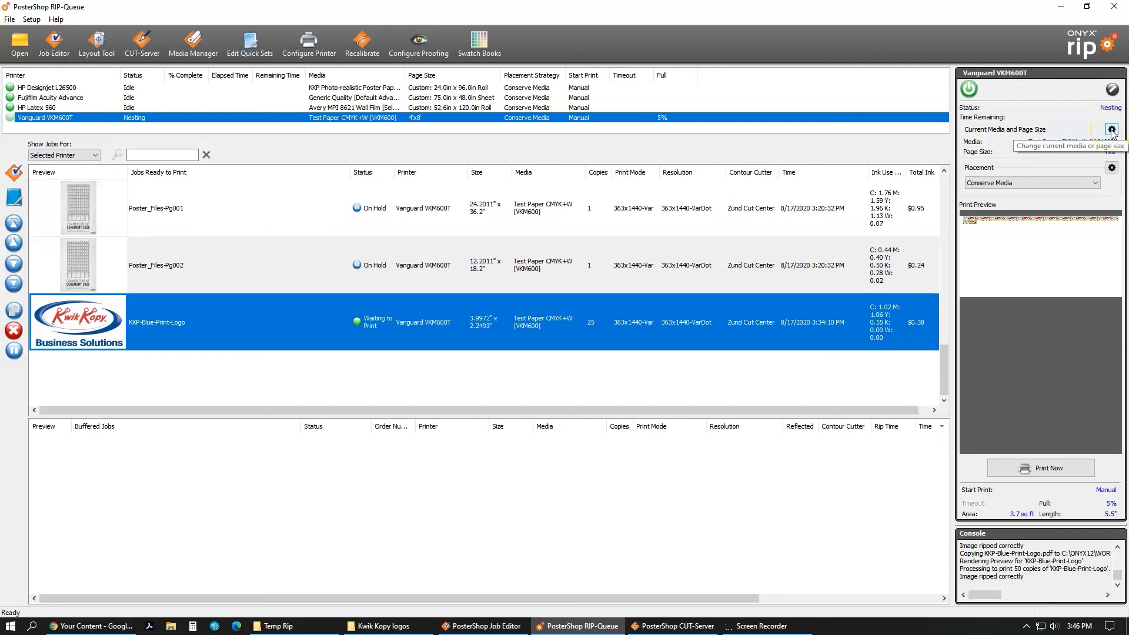
Step: Set the Vanguard VKM600T page size to 28x40 and reopen the media settings
click(1112, 129)
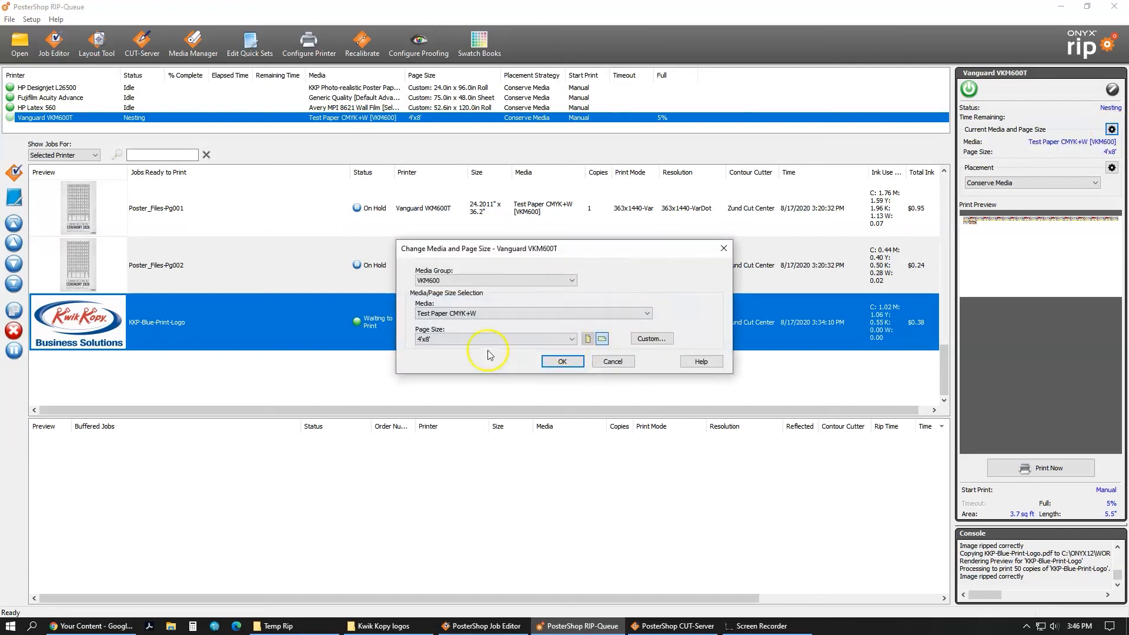
click(571, 339)
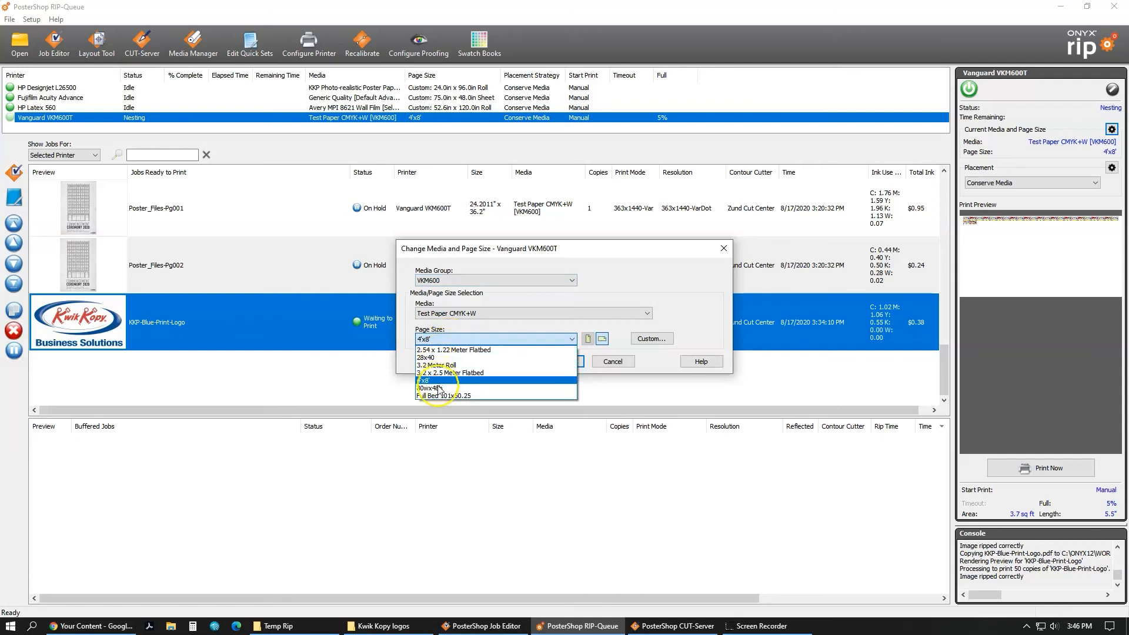
mouse_move(442, 358)
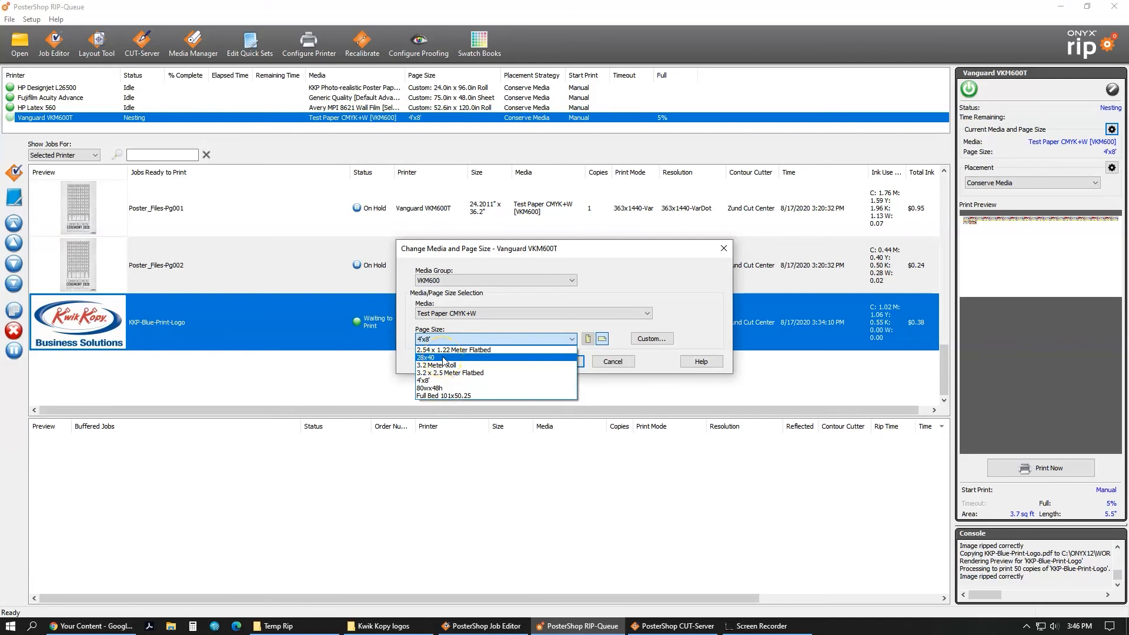
click(426, 380)
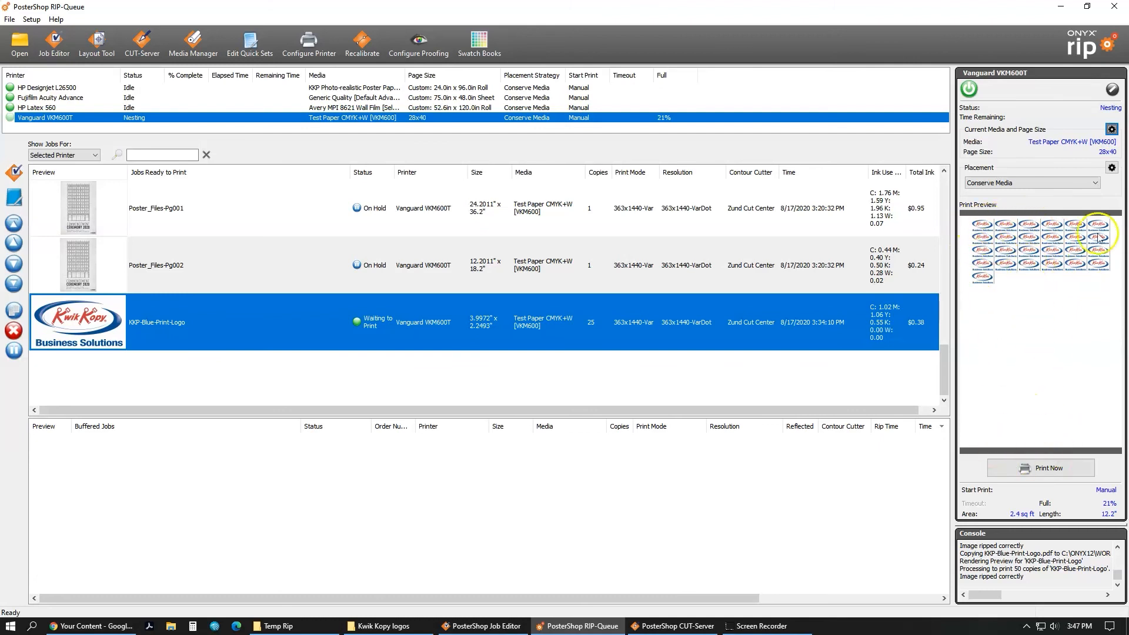
mouse_move(1020, 354)
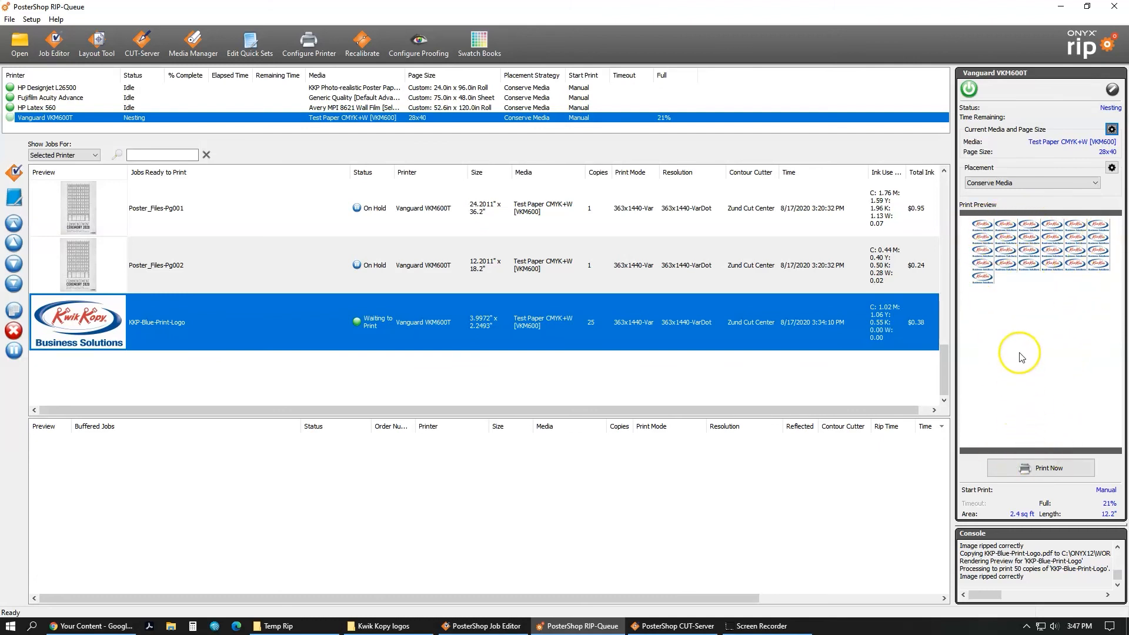
mouse_move(1030, 248)
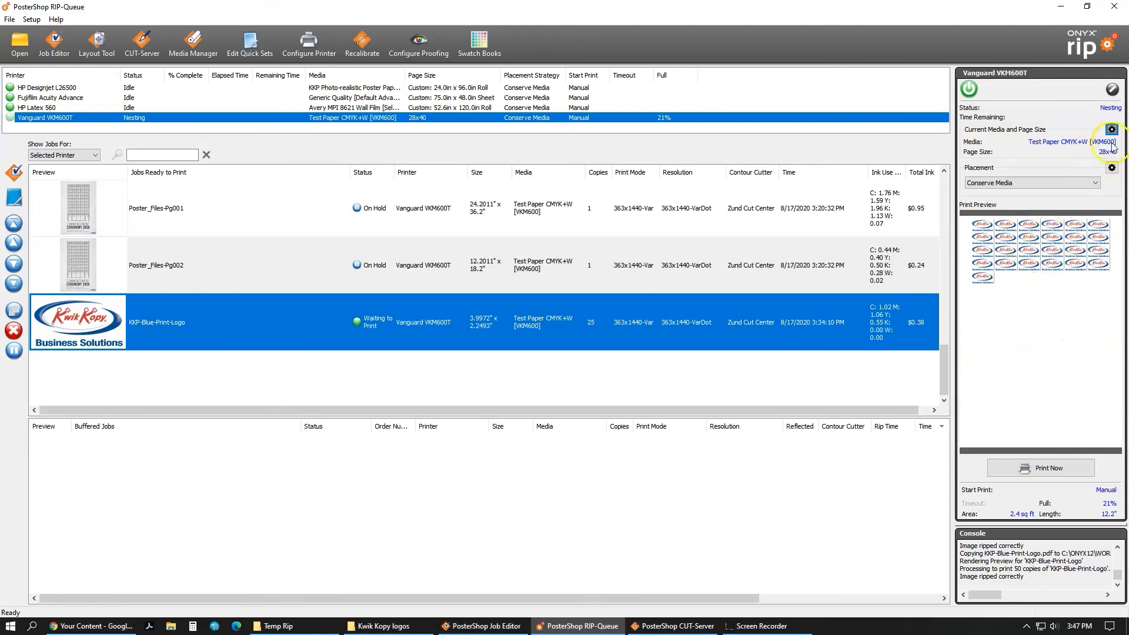
click(1111, 130)
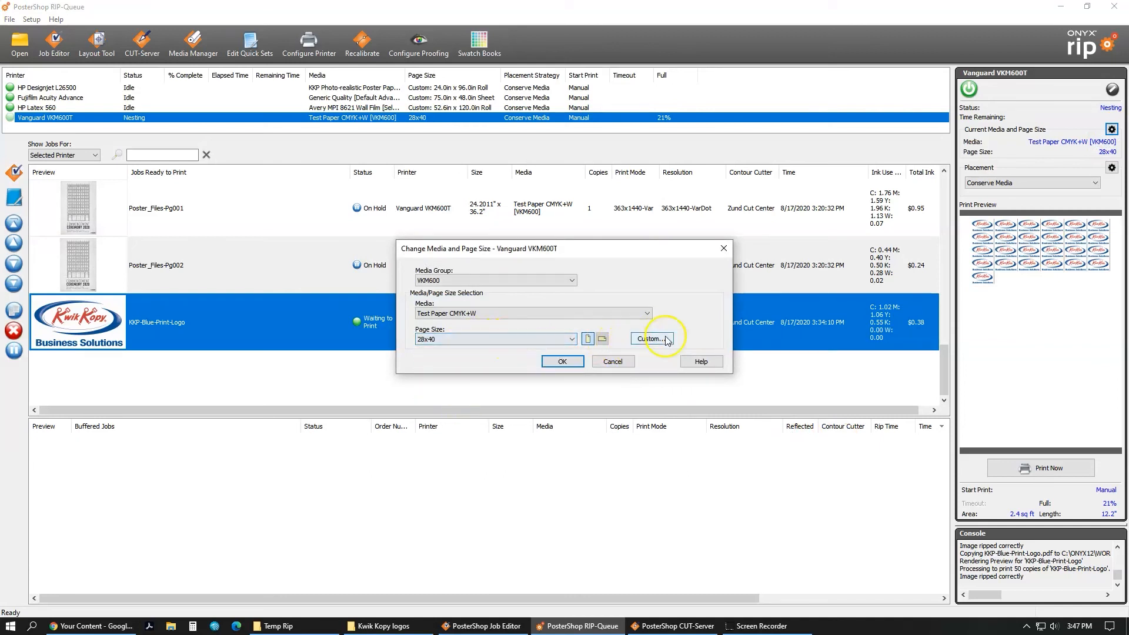
Step: Define a custom 12 x 48 inch Sheet page size for the Vanguard VKM600T
click(651, 339)
text(48)
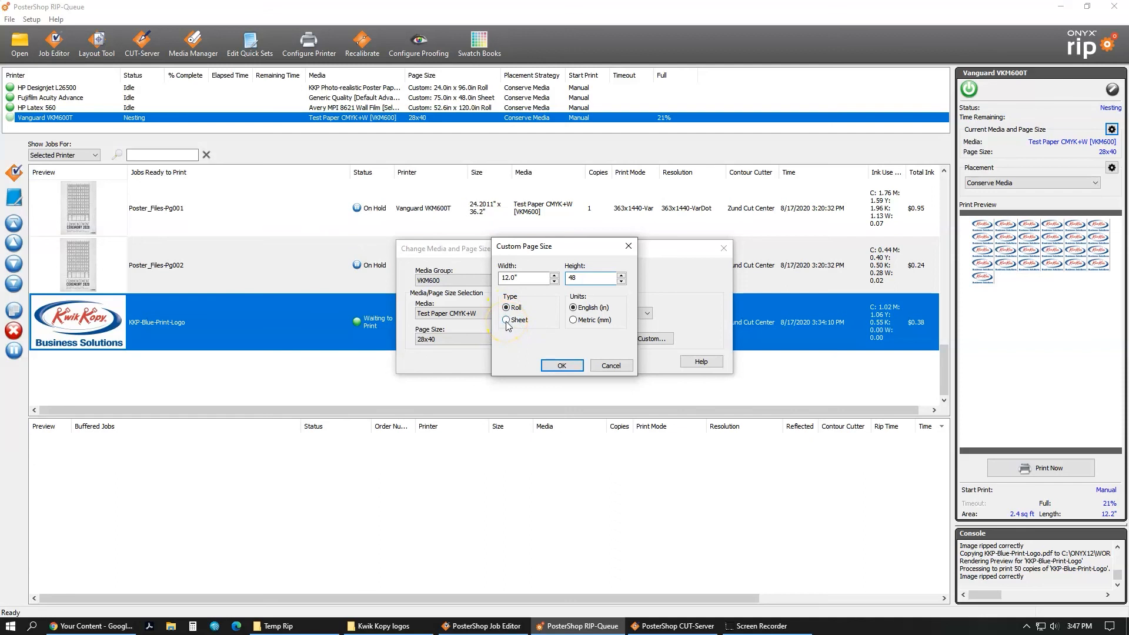
click(507, 320)
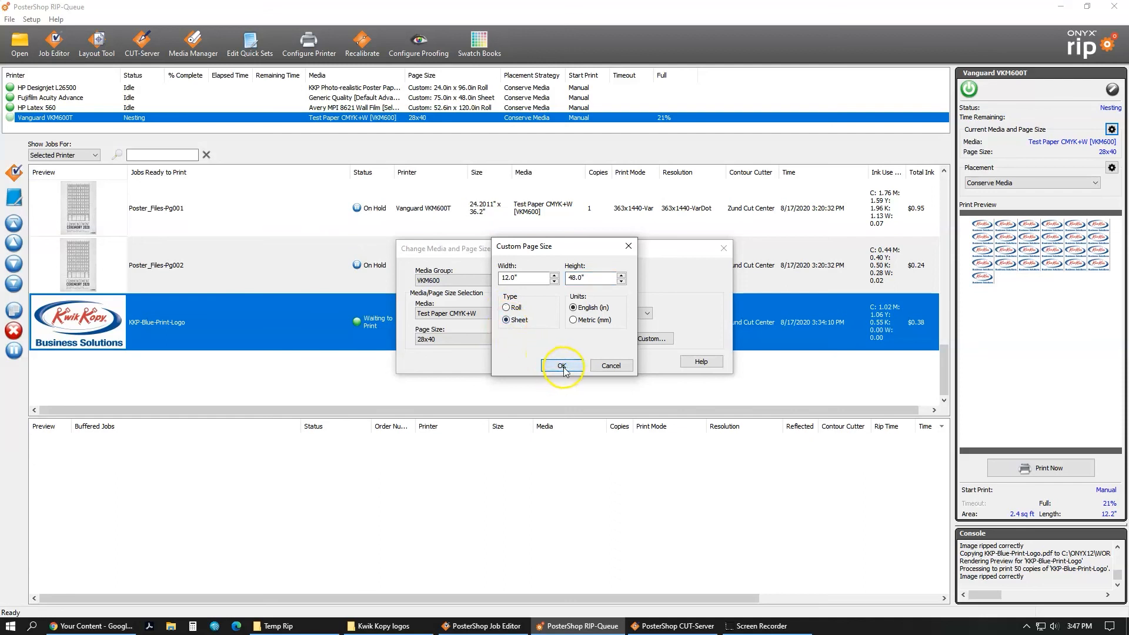
click(563, 366)
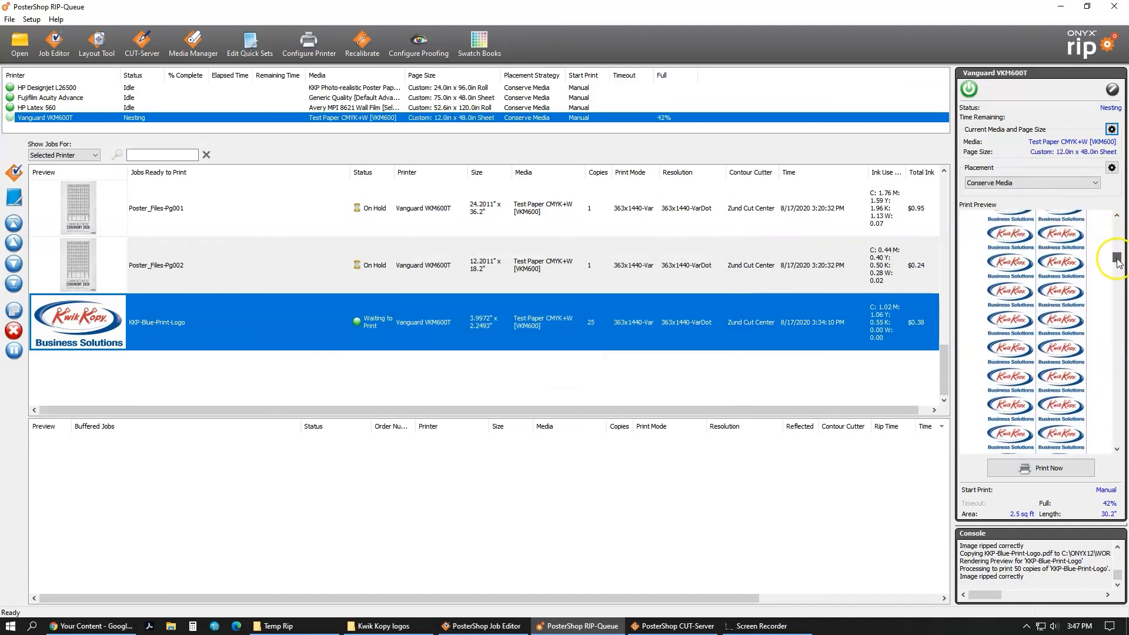
scroll(down, 3)
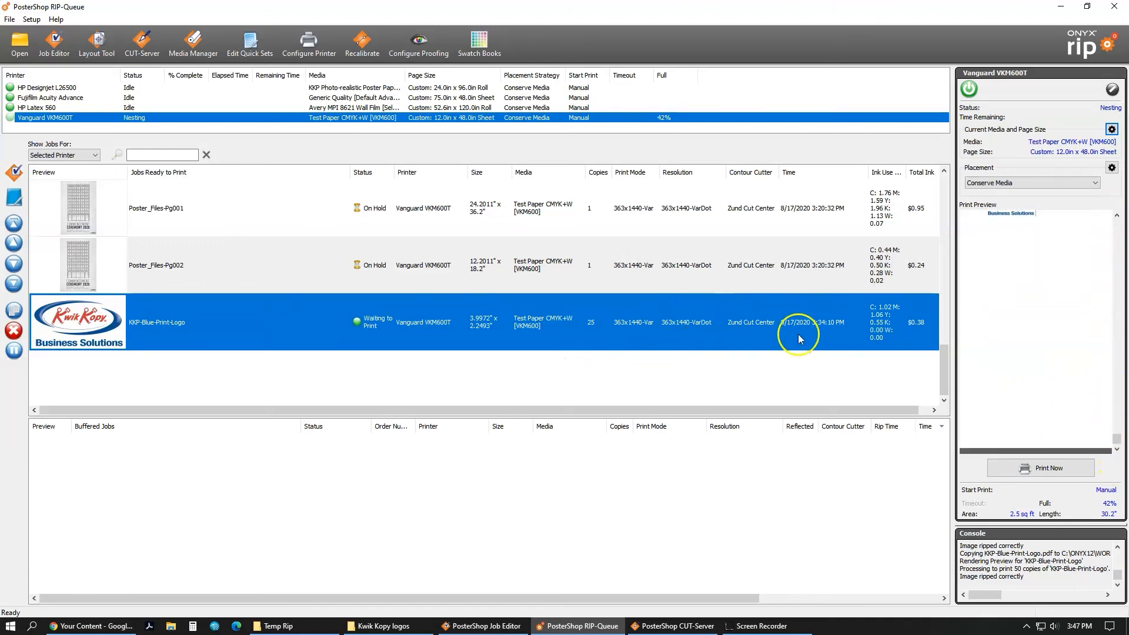
mouse_move(998, 336)
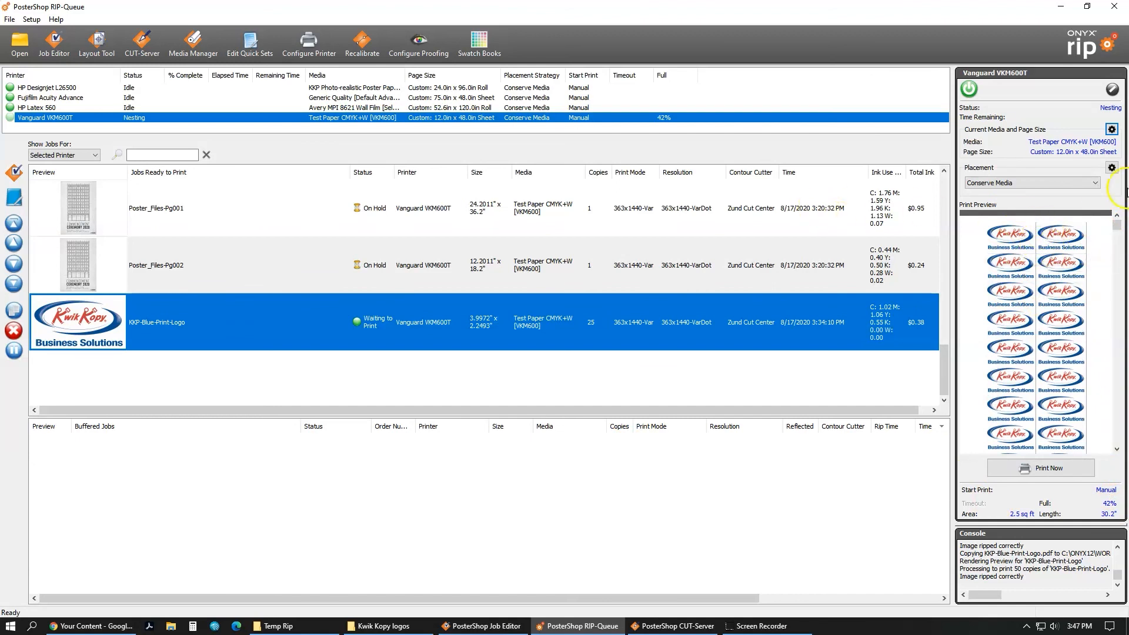
mouse_move(1042, 250)
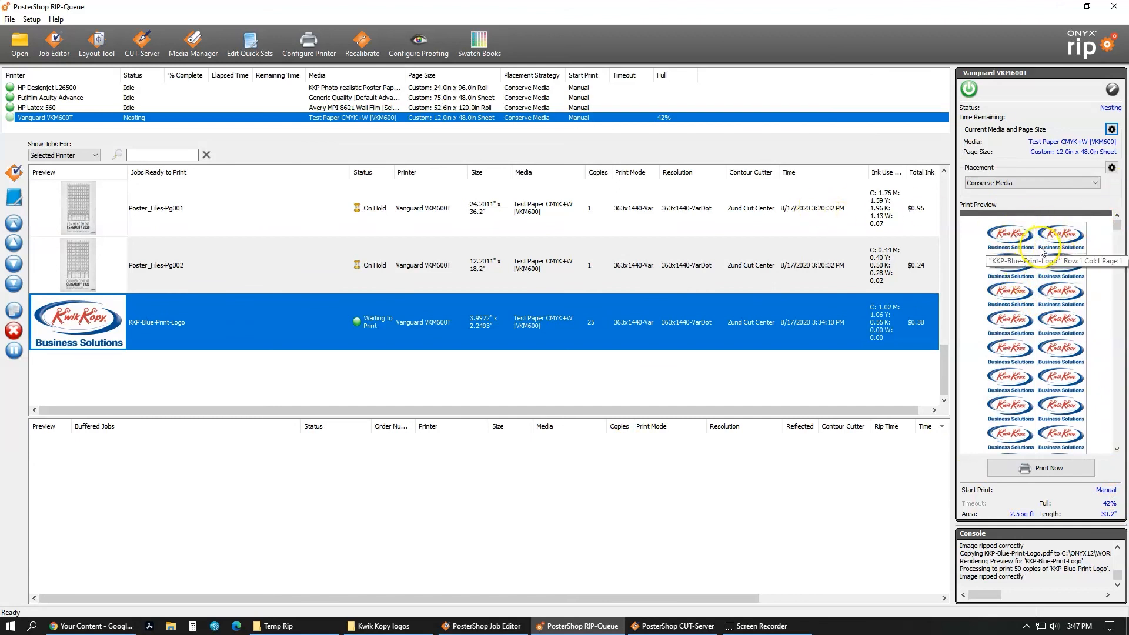
mouse_move(967, 170)
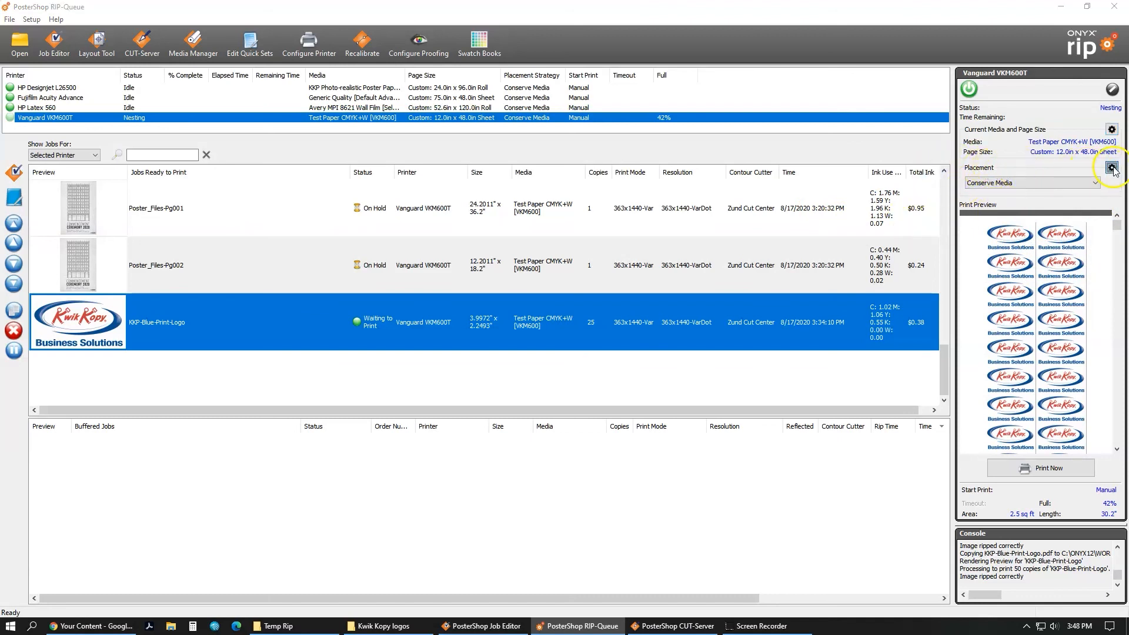
Step: Enter 0.2 inch for Horizontal and Vertical Space Between Copies in Placement options
click(1112, 167)
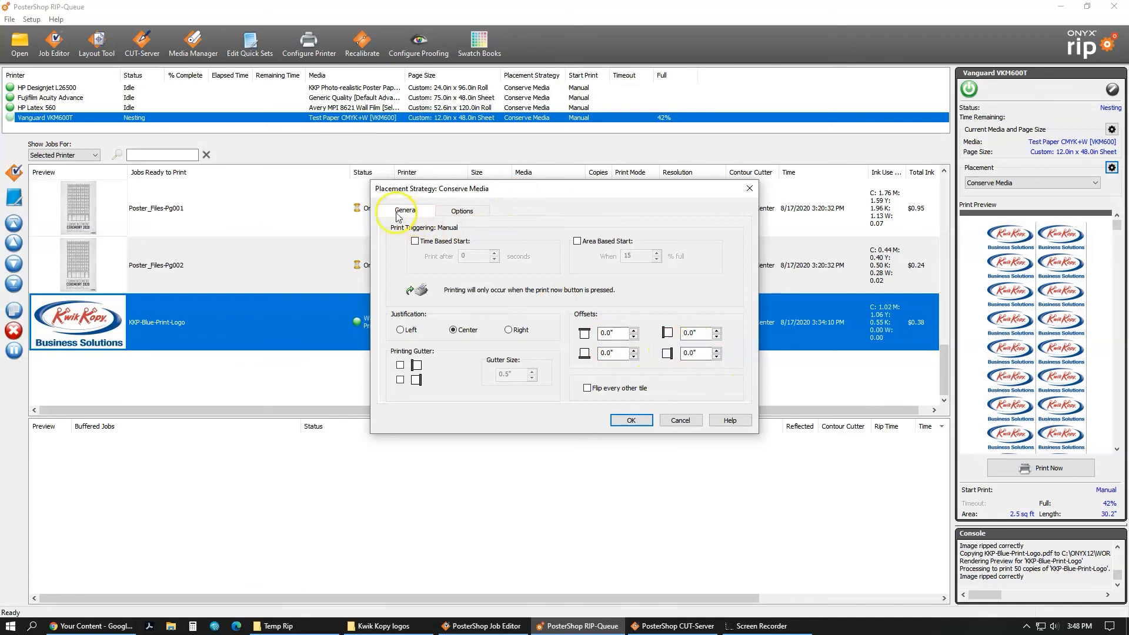
click(462, 211)
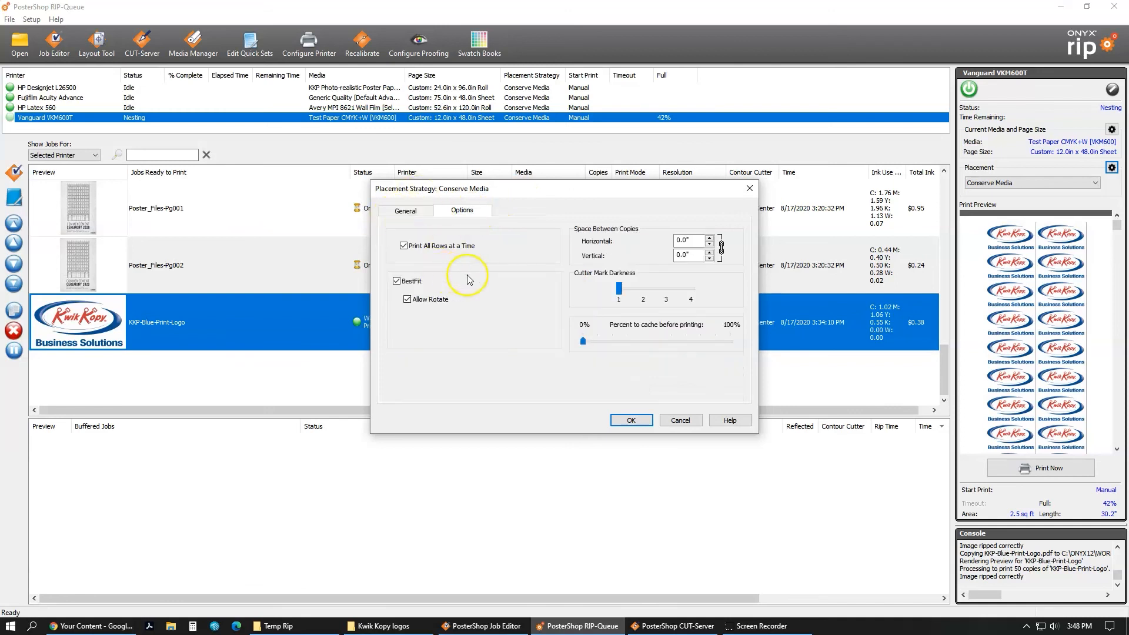
mouse_move(444, 311)
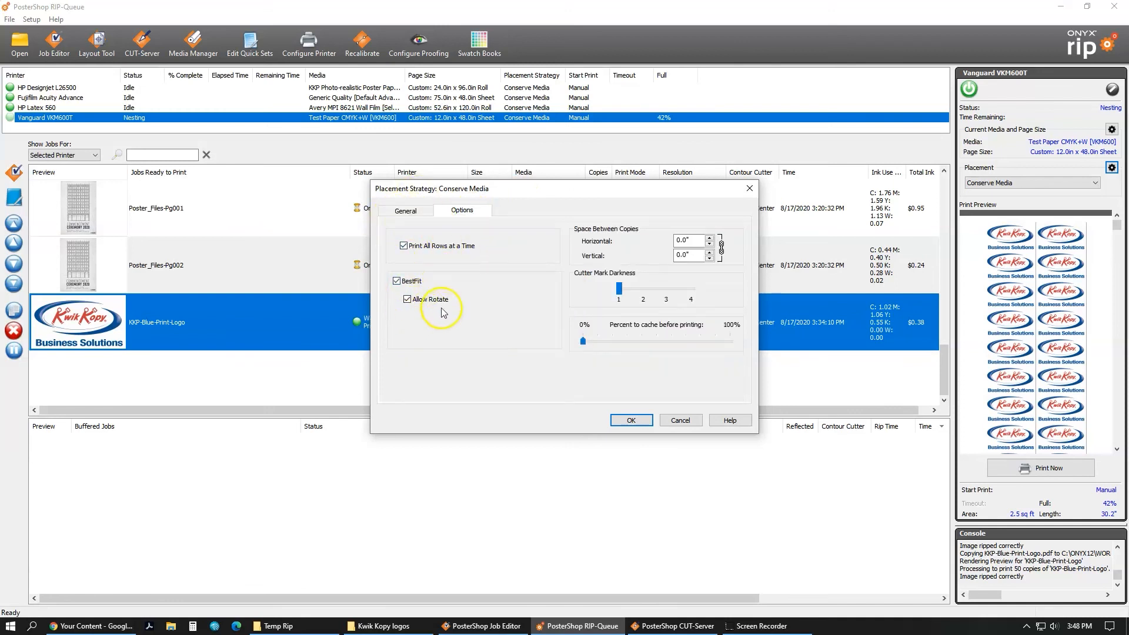
mouse_move(594, 240)
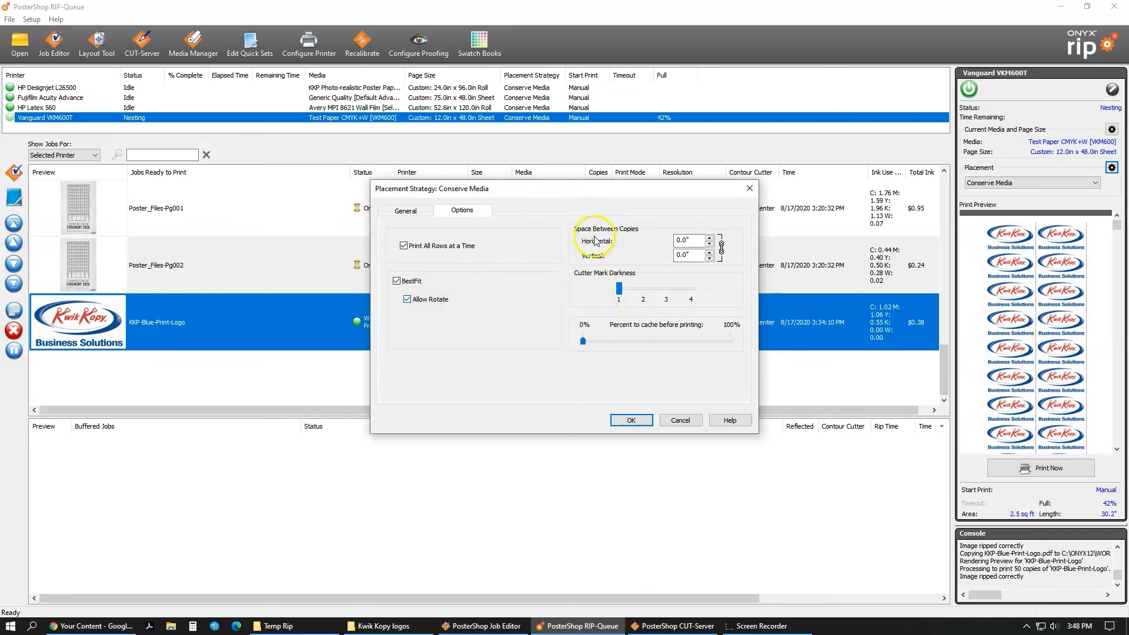
mouse_move(627, 234)
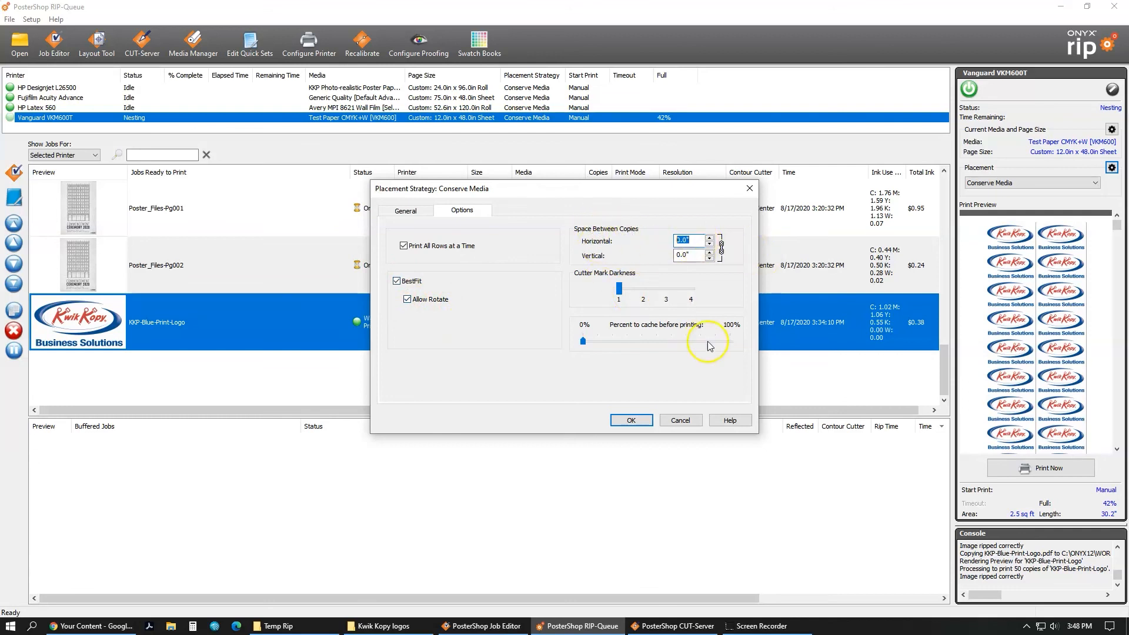
mouse_move(718, 343)
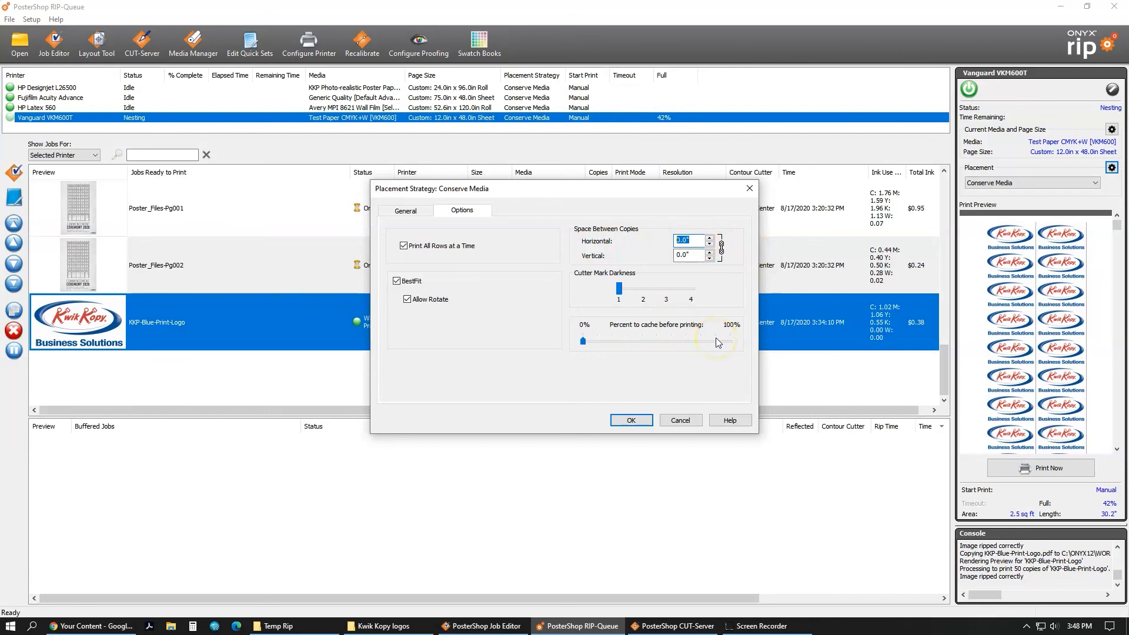
text(.2)
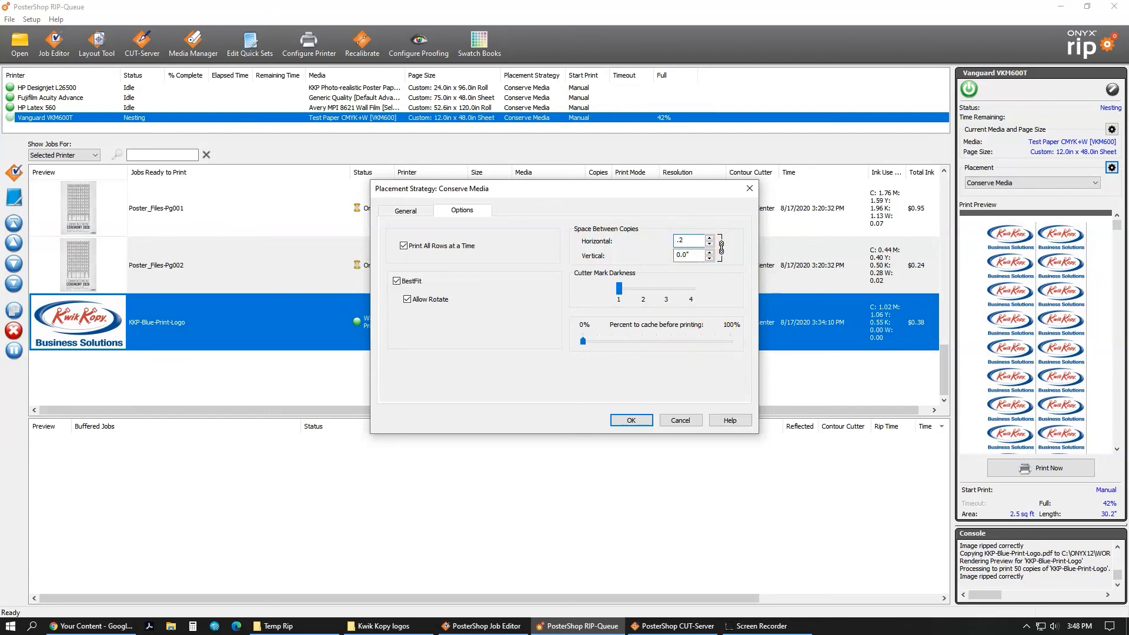
click(689, 240)
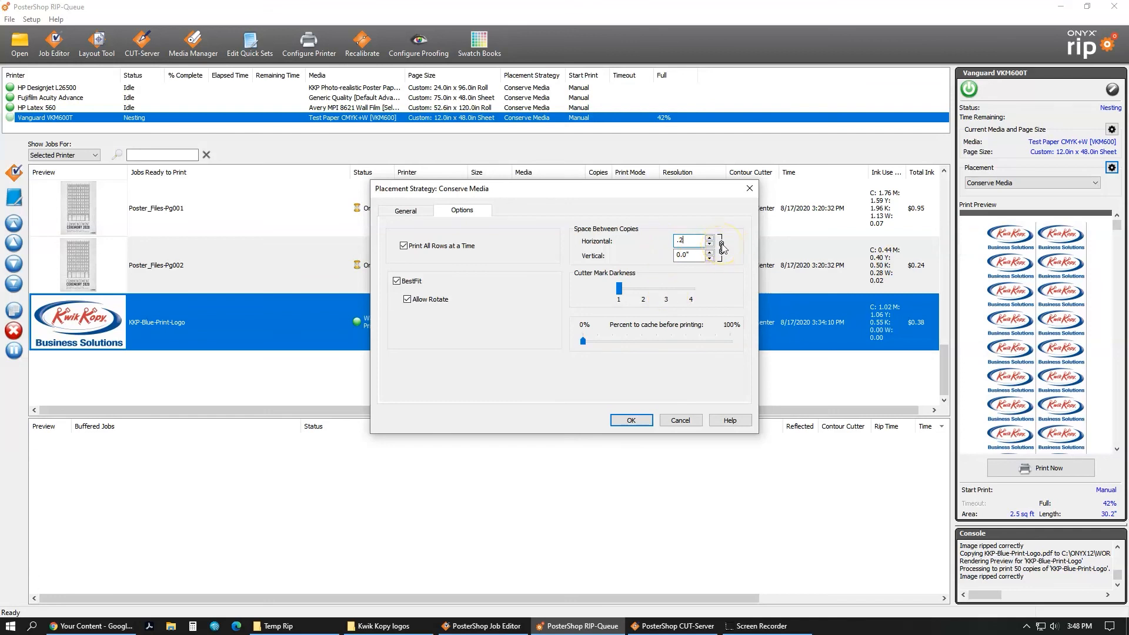
click(709, 252)
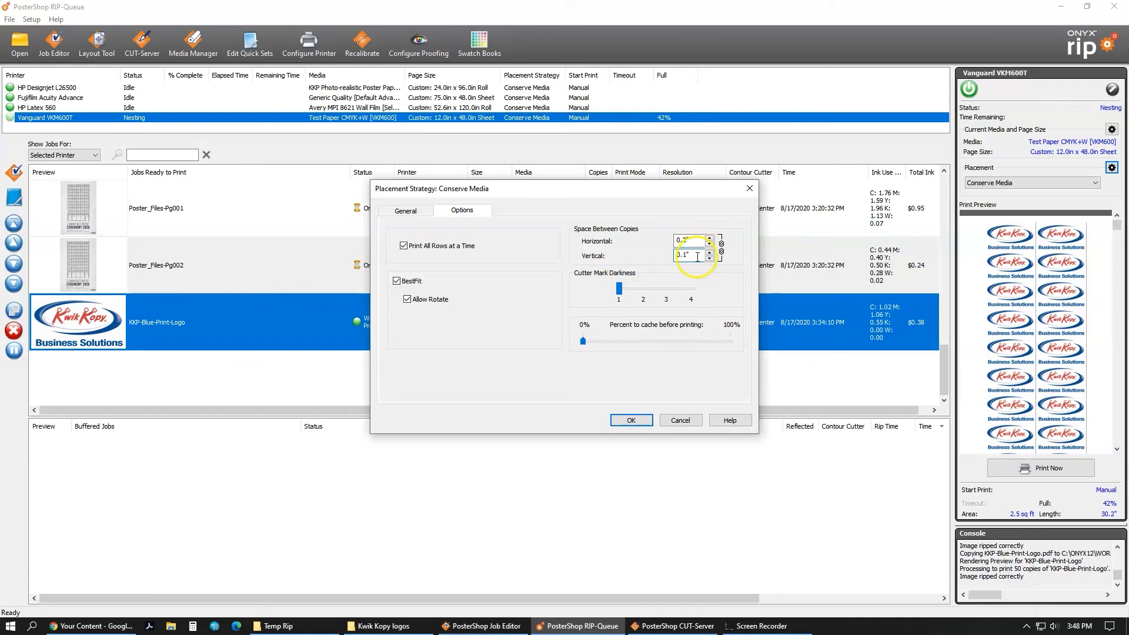
triple_click(688, 256)
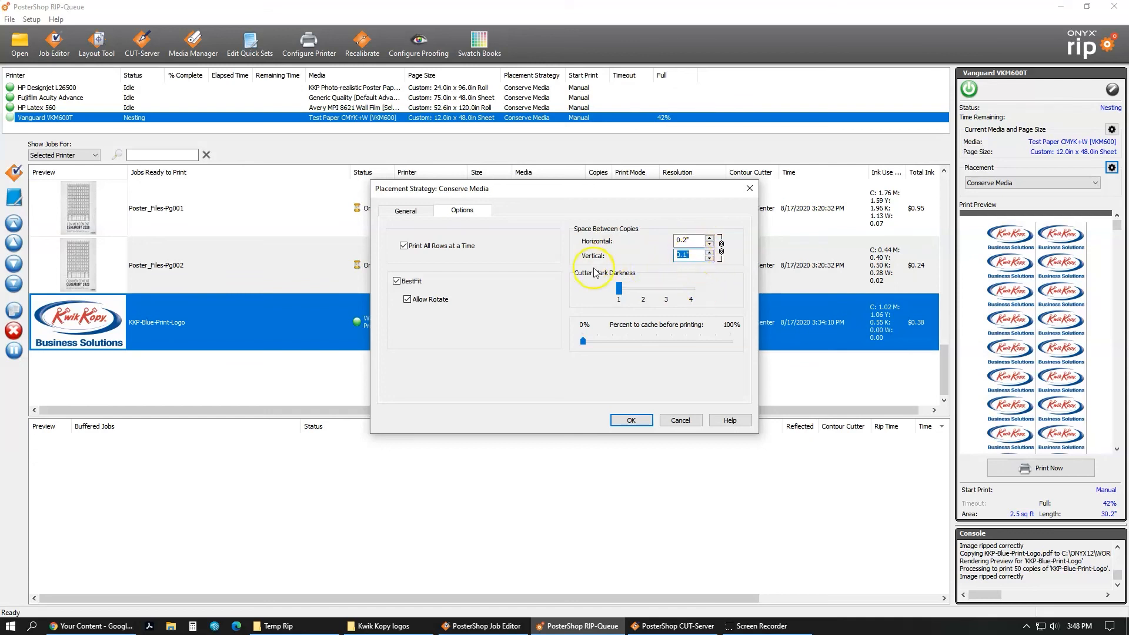
click(720, 247)
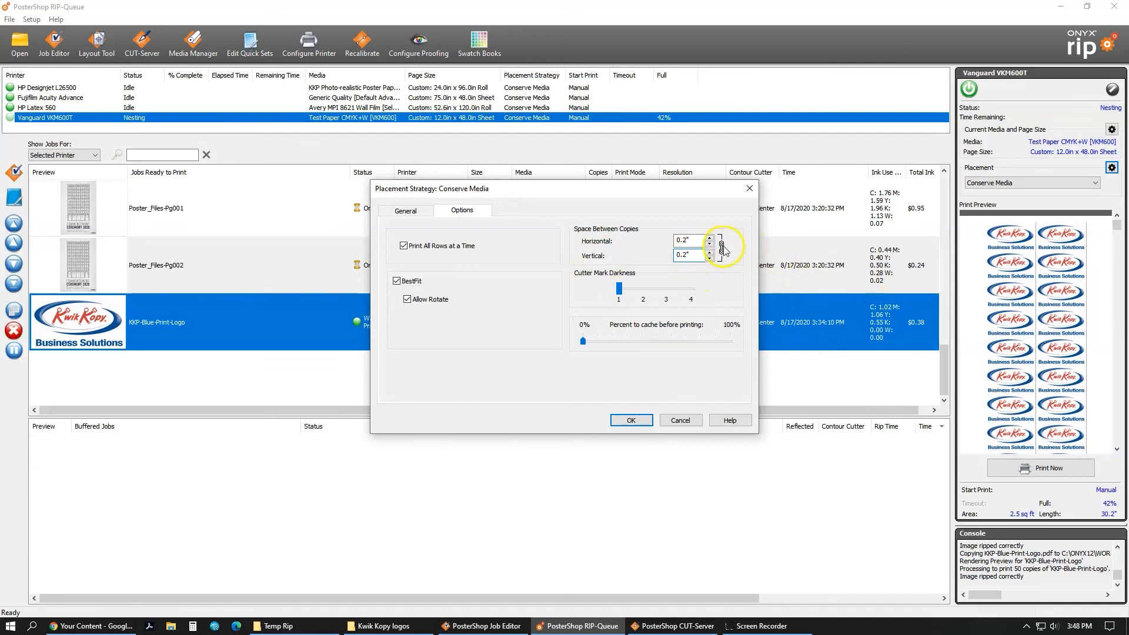
Step: Apply the spacing so the logos re-nest at 48% full, then Print Now
click(629, 420)
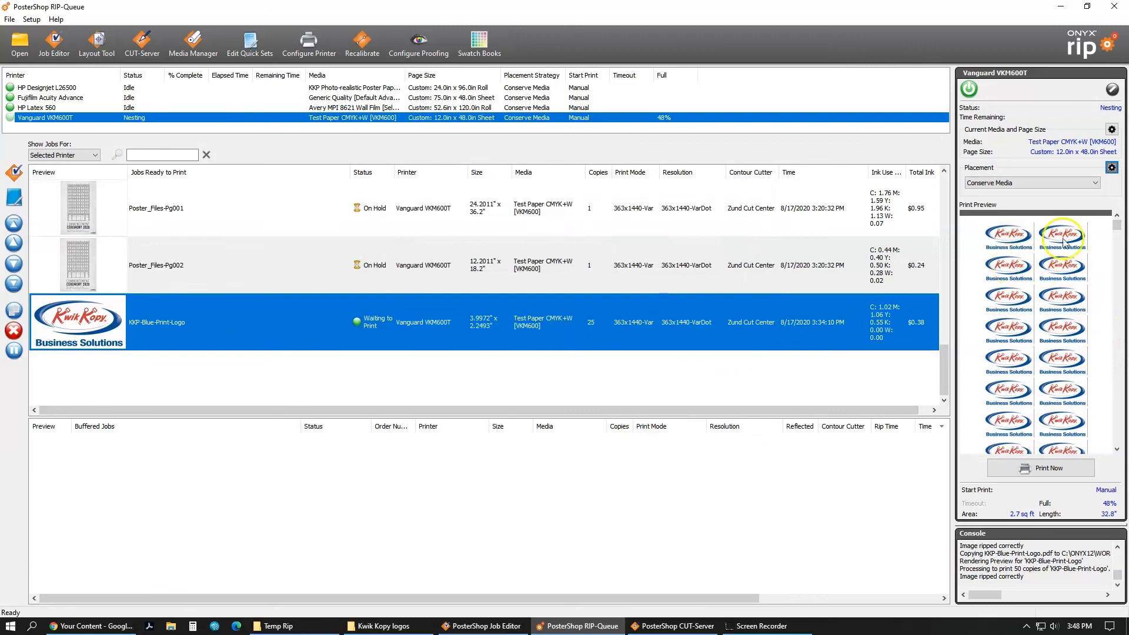
mouse_move(1123, 228)
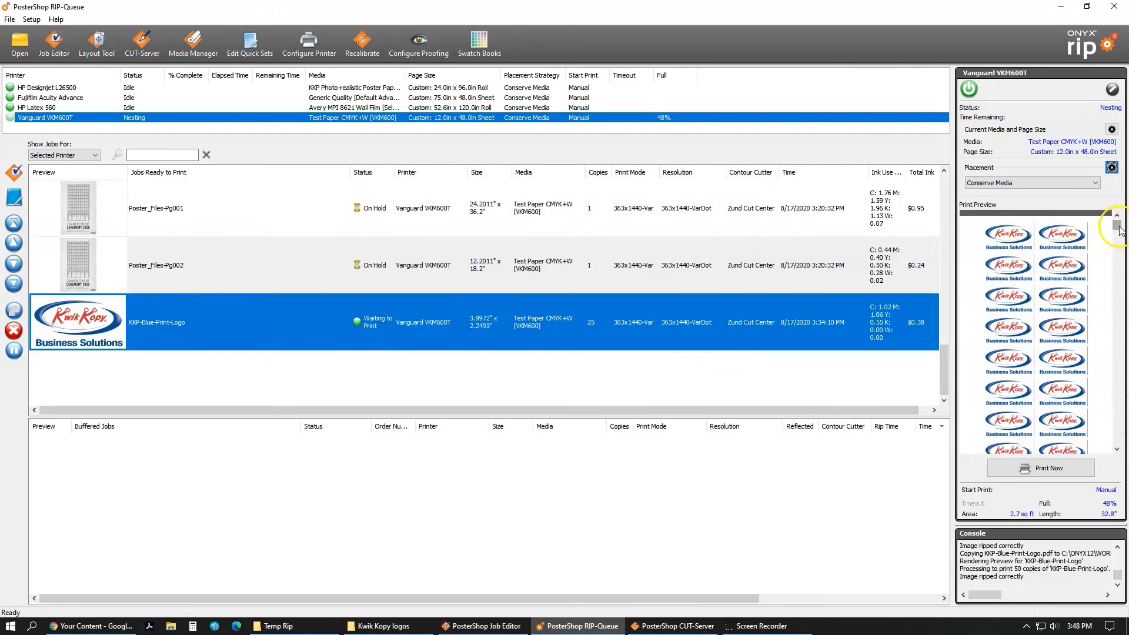
mouse_move(1055, 508)
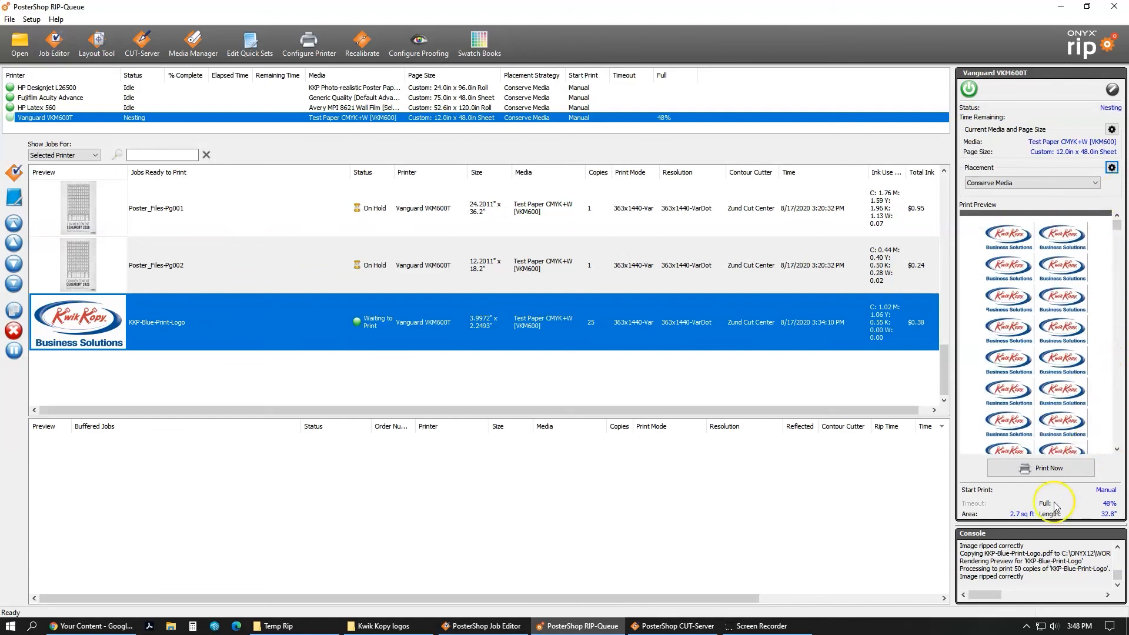
mouse_move(1040, 469)
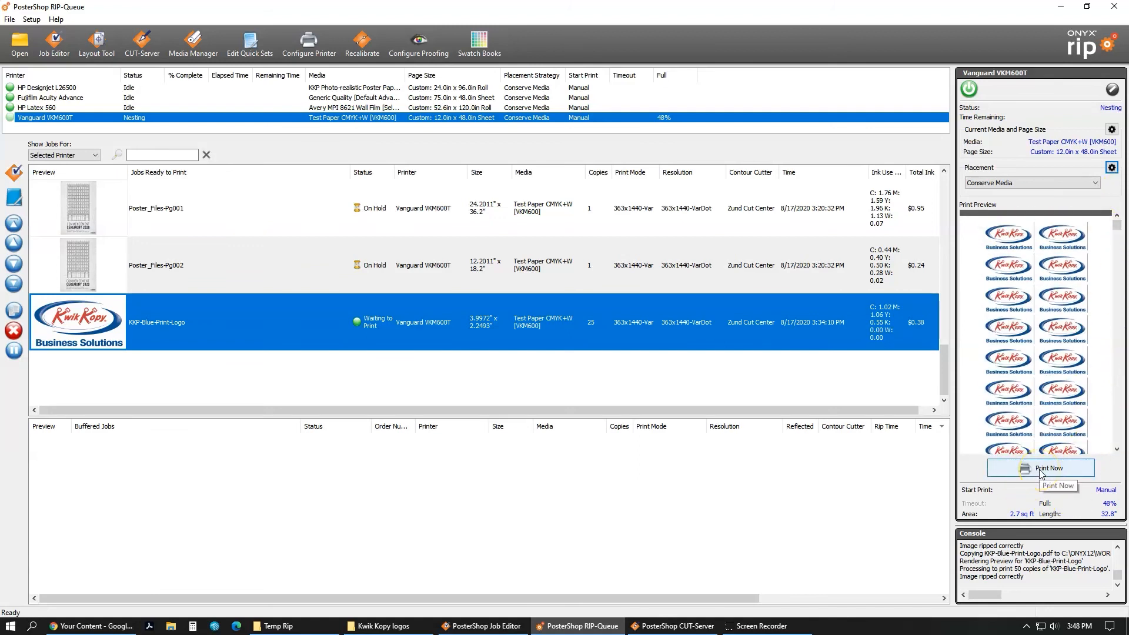
click(1050, 468)
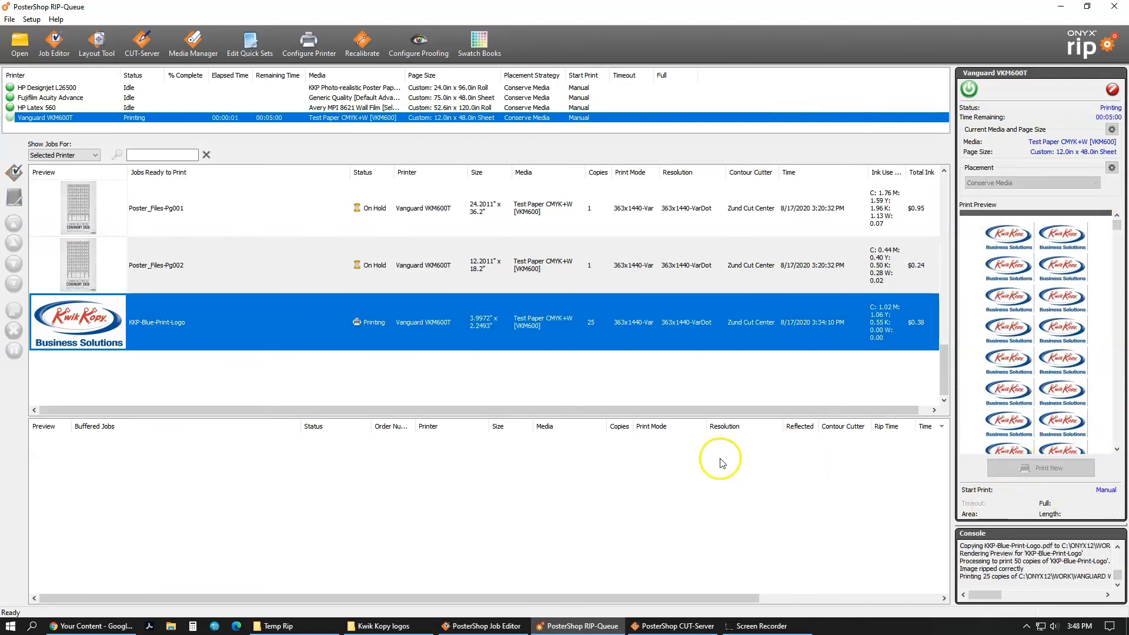